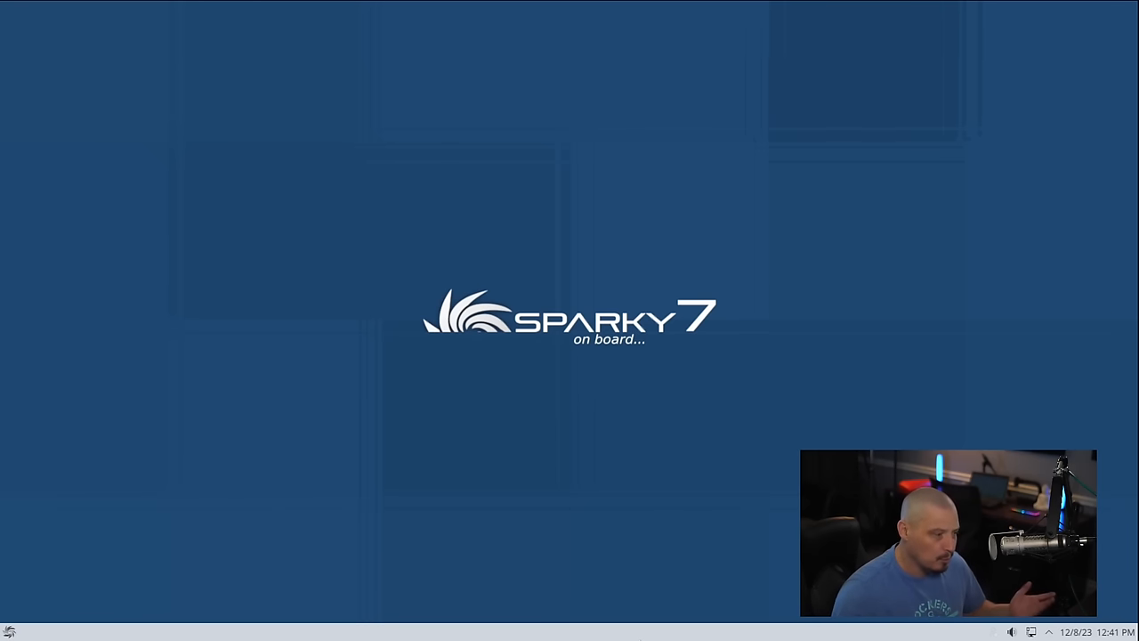
mouse_move(545, 565)
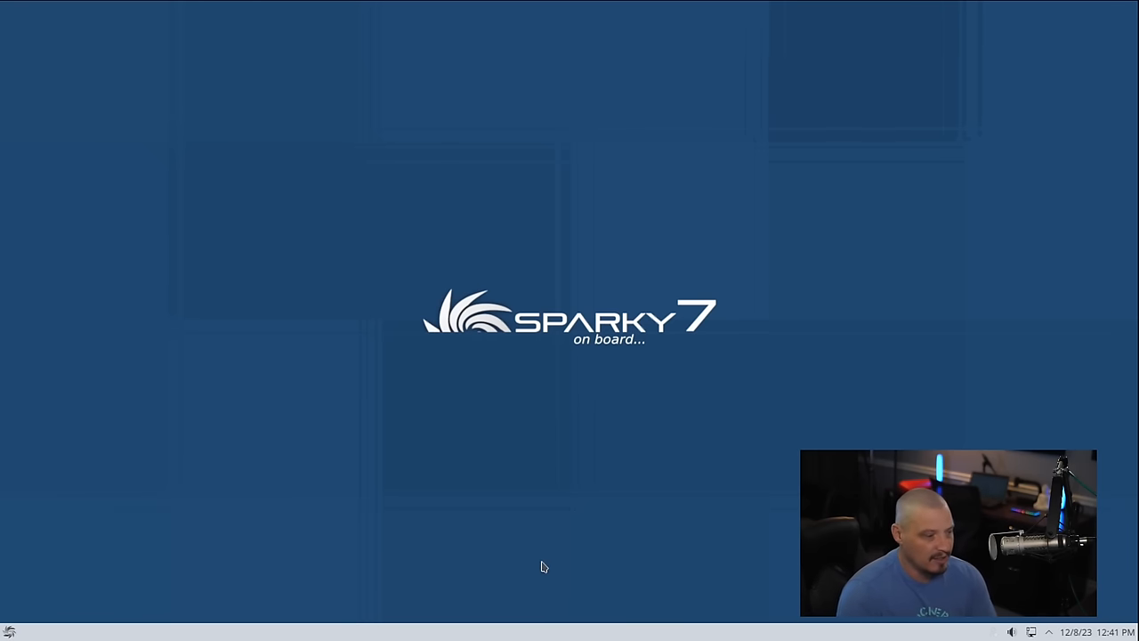
mouse_move(537, 623)
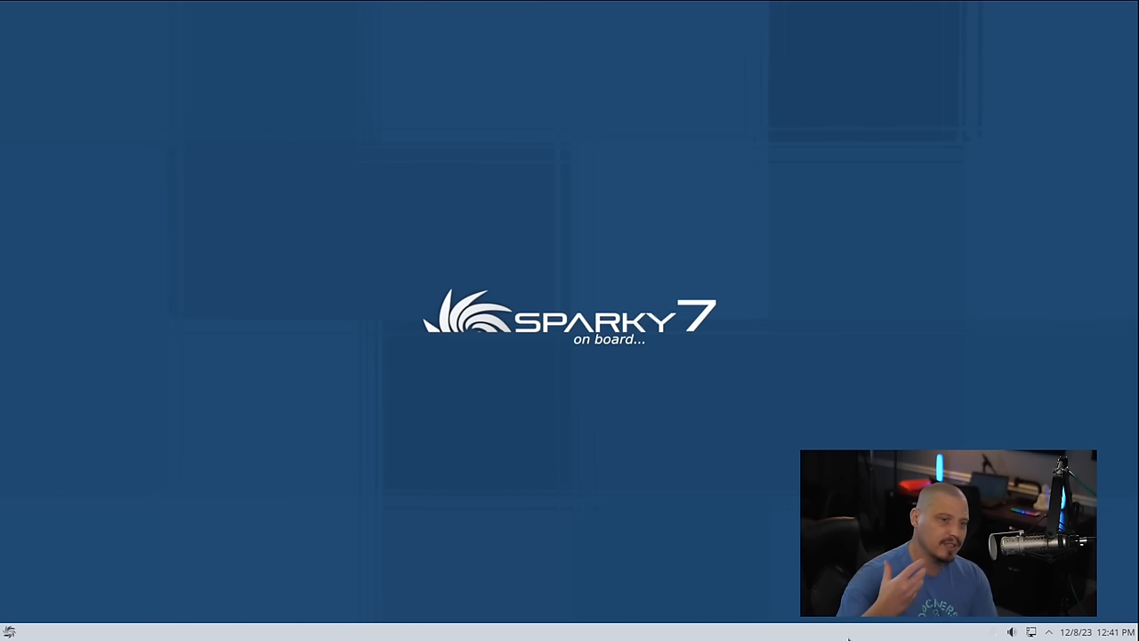
mouse_move(746, 246)
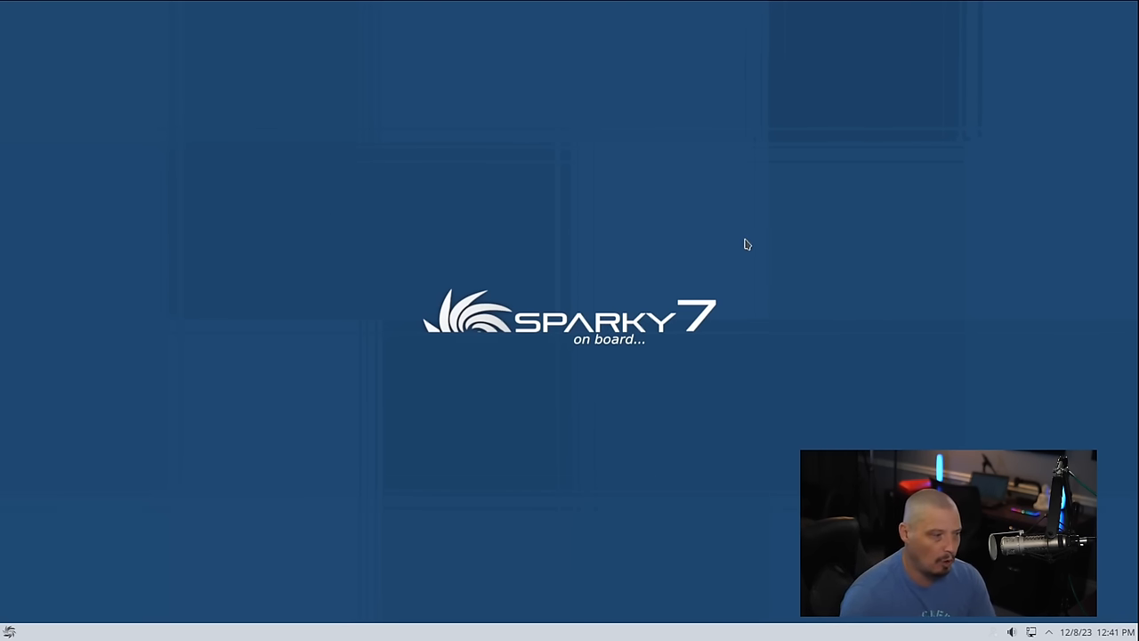
mouse_move(533, 514)
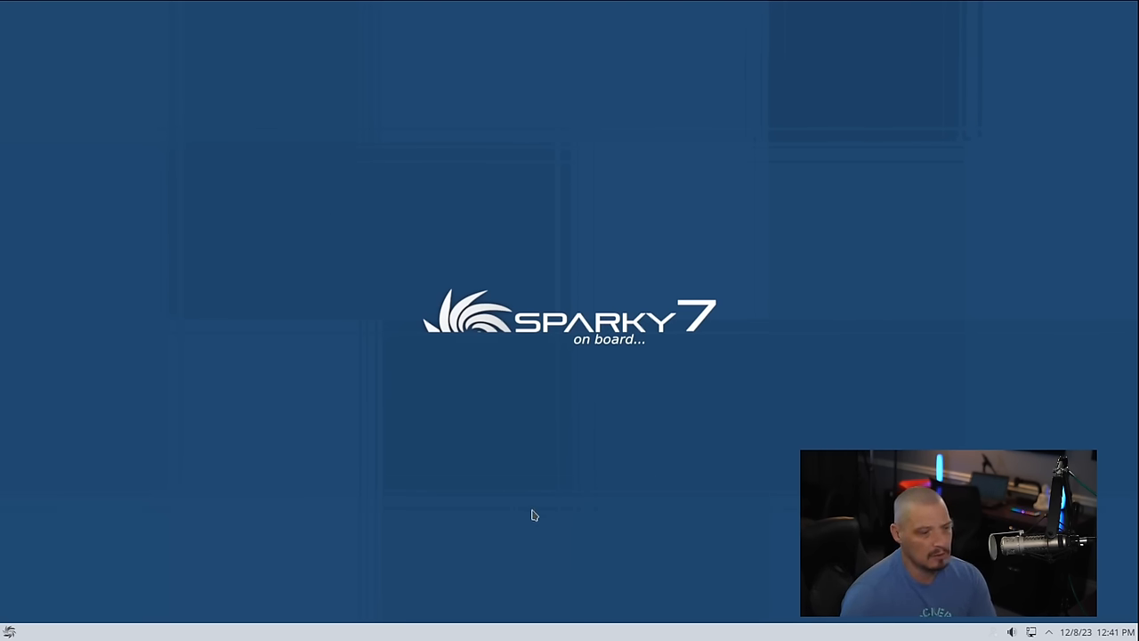
mouse_move(445, 363)
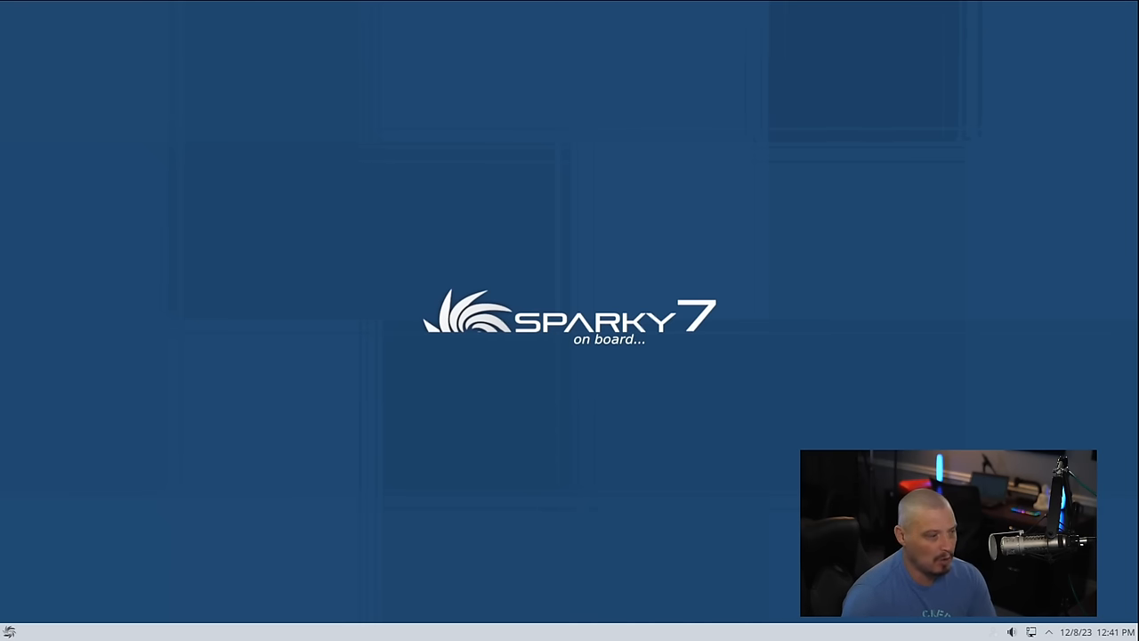
Launch the system information viewer from the launcher and select the X11 graphics platform value.
left_click(9, 630)
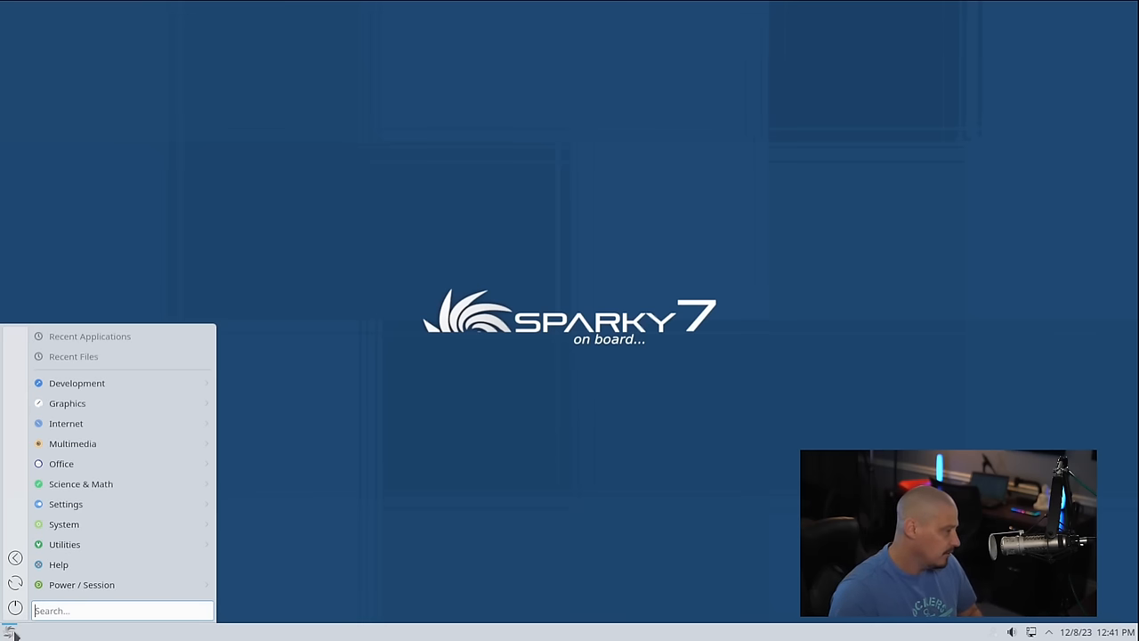
mouse_move(146, 564)
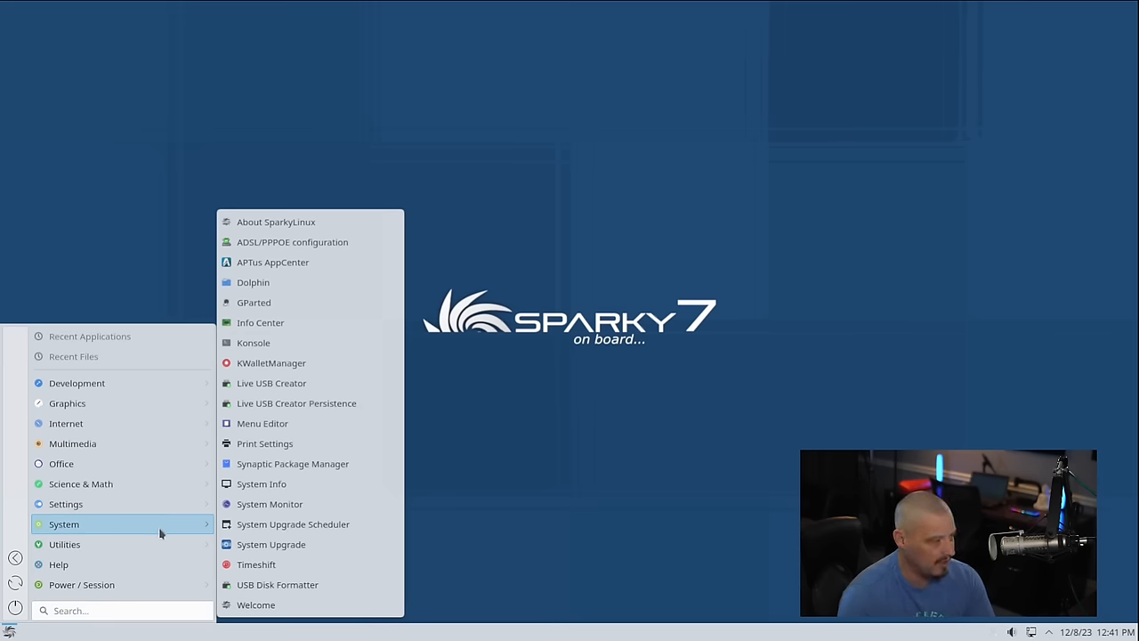
mouse_move(327, 323)
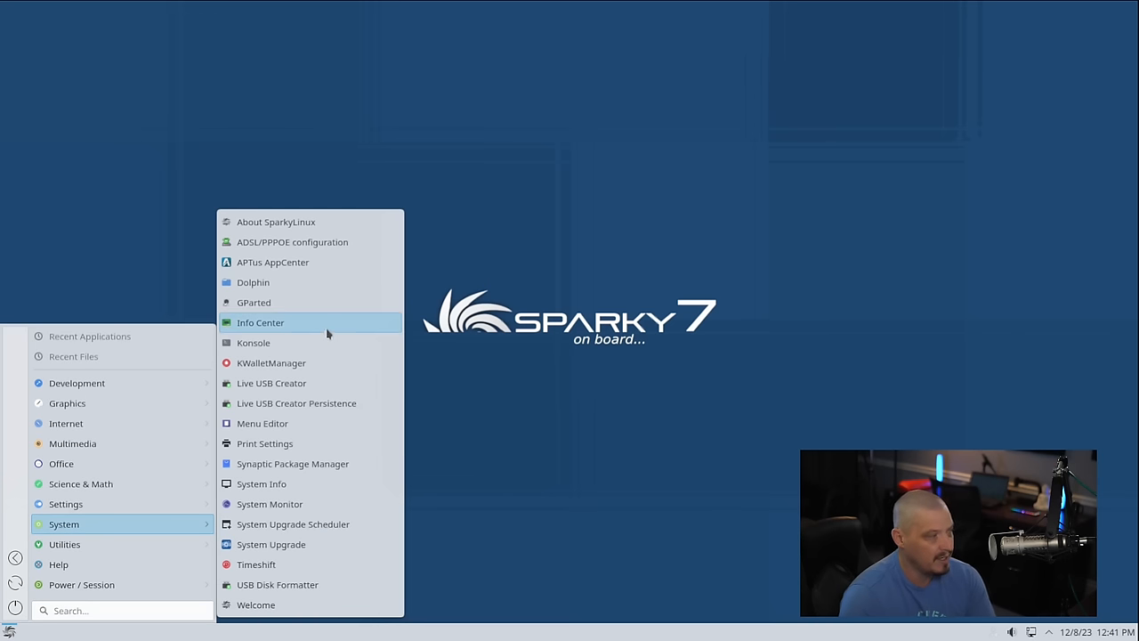
left_click(259, 322)
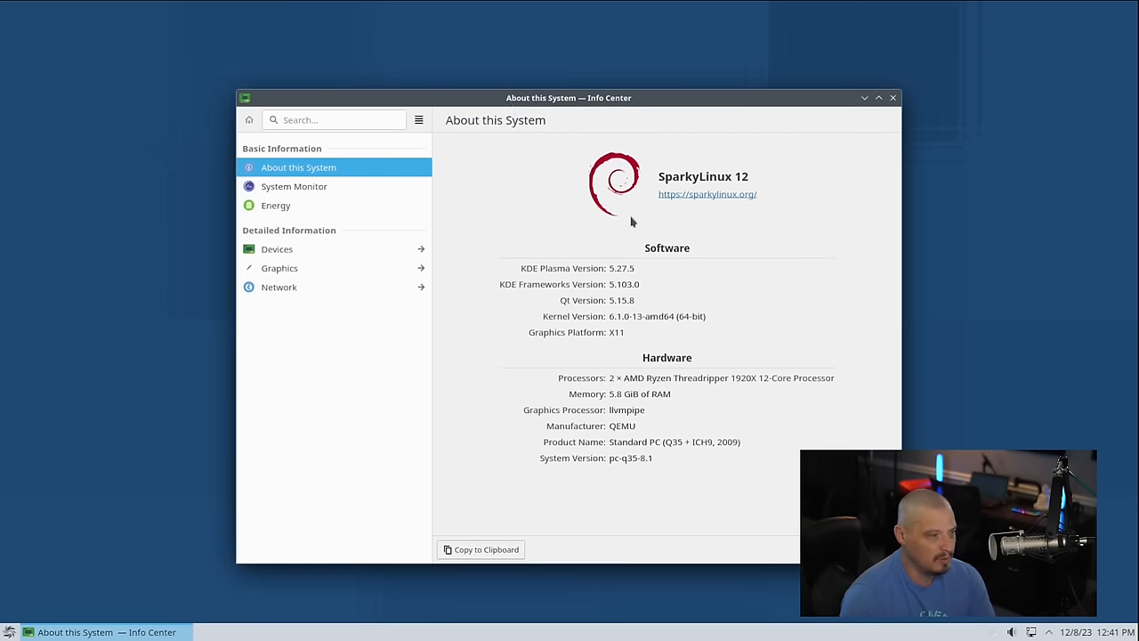
mouse_move(525, 283)
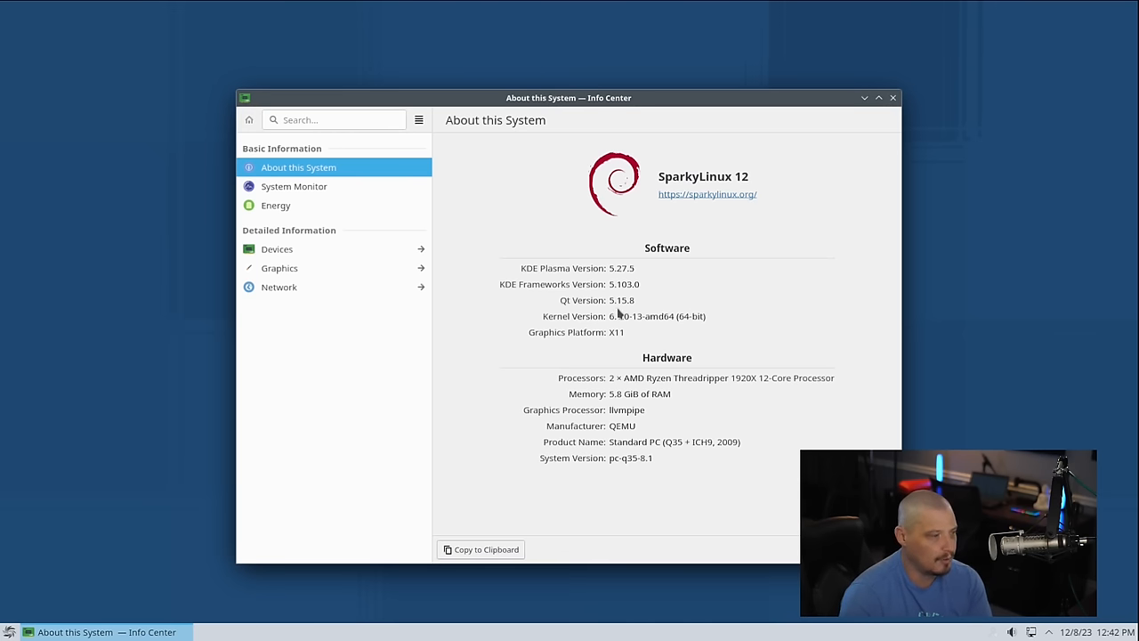
mouse_move(583, 377)
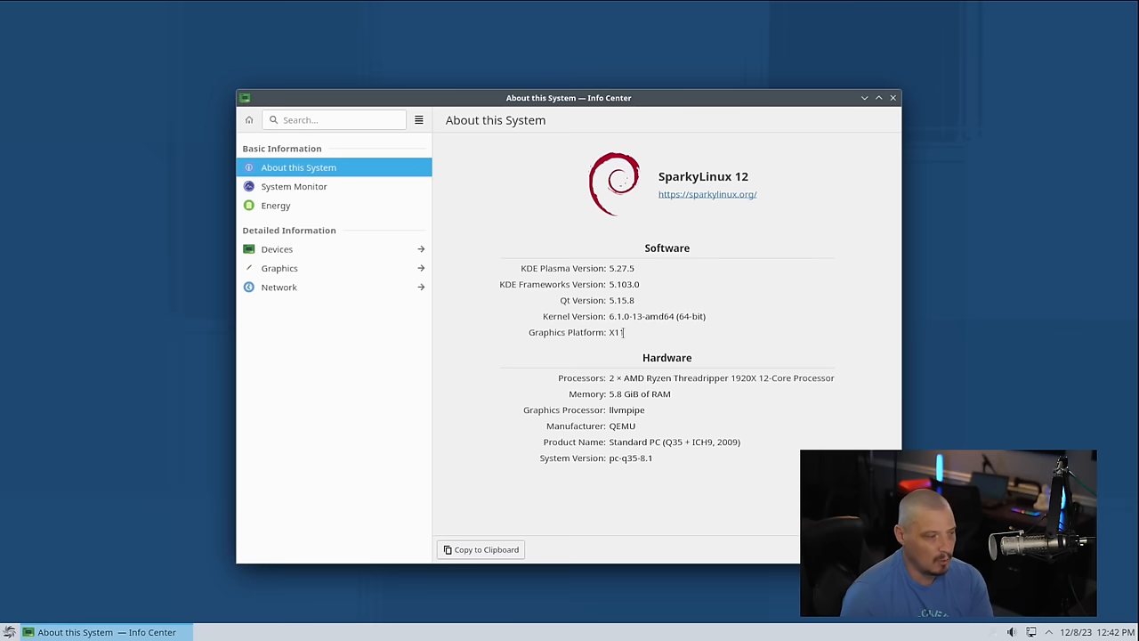
double_click(616, 333)
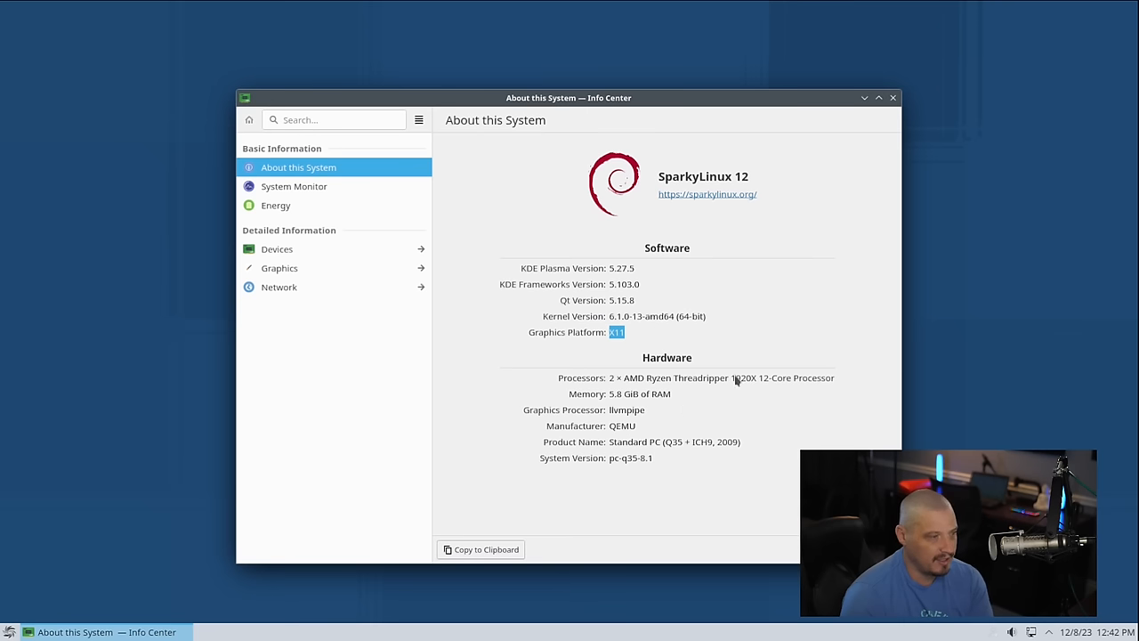
mouse_move(882, 124)
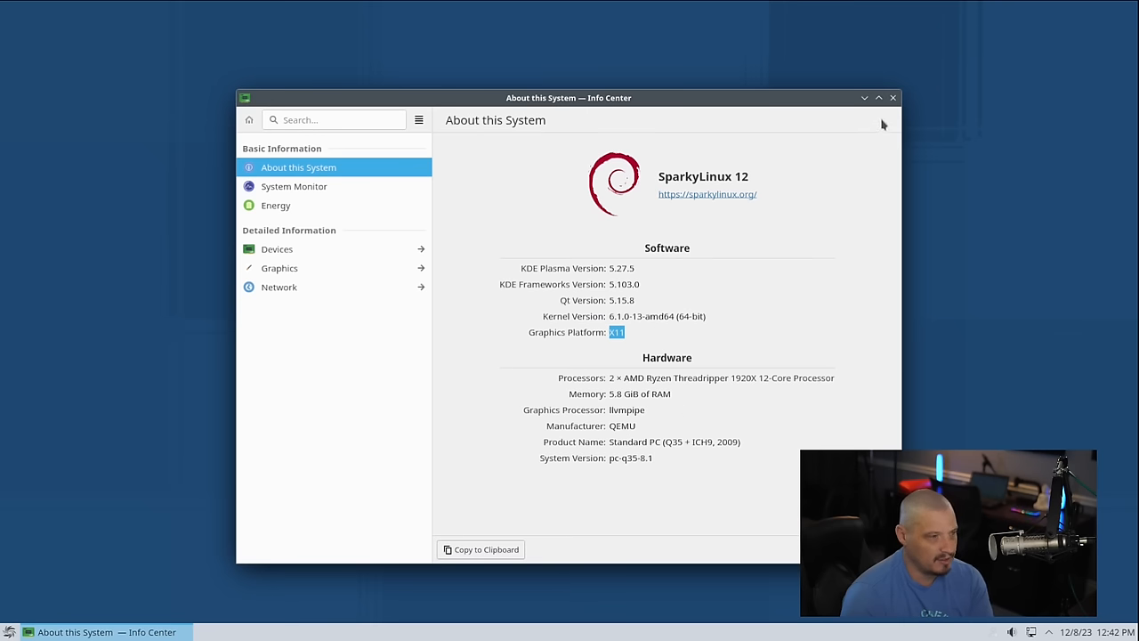
mouse_move(900, 125)
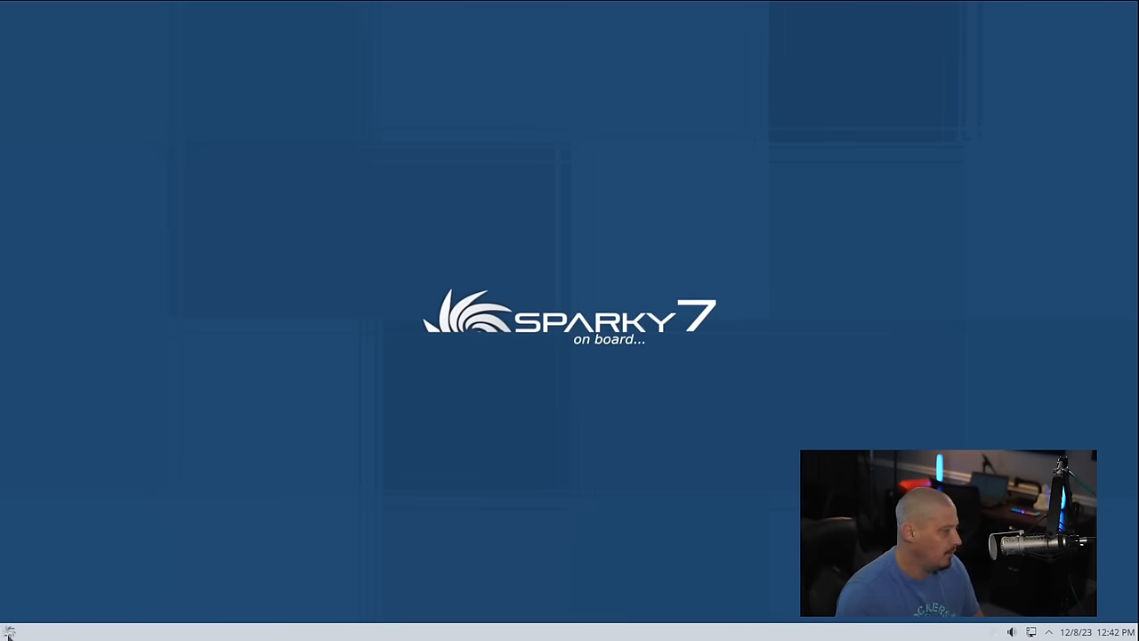
Launch the Kate text editor from the Development menu.
left_click(9, 630)
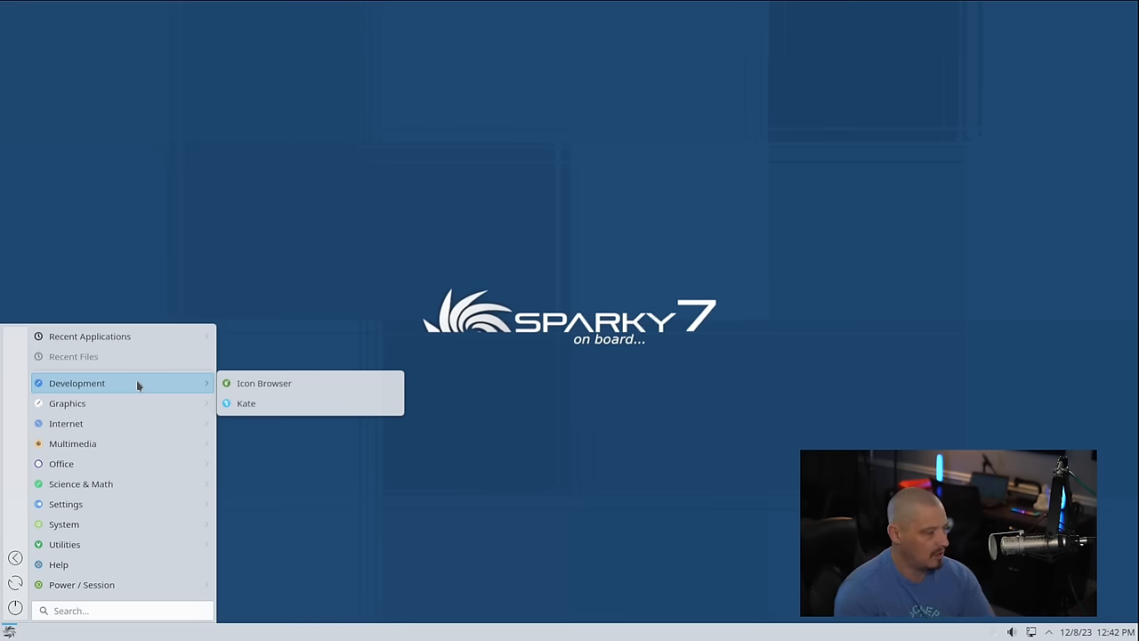
mouse_move(281, 382)
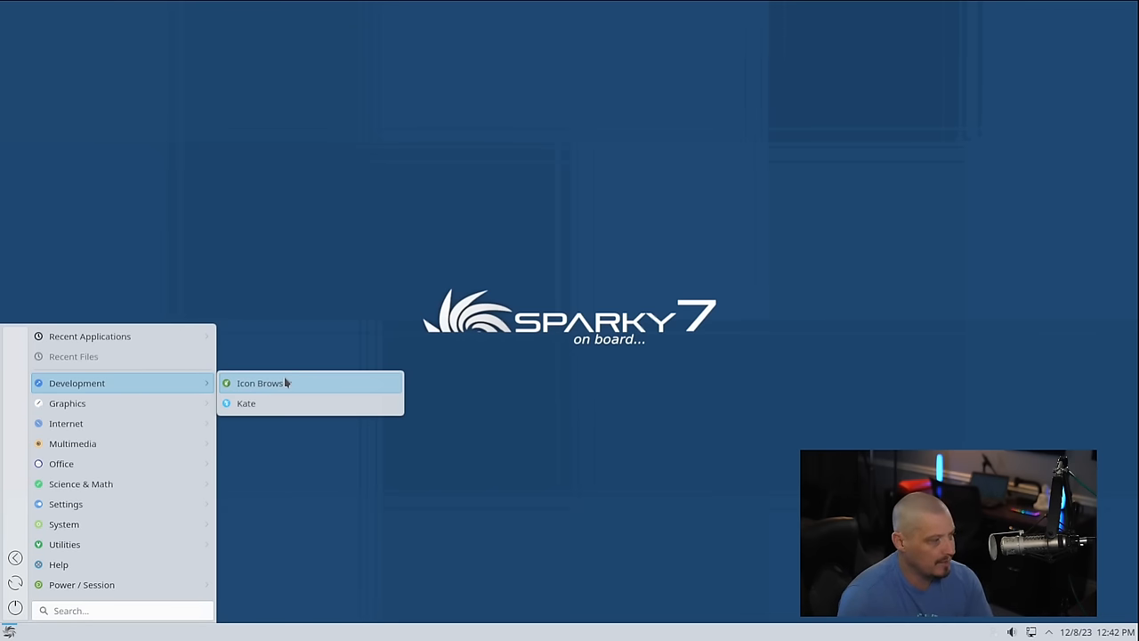
mouse_move(338, 402)
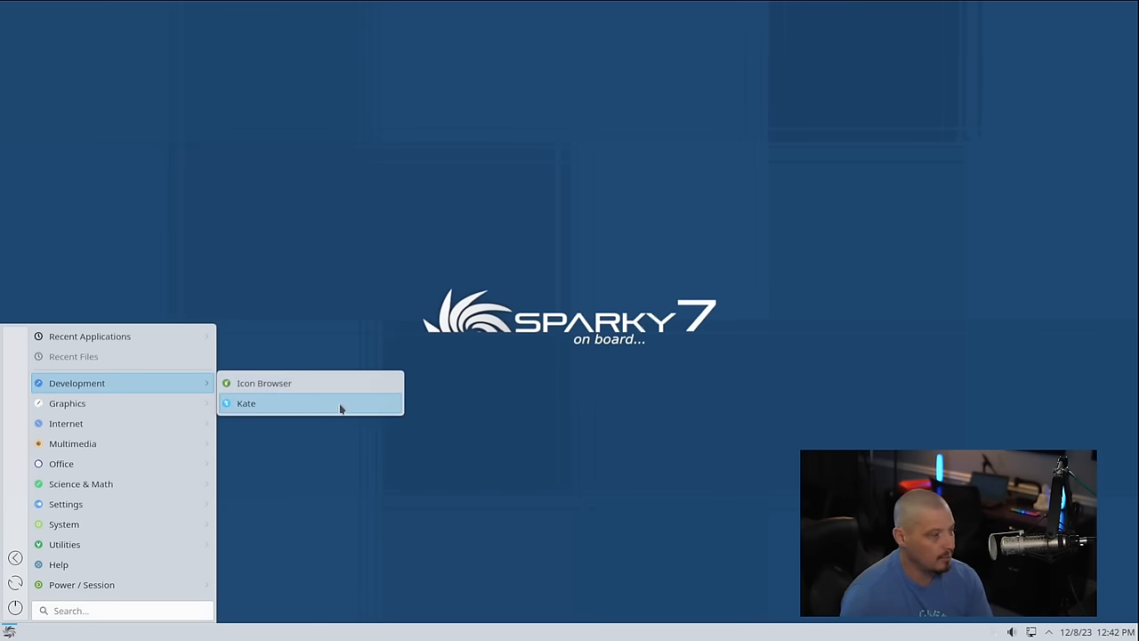
left_click(246, 403)
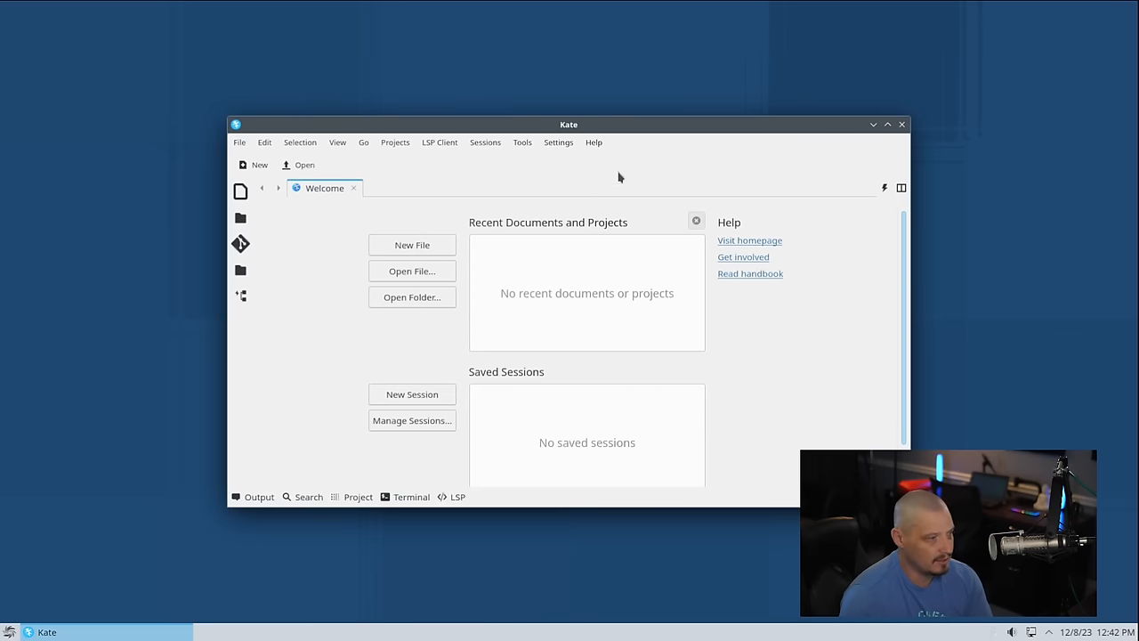
mouse_move(683, 176)
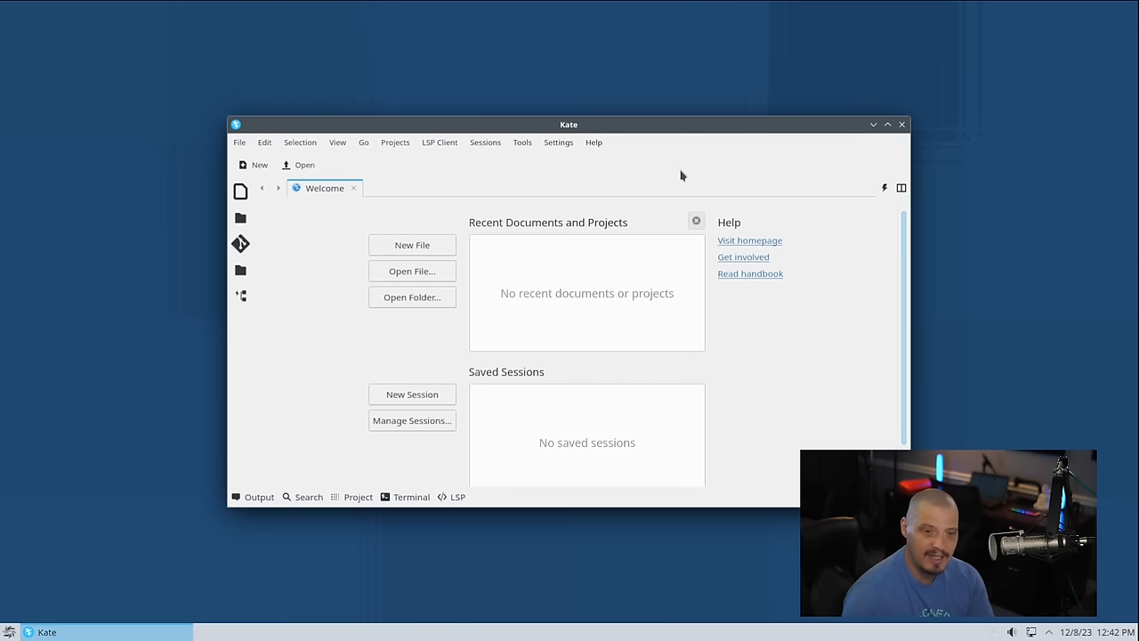
mouse_move(598, 160)
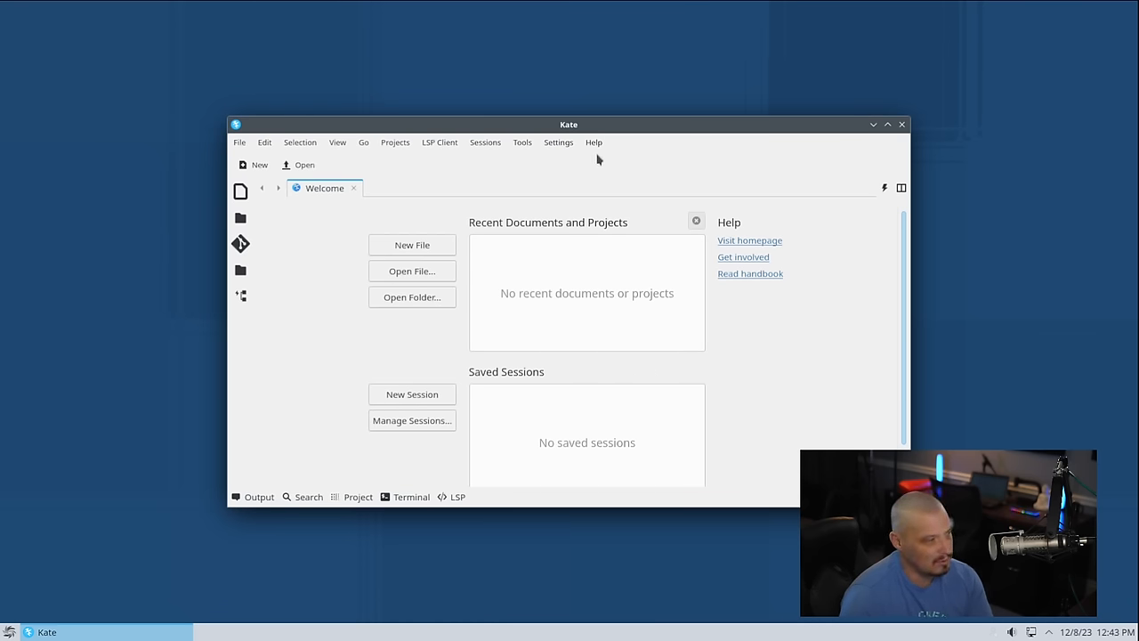
mouse_move(656, 153)
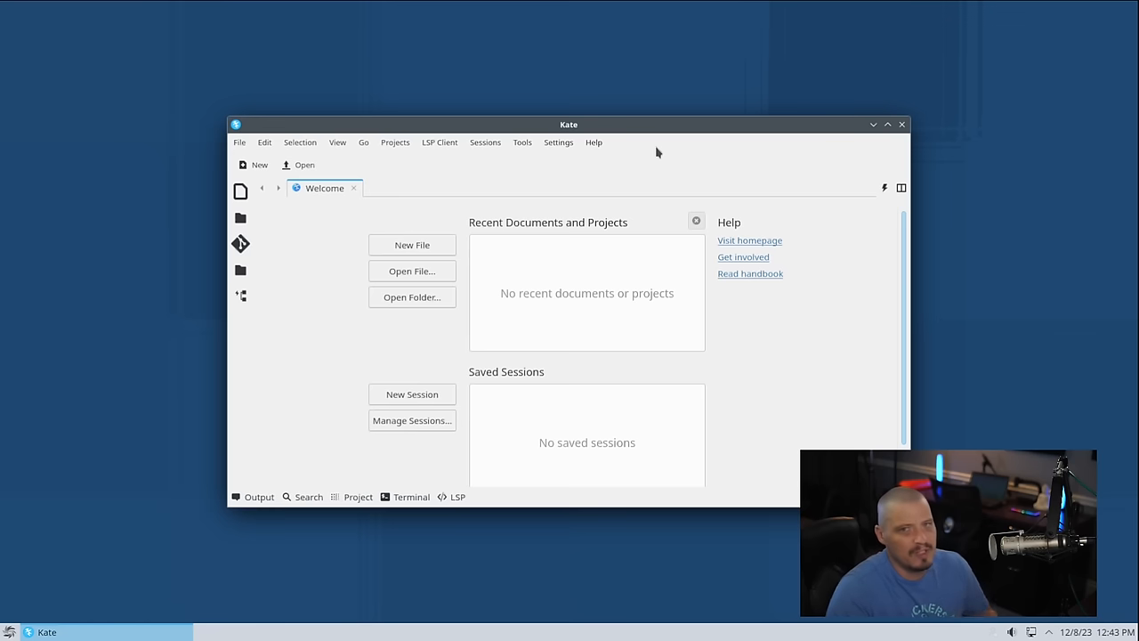
mouse_move(609, 164)
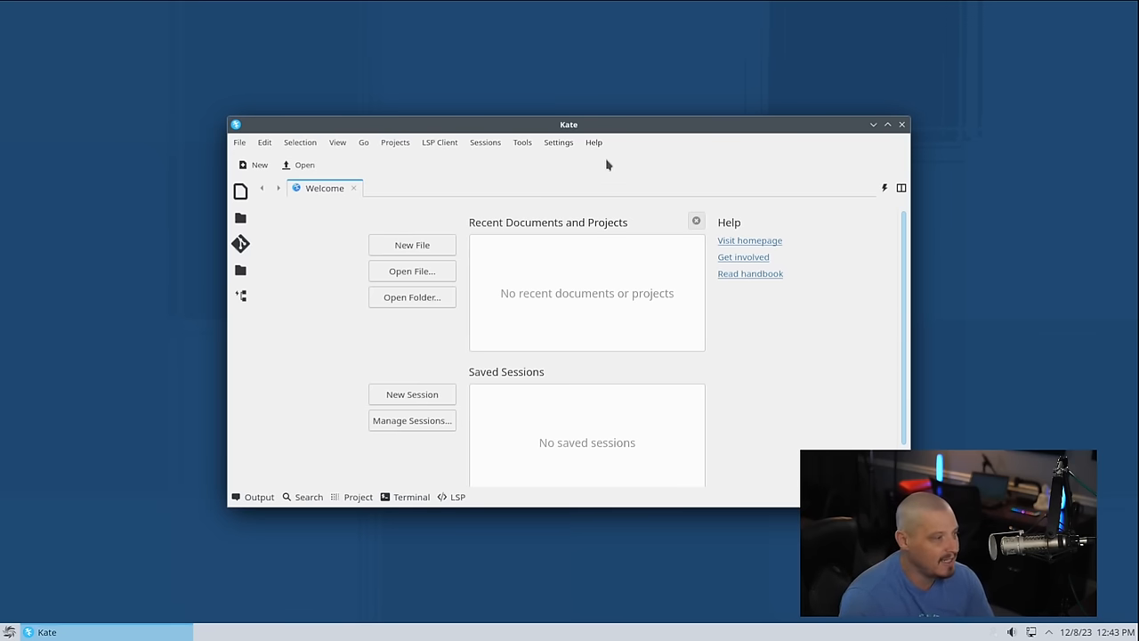
mouse_move(331, 169)
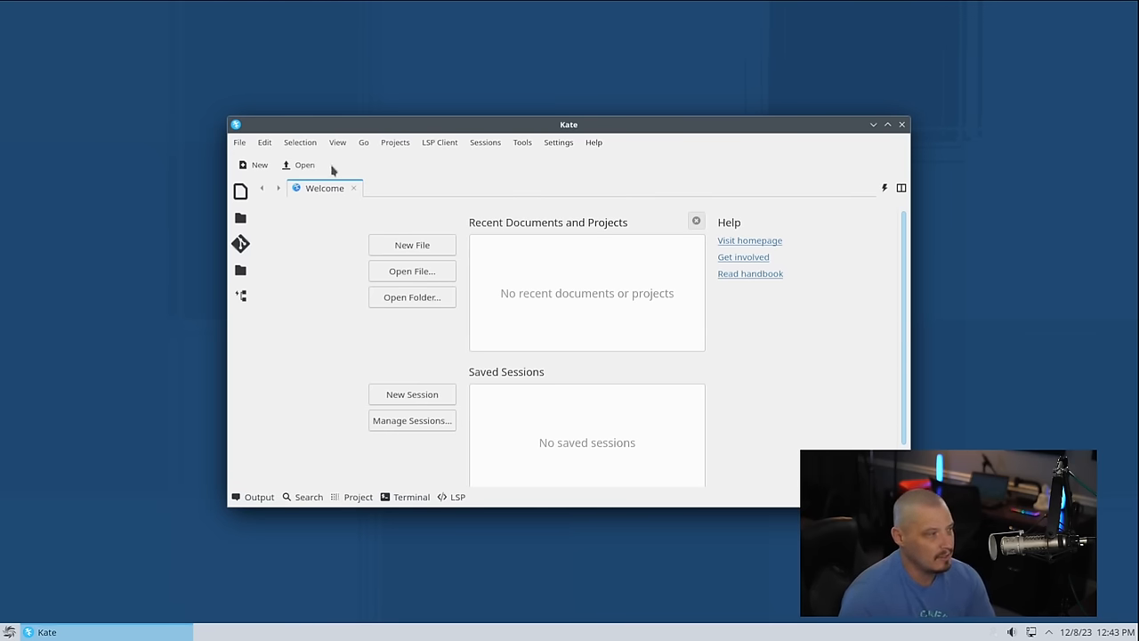
From Kate's Open dialog, reveal hidden files in the home folder and open .bashrc.
left_click(411, 271)
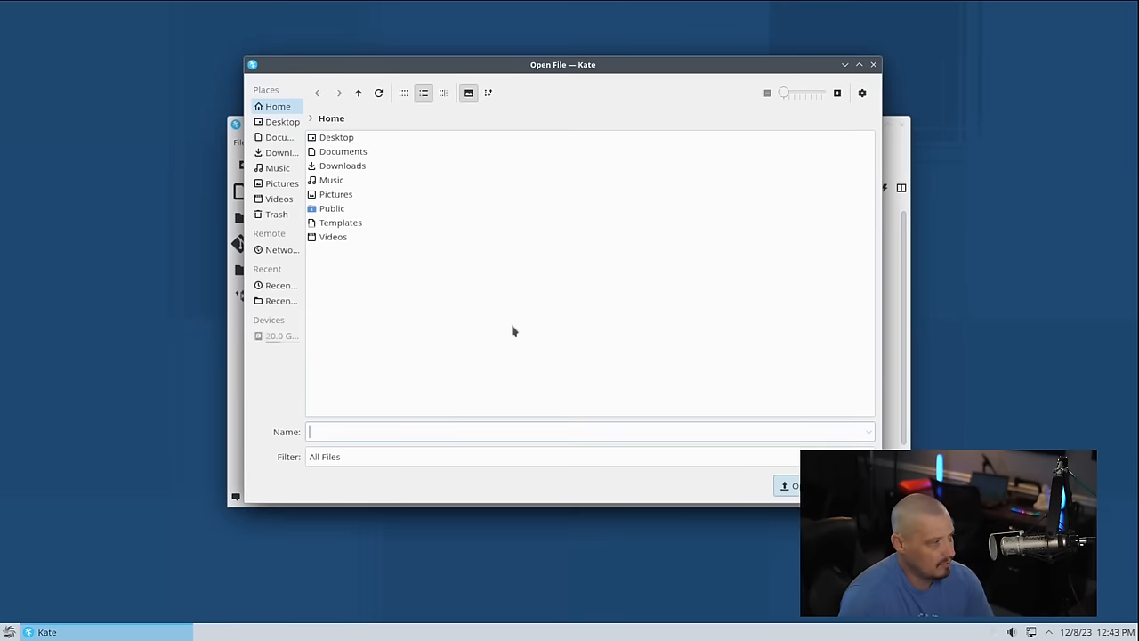
right_click(512, 329)
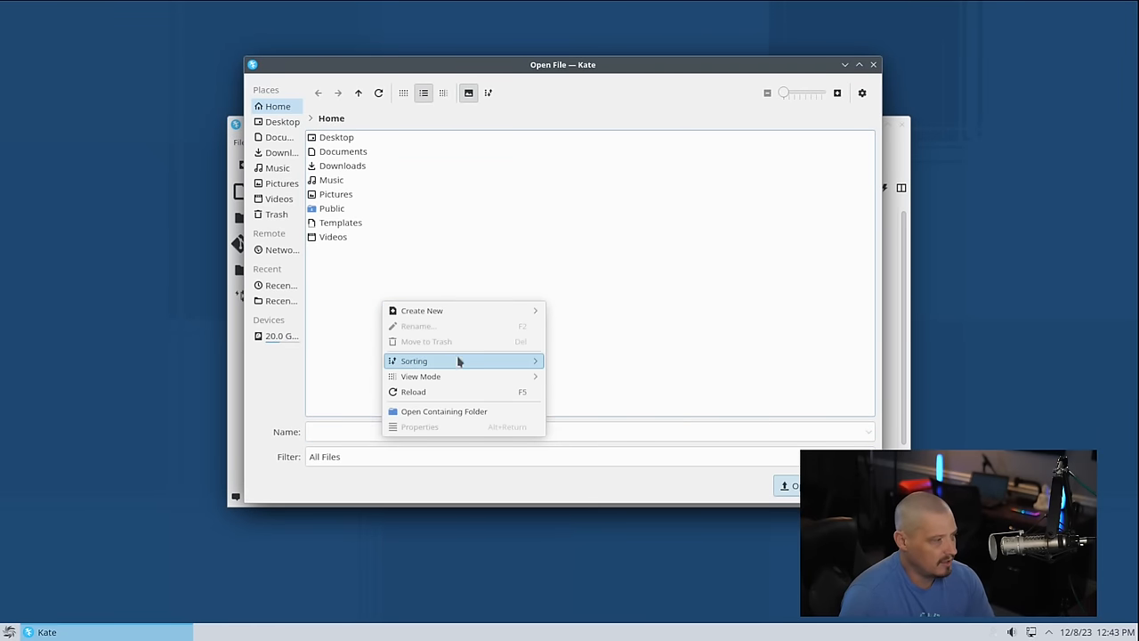
left_click(559, 267)
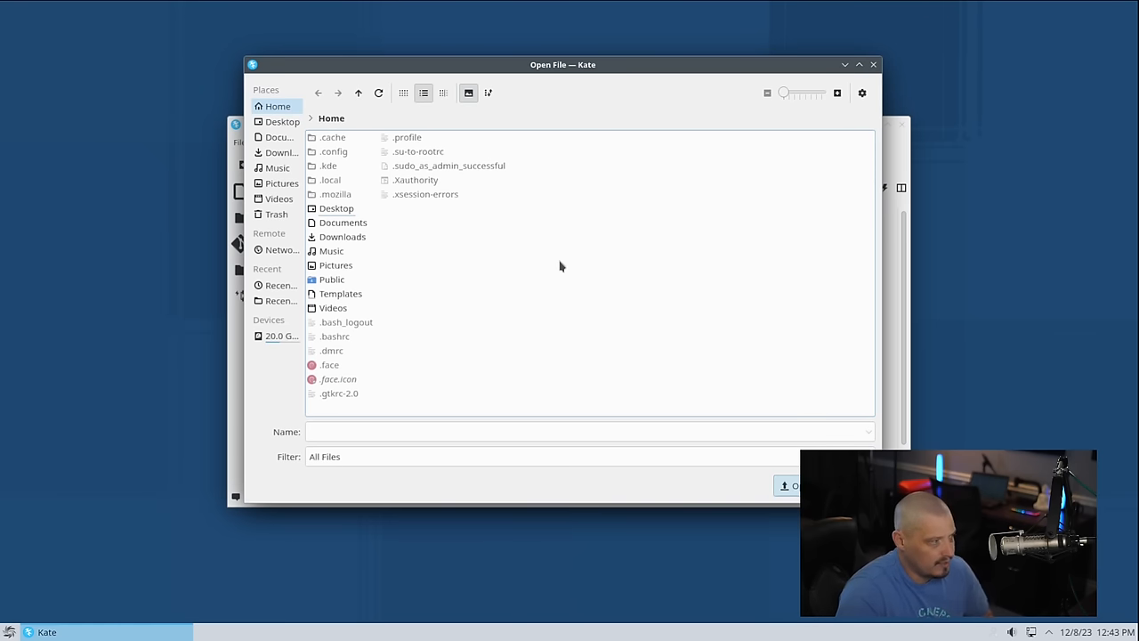
double_click(334, 335)
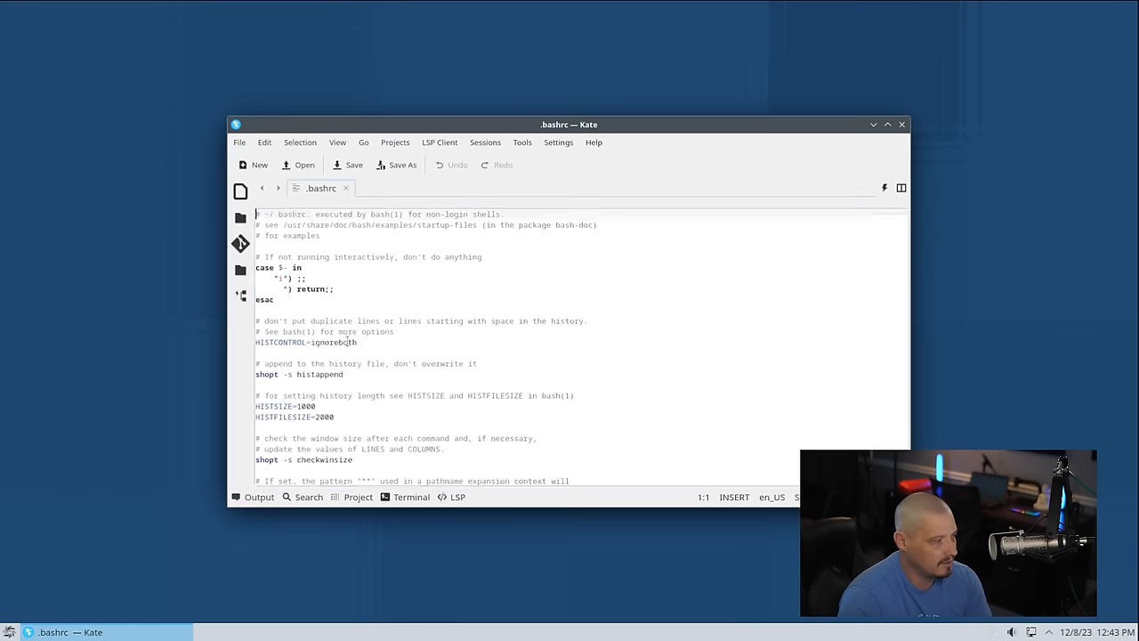
Maximize the Kate window showing .bashrc, then close Kate.
left_click(886, 124)
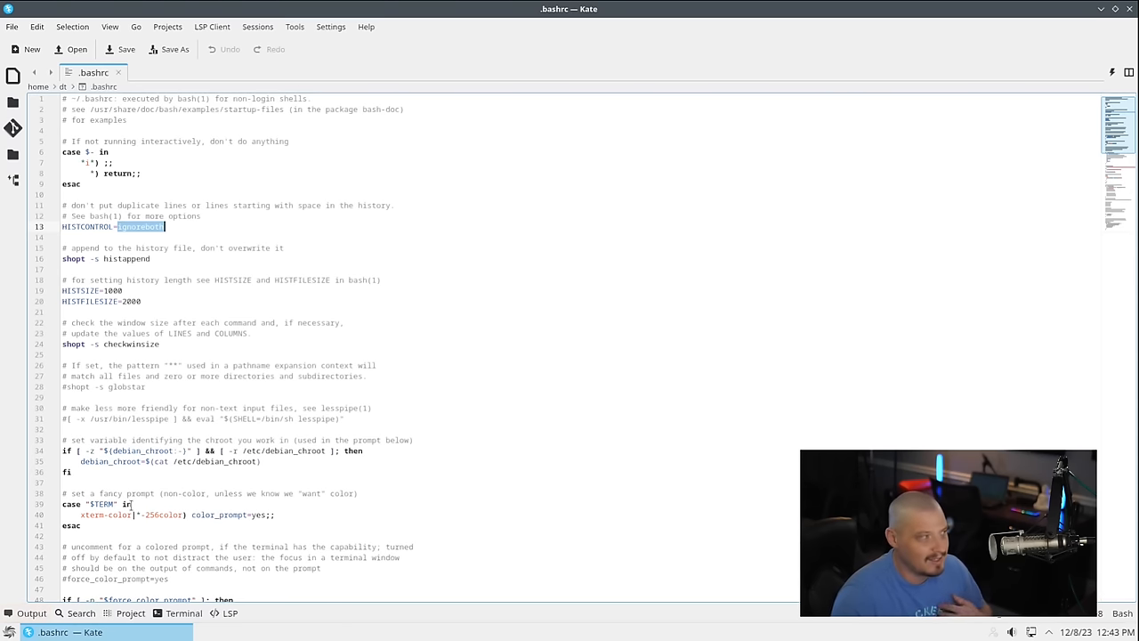
mouse_move(843, 363)
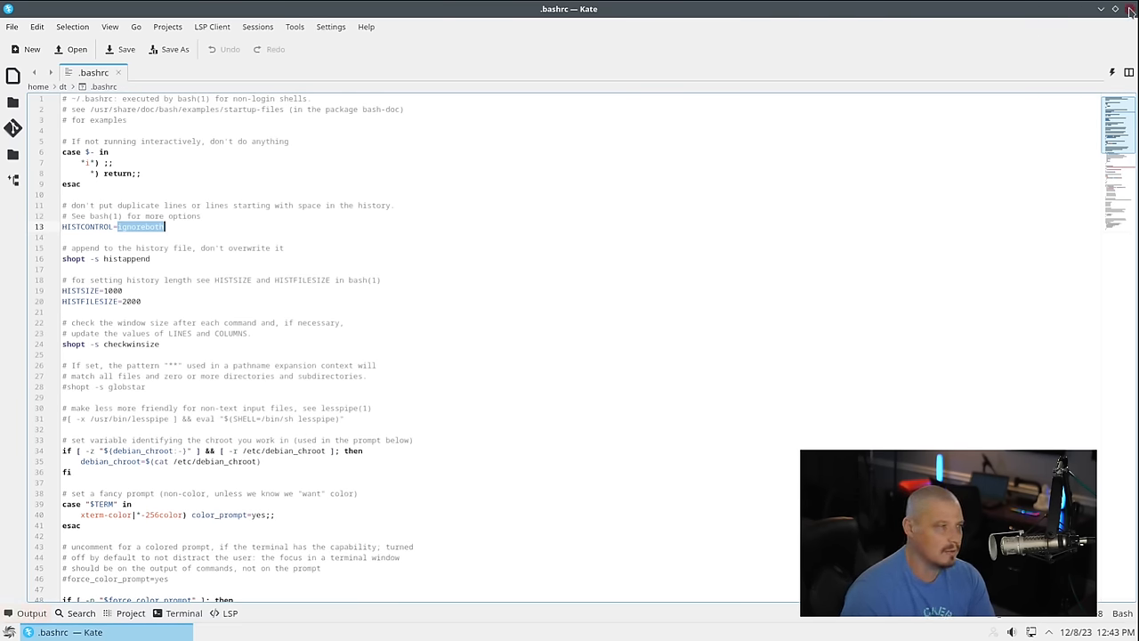
left_click(1131, 9)
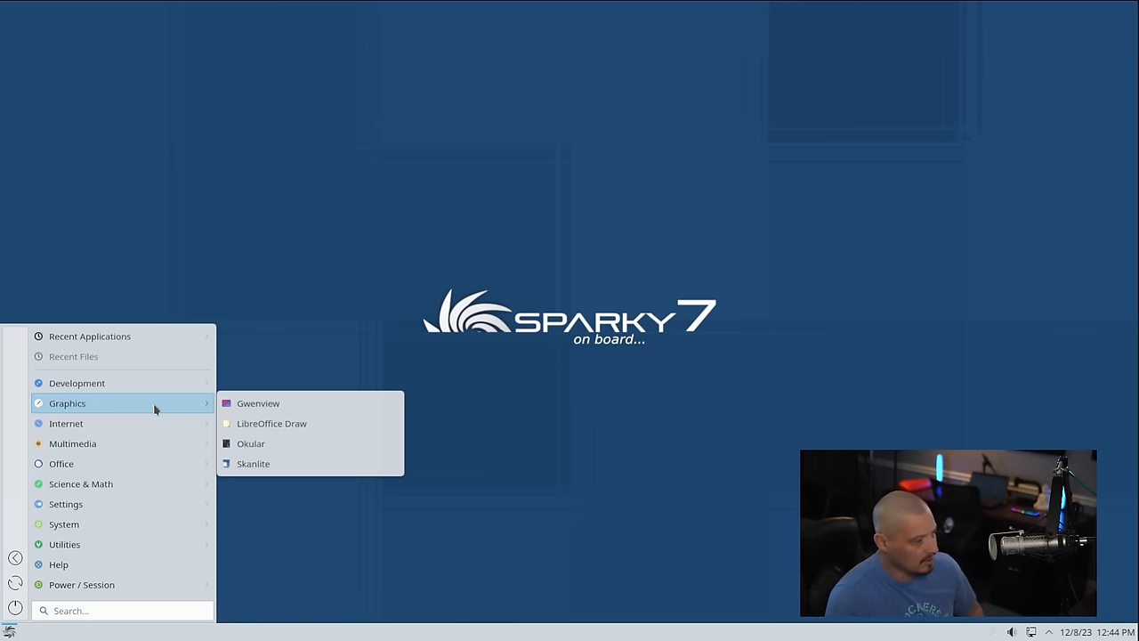
mouse_move(347, 402)
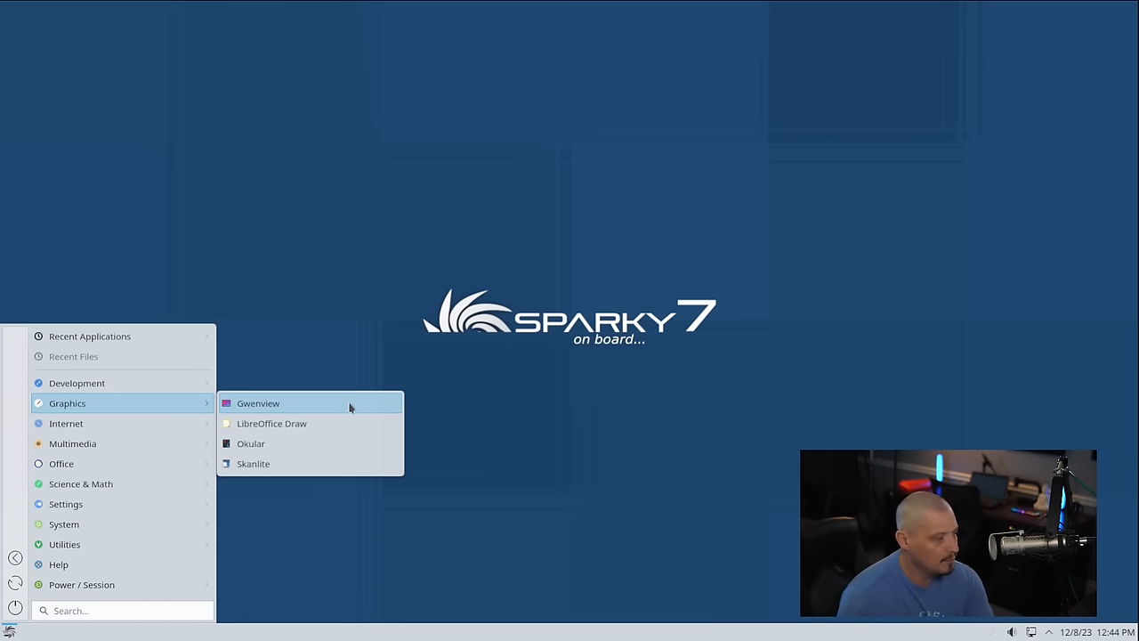
Launch Gwenview to see its start page with places, then close it.
left_click(258, 402)
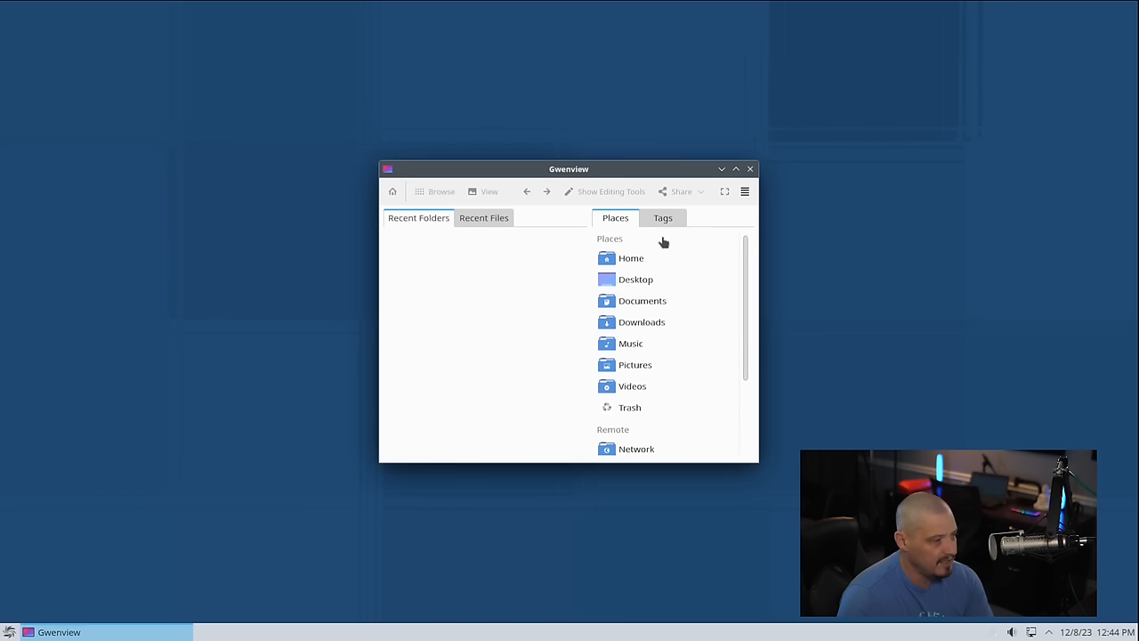
mouse_move(587, 178)
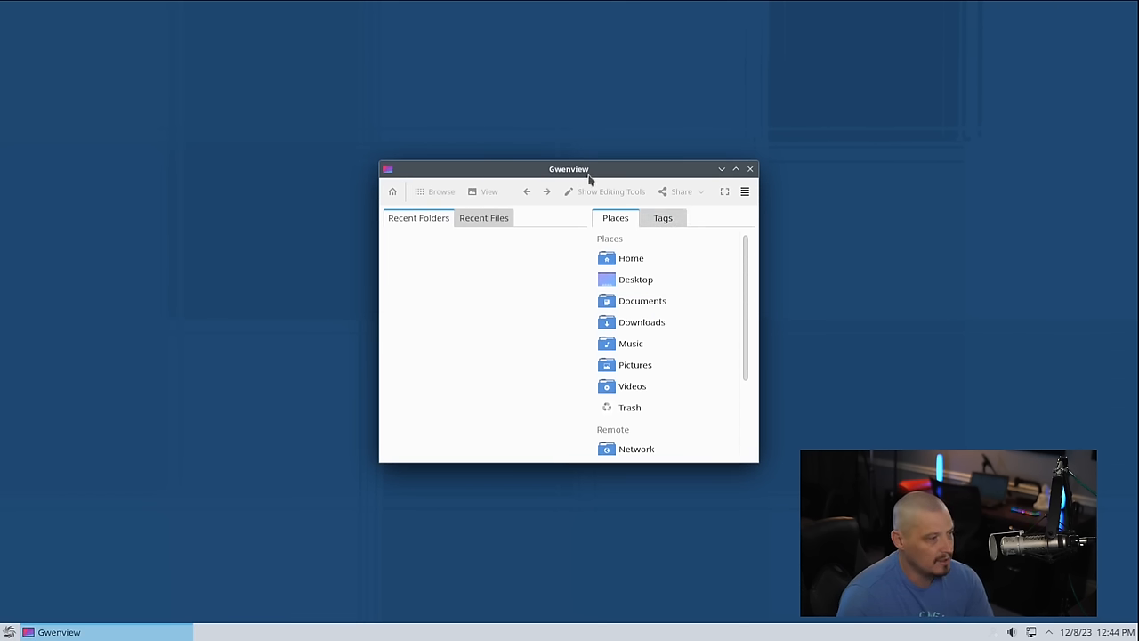
left_click(743, 192)
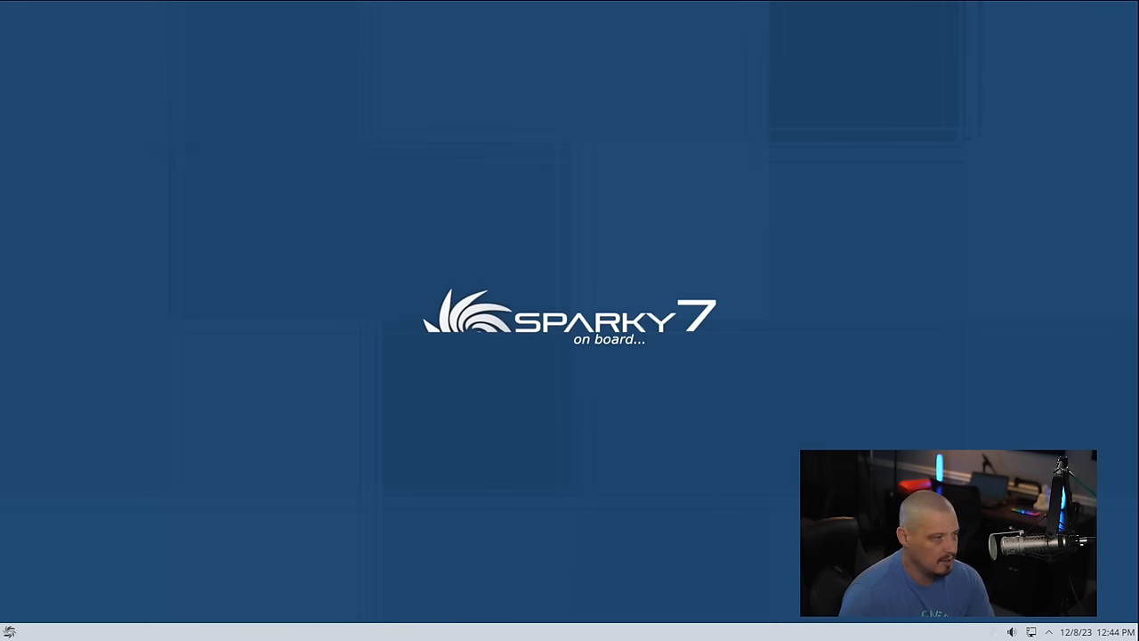
Launch Okular, view its About dialog showing version 22.12.3, then dismiss it.
left_click(9, 632)
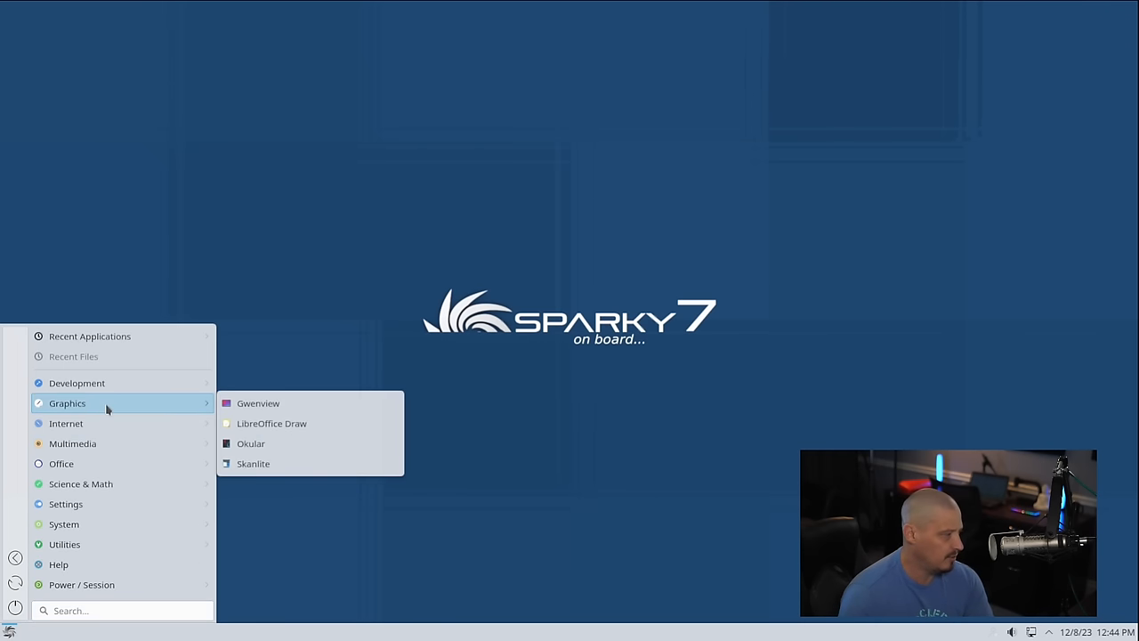
mouse_move(311, 423)
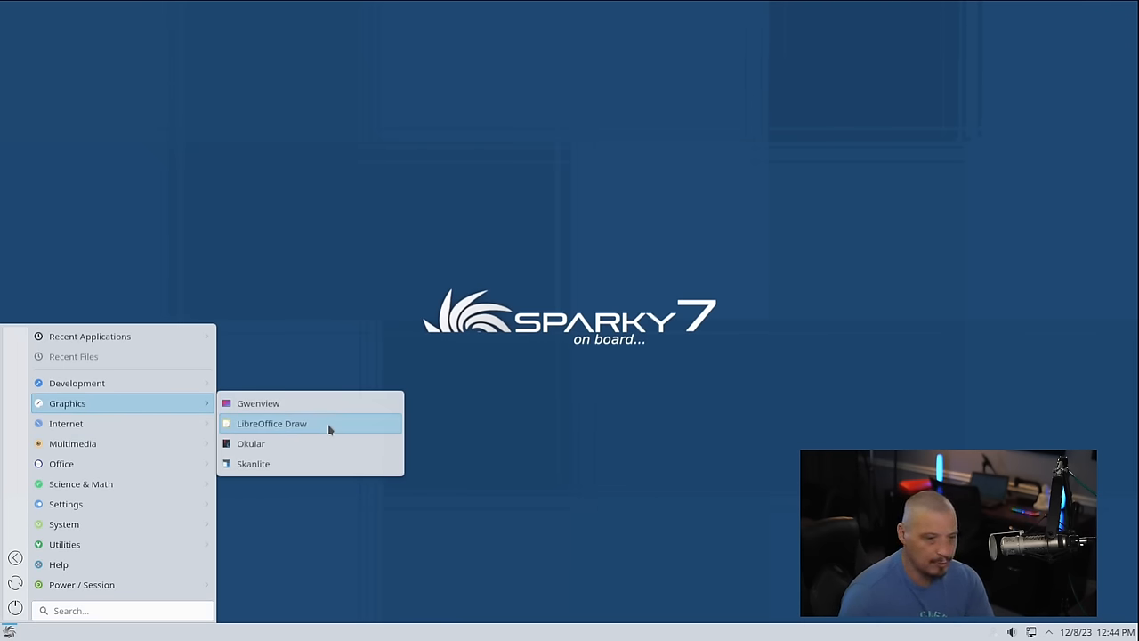
mouse_move(360, 452)
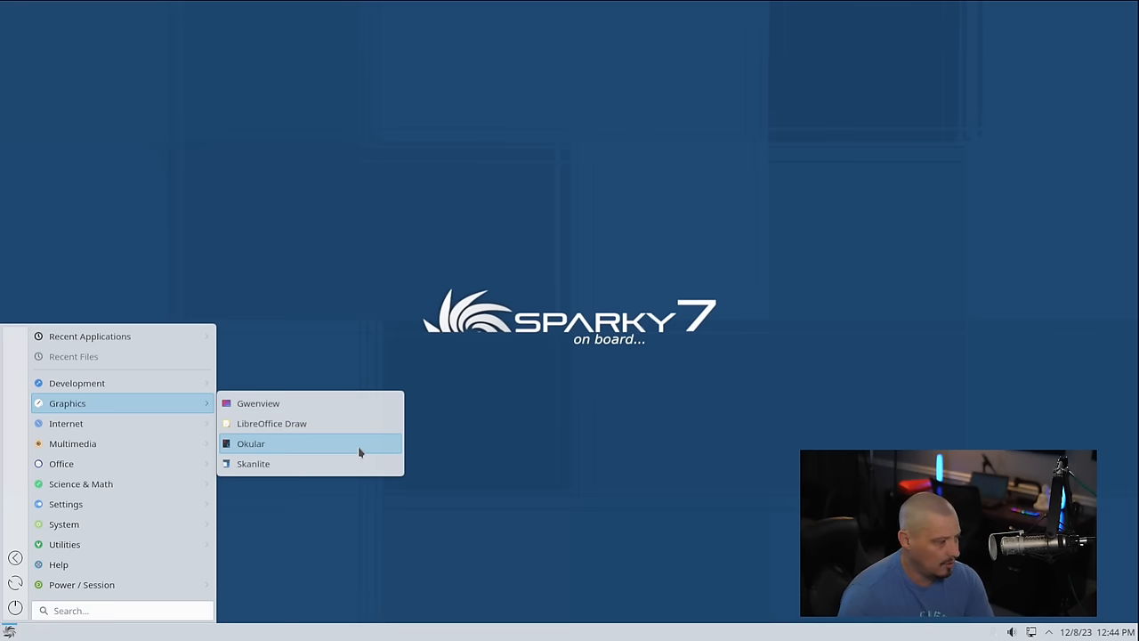
left_click(251, 443)
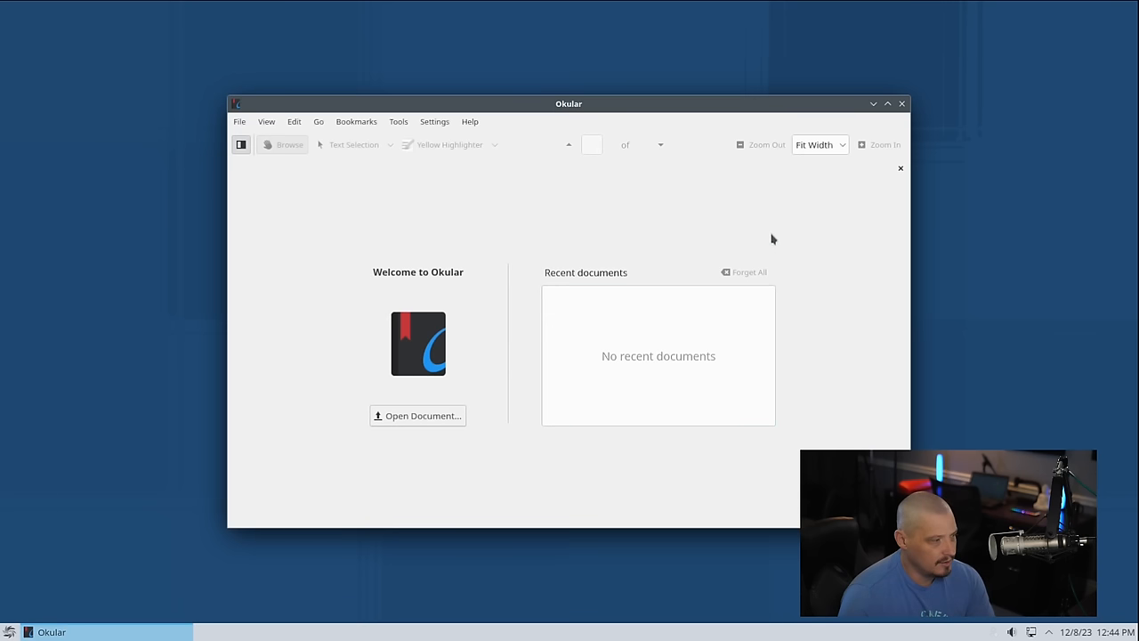
left_click(470, 121)
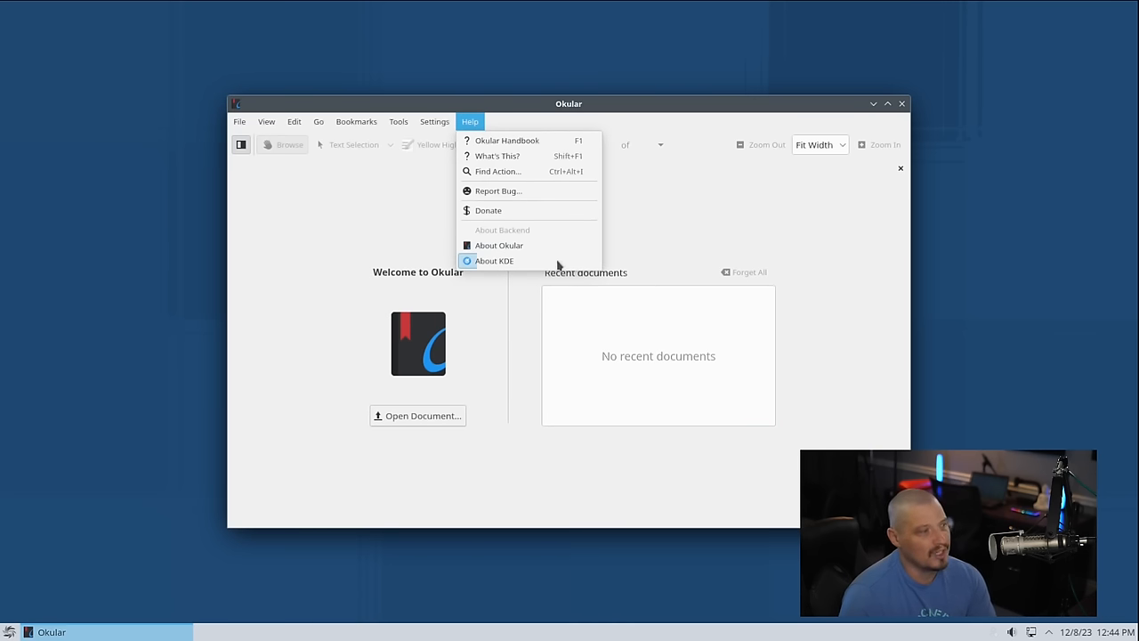
left_click(499, 246)
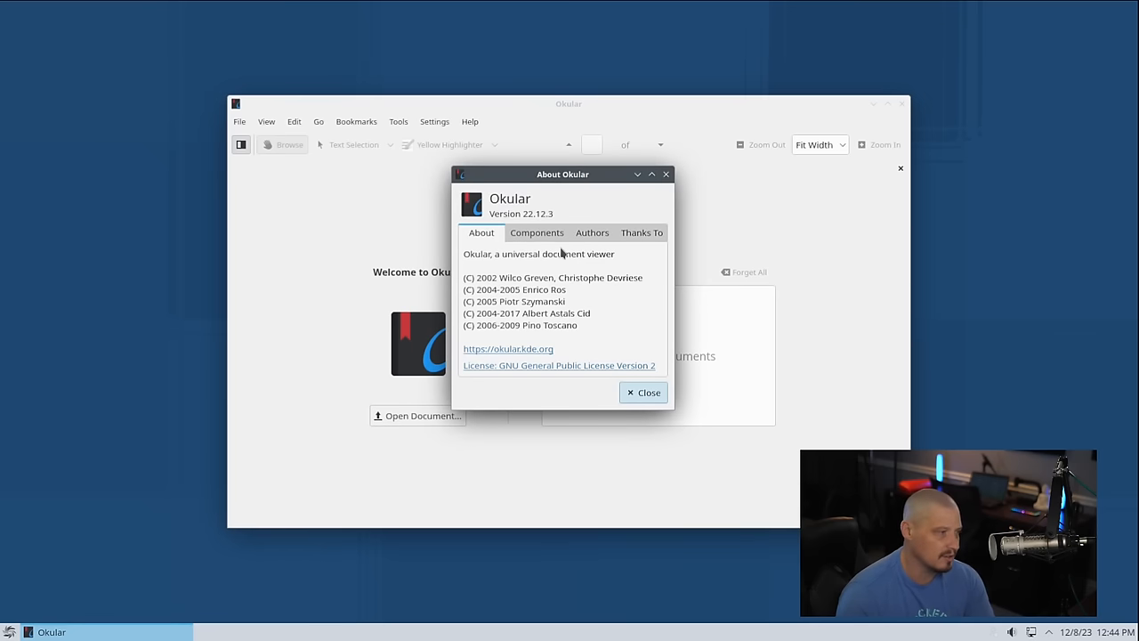
mouse_move(542, 231)
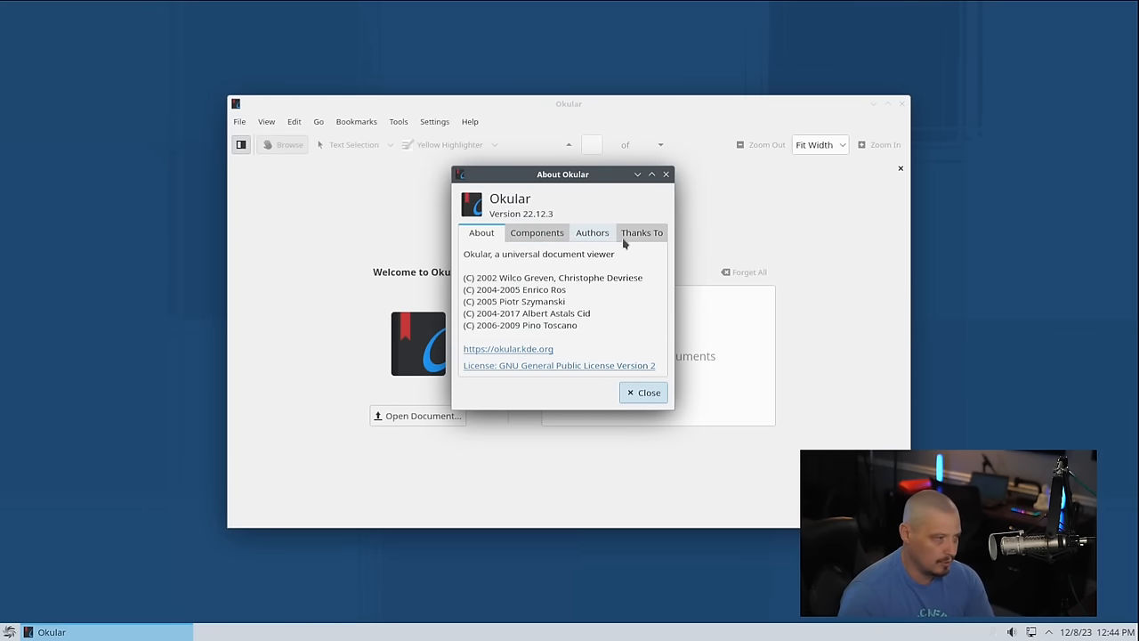
left_click(644, 393)
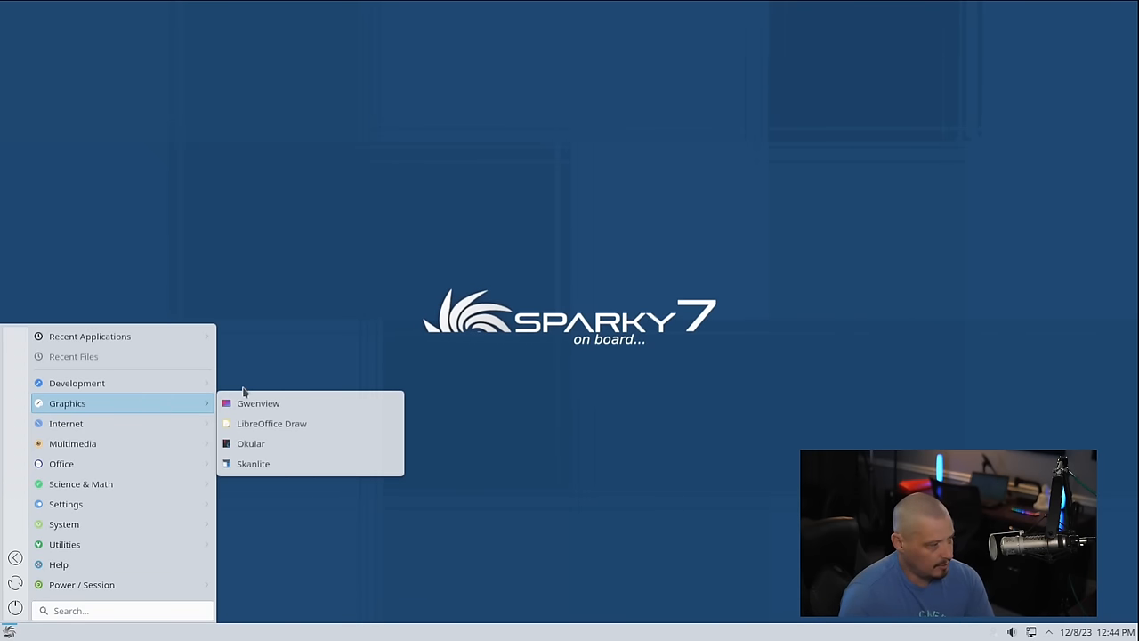
mouse_move(286, 471)
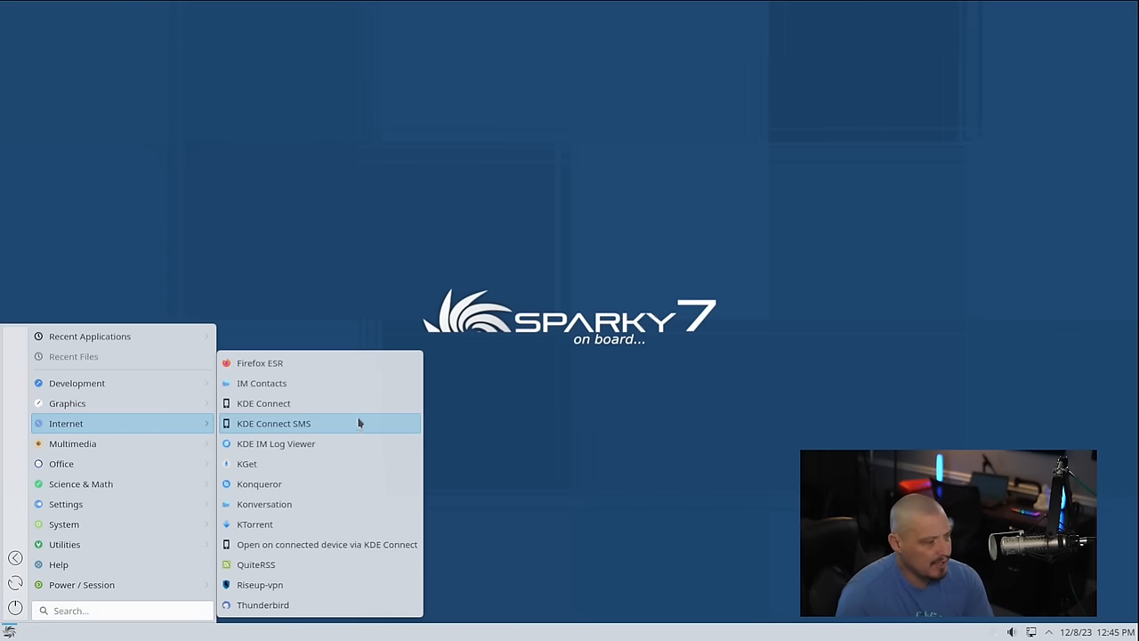
Launch Firefox ESR and view its About window showing version 115.5.0esr (64-bit), then dismiss it.
left_click(259, 363)
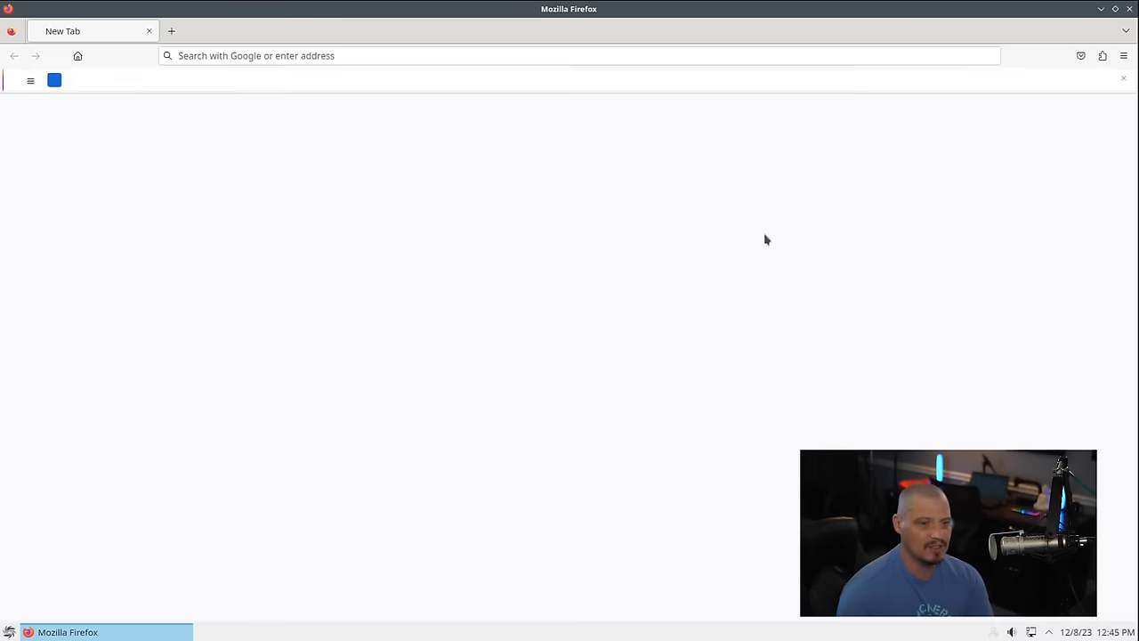
left_click(304, 32)
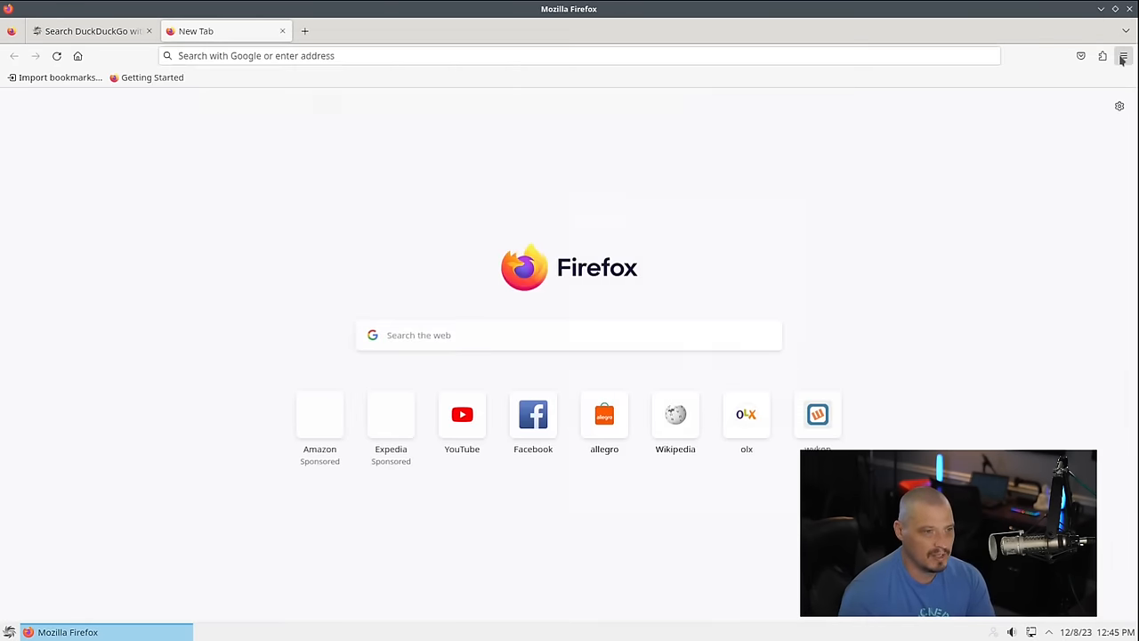
left_click(1123, 56)
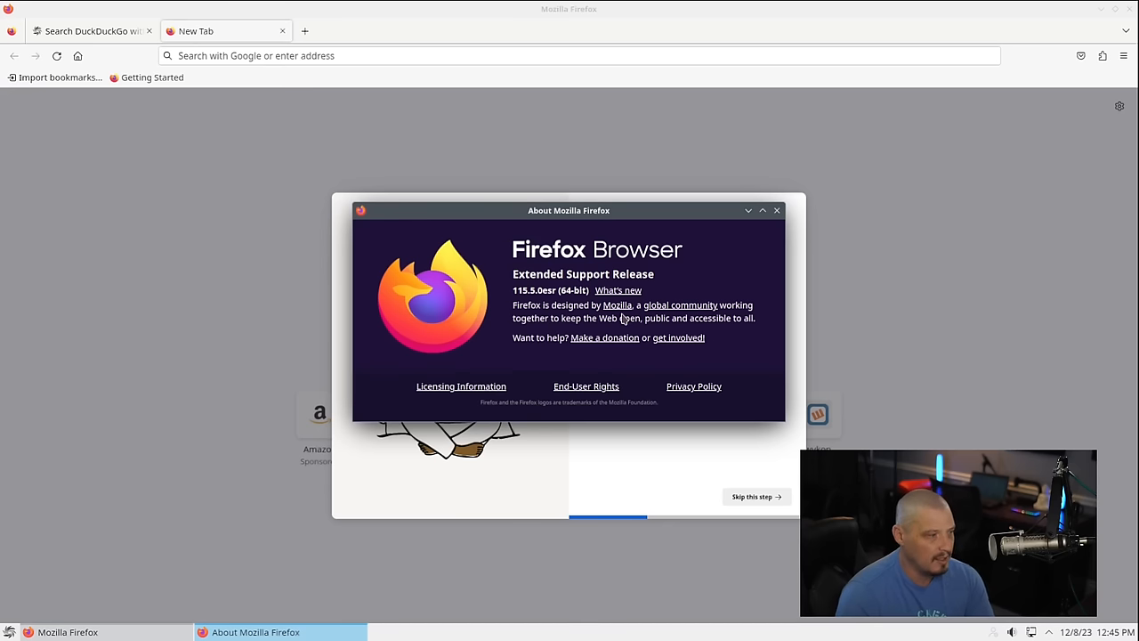
mouse_move(587, 409)
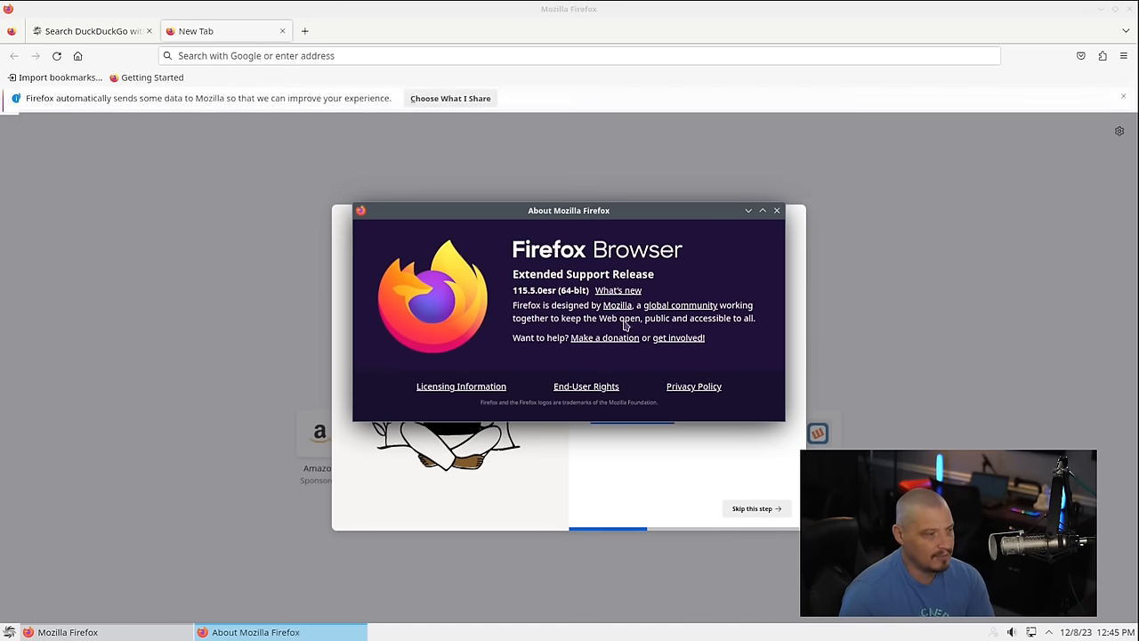
left_click(776, 210)
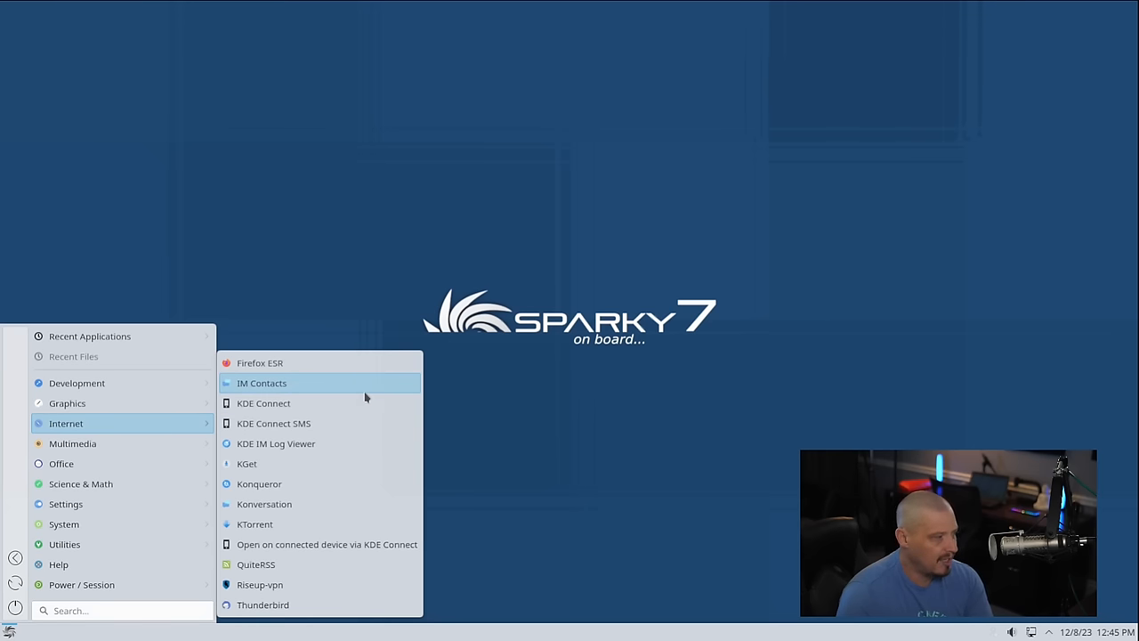
mouse_move(361, 402)
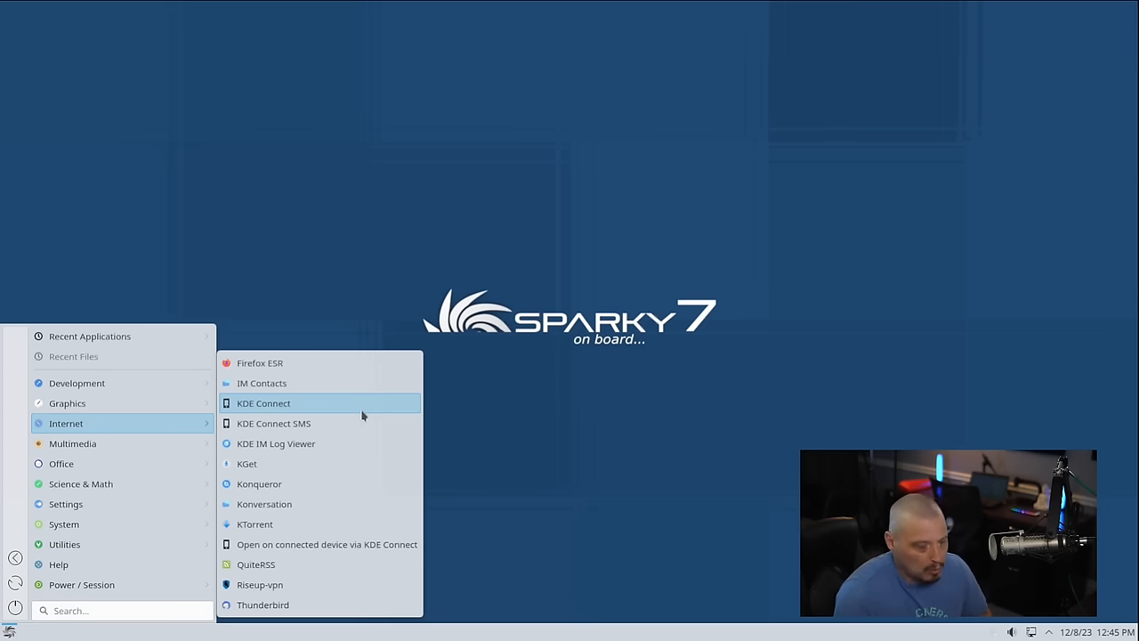
mouse_move(363, 443)
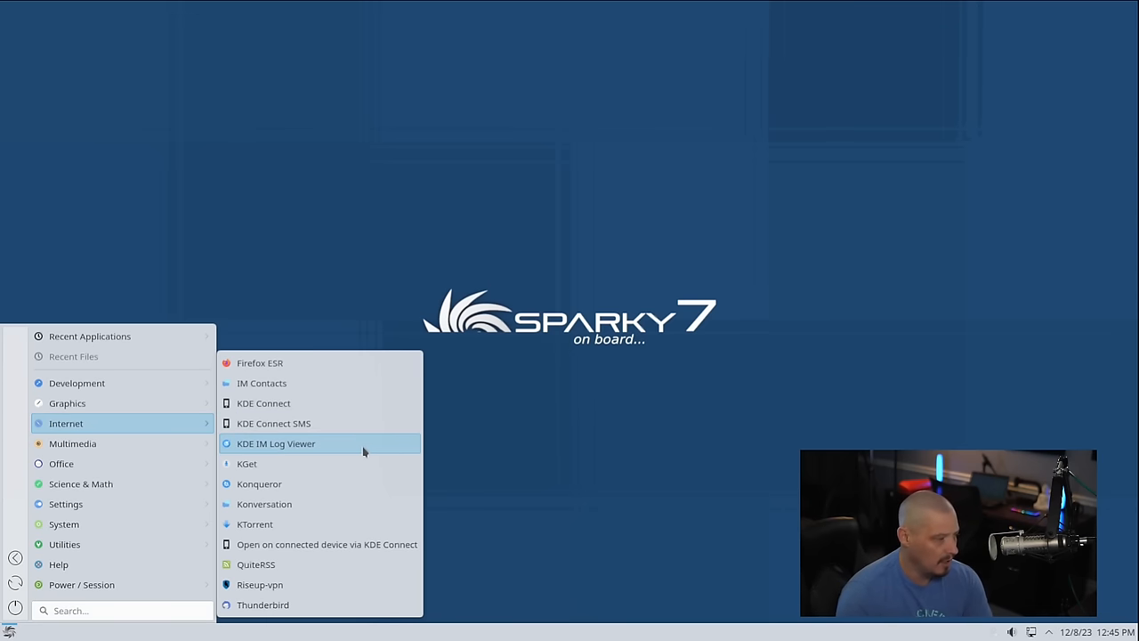
mouse_move(356, 454)
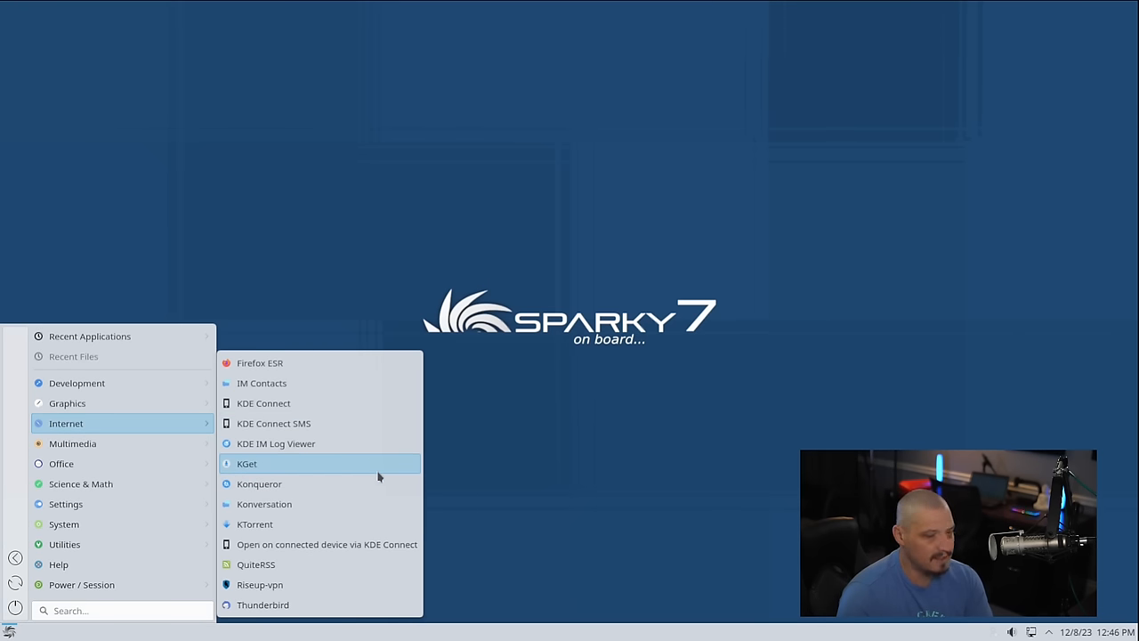
mouse_move(374, 484)
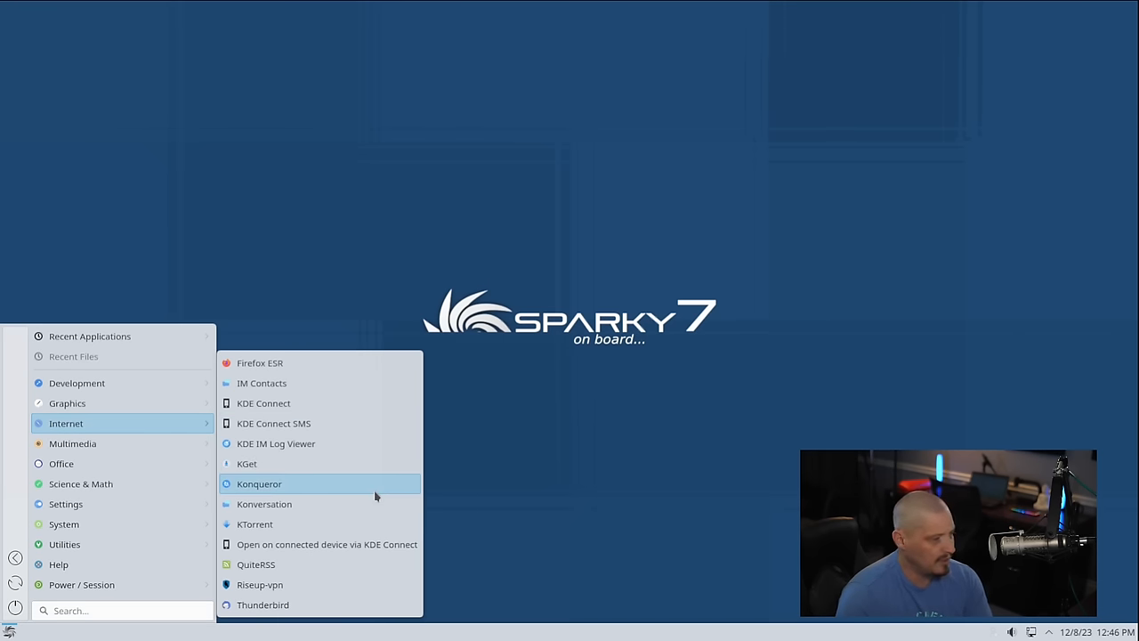
Launch Konqueror, maximize it, and show its About dialog with version 22.12.3.
left_click(260, 484)
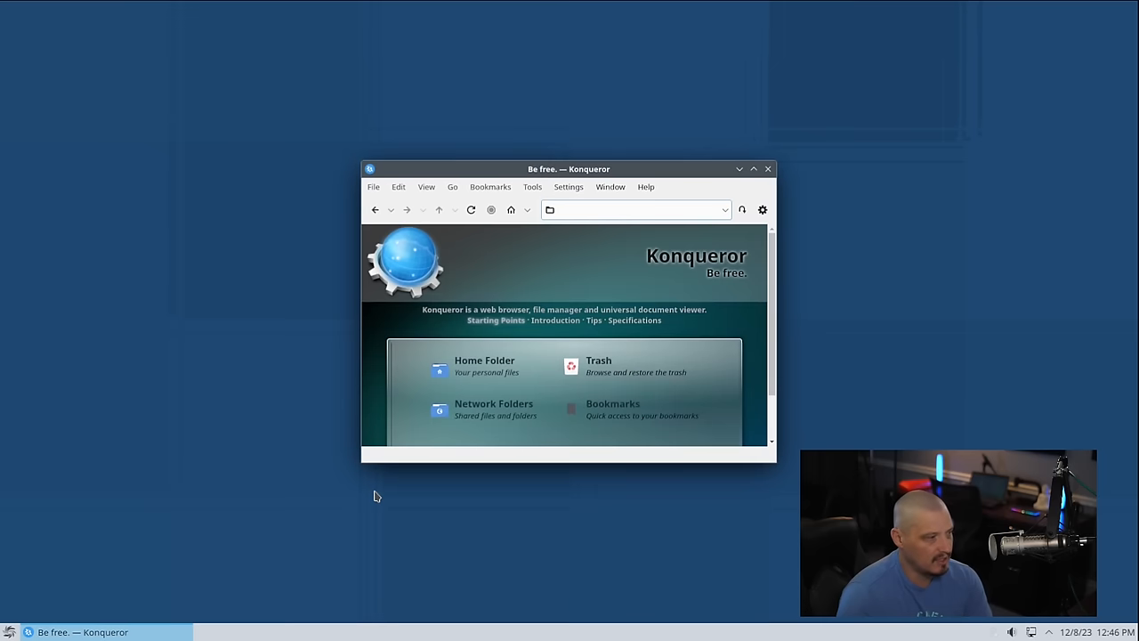
left_click(754, 167)
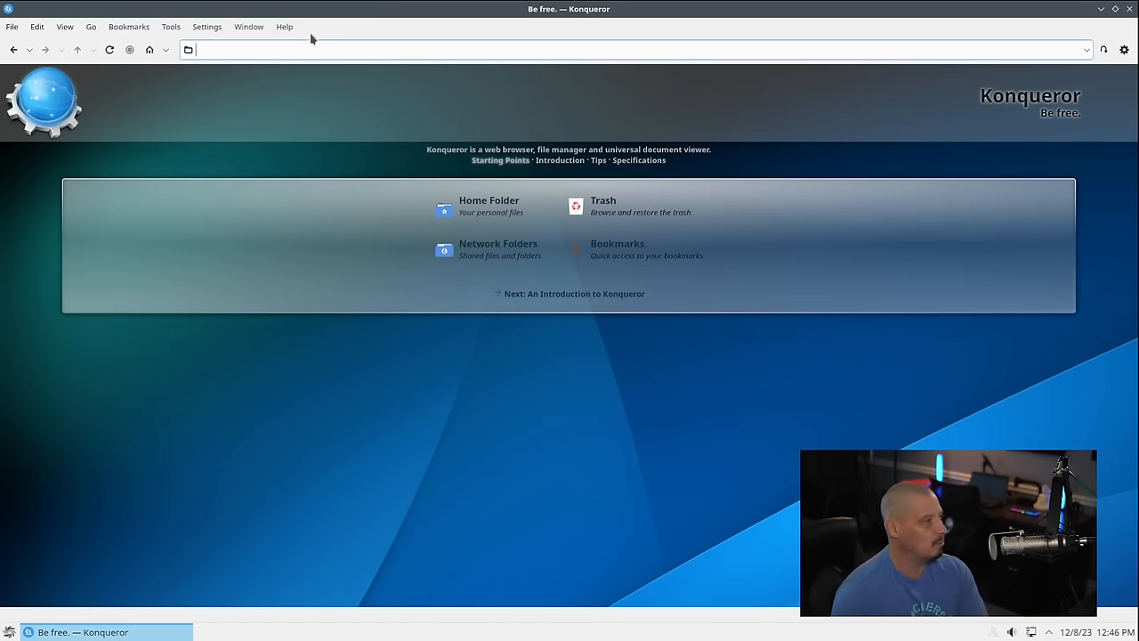
left_click(285, 27)
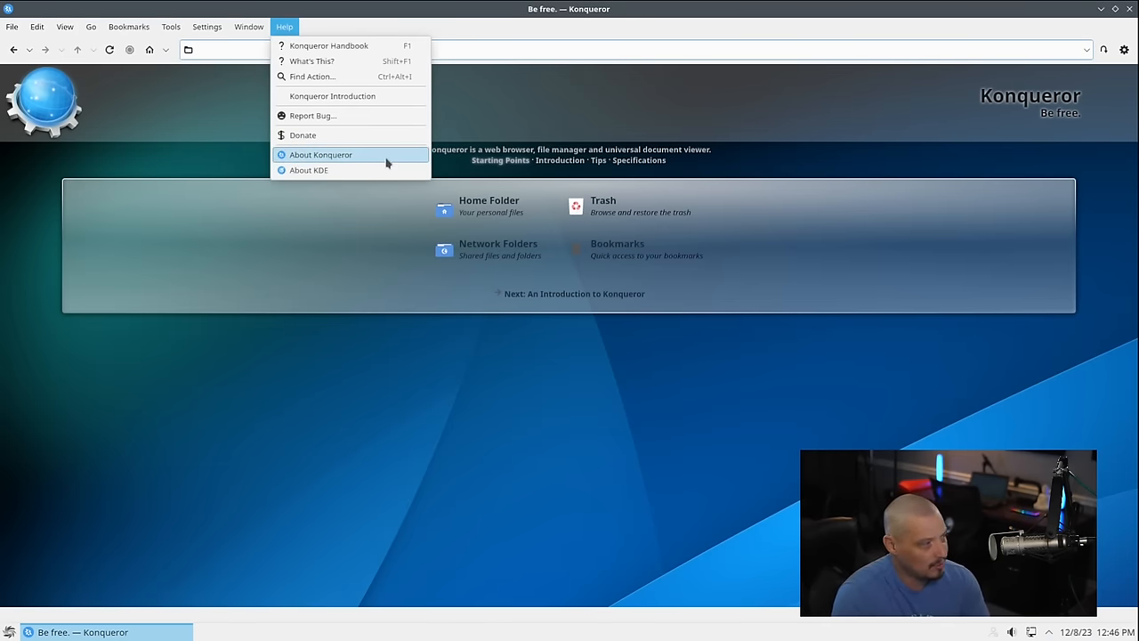
left_click(320, 153)
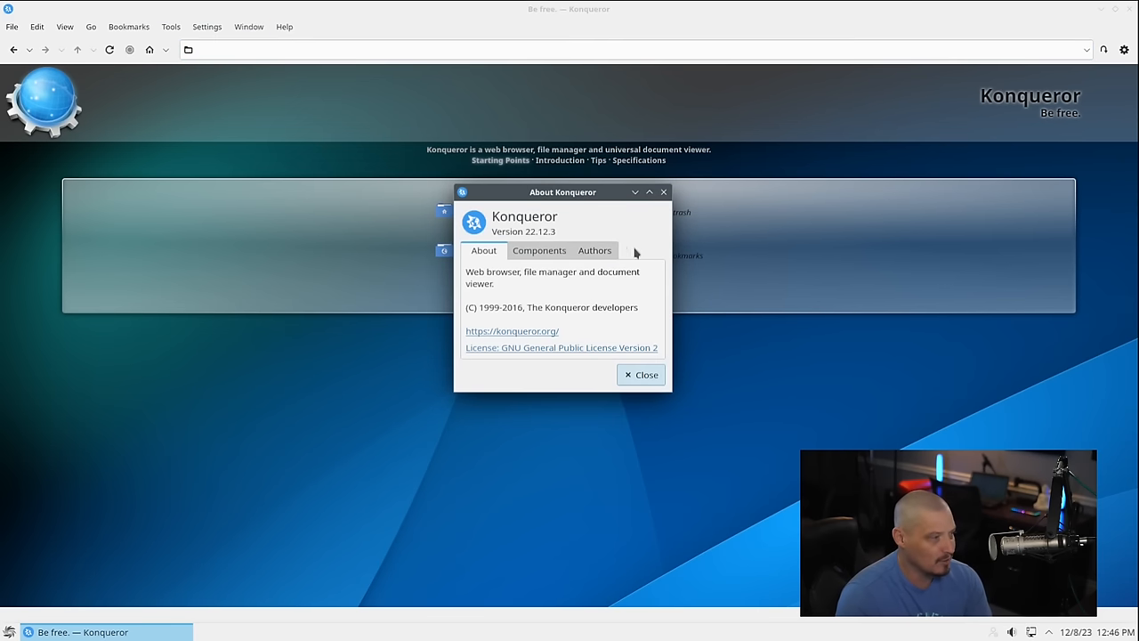
Reposition the About dialog, dismiss it and close Konqueror.
left_click_drag(563, 192, 651, 252)
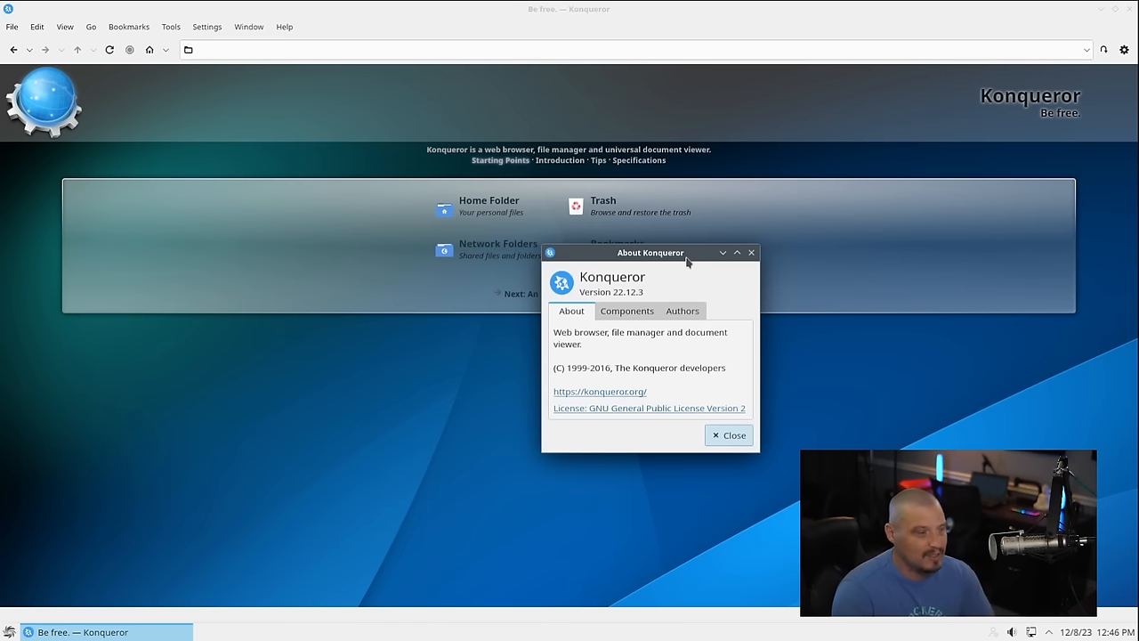
mouse_move(793, 274)
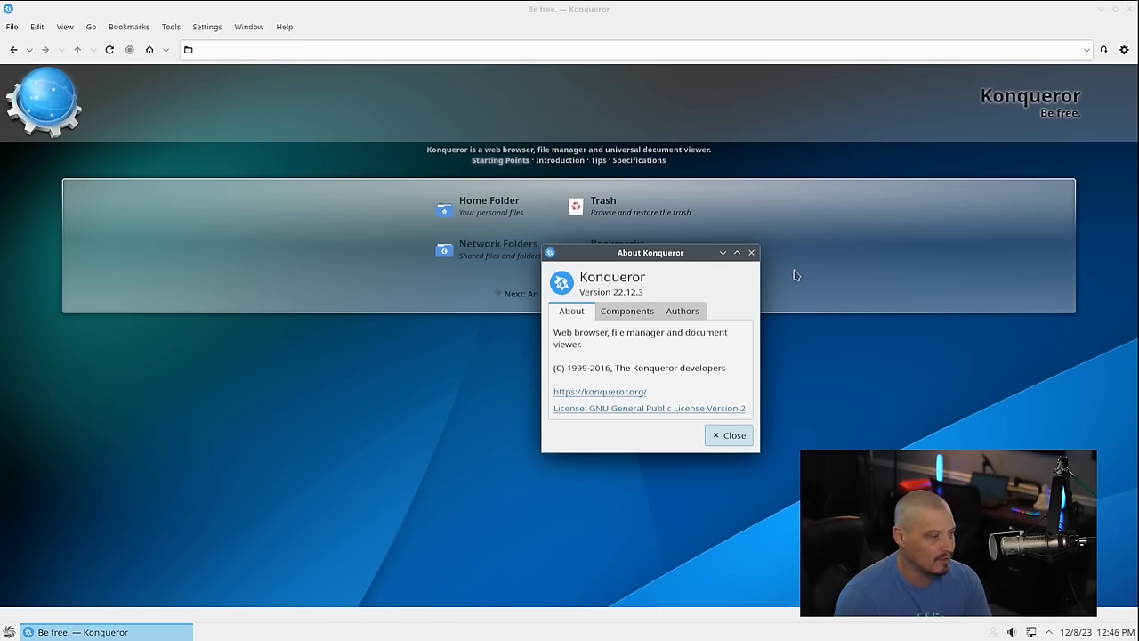
left_click(727, 434)
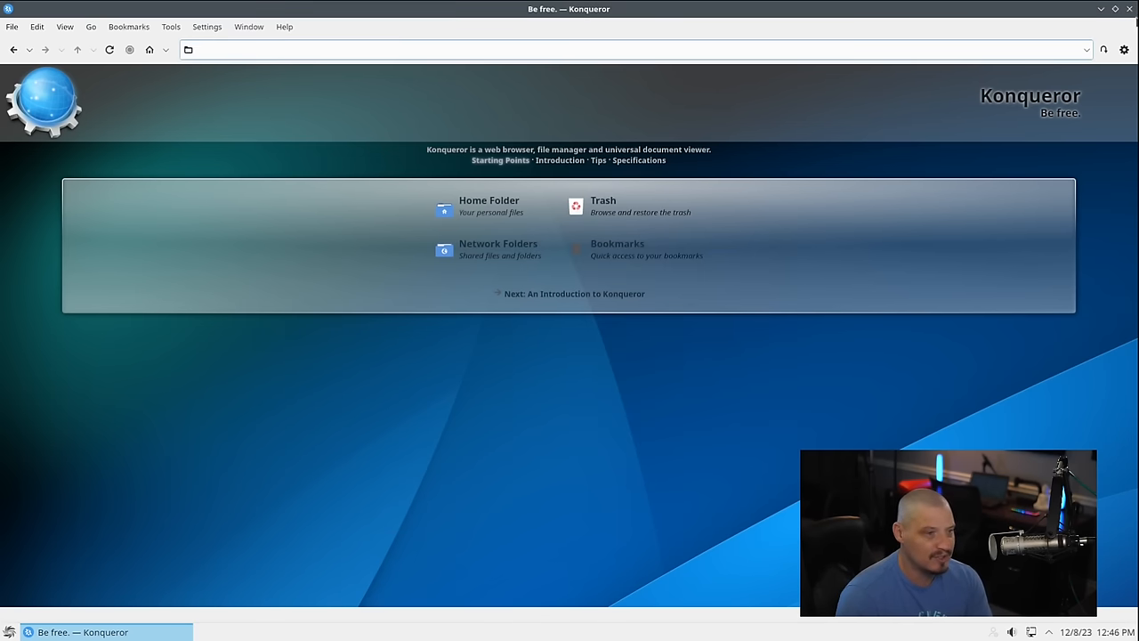
left_click(9, 631)
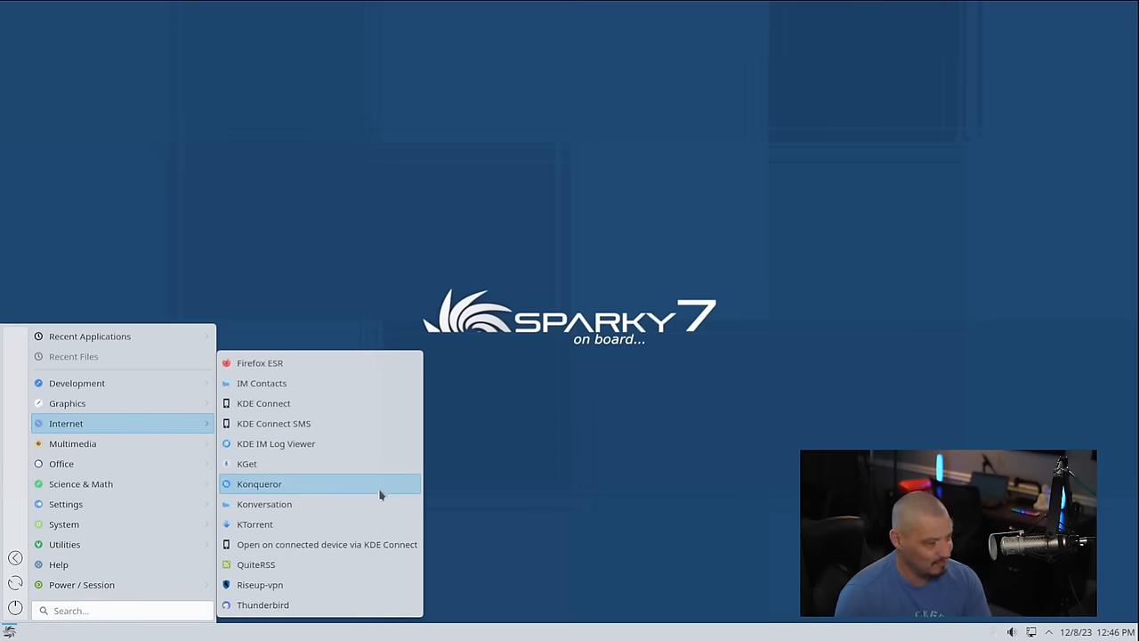
mouse_move(388, 503)
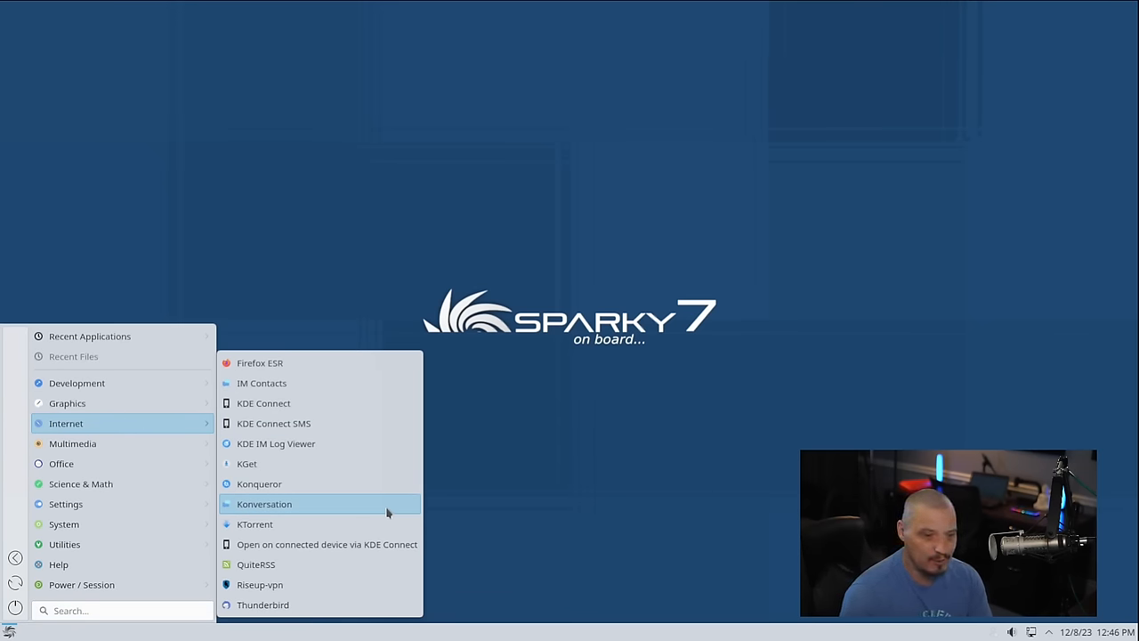
Start Konversation, move and close its Server List with the Debian network, then close Konversation.
left_click(264, 504)
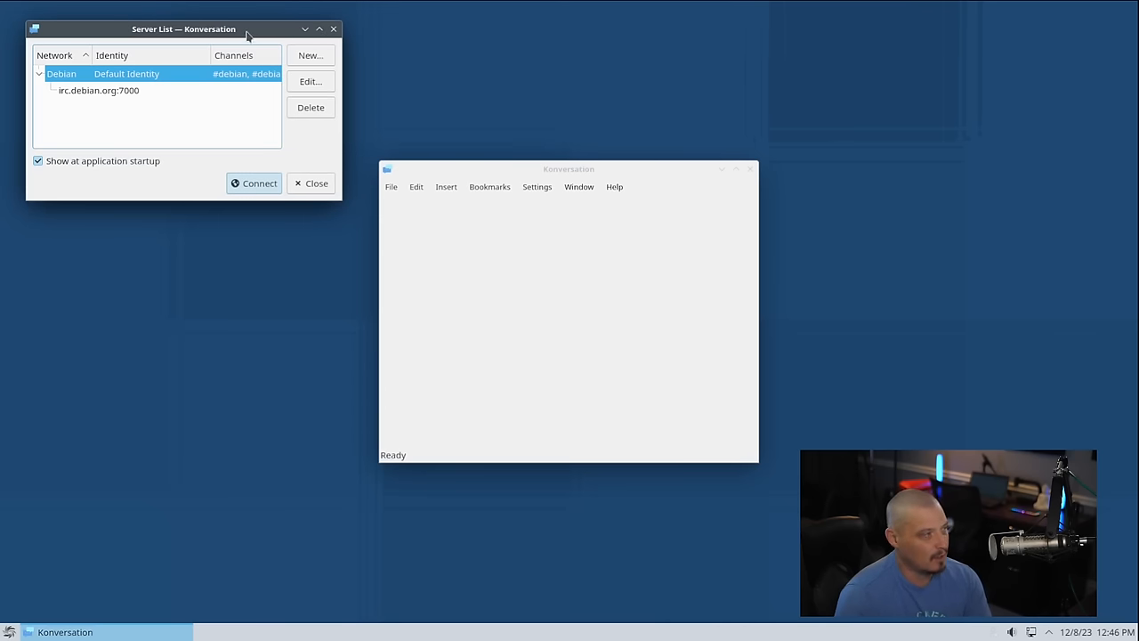
left_click_drag(185, 28, 795, 213)
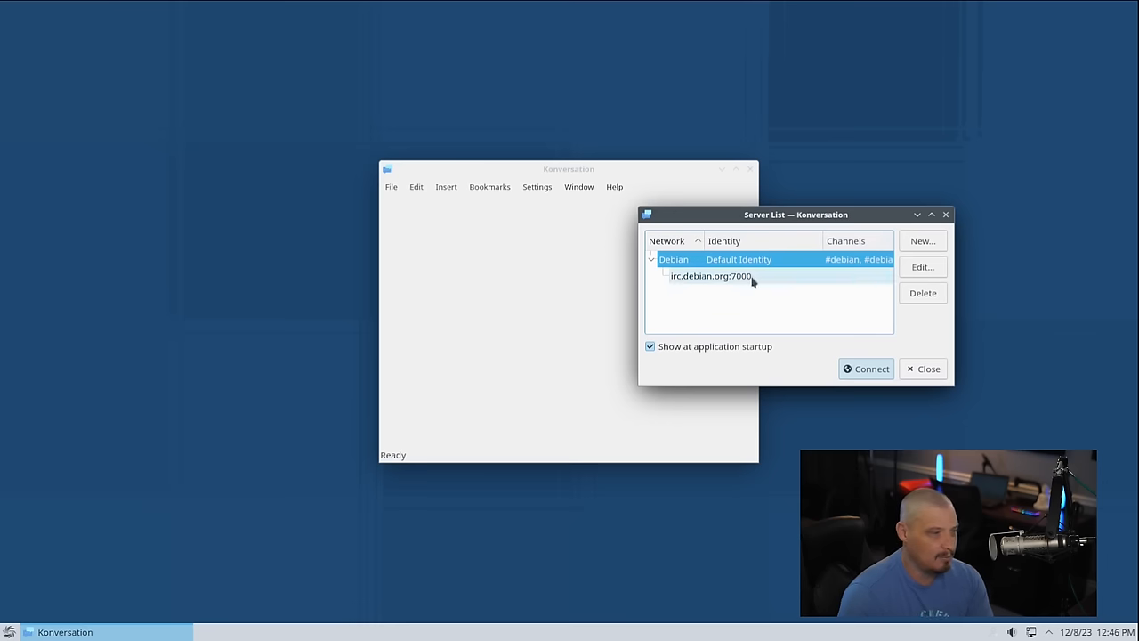
mouse_move(711, 285)
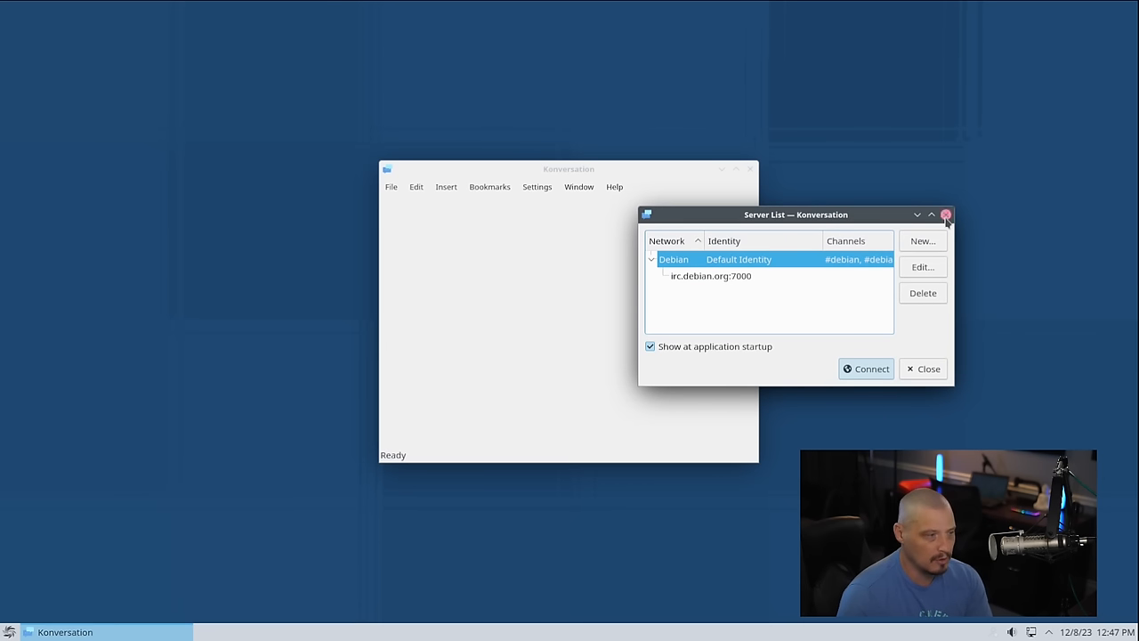
left_click(946, 213)
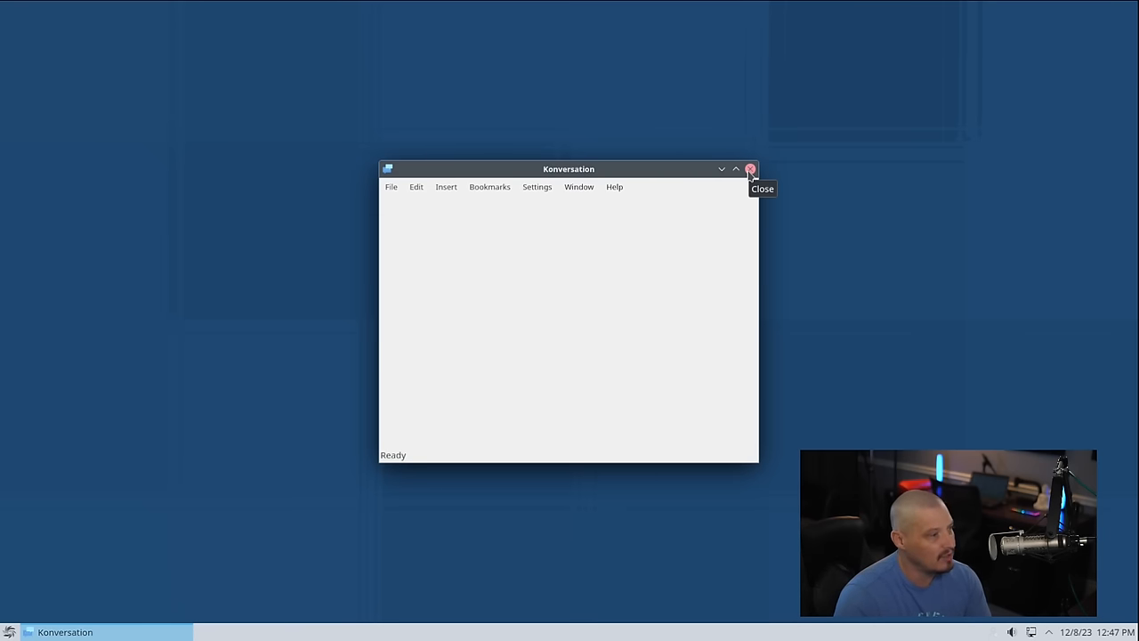
left_click(751, 169)
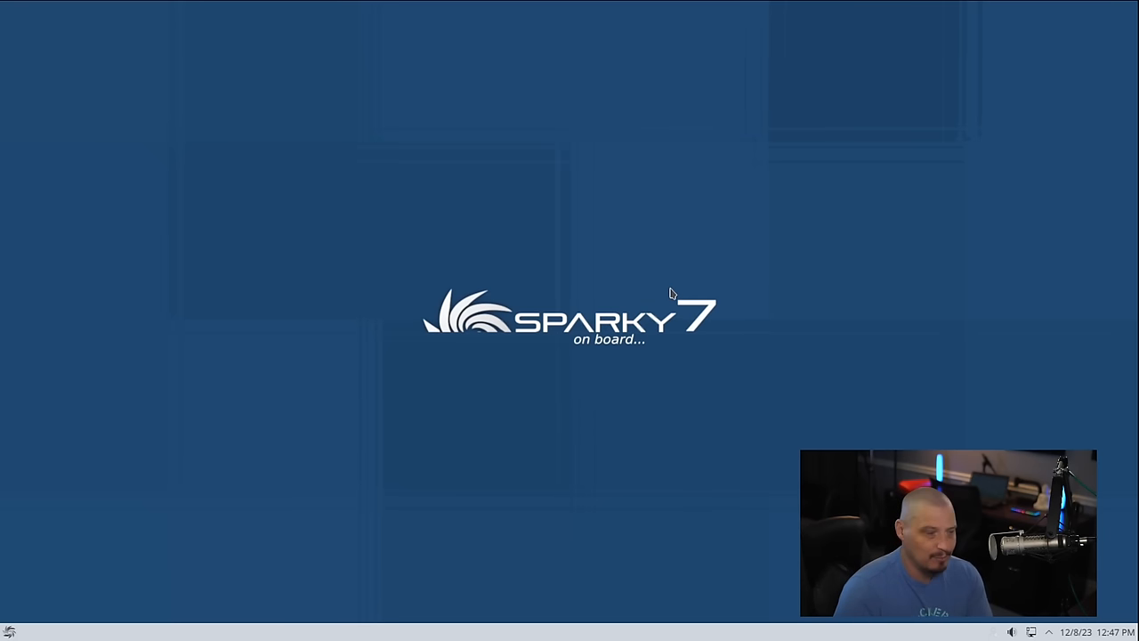
mouse_move(44, 635)
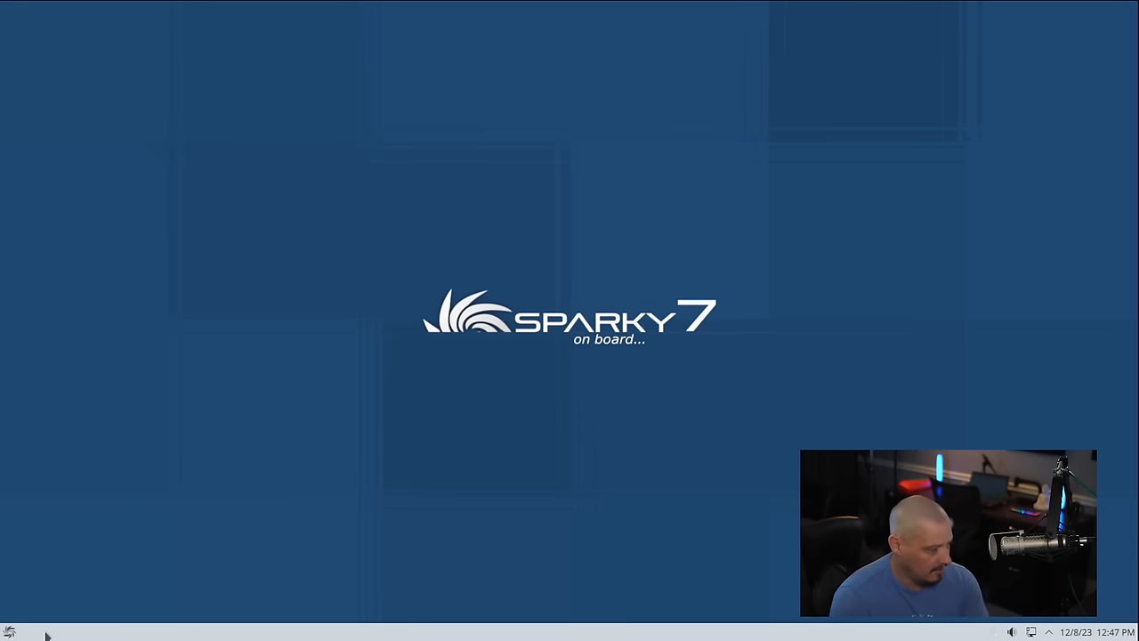
left_click(9, 630)
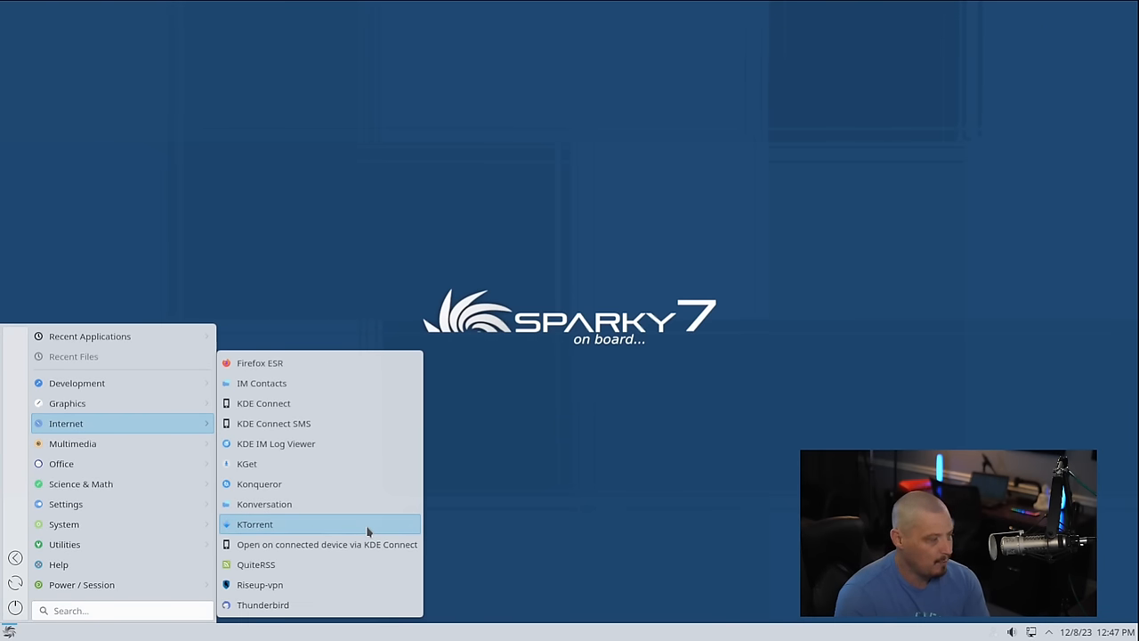
mouse_move(348, 583)
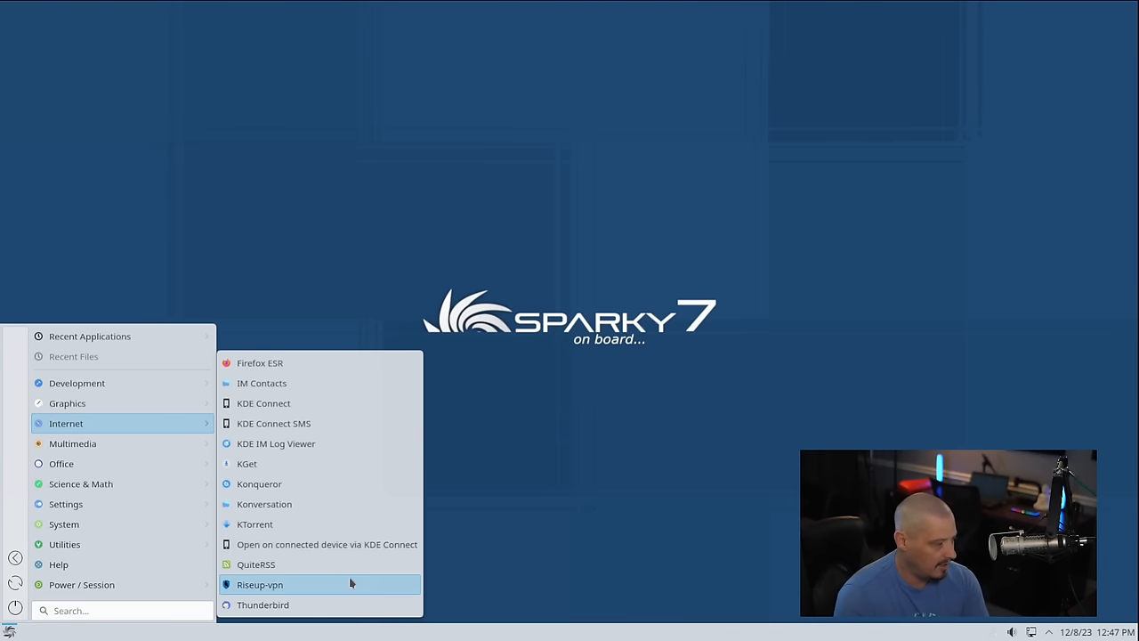
left_click(260, 583)
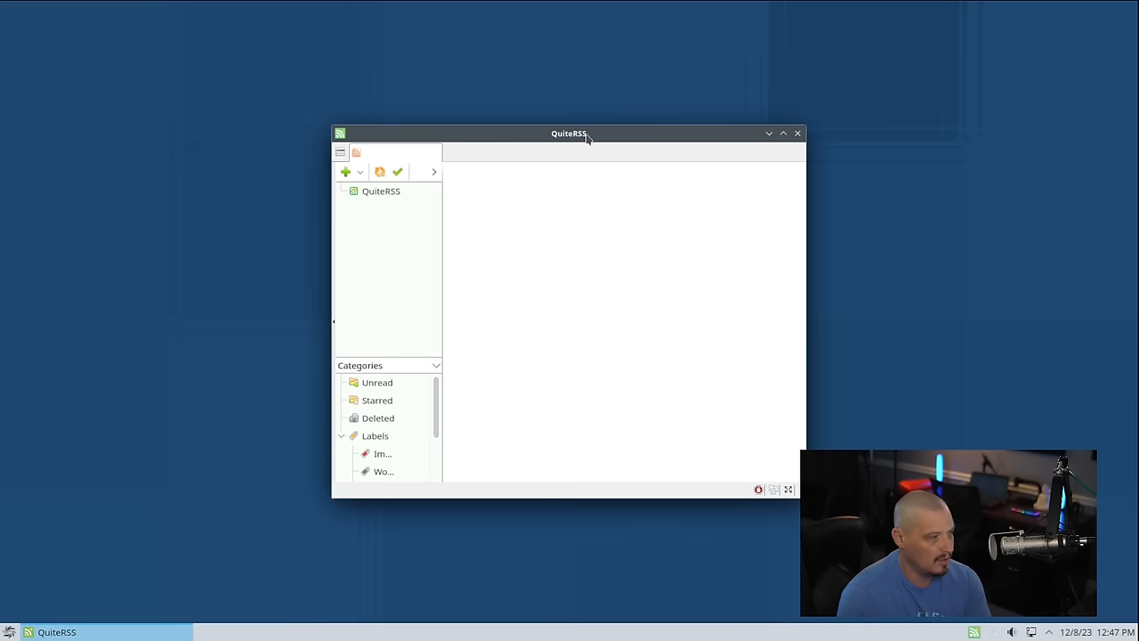
left_click_drag(570, 133, 621, 124)
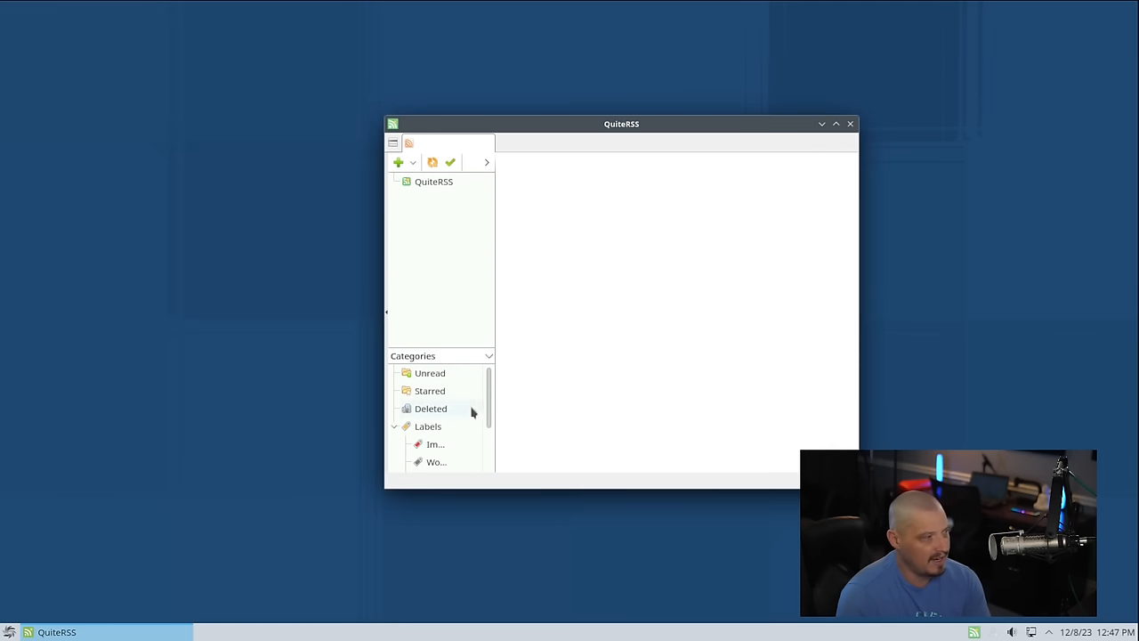
mouse_move(573, 184)
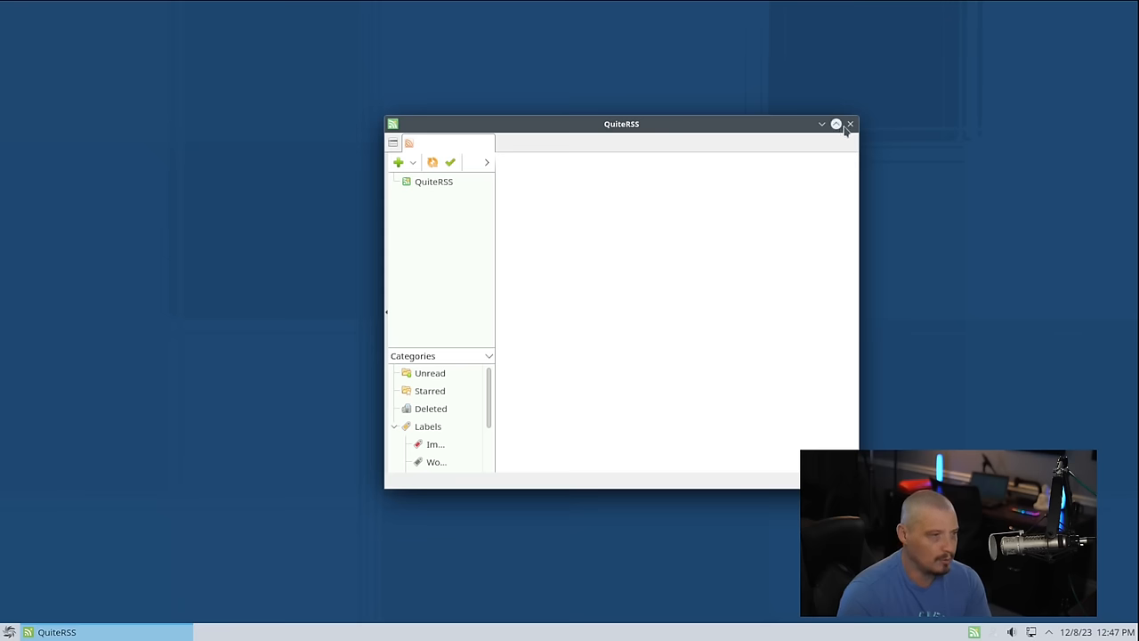
left_click(851, 124)
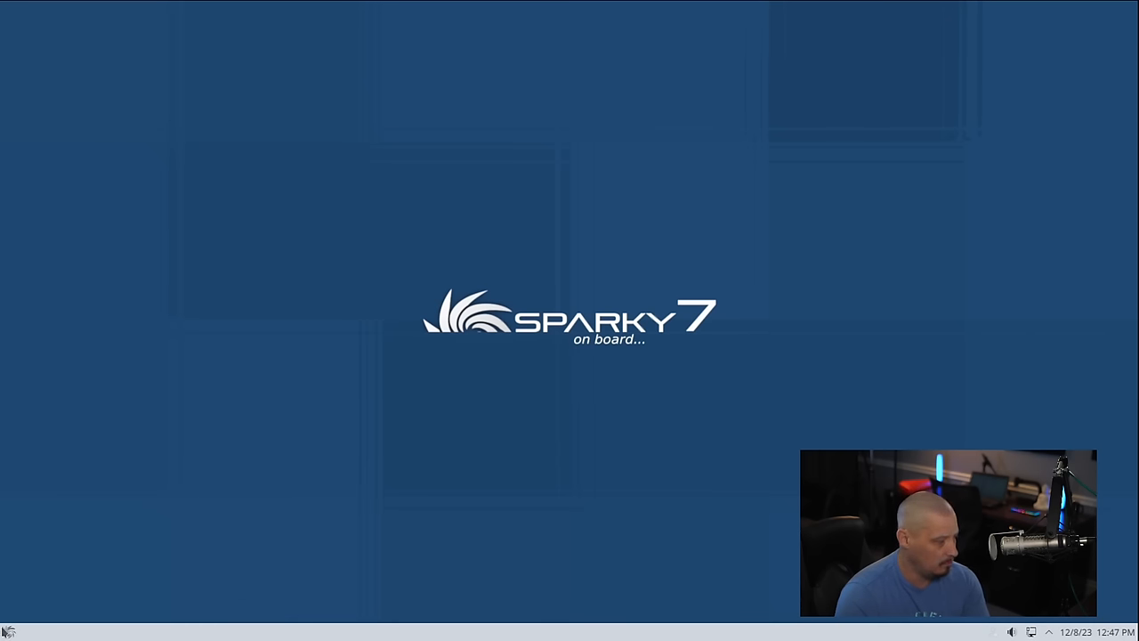
Launch Riseup-vpn, dismiss its donation notice and close its window.
left_click(9, 632)
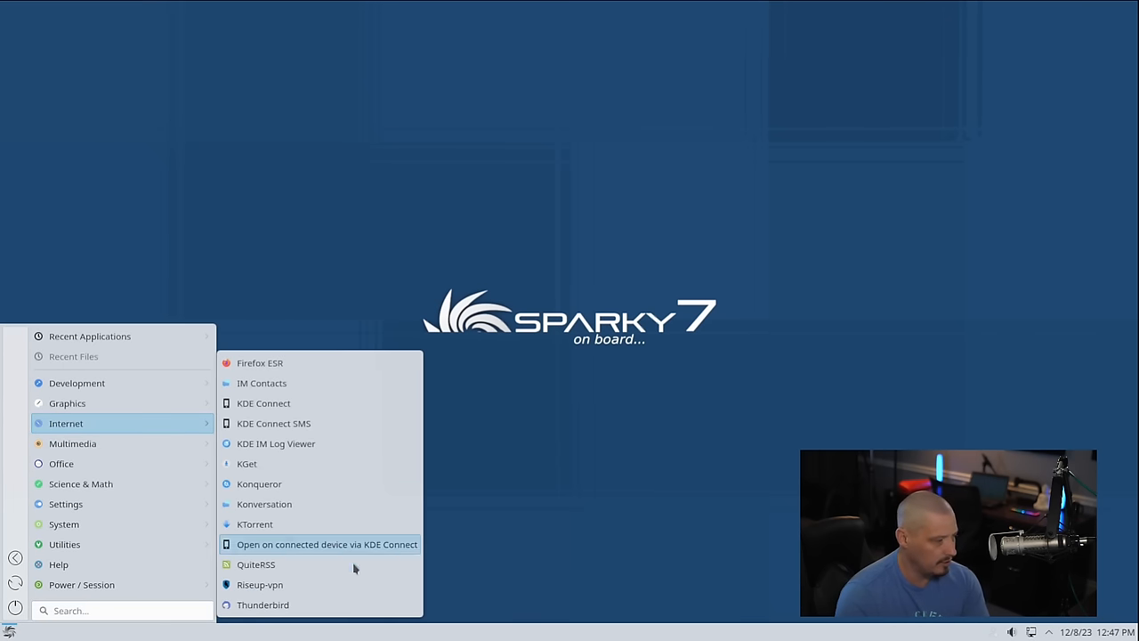
mouse_move(363, 583)
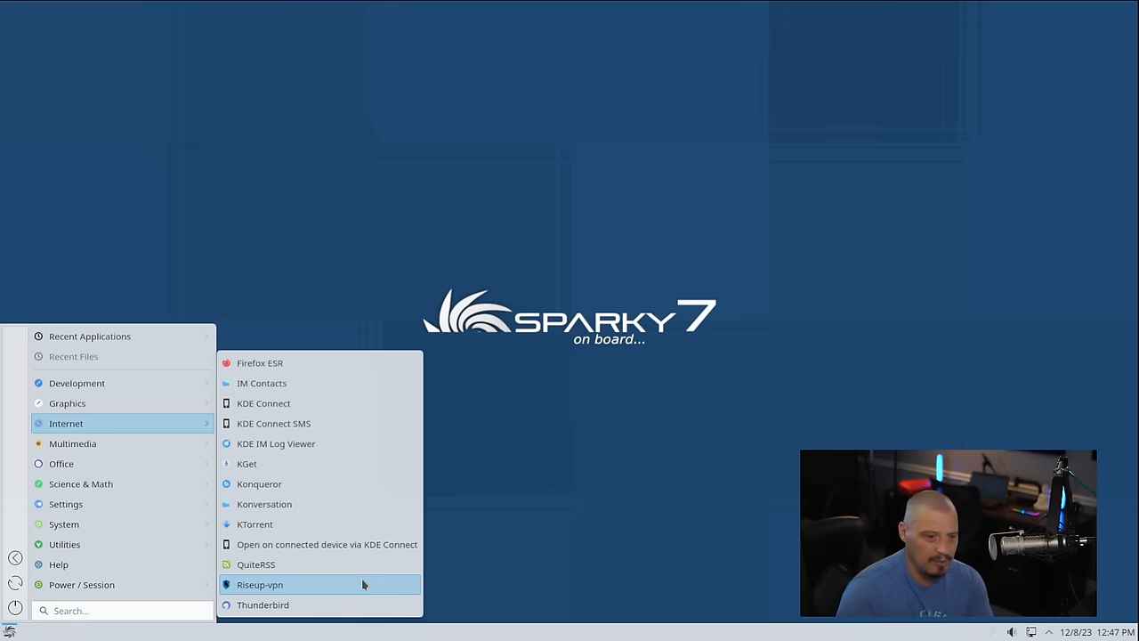
mouse_move(334, 586)
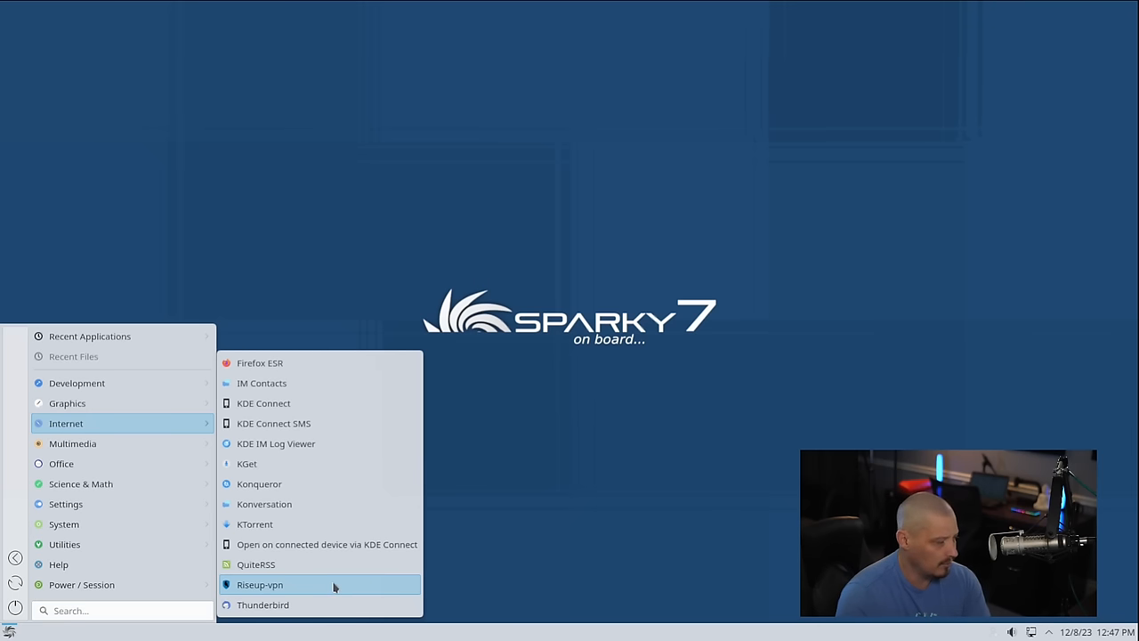
left_click(260, 584)
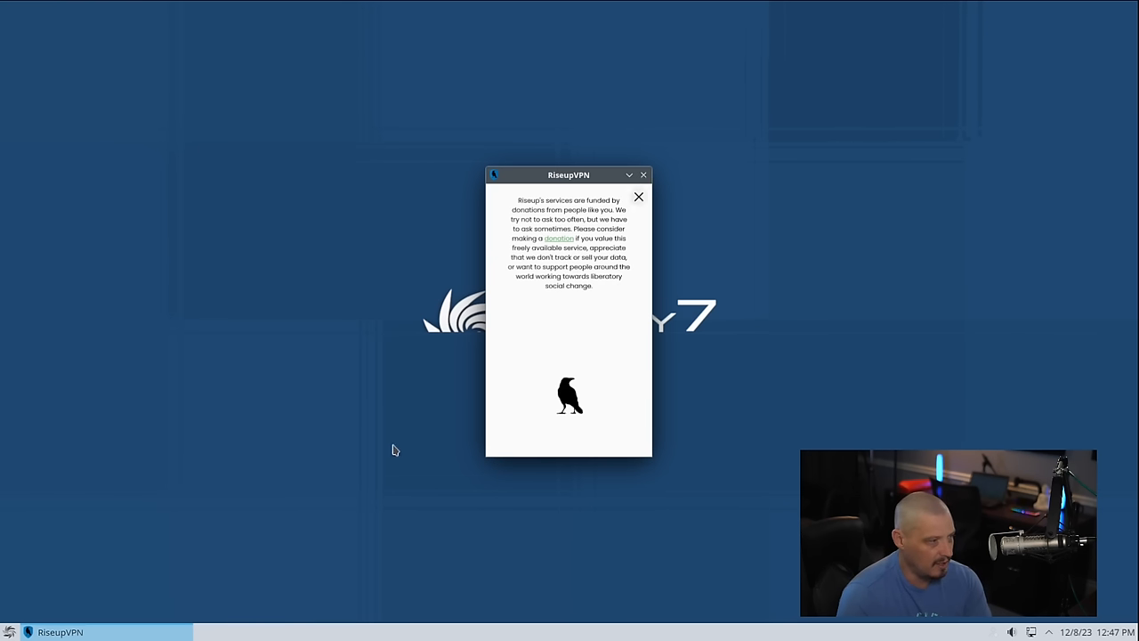
left_click(638, 195)
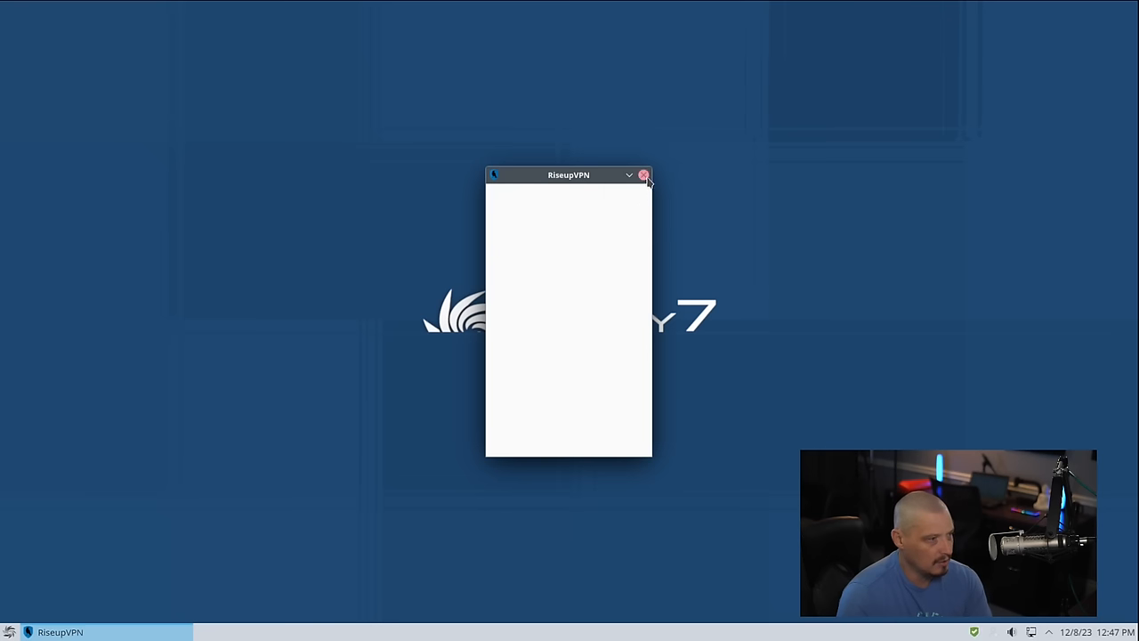
left_click(11, 632)
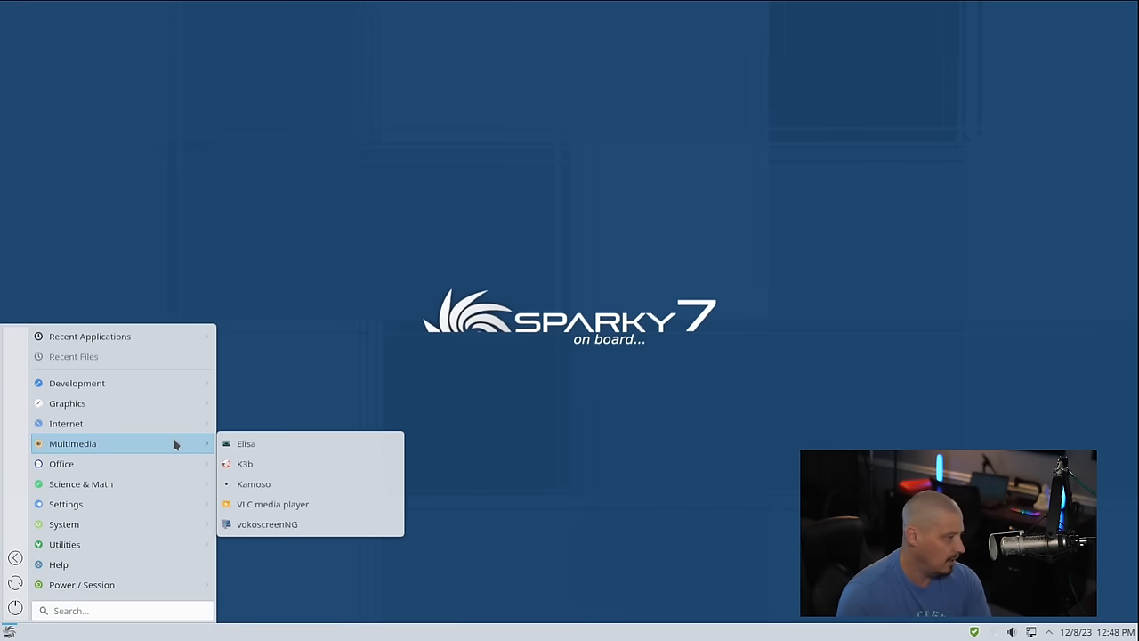
left_click(246, 443)
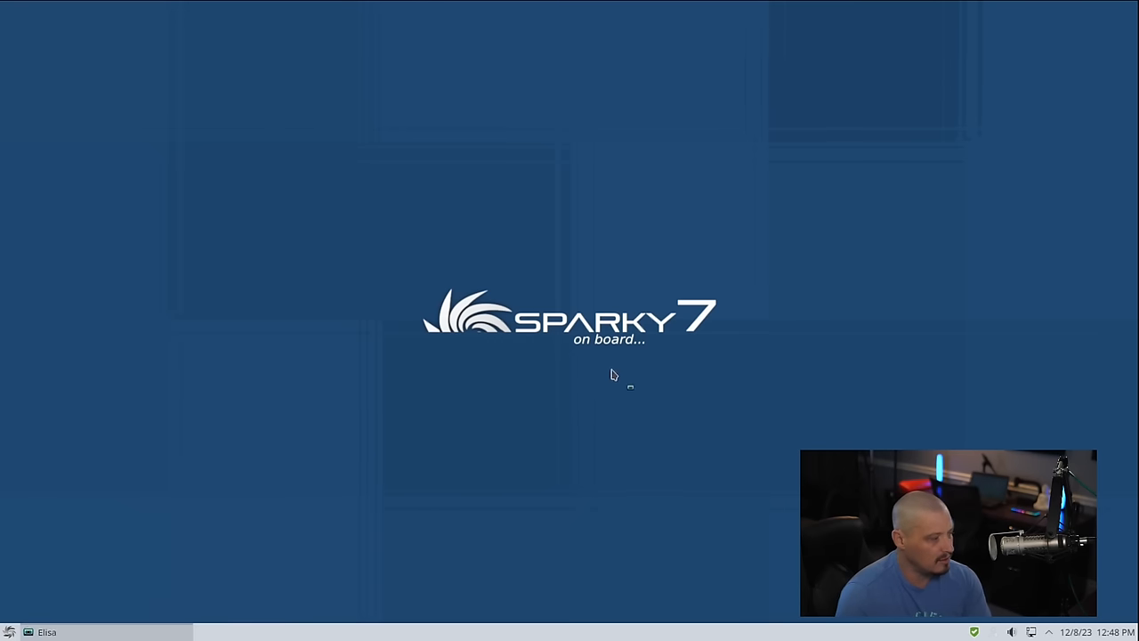
left_click(46, 632)
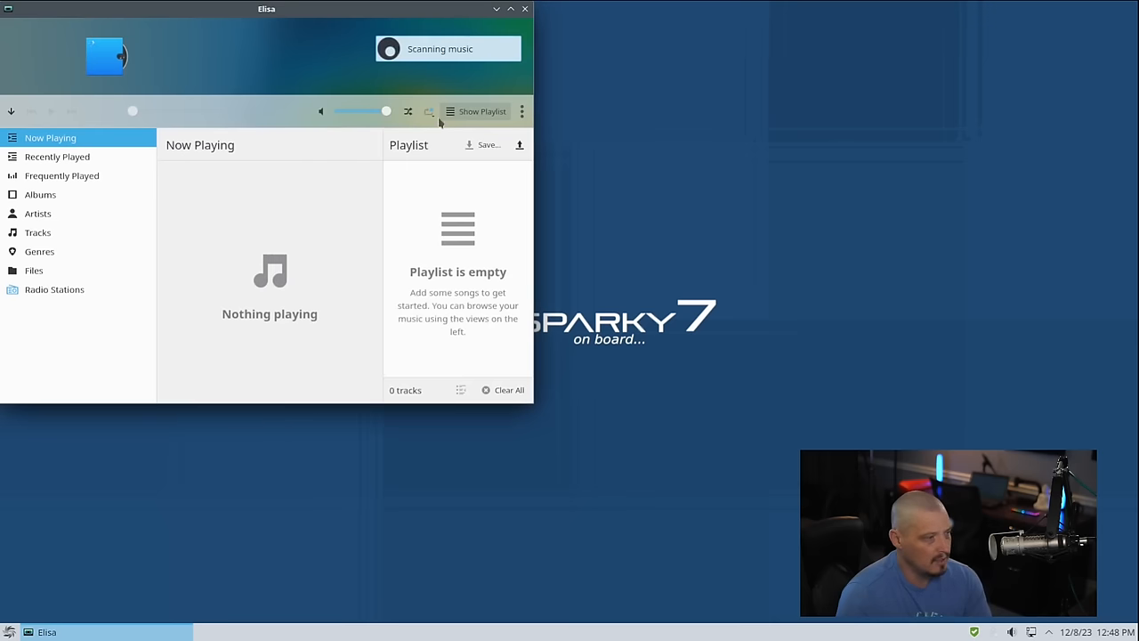
left_click_drag(267, 9, 573, 120)
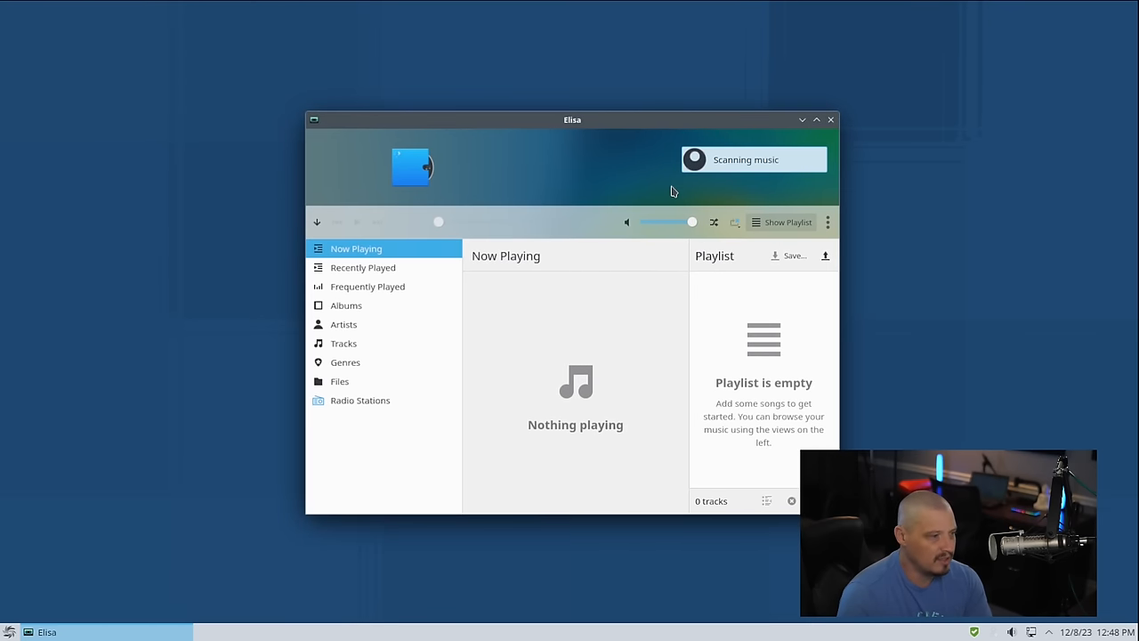
mouse_move(751, 270)
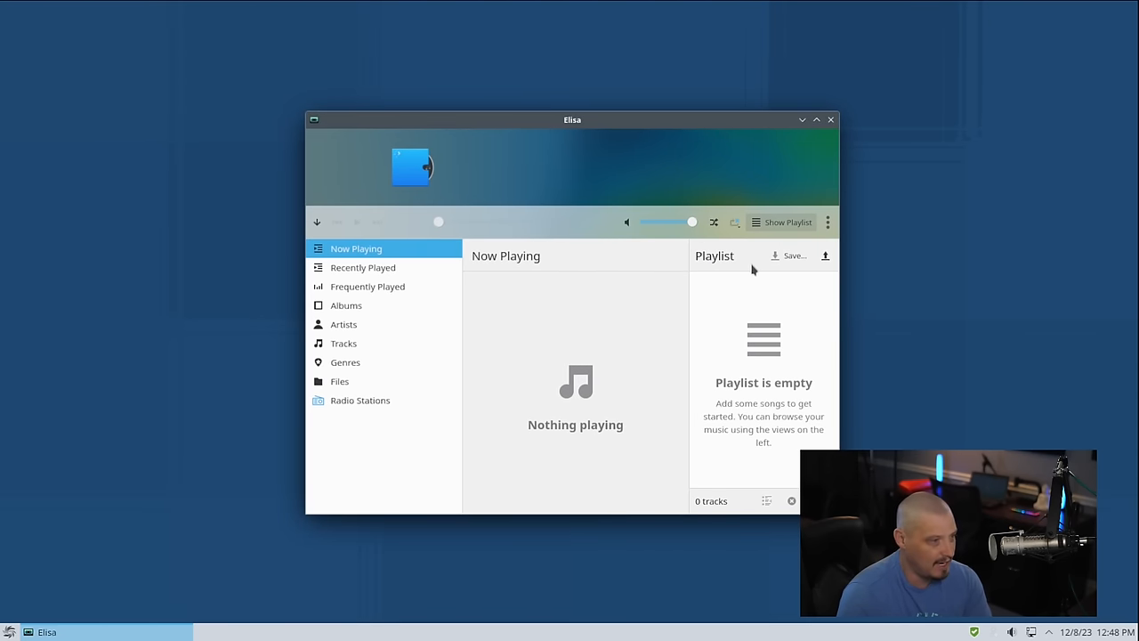
left_click(828, 220)
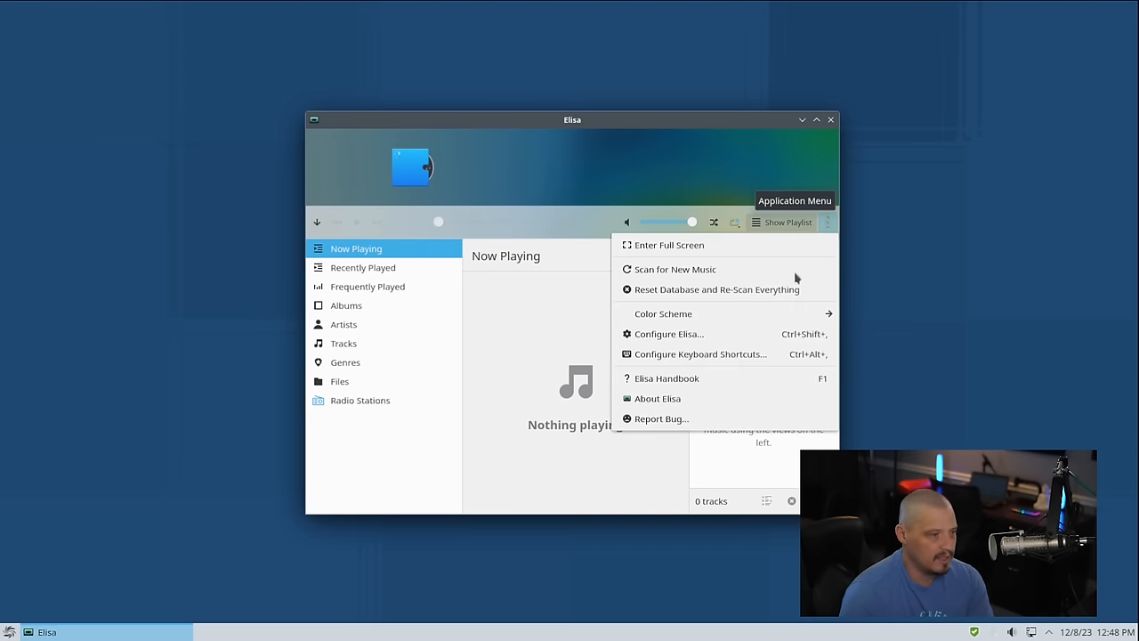
left_click(656, 399)
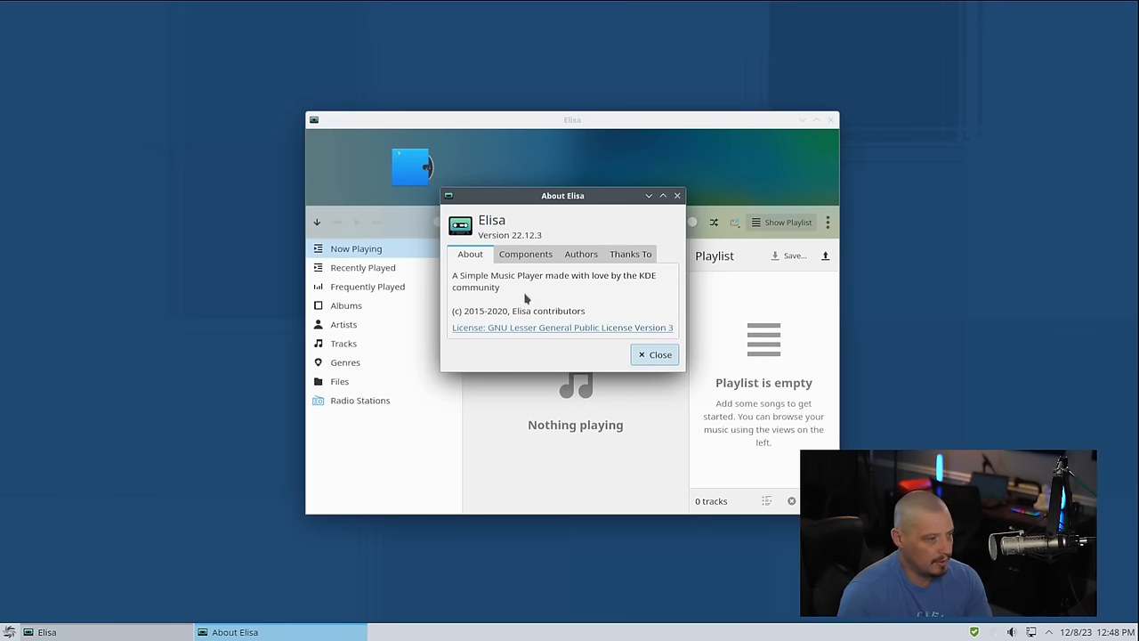
mouse_move(569, 302)
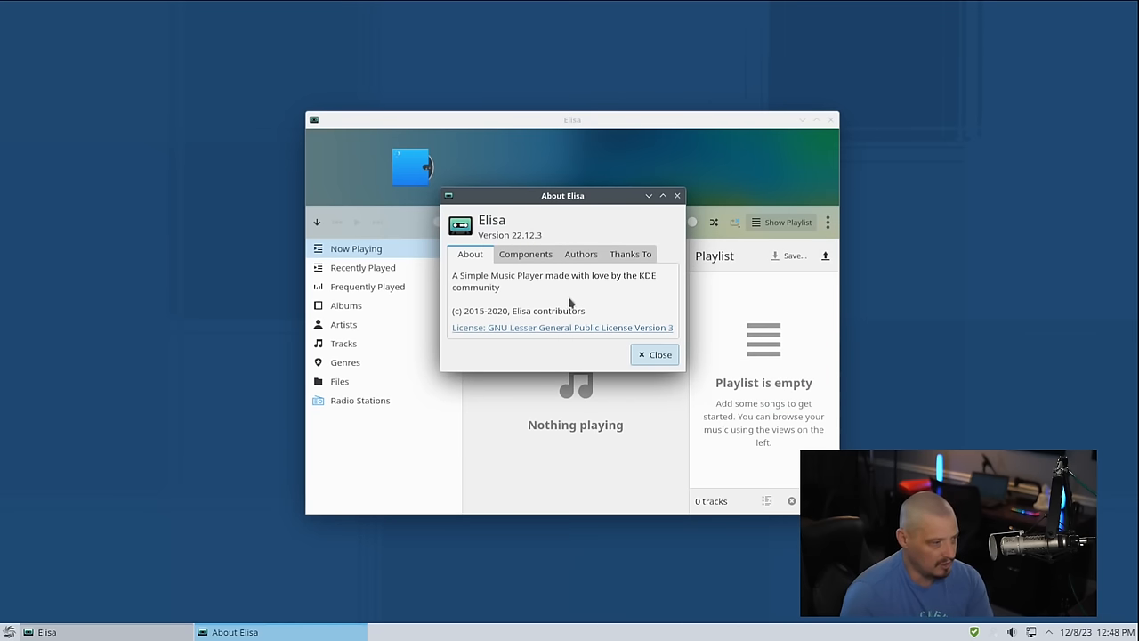
mouse_move(584, 288)
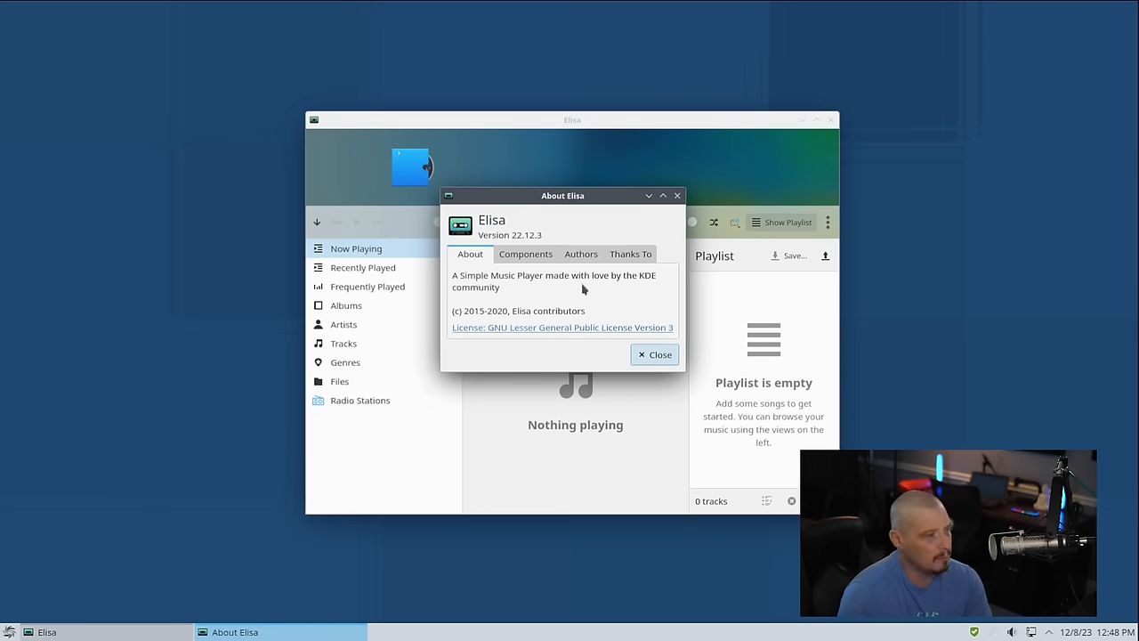
left_click(655, 354)
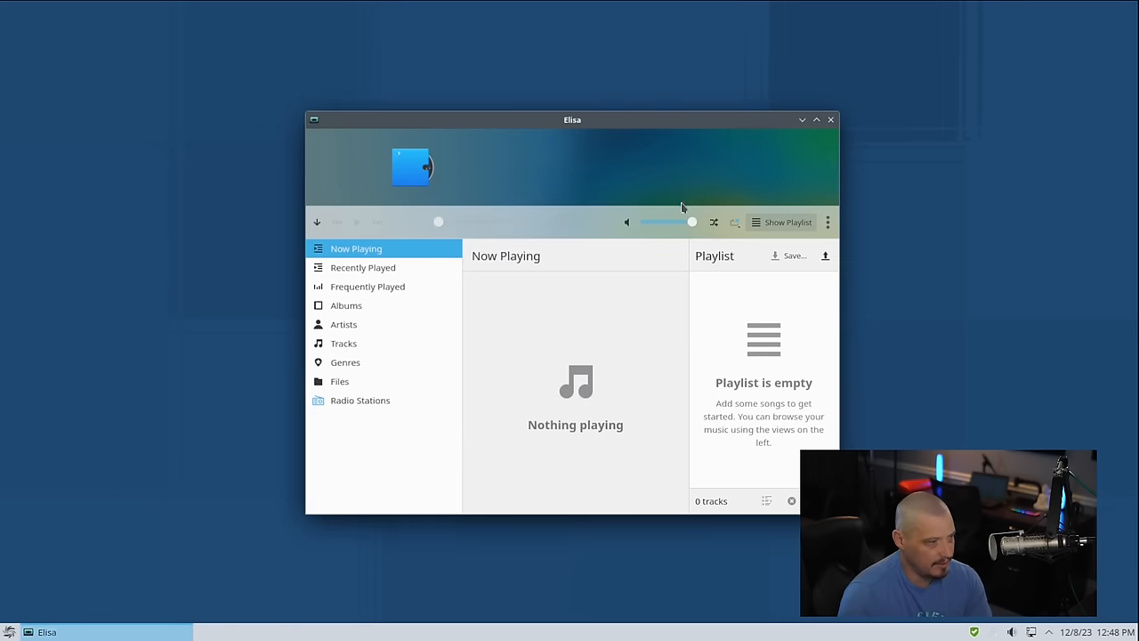
left_click(829, 119)
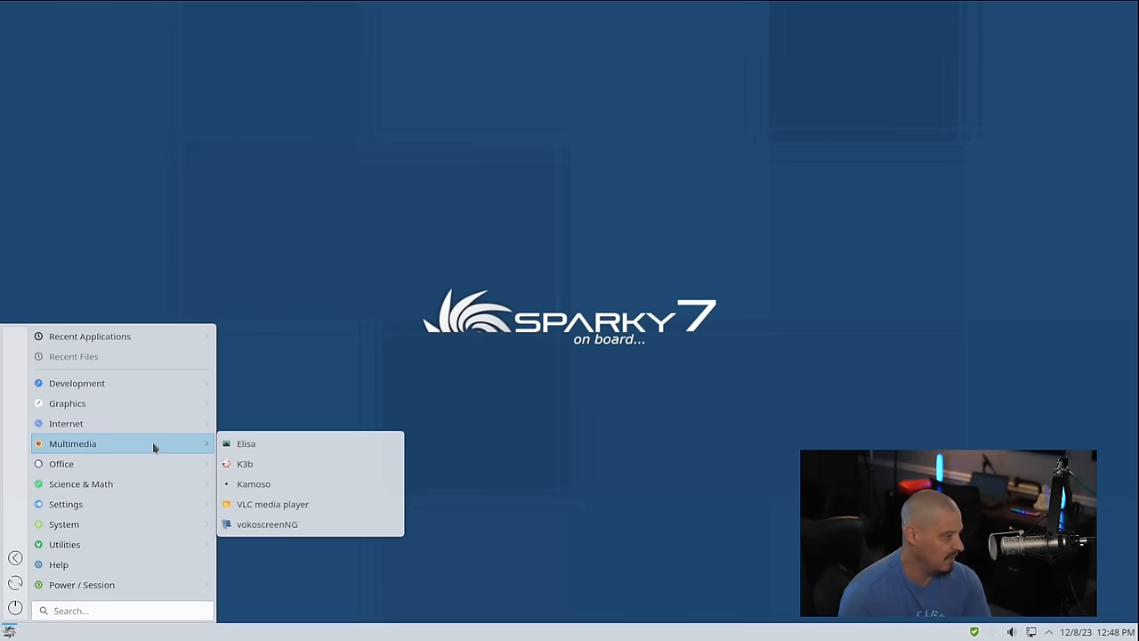
Start K3b, move its windows apart, and dismiss the no CD/DVD/BD writer warning.
left_click(245, 463)
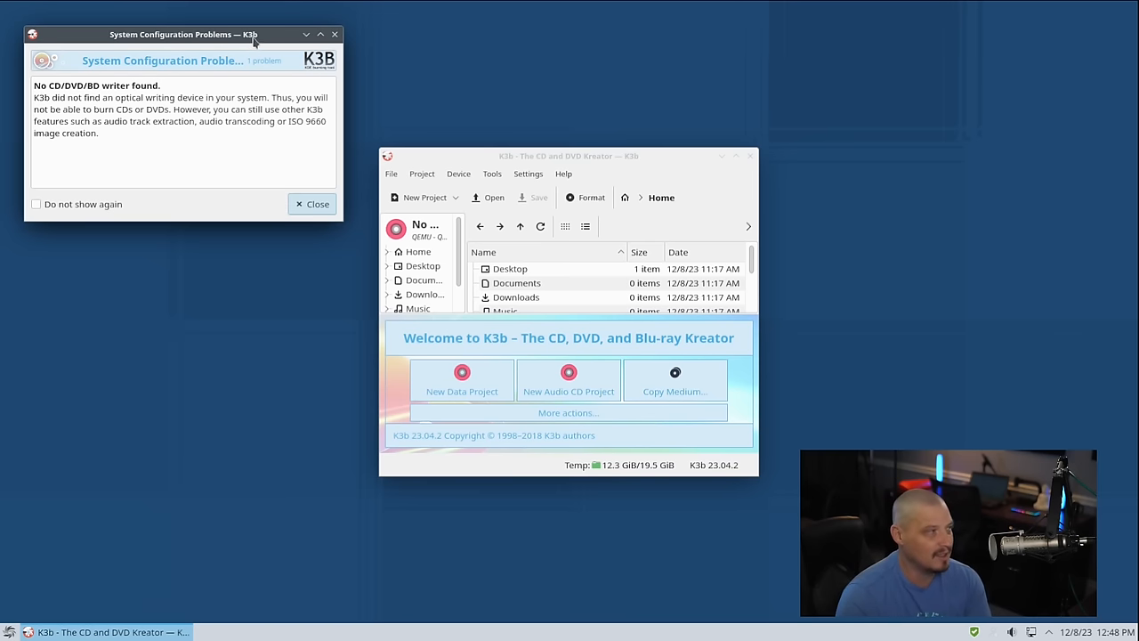
left_click_drag(181, 36, 828, 188)
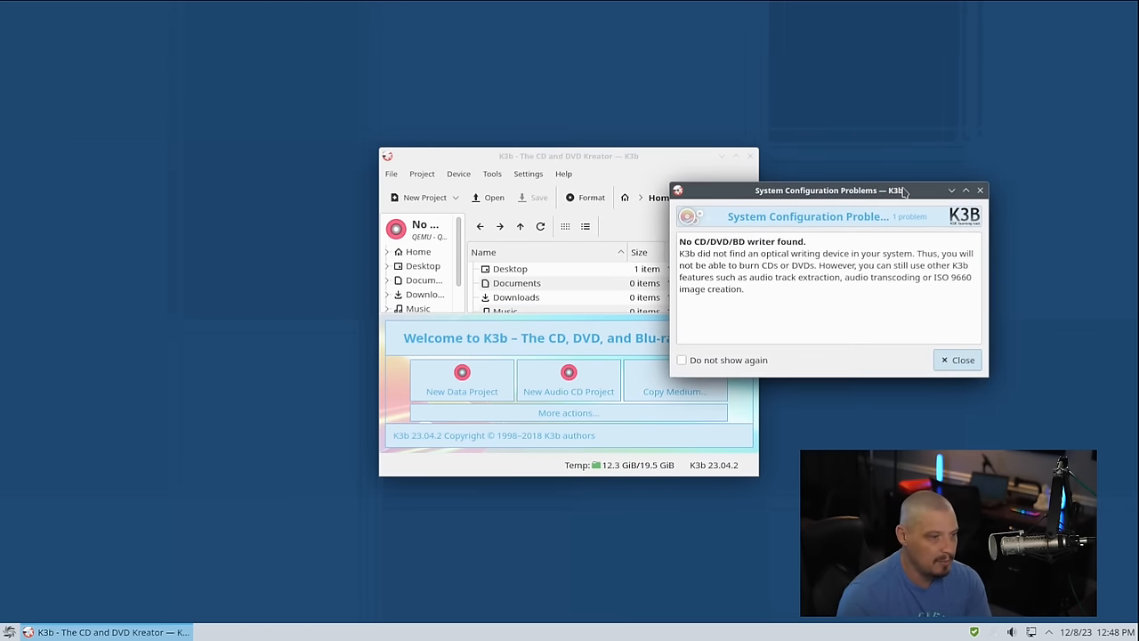
left_click_drag(569, 156, 491, 157)
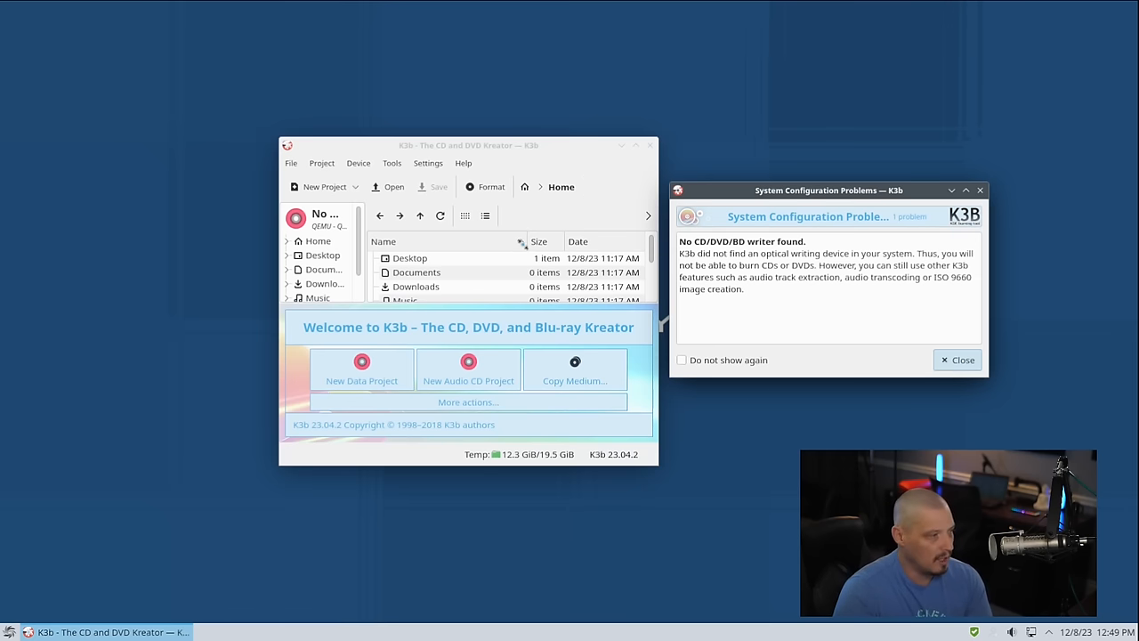
left_click(957, 359)
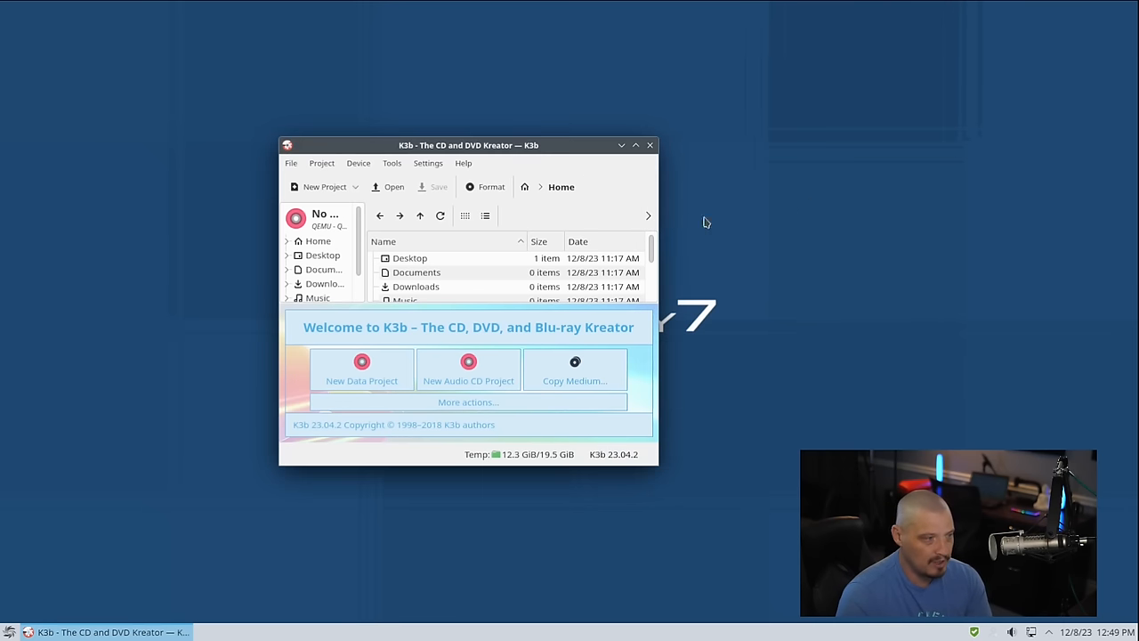
mouse_move(652, 146)
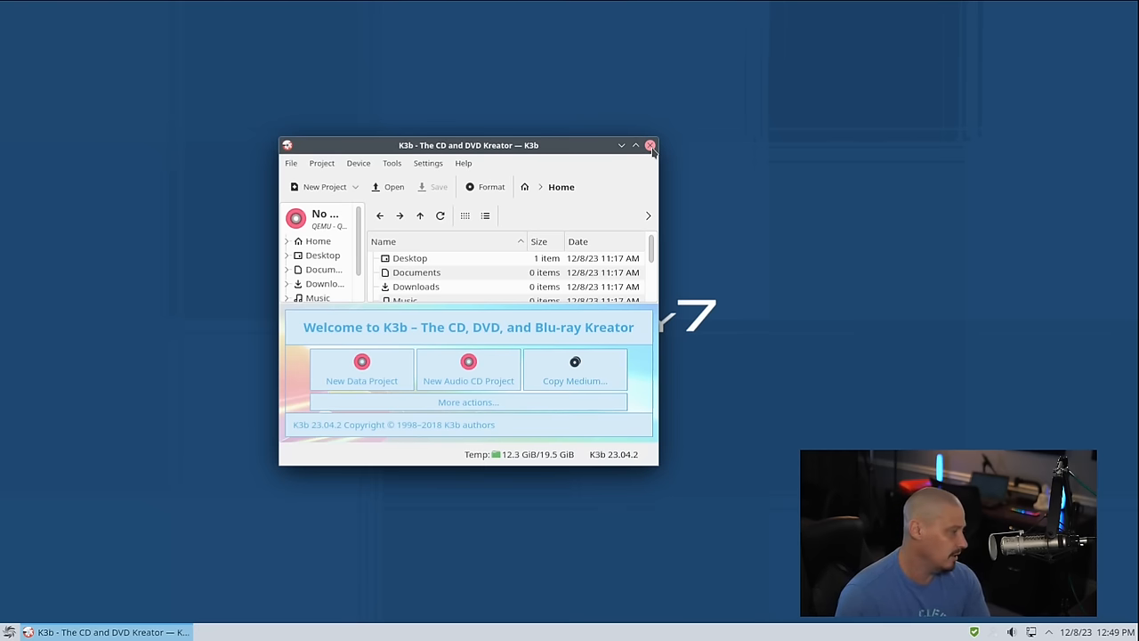
Close K3b and reopen the application launcher.
left_click(651, 144)
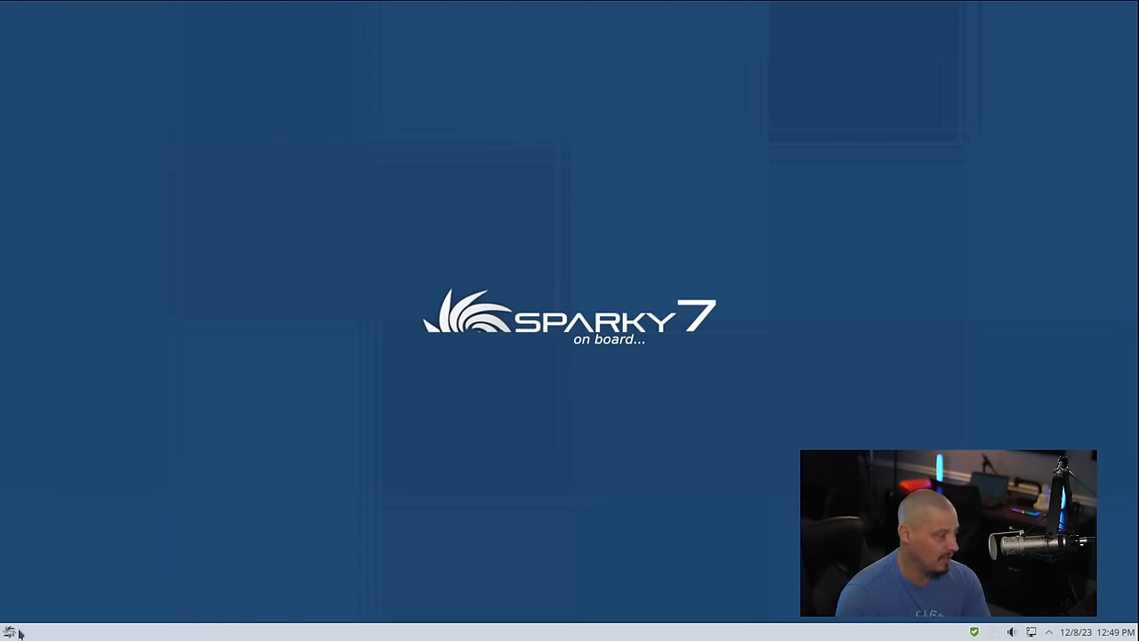
left_click(9, 632)
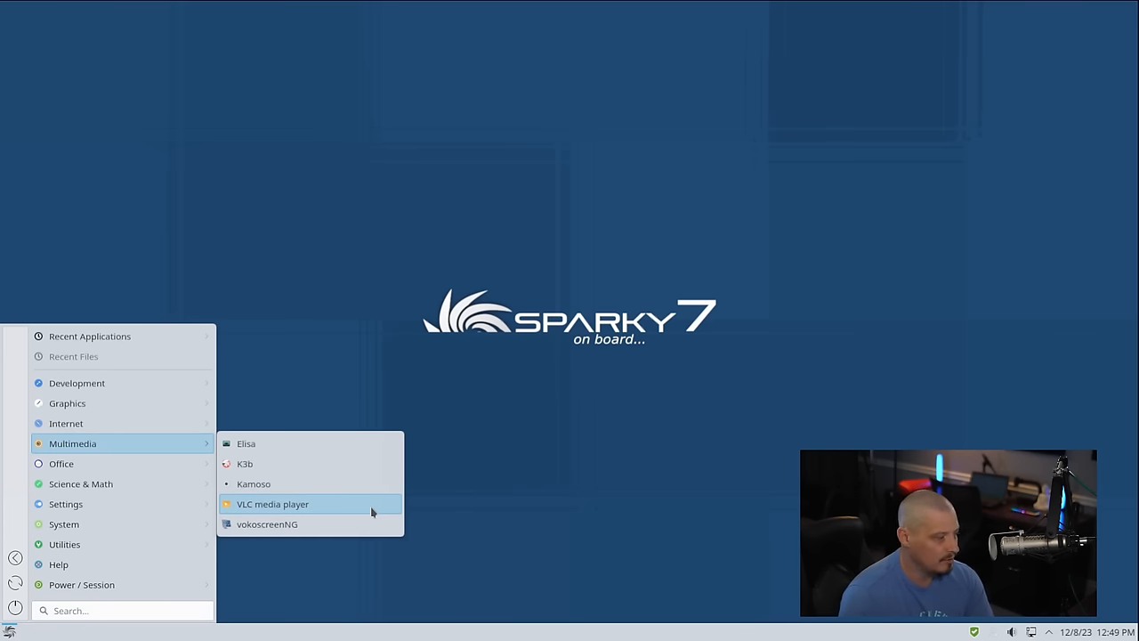
Launch VLC and view its About dialog showing version 3.0.20 Vetinari, then dismiss it.
left_click(272, 503)
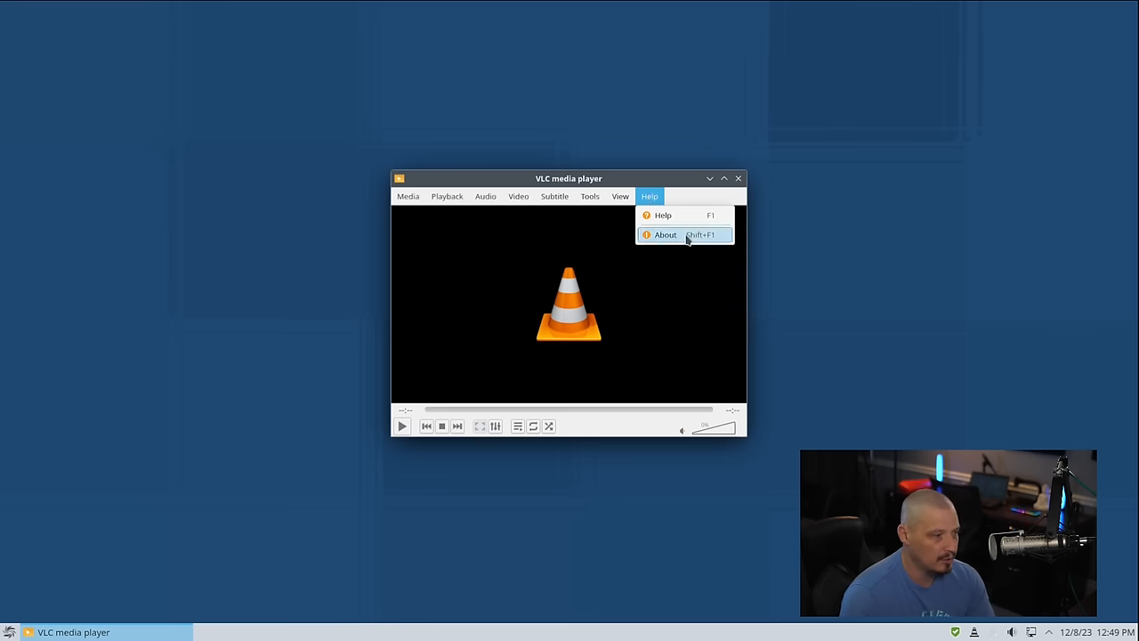
left_click(665, 235)
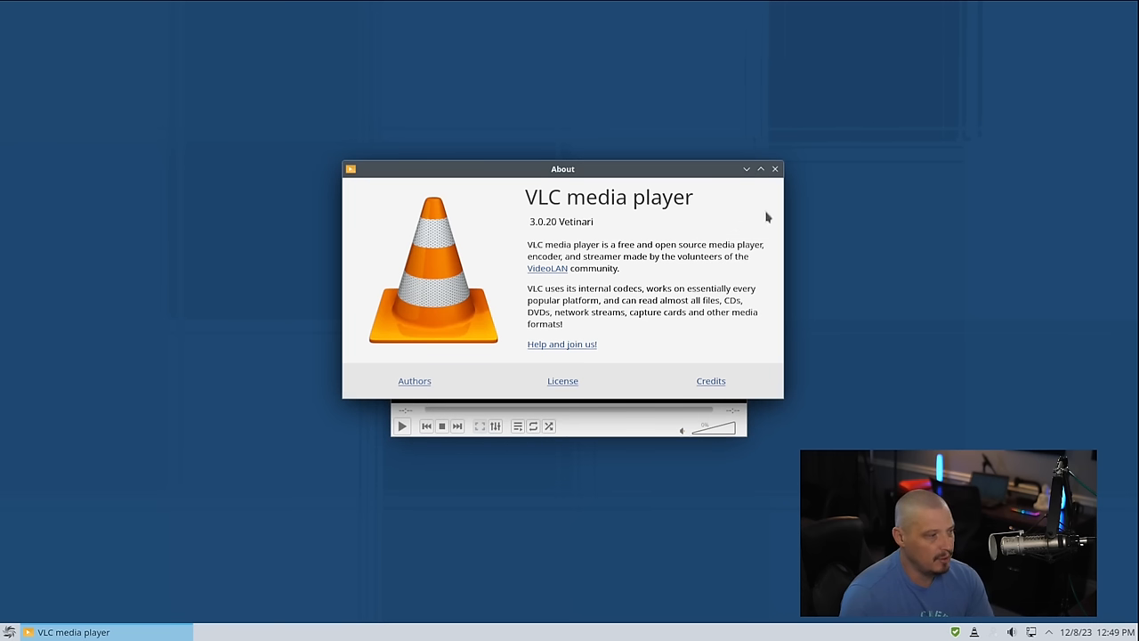
left_click(772, 167)
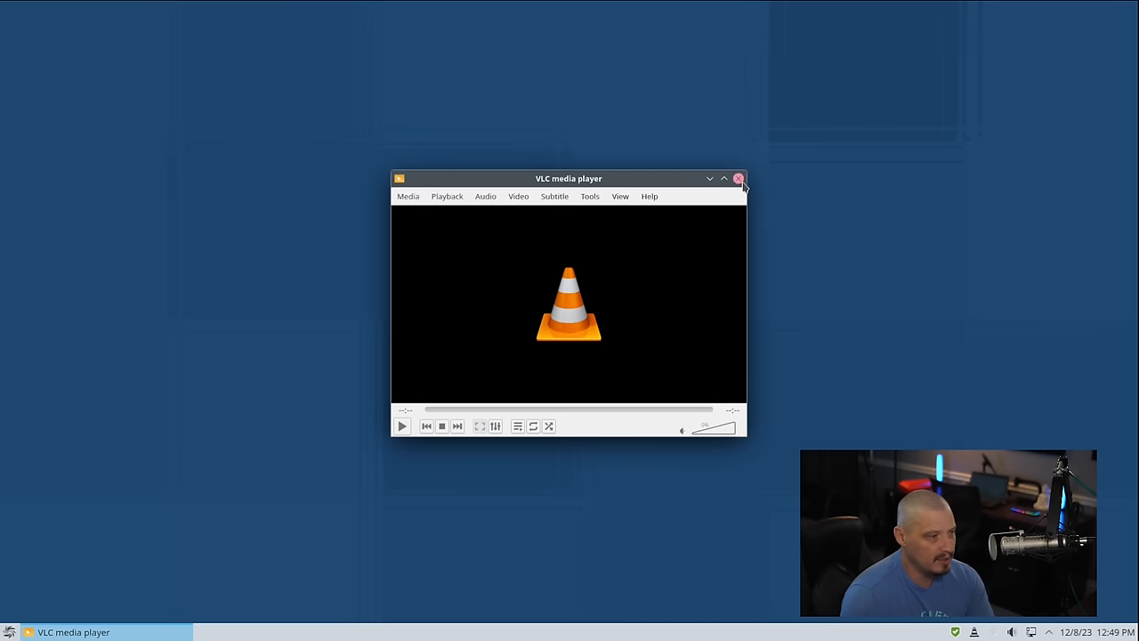
Close VLC media player and reopen the application launcher.
left_click(739, 178)
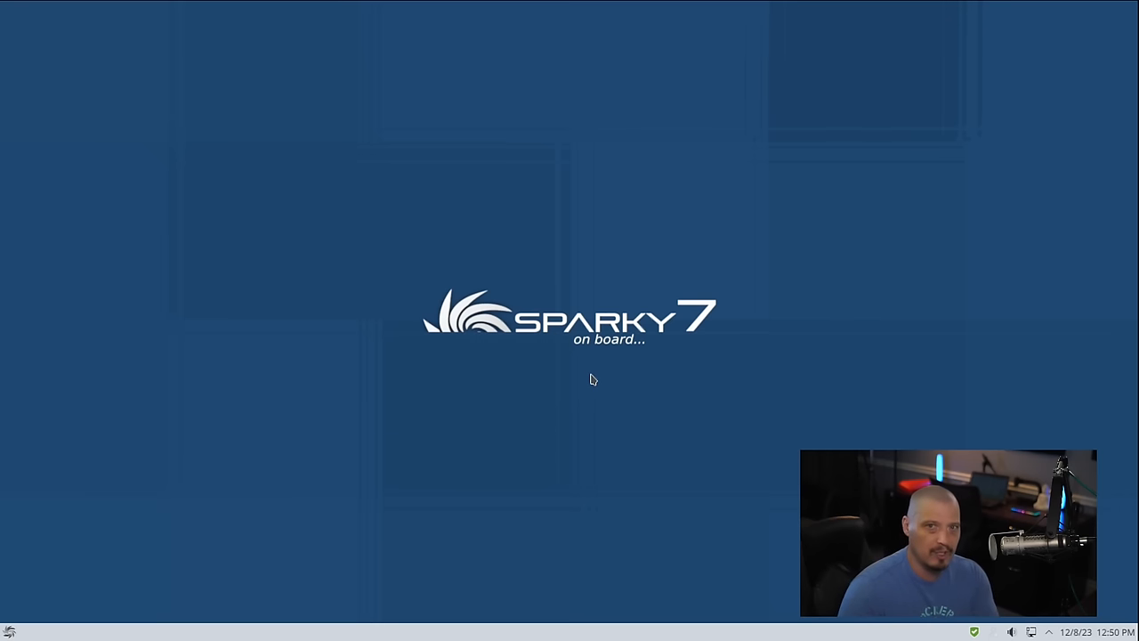
mouse_move(548, 431)
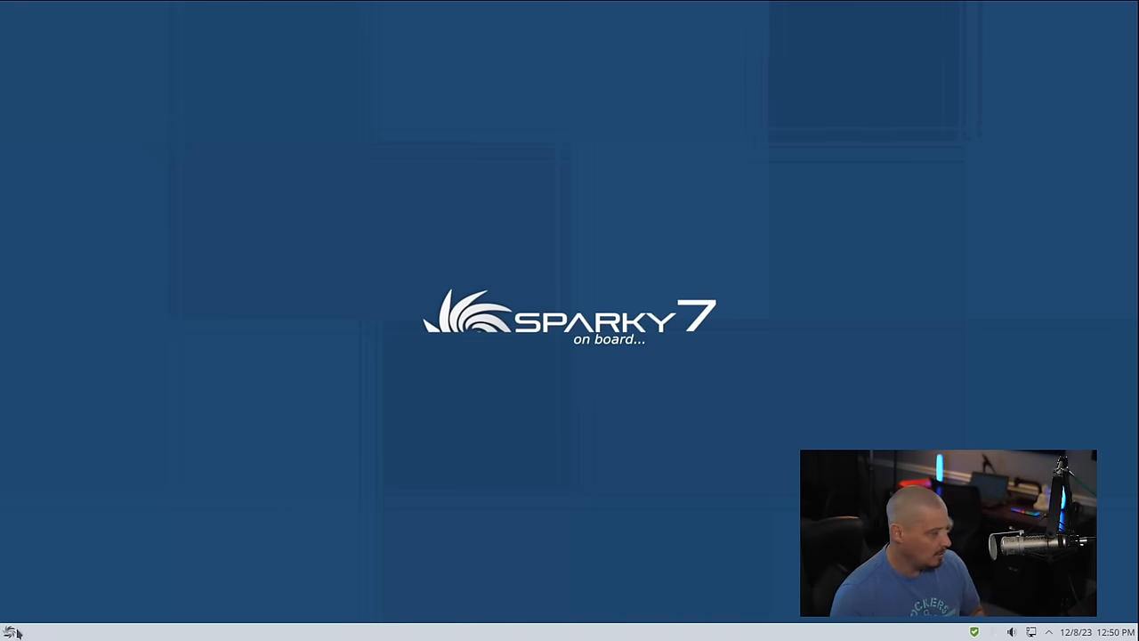
left_click(10, 630)
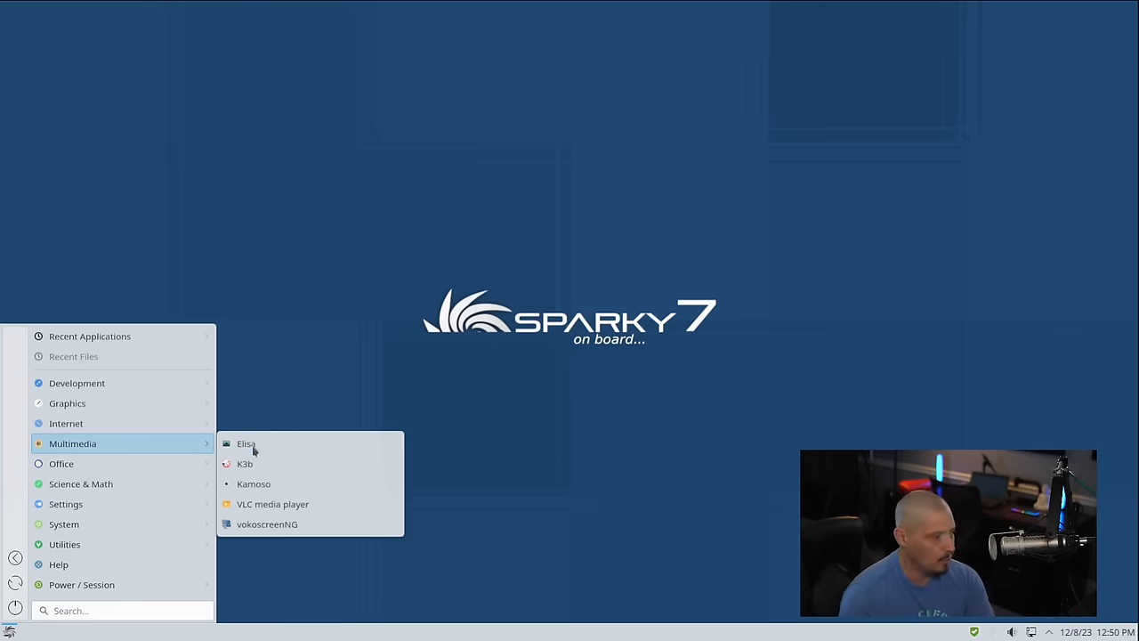
mouse_move(345, 523)
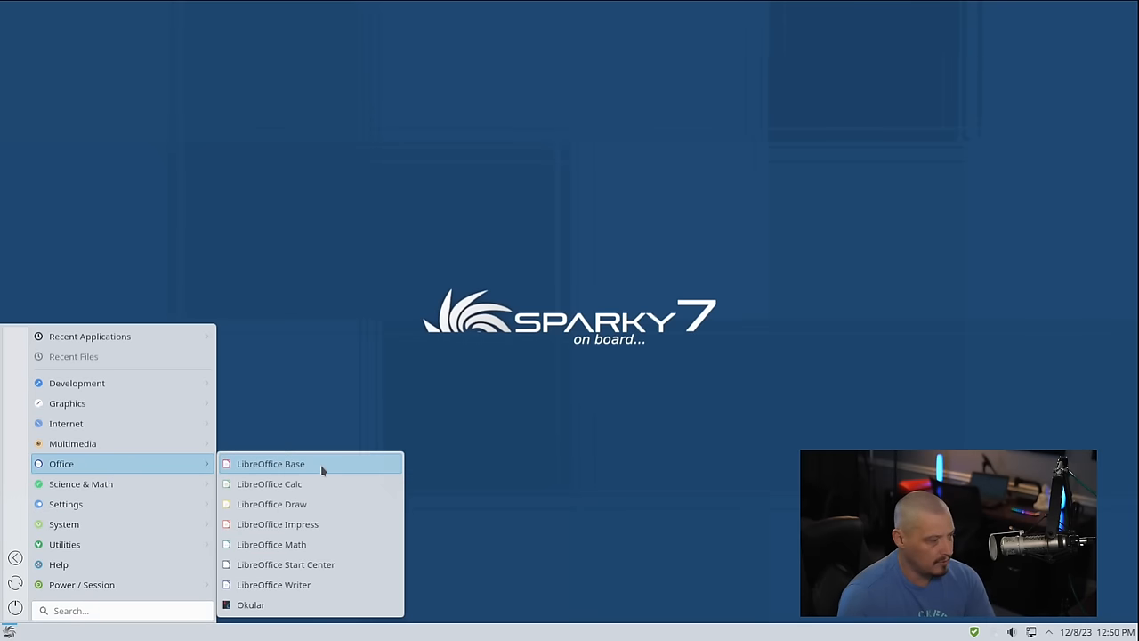
mouse_move(338, 584)
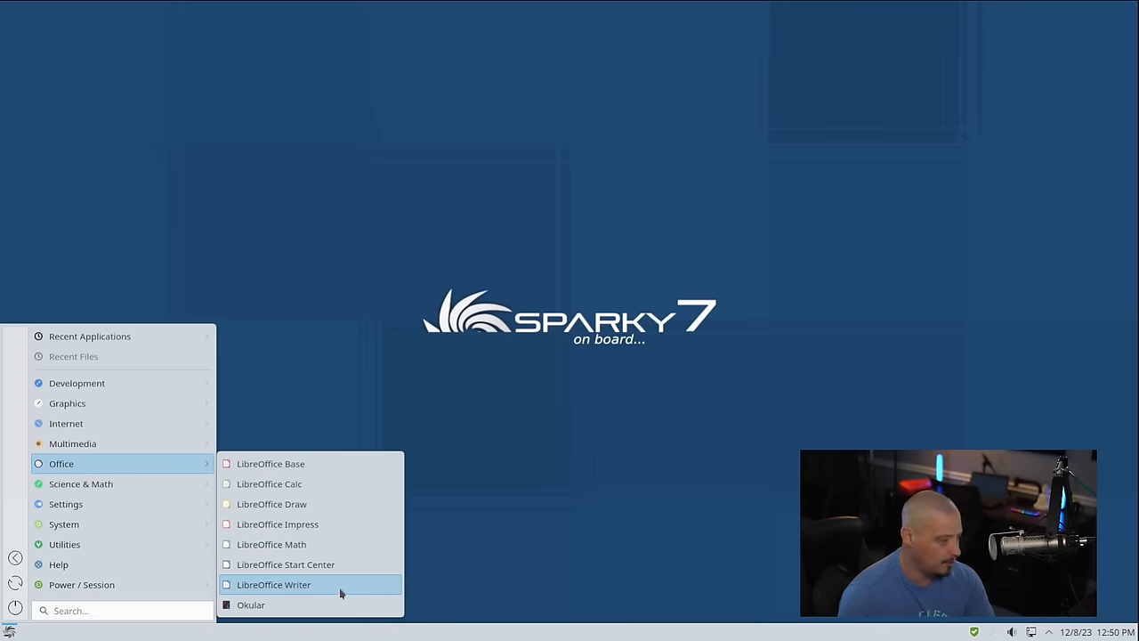
Launch LibreOffice Writer, view About LibreOffice showing version 7.4.7.2, then close Writer.
left_click(274, 583)
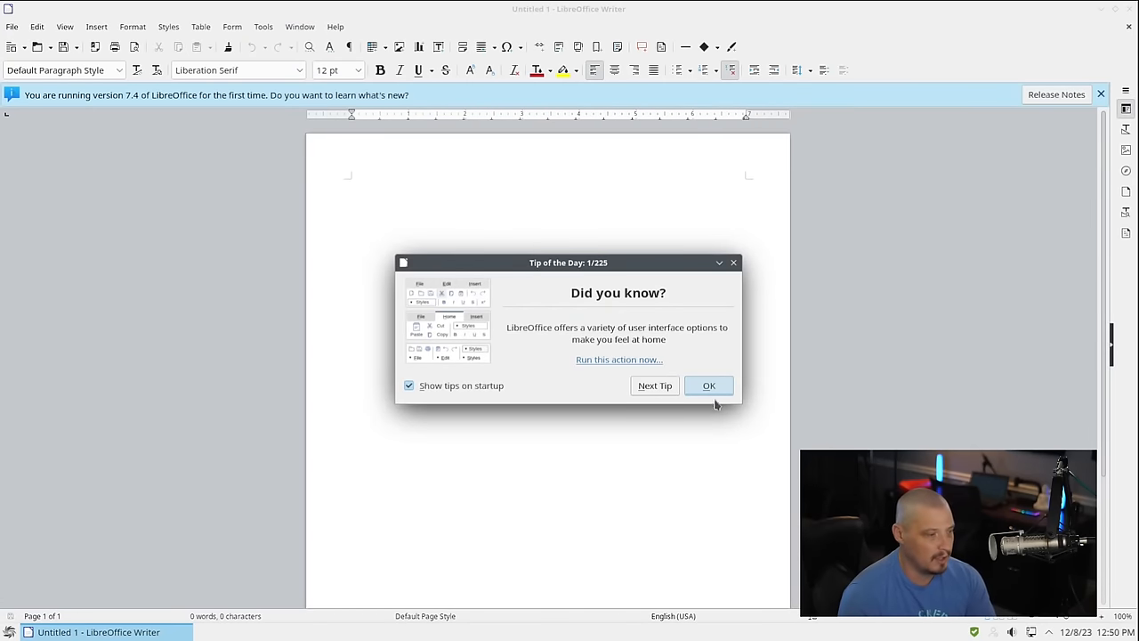
left_click(708, 384)
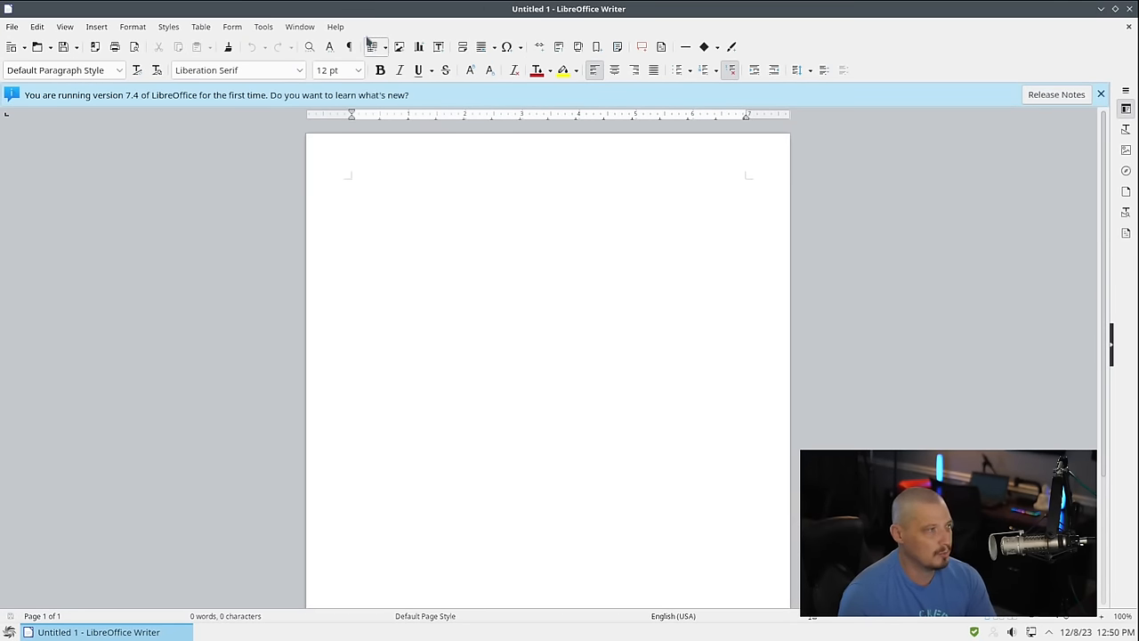
left_click(335, 27)
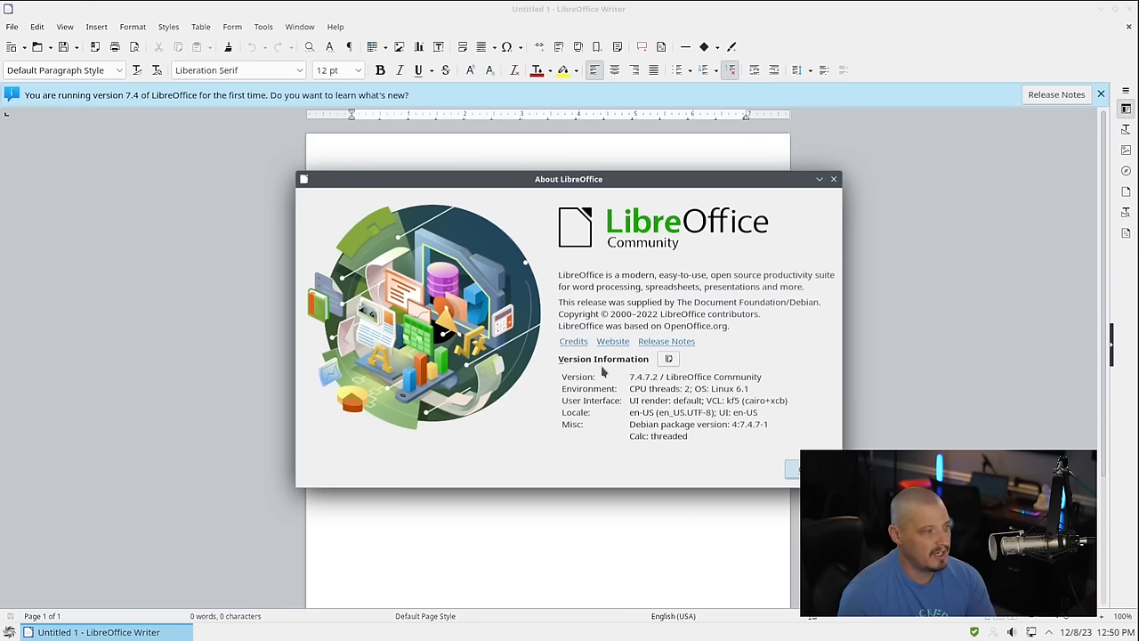
mouse_move(772, 455)
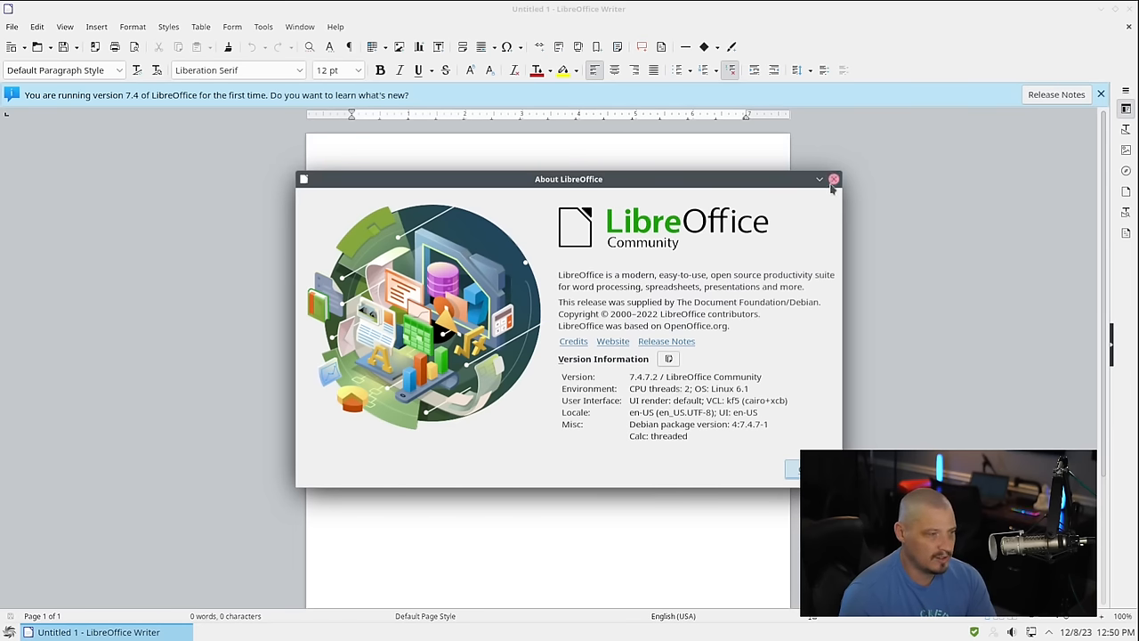
left_click(833, 178)
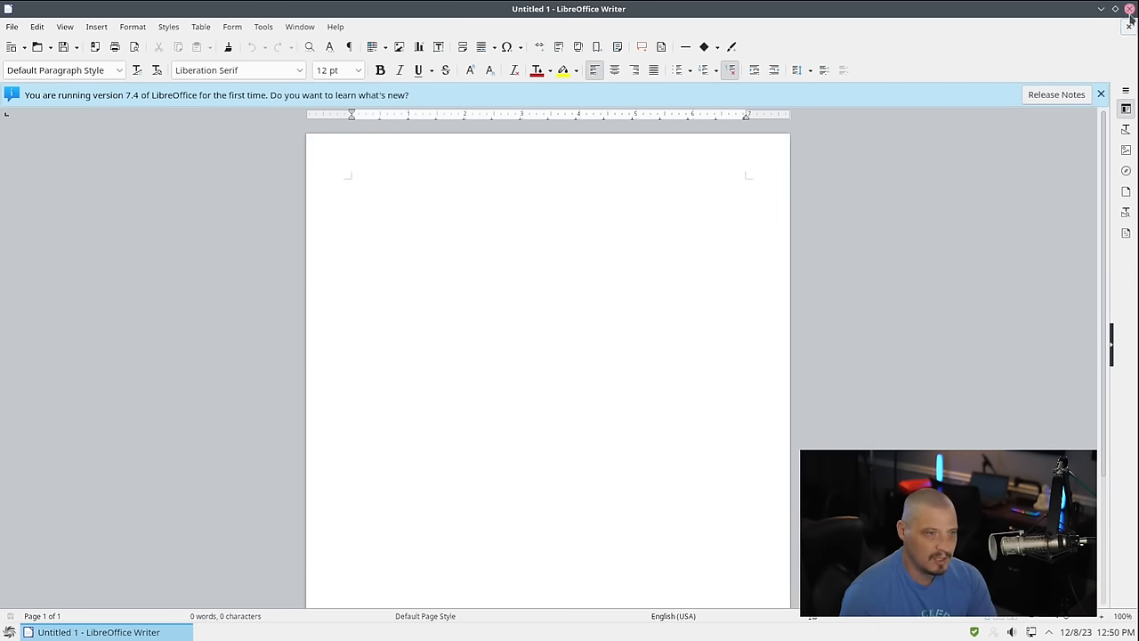
left_click(1129, 9)
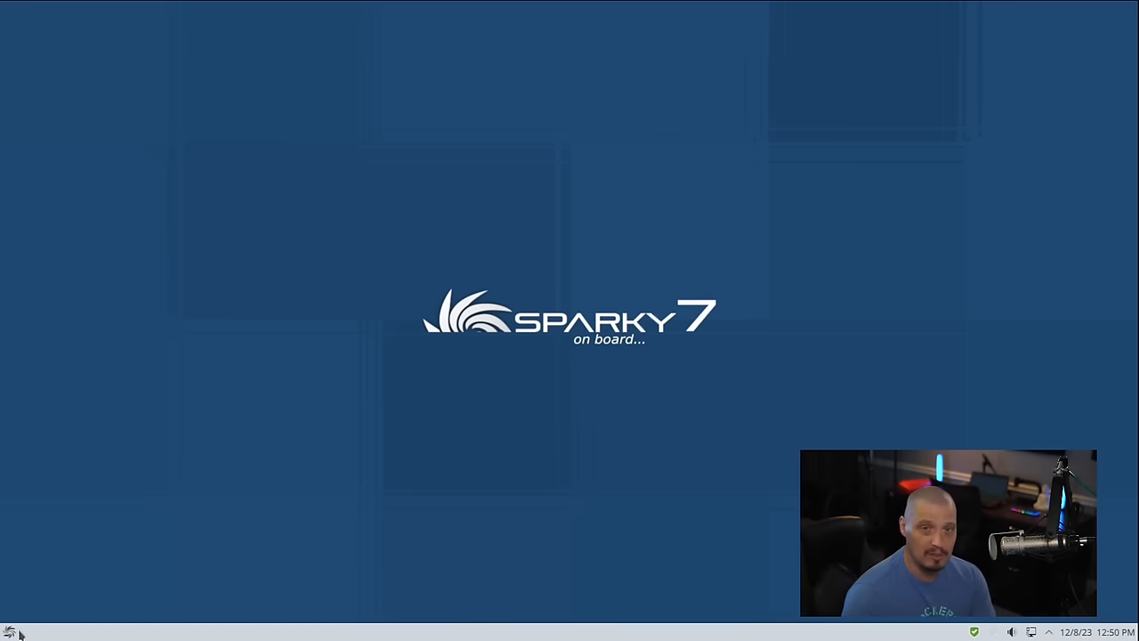
Launch Synaptic Package Manager from the launcher's Settings category.
left_click(10, 630)
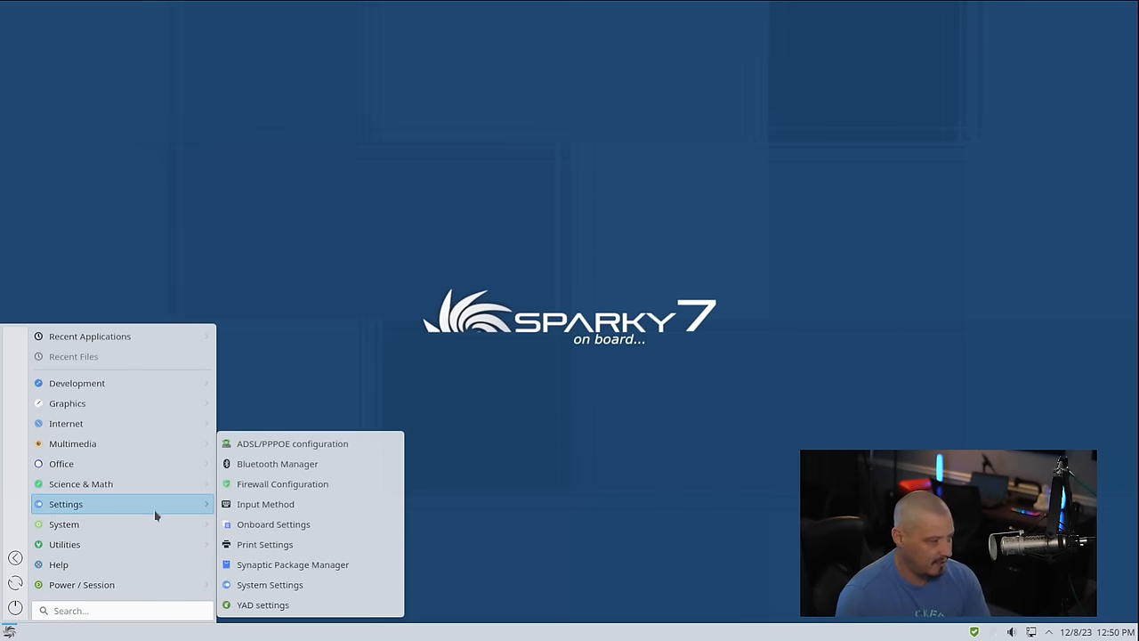
mouse_move(324, 445)
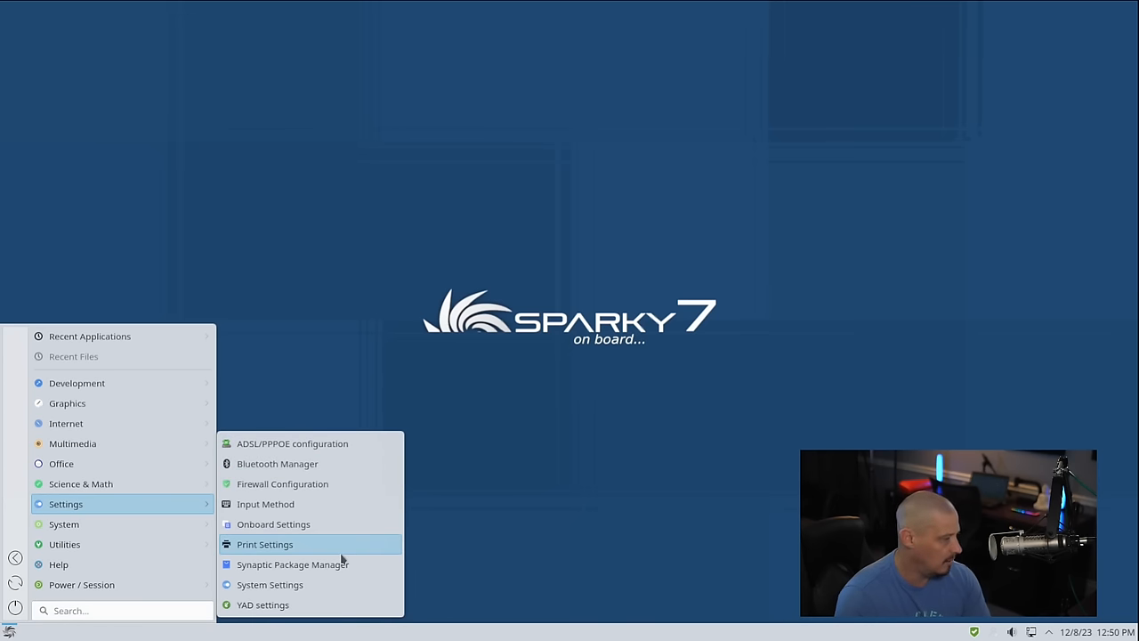
mouse_move(374, 545)
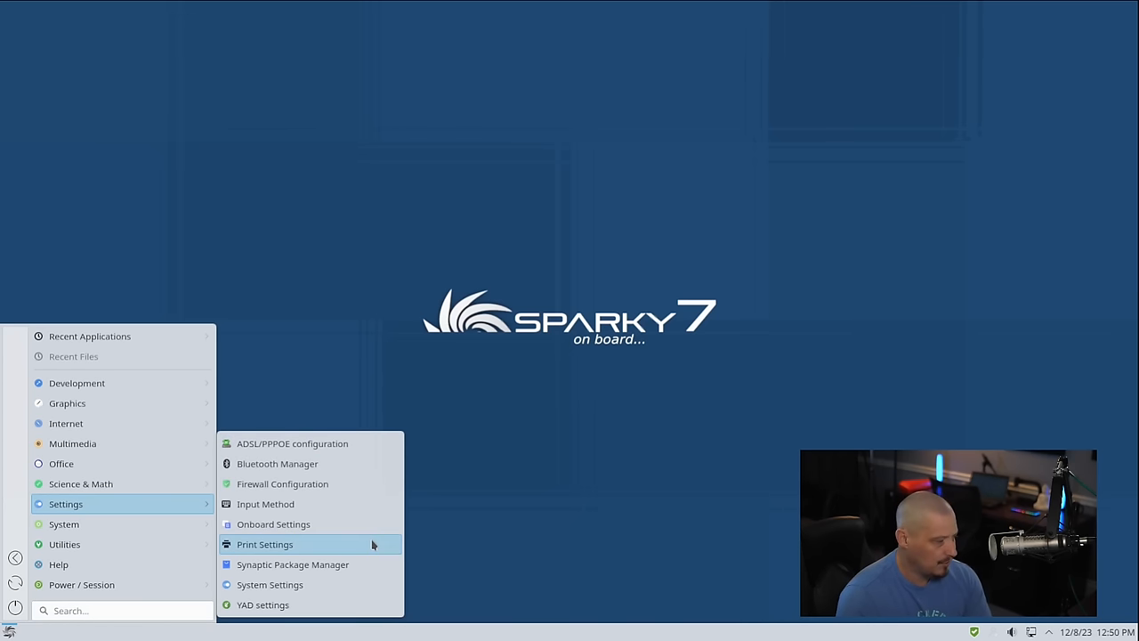
left_click(292, 564)
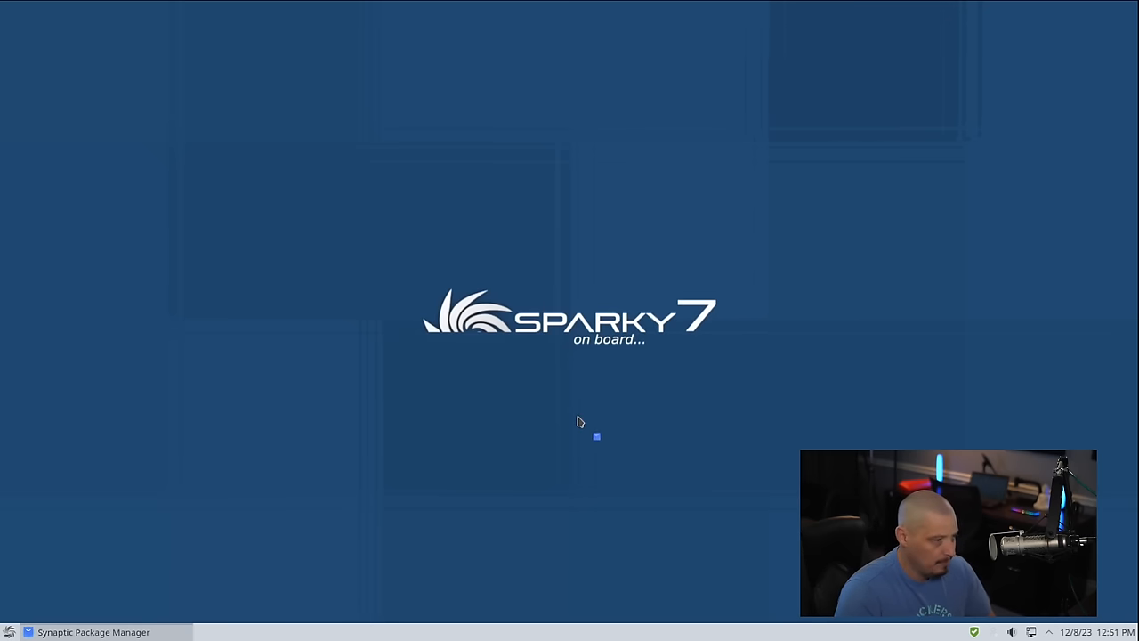
Enlarge the Synaptic window to show 65714 packages listed, 2226 installed.
left_click(93, 631)
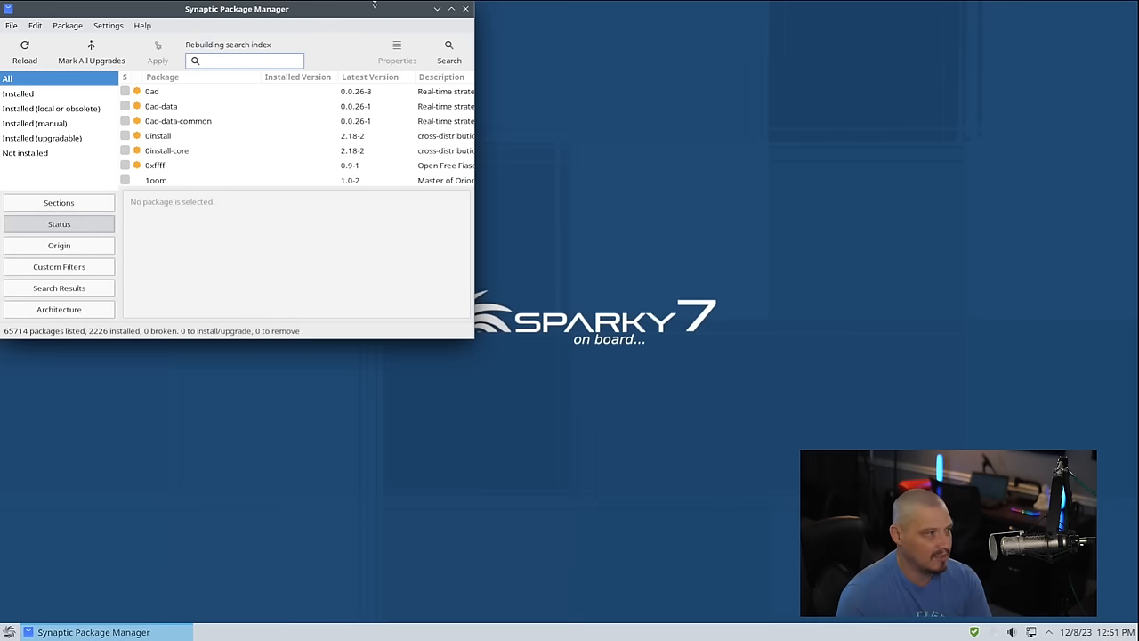
left_click_drag(237, 9, 466, 59)
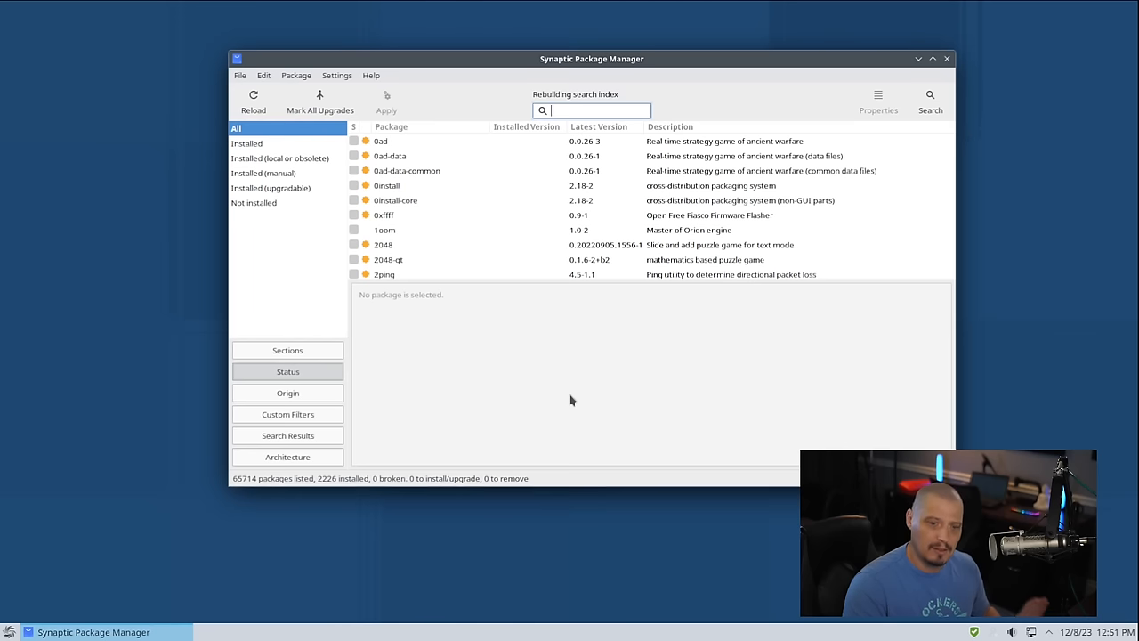
mouse_move(580, 381)
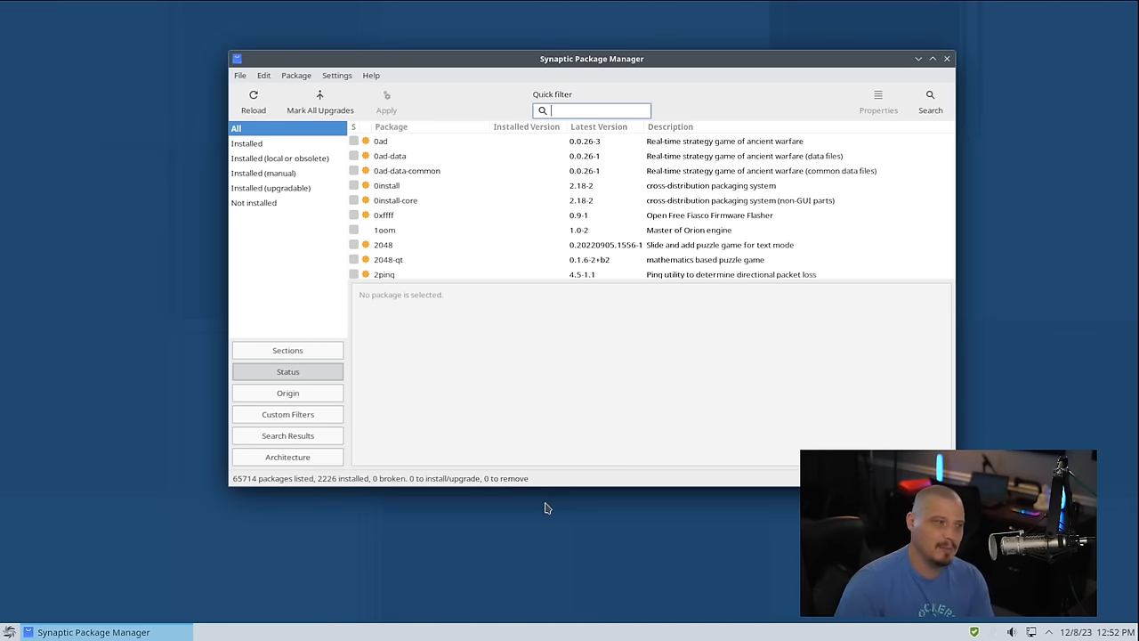
mouse_move(573, 489)
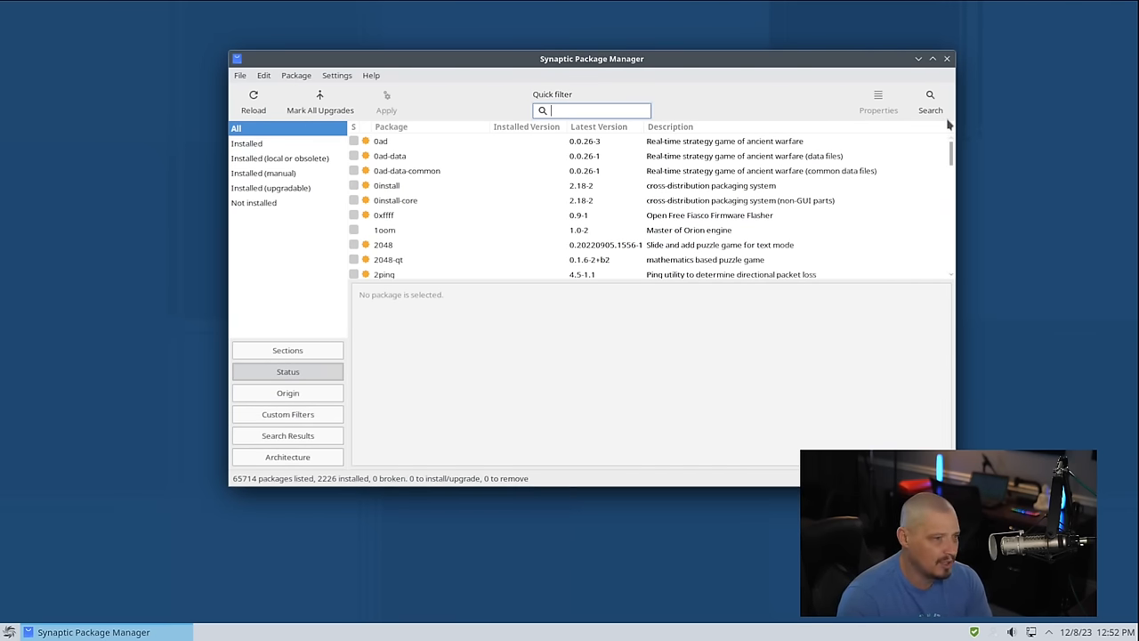
left_click(928, 100)
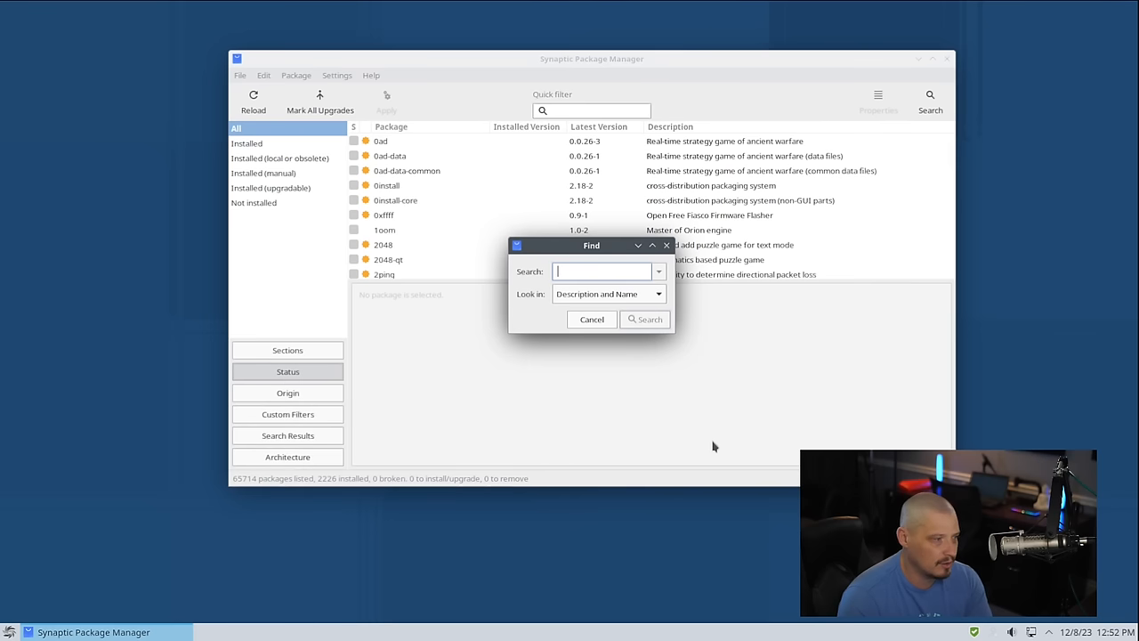
type("htiop")
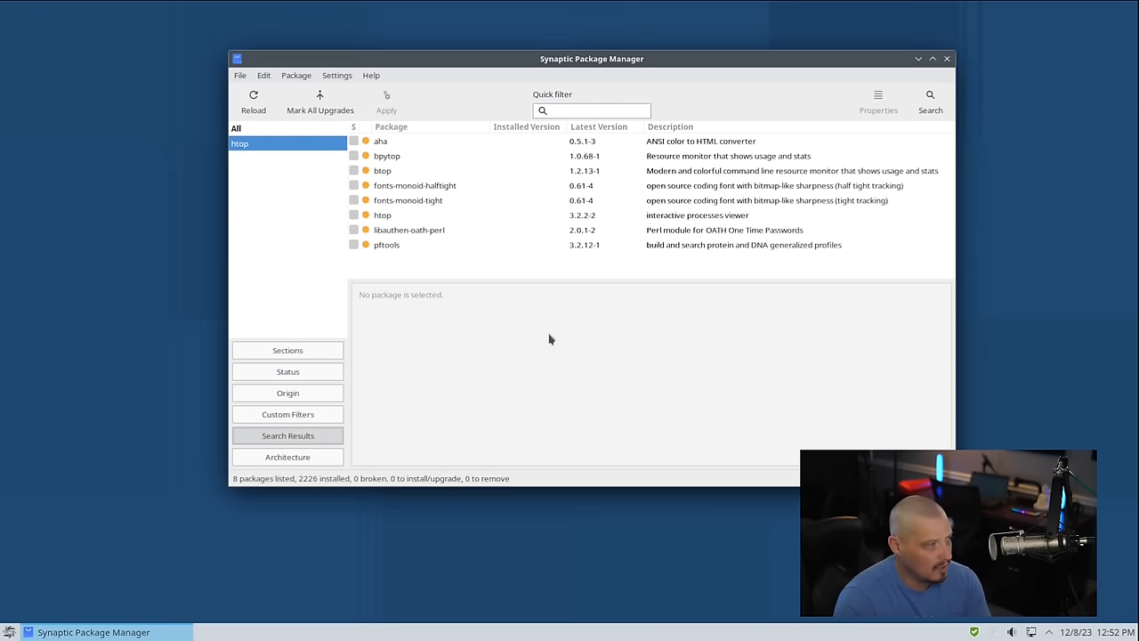
left_click(383, 140)
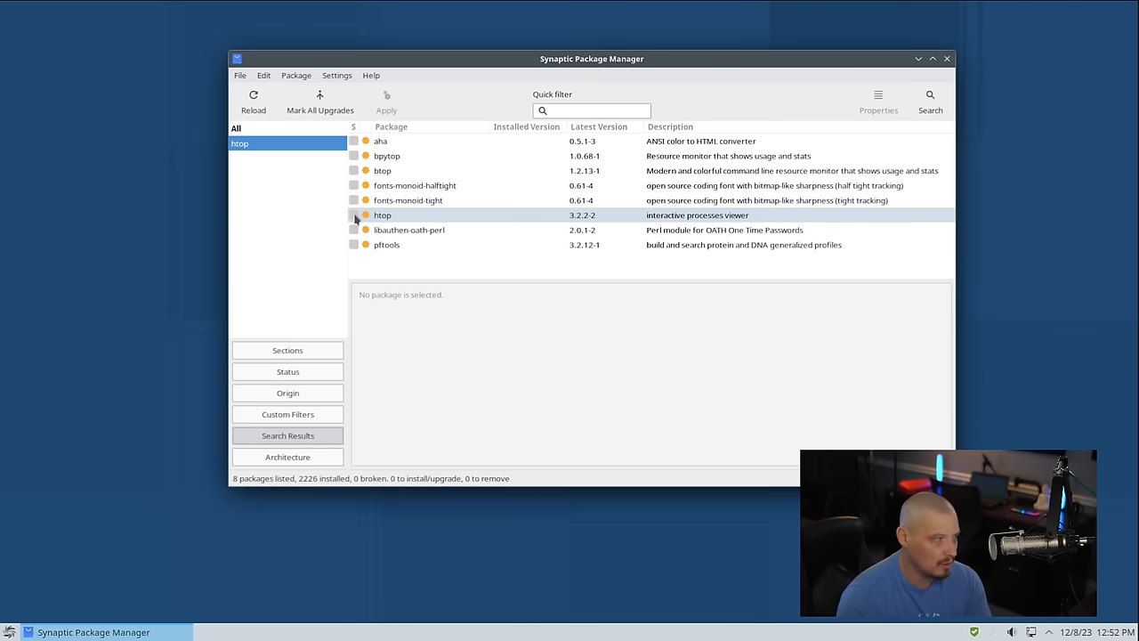
Mark htop for installation, apply and confirm the changes, then dismiss the Changes applied notice.
right_click(381, 213)
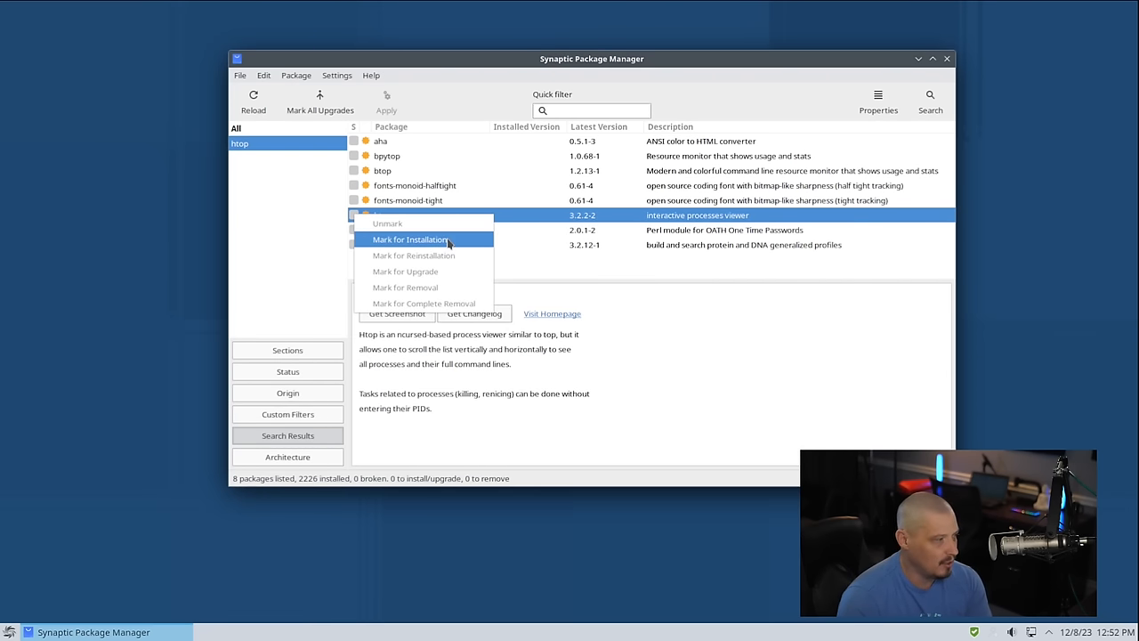
left_click(409, 238)
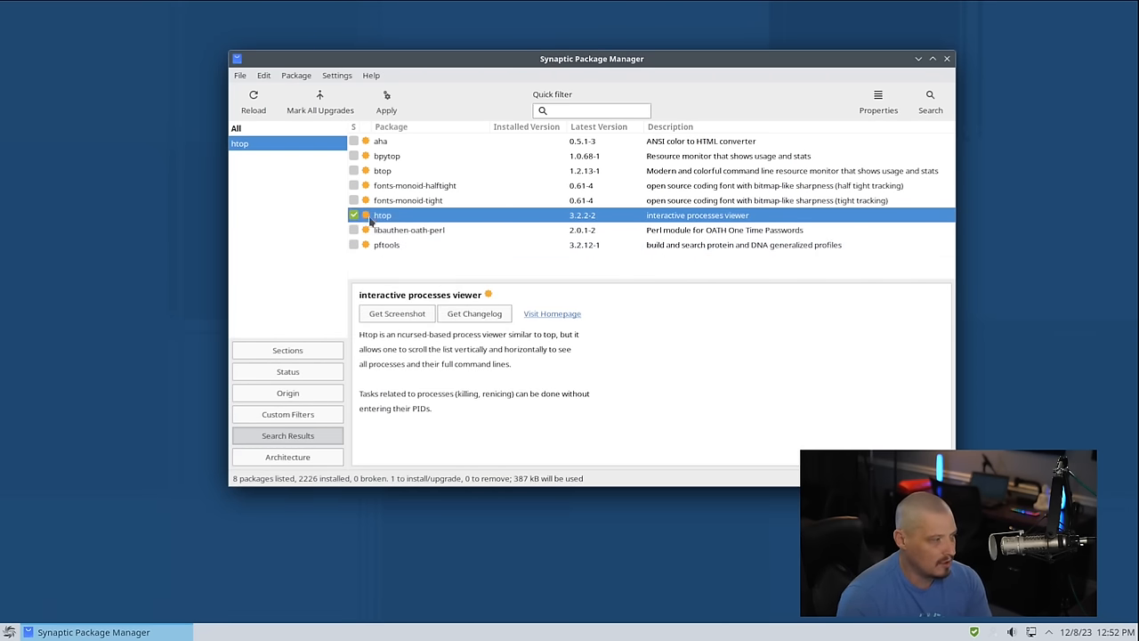
mouse_move(473, 272)
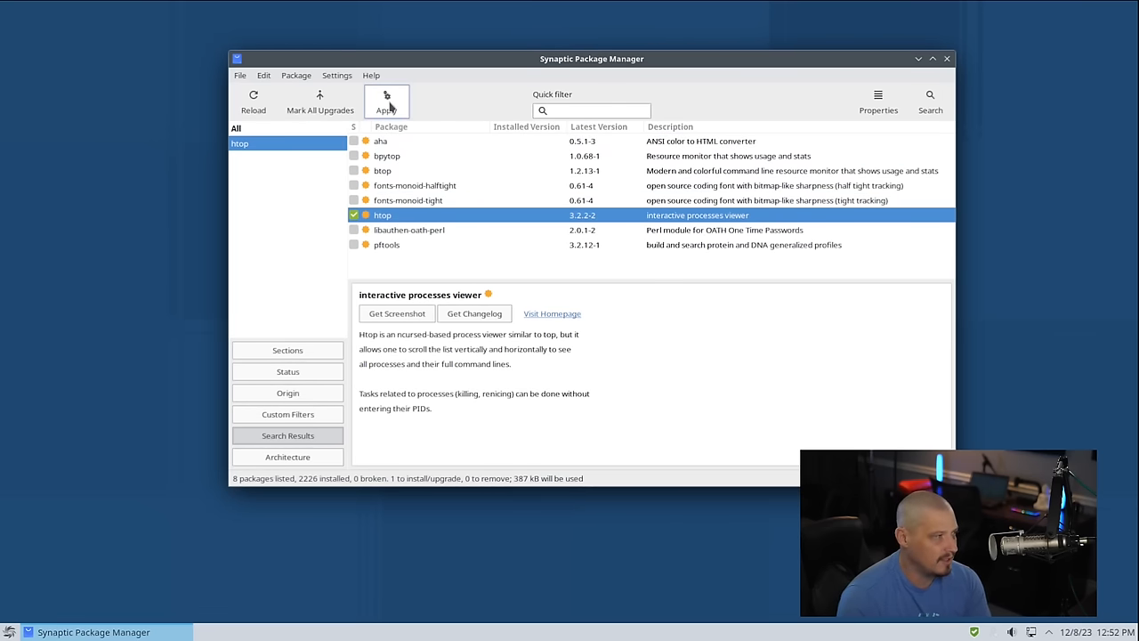
left_click(386, 99)
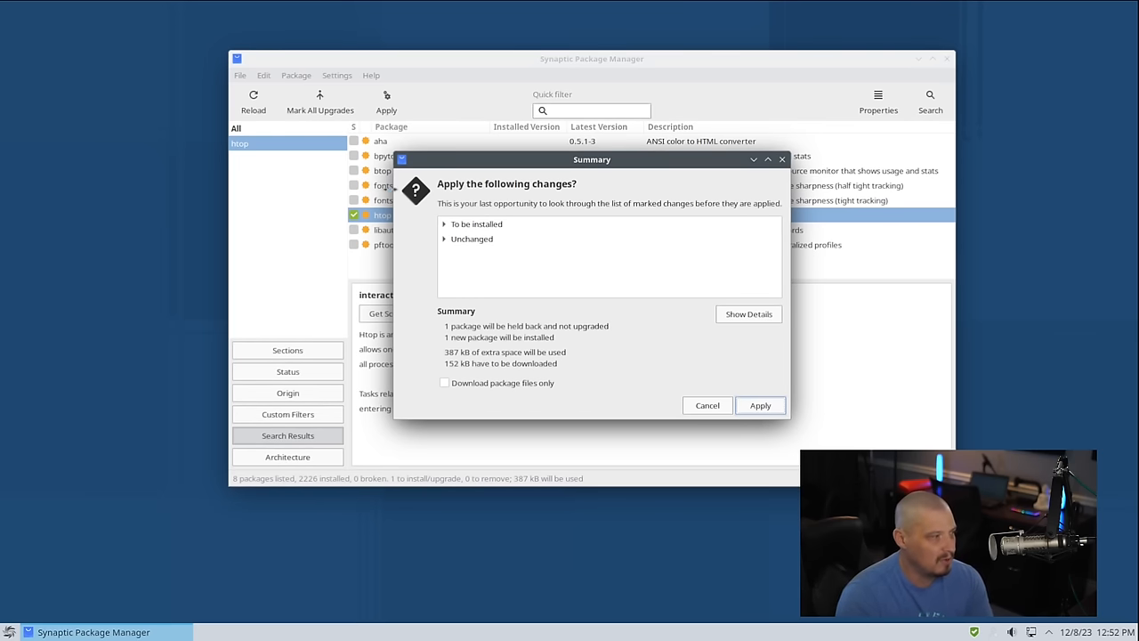
mouse_move(534, 278)
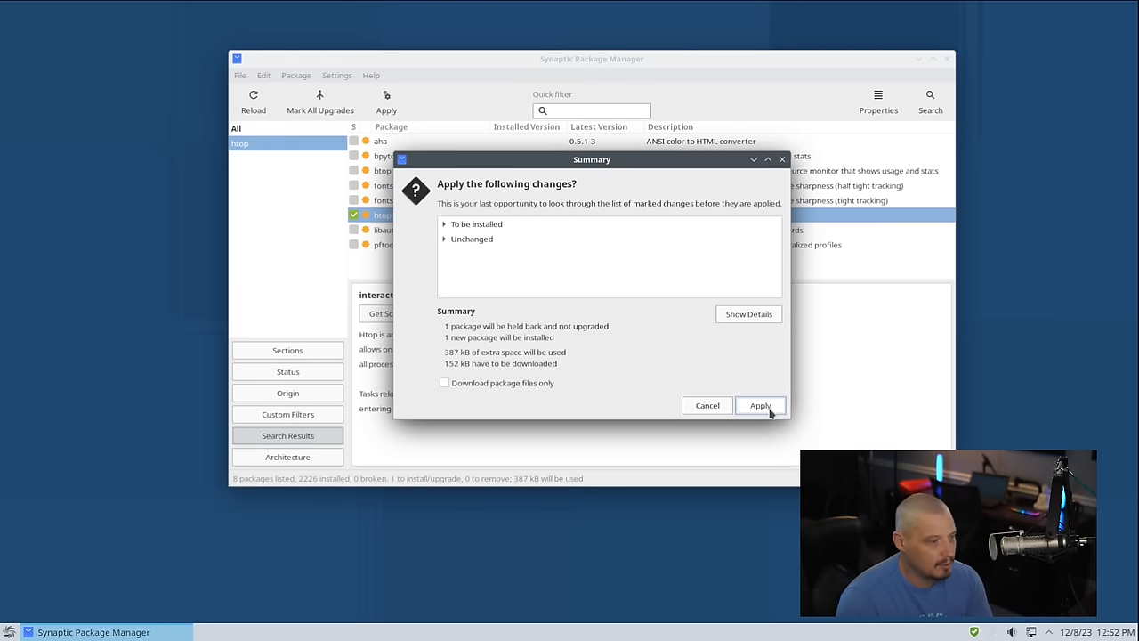
left_click(759, 405)
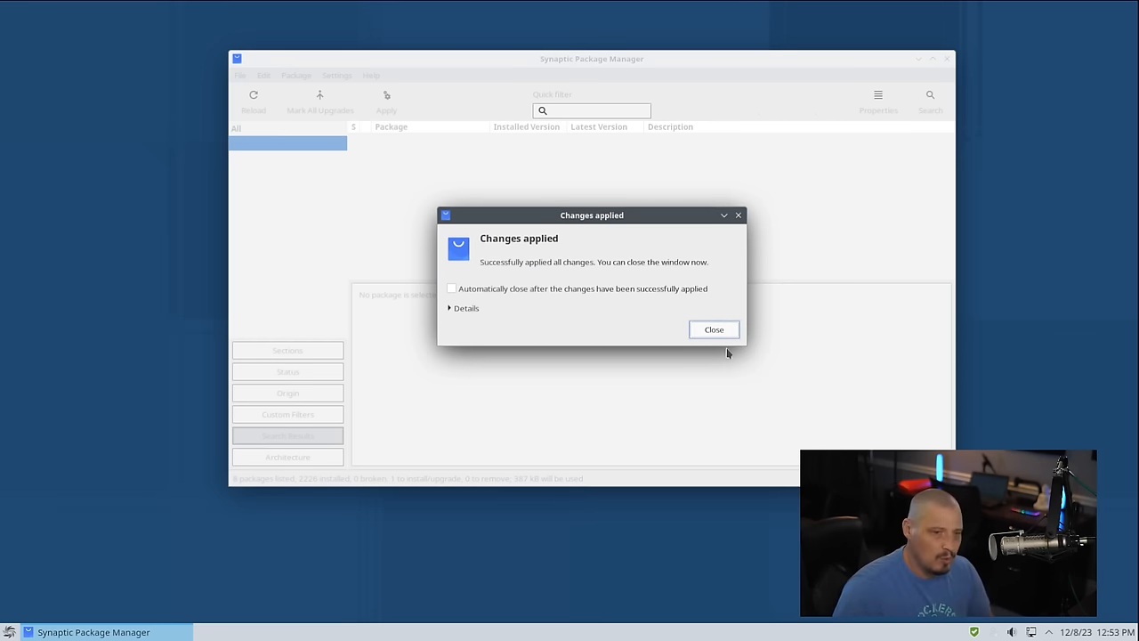
left_click(711, 329)
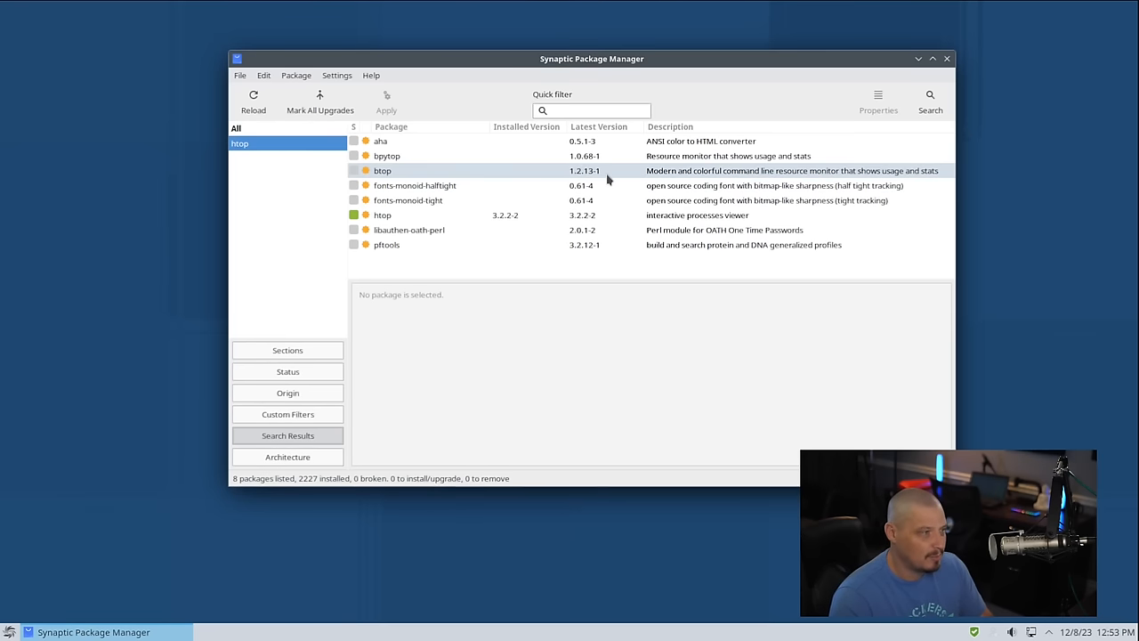
mouse_move(879, 296)
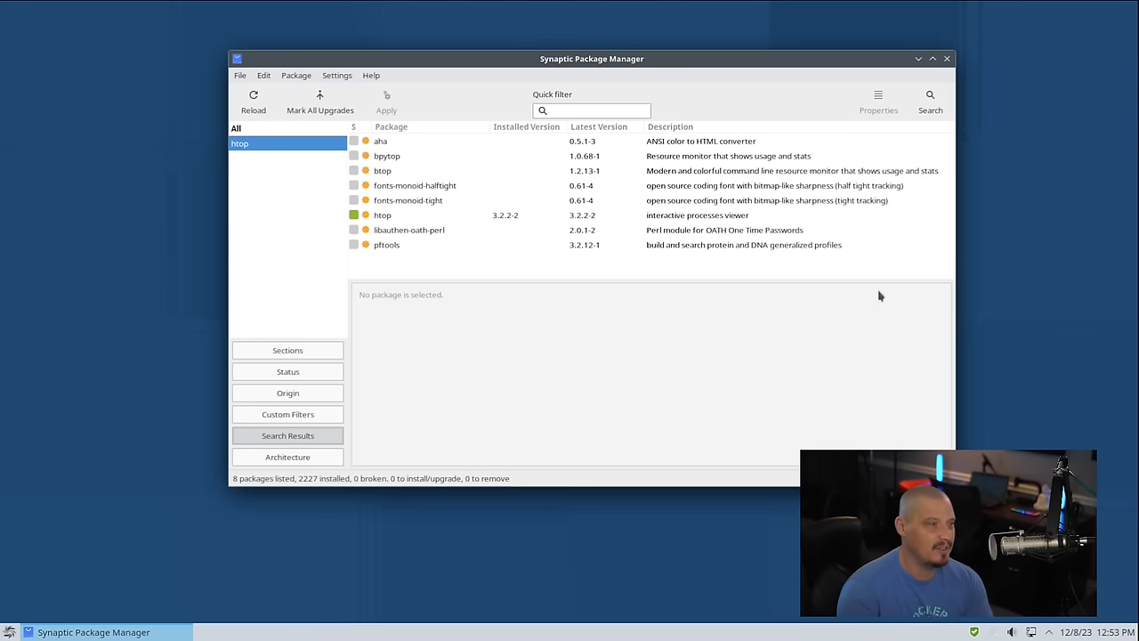
mouse_move(953, 64)
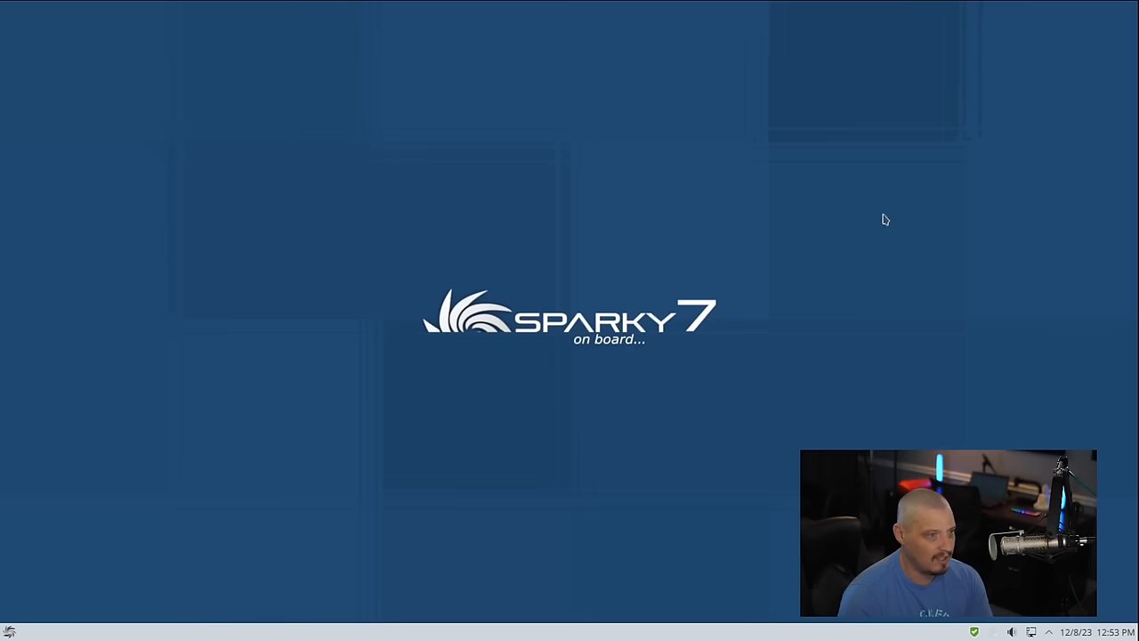
mouse_move(292, 562)
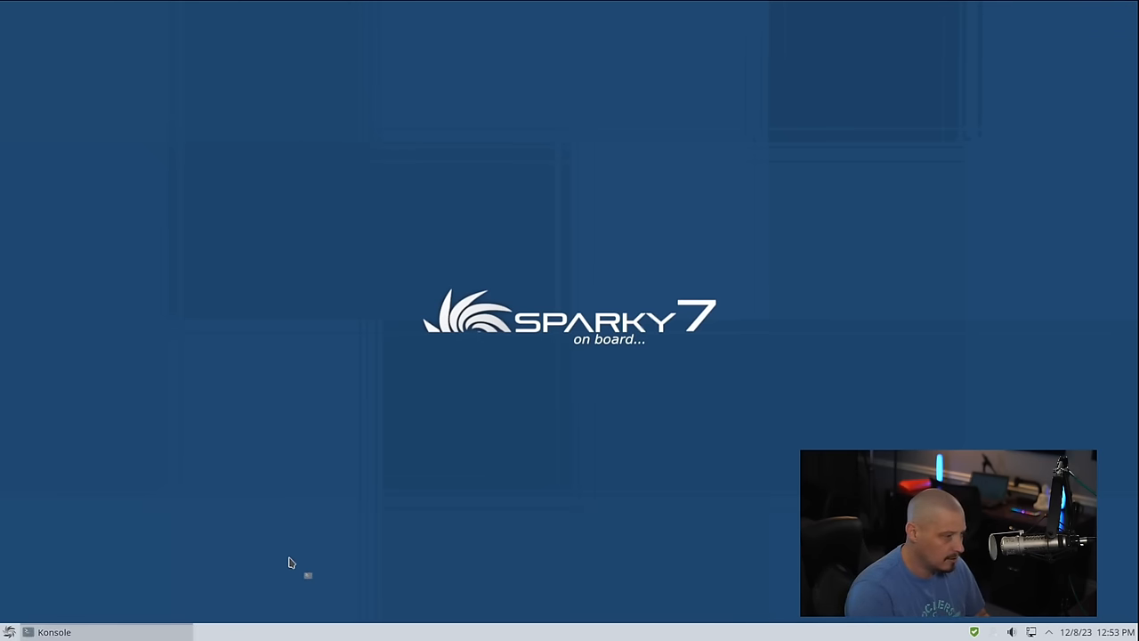
Run htop in Konsole to view live processes, then close the terminal despite htop running.
left_click(54, 632)
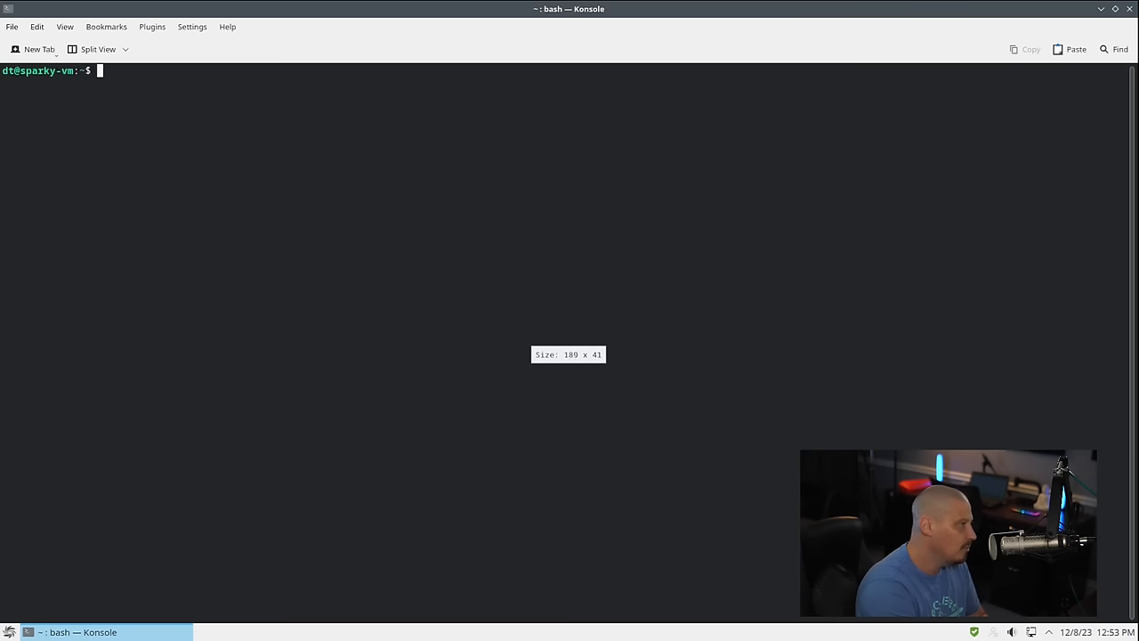
type("h")
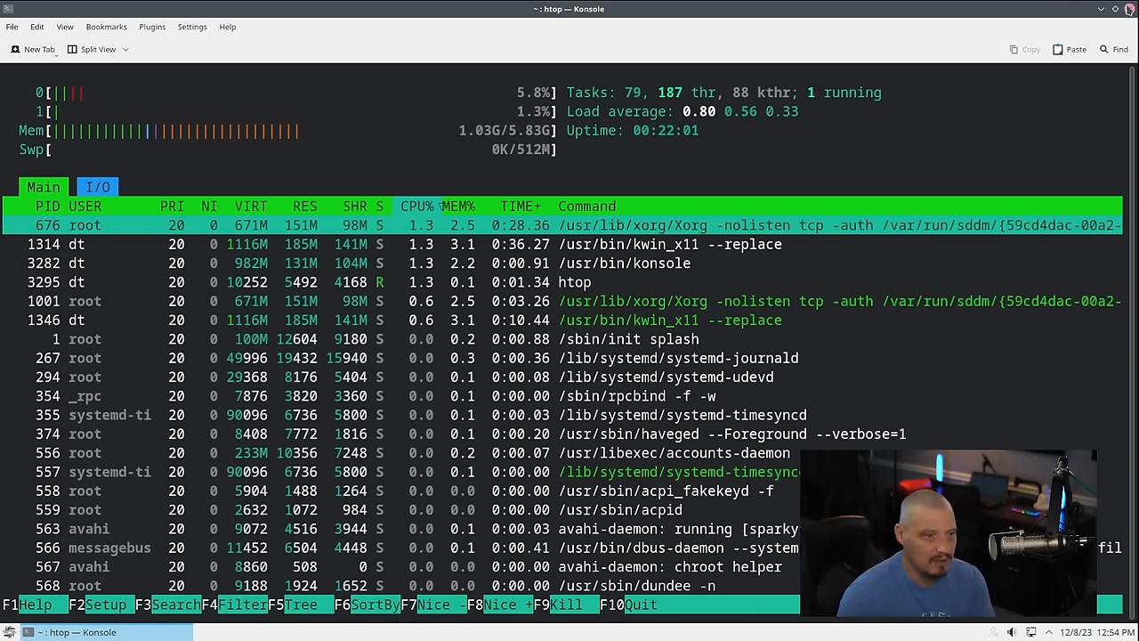
left_click(1128, 9)
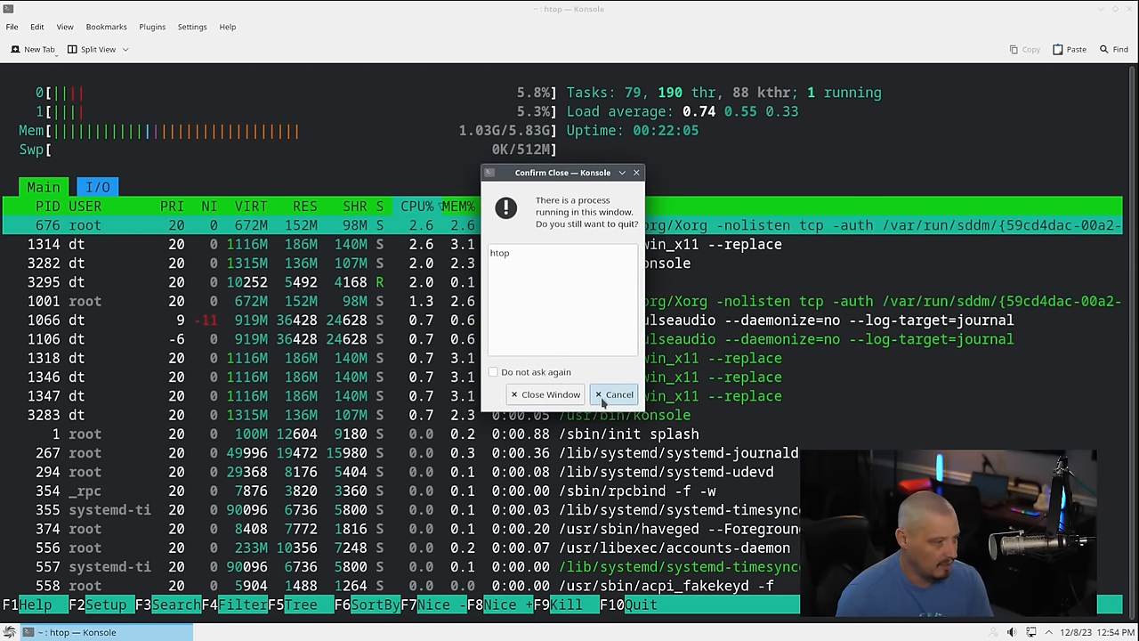
left_click(544, 393)
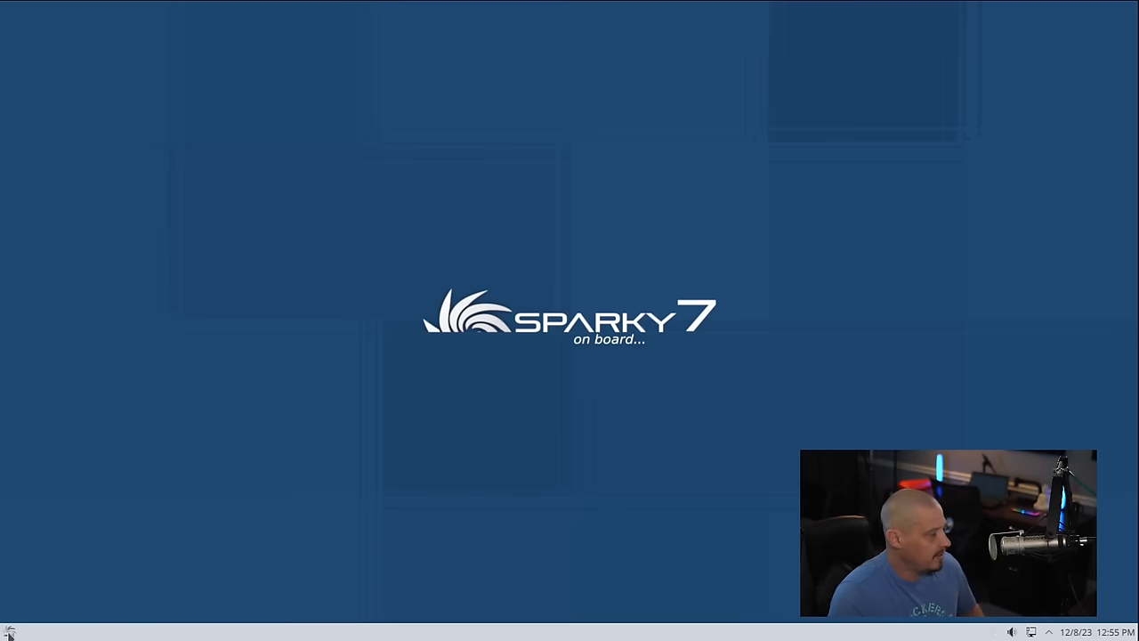
Launch the Sparky Welcome screen from the launcher's System category.
left_click(10, 629)
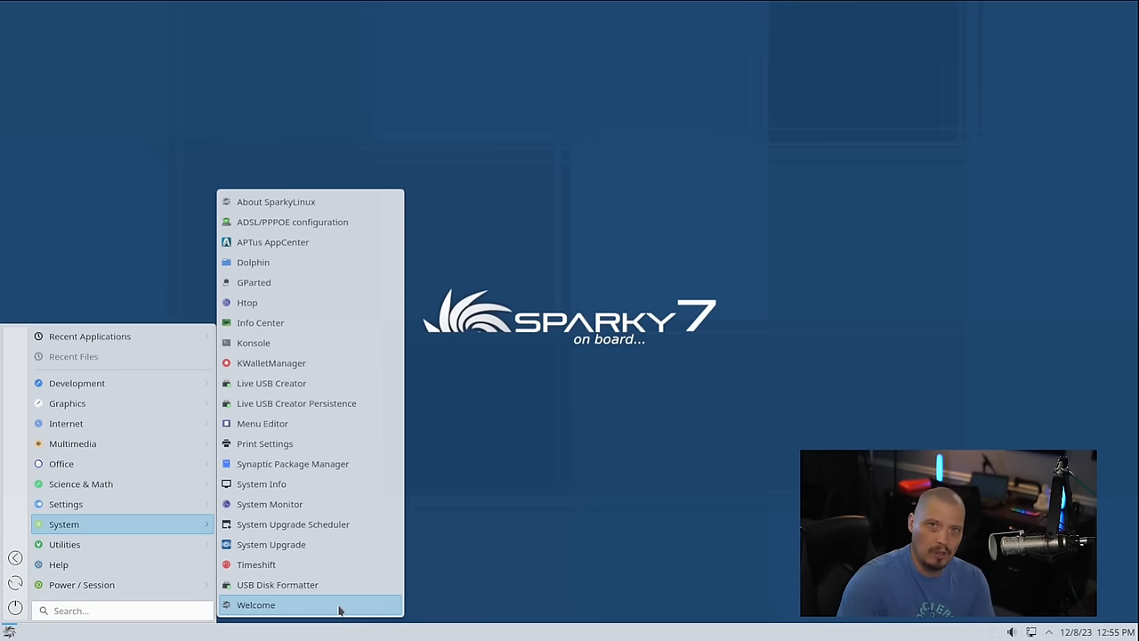
left_click(256, 605)
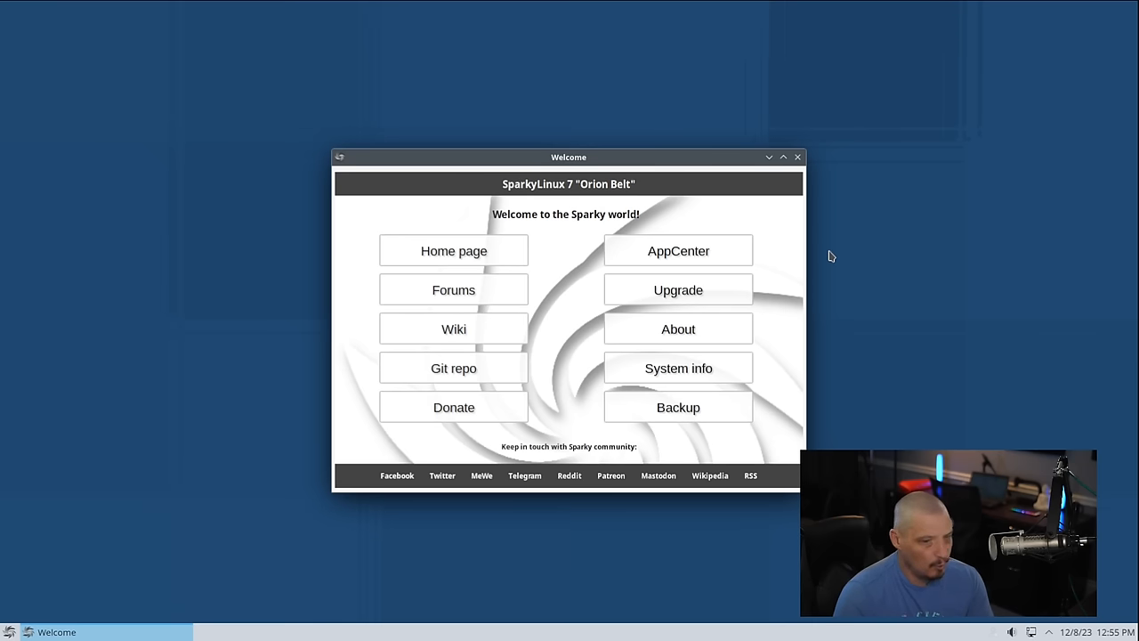
mouse_move(566, 156)
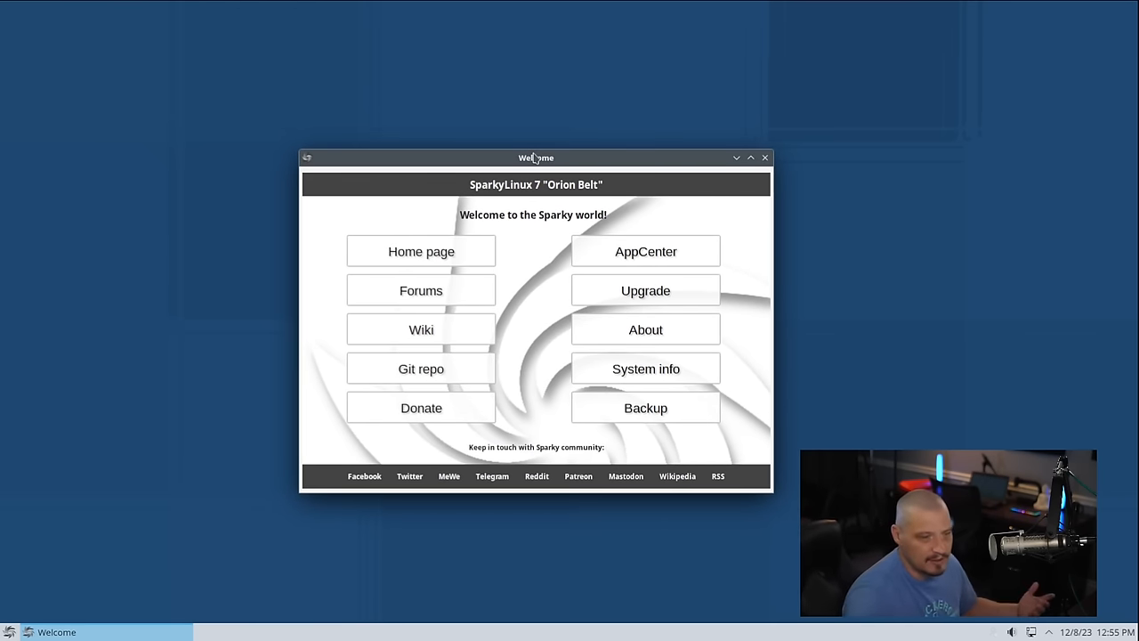
mouse_move(550, 366)
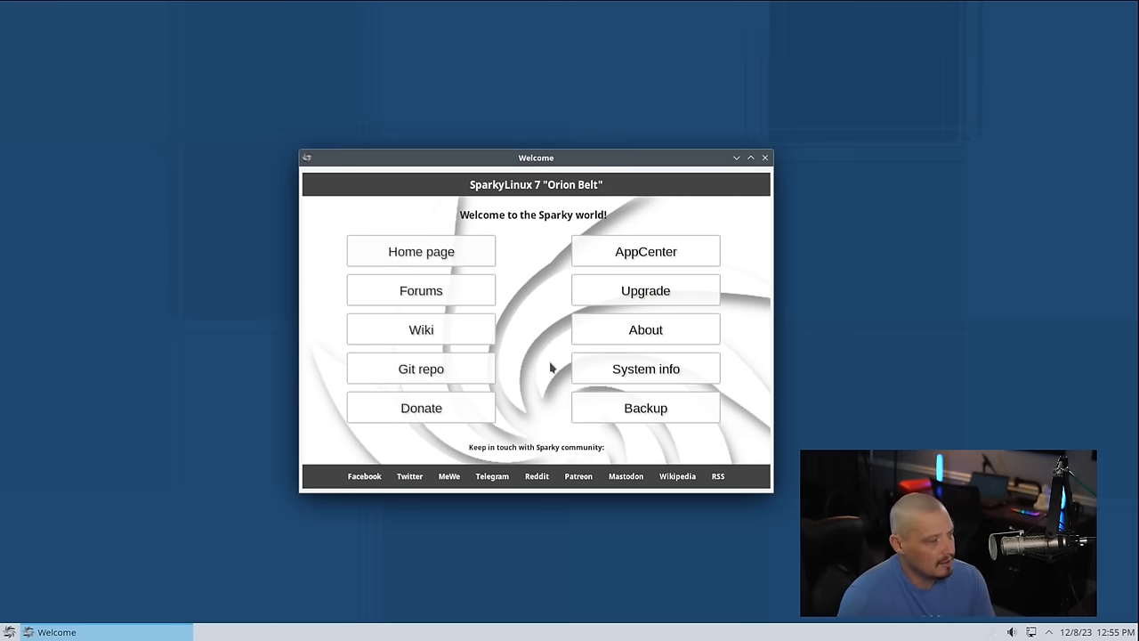
mouse_move(481, 313)
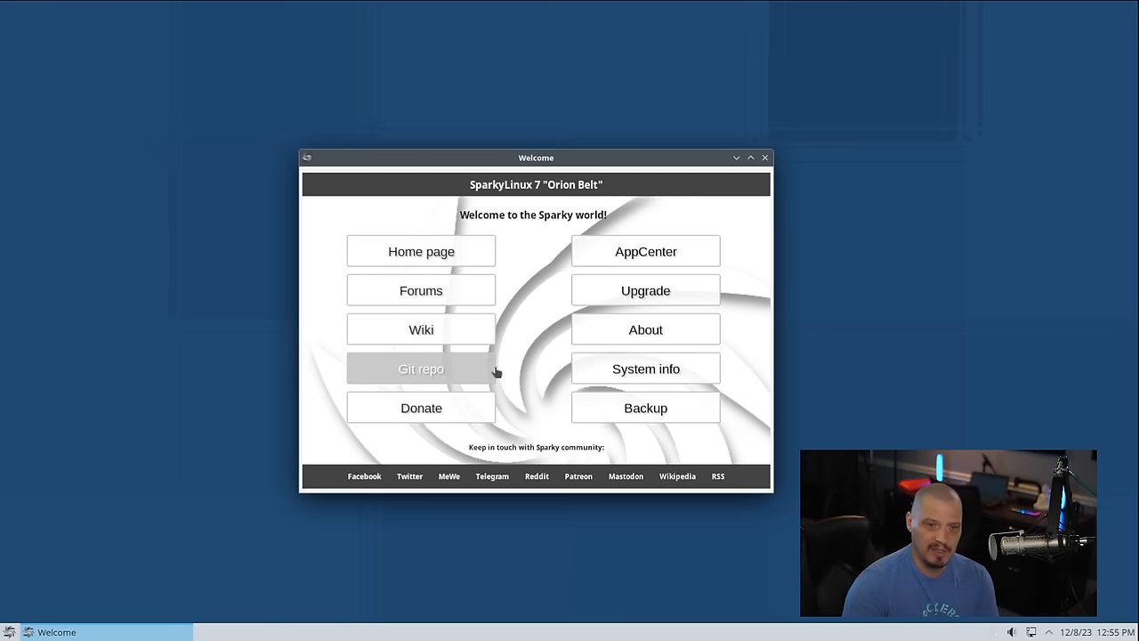
mouse_move(423, 388)
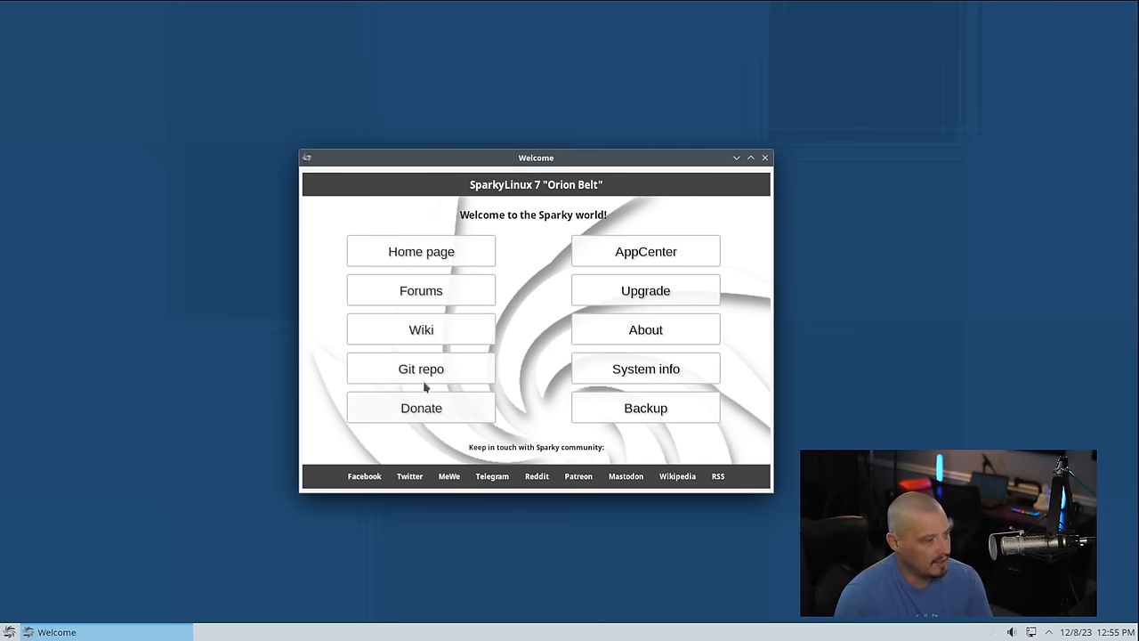
mouse_move(491, 388)
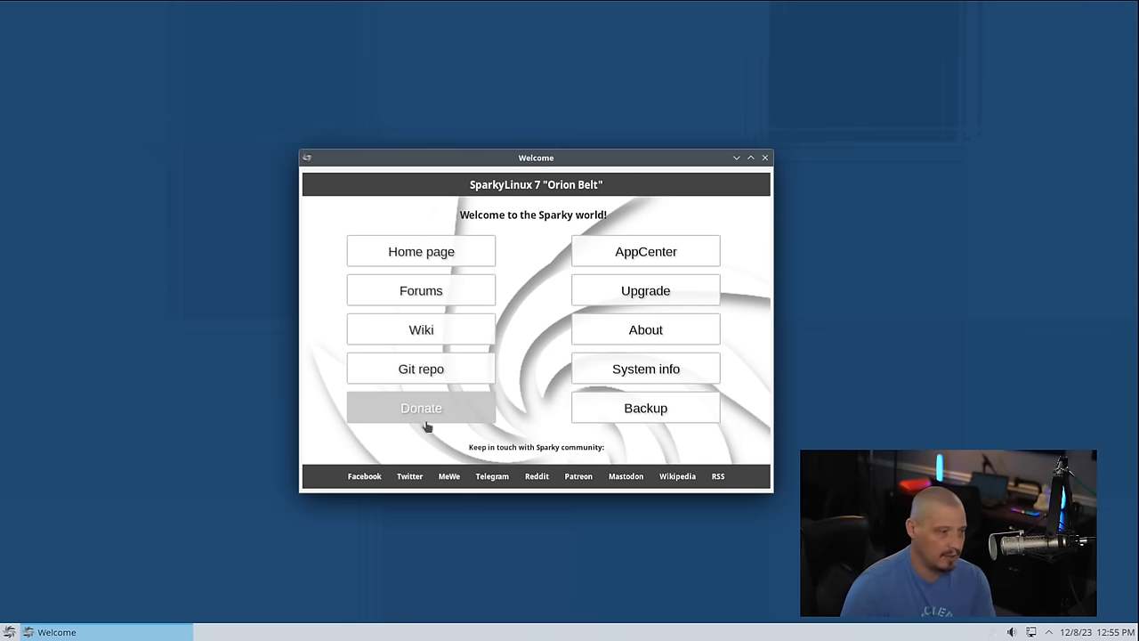
mouse_move(533, 353)
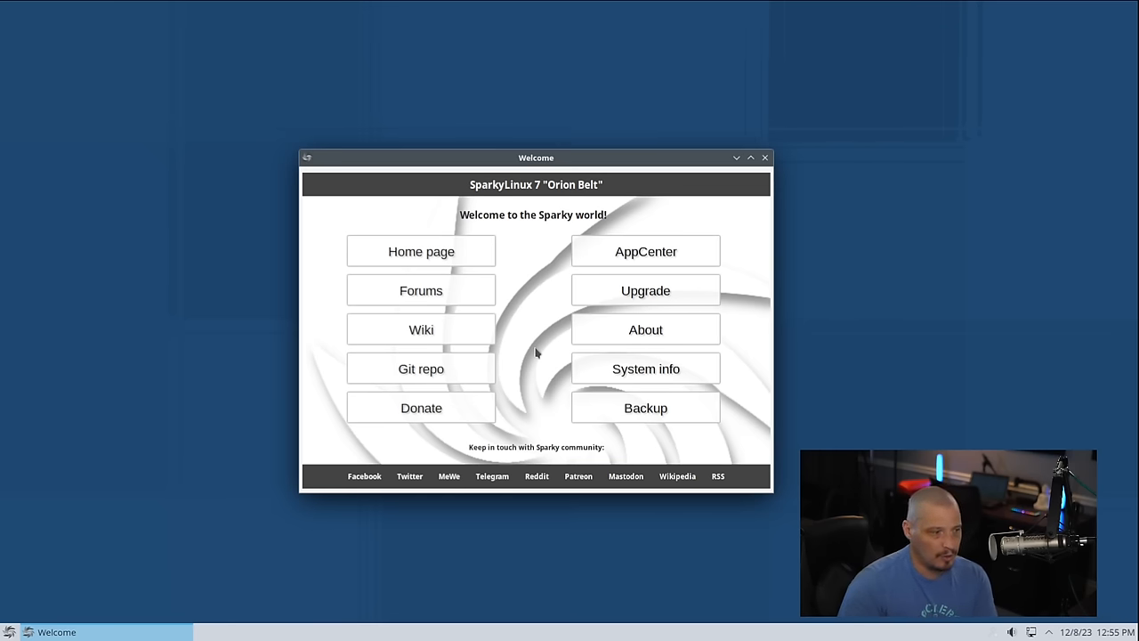
mouse_move(720, 256)
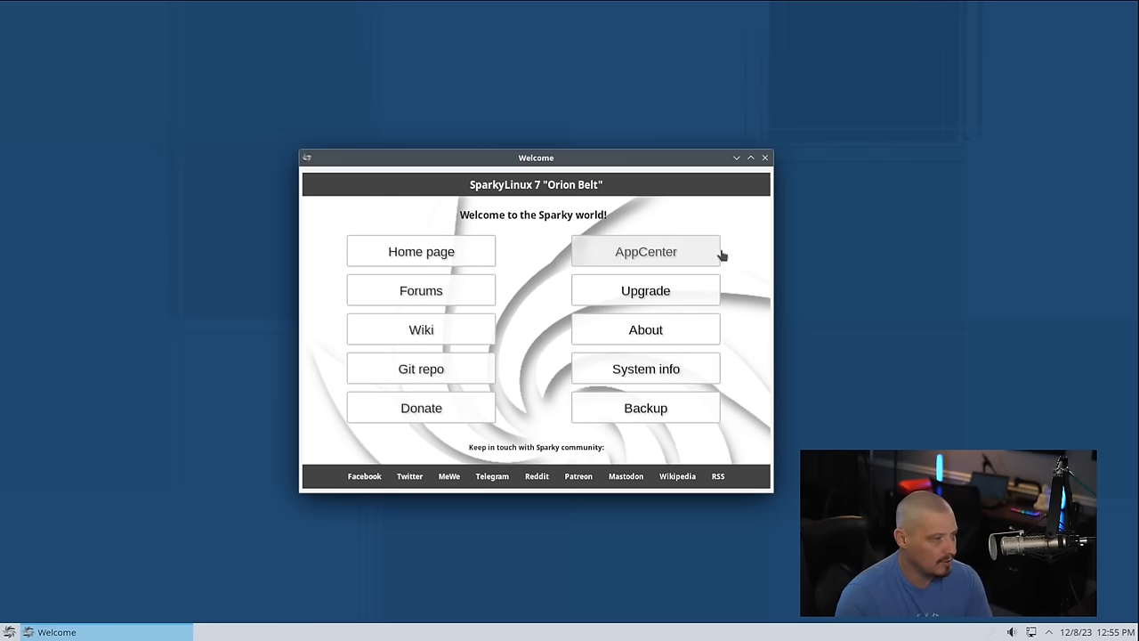
Launch APTus AppCenter from the Welcome window's AppCenter link.
left_click(644, 251)
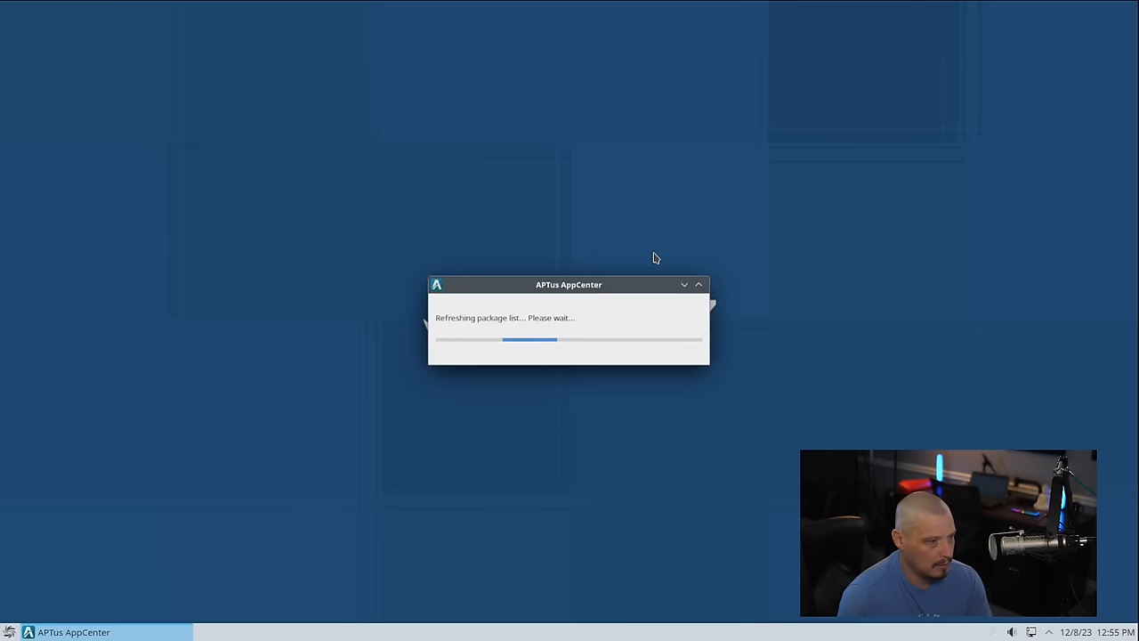
mouse_move(583, 320)
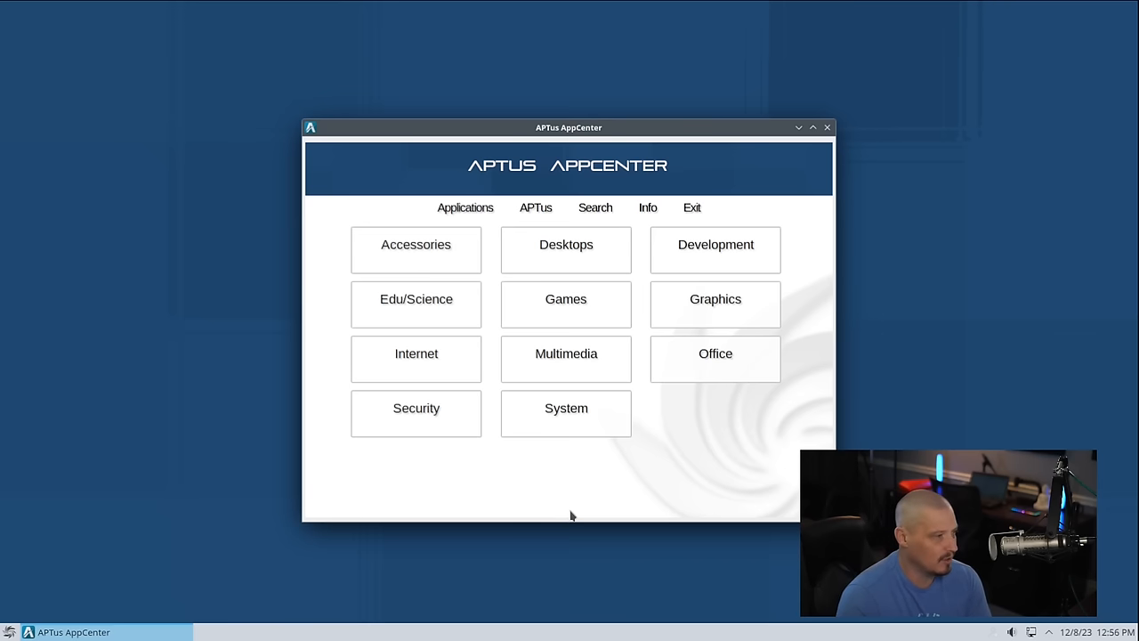
mouse_move(649, 462)
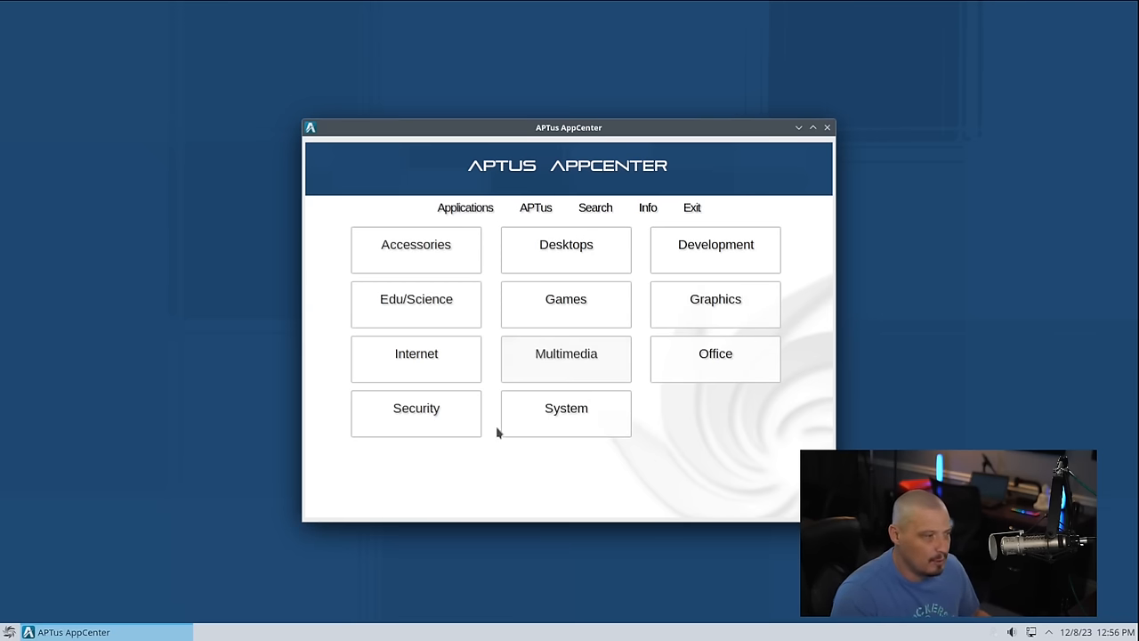
mouse_move(665, 437)
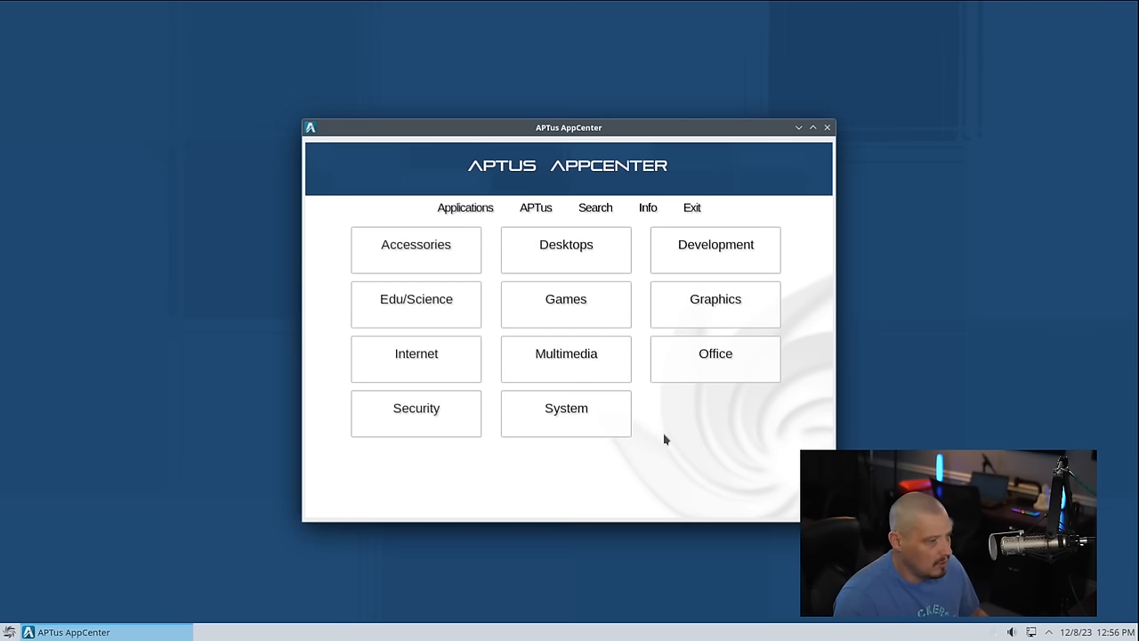
mouse_move(589, 445)
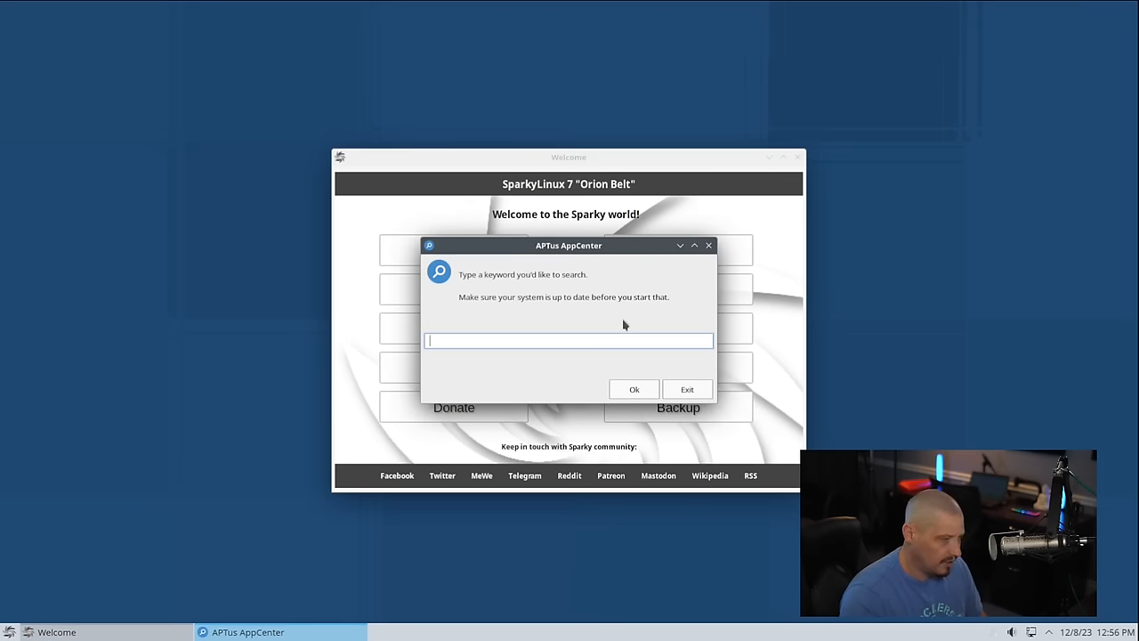
Follow the office text editors result and scroll the Text Editors grid toward Vim.
left_click(634, 388)
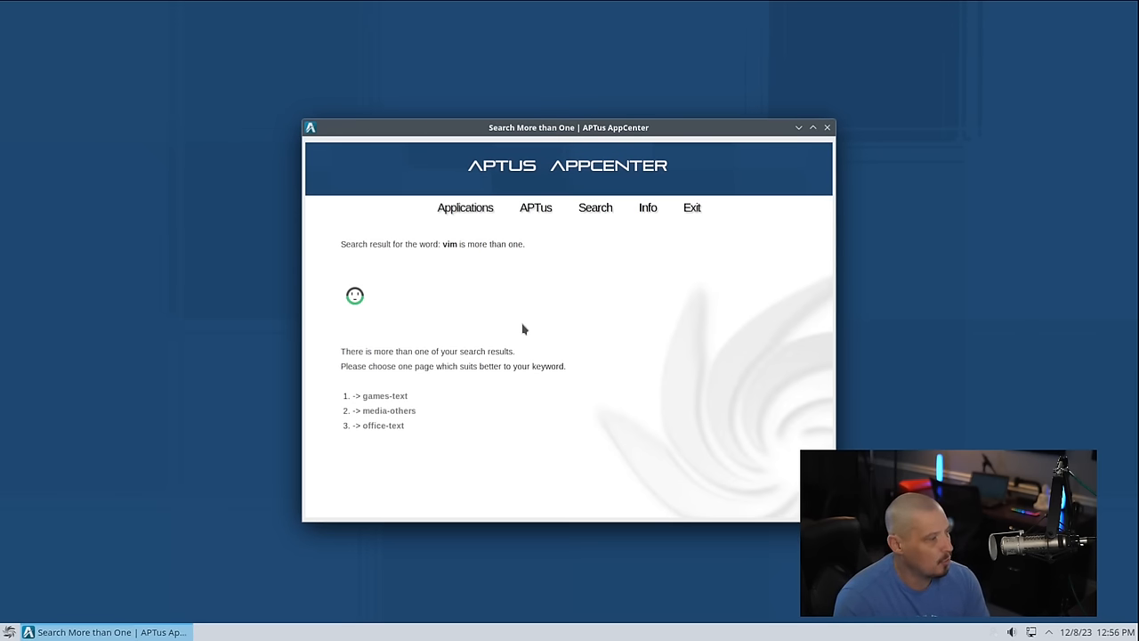
mouse_move(441, 249)
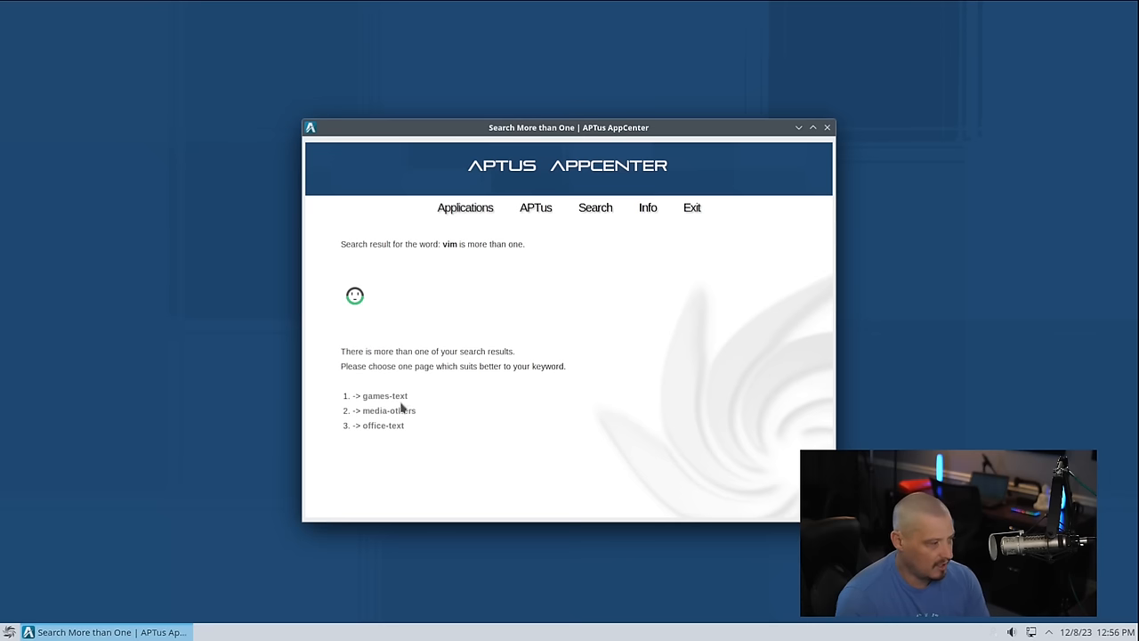
mouse_move(436, 413)
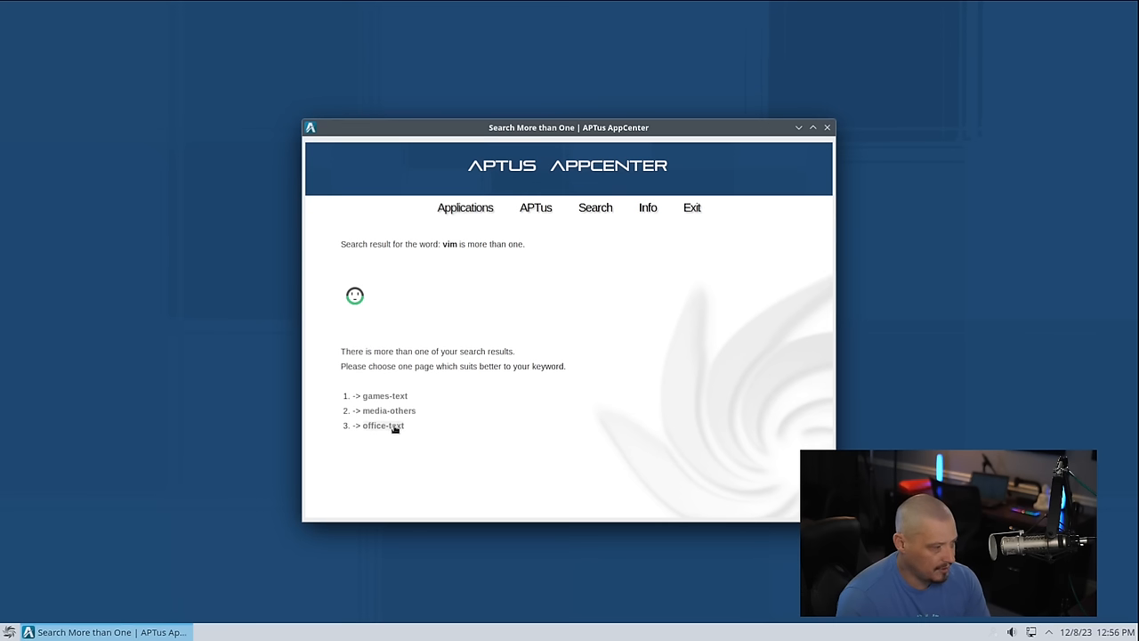
left_click(382, 426)
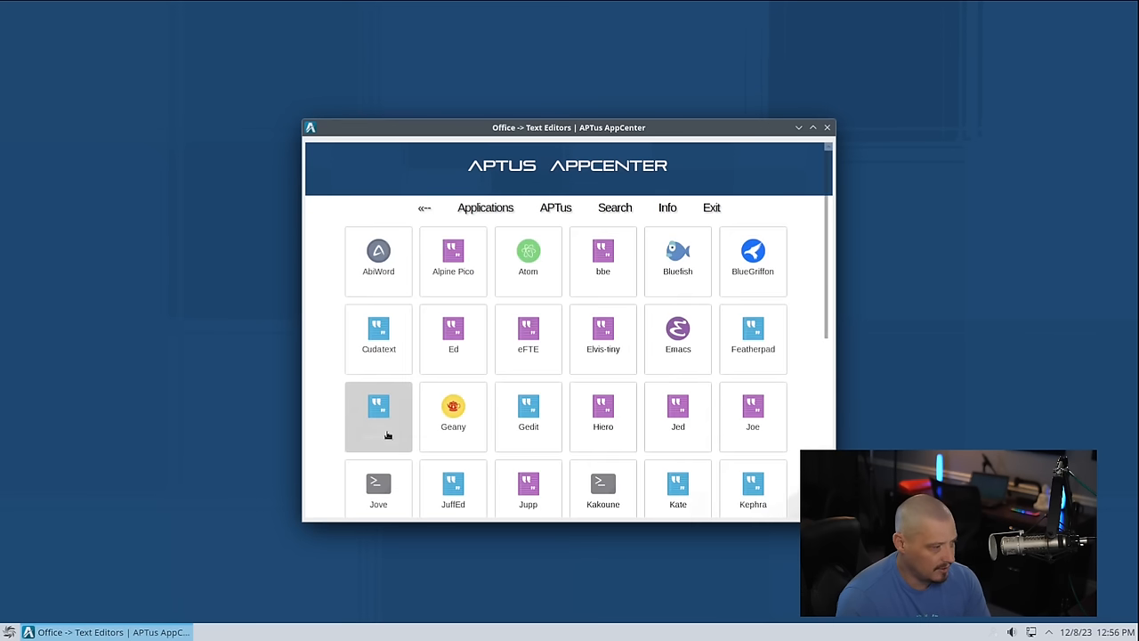
scroll("down", 3)
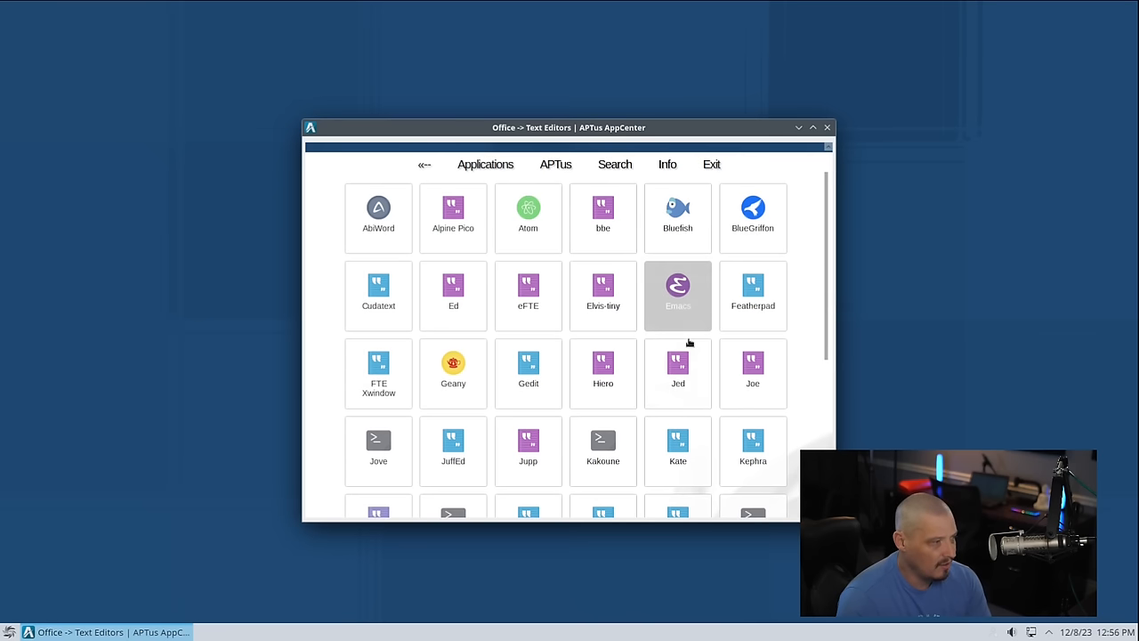
scroll("down", 3)
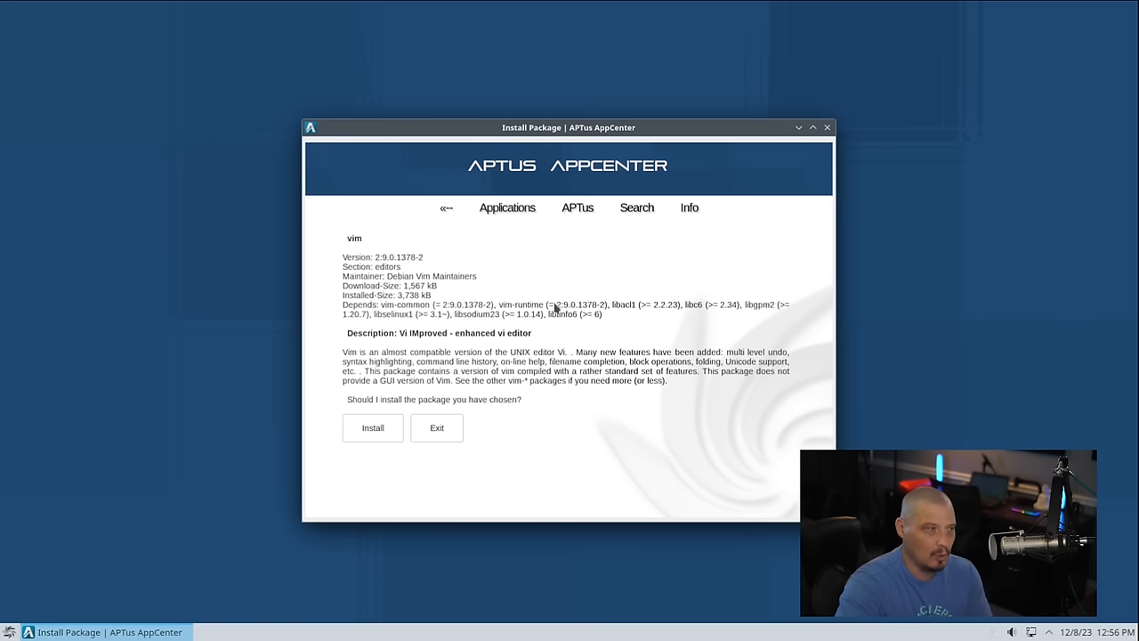
mouse_move(461, 427)
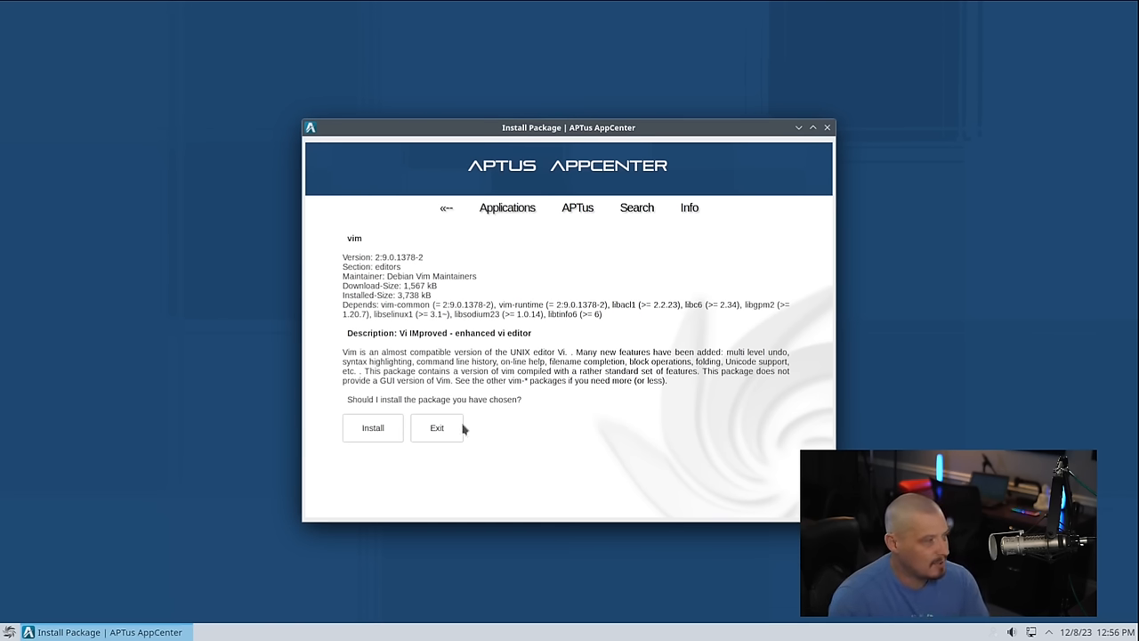
Install the vim package, confirming with Y in SparkyTerminal.
left_click(371, 427)
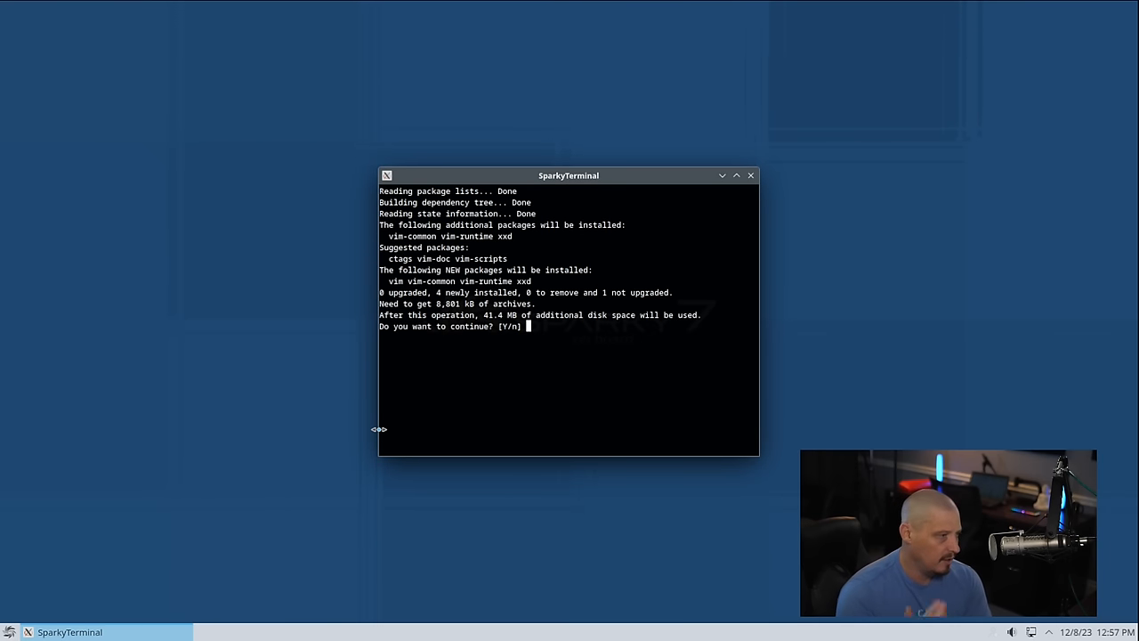
type("Y")
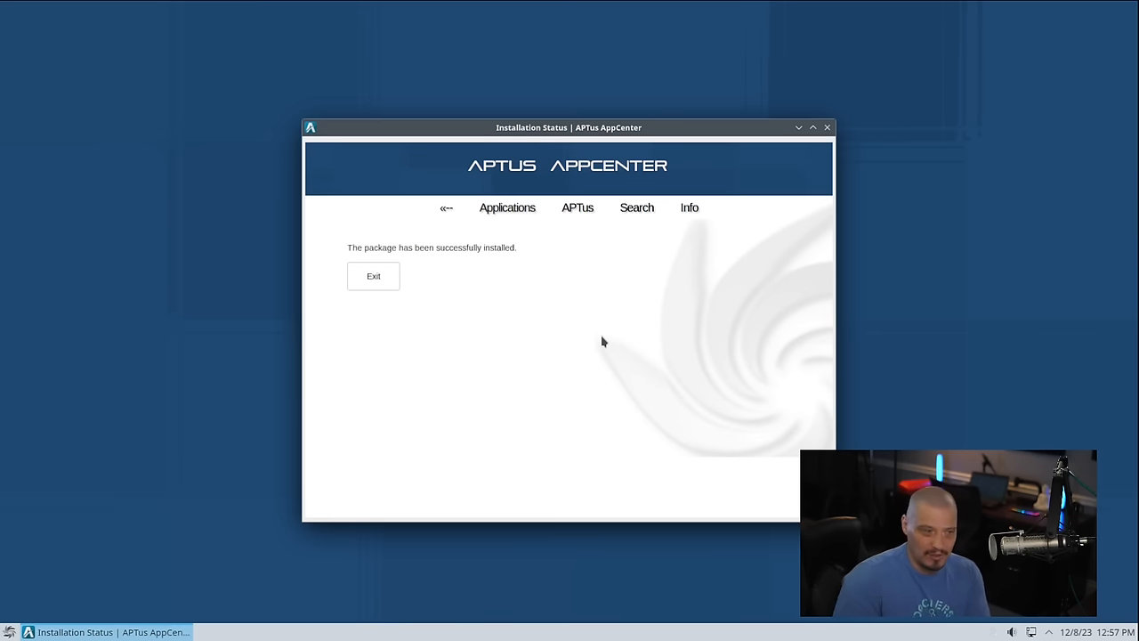
mouse_move(484, 369)
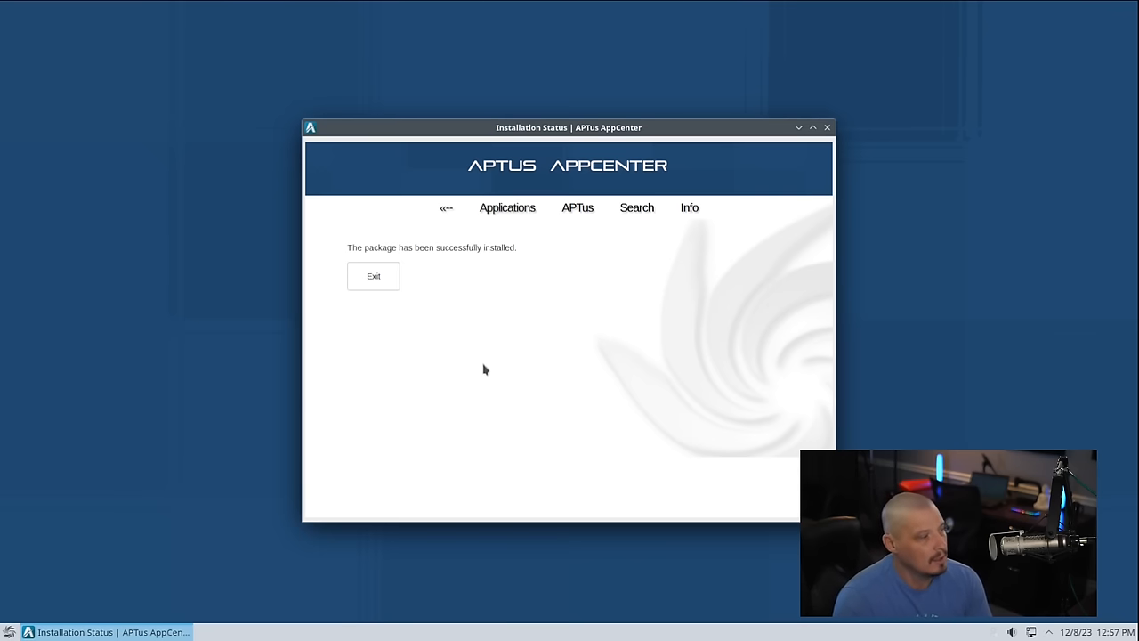
mouse_move(443, 401)
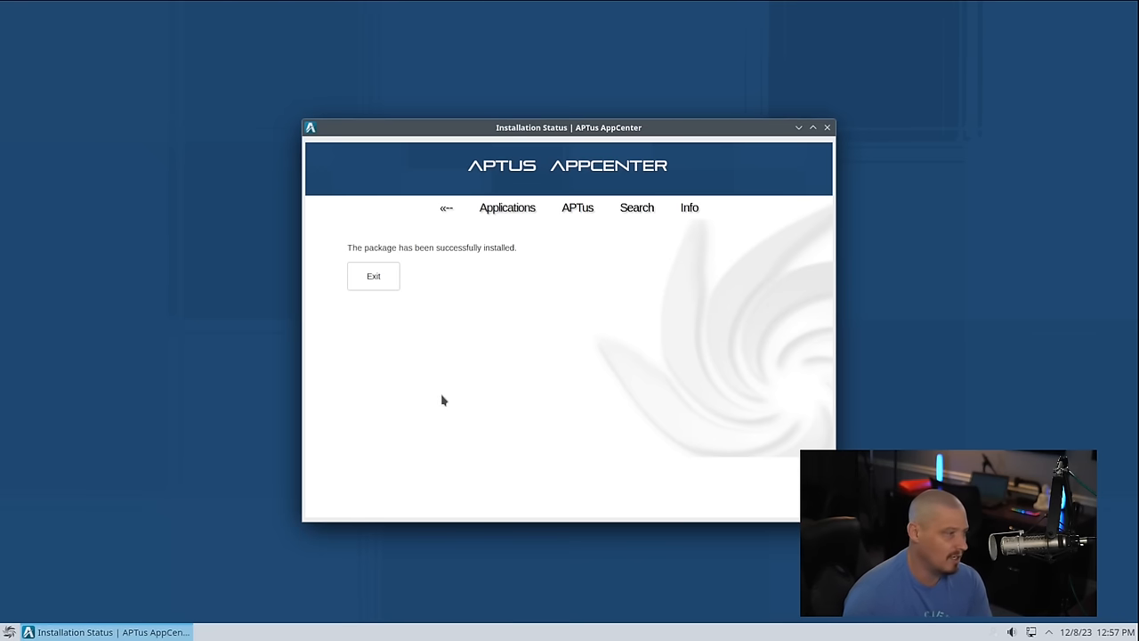
mouse_move(429, 359)
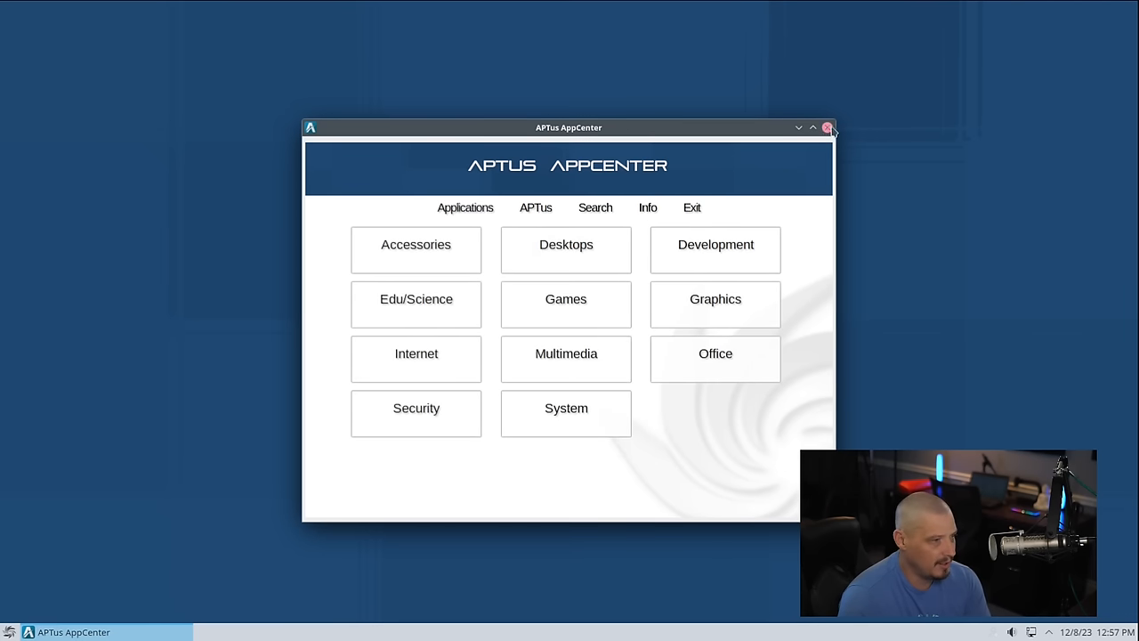
Close APTus AppCenter and reopen the application launcher to browse System apps.
left_click(826, 128)
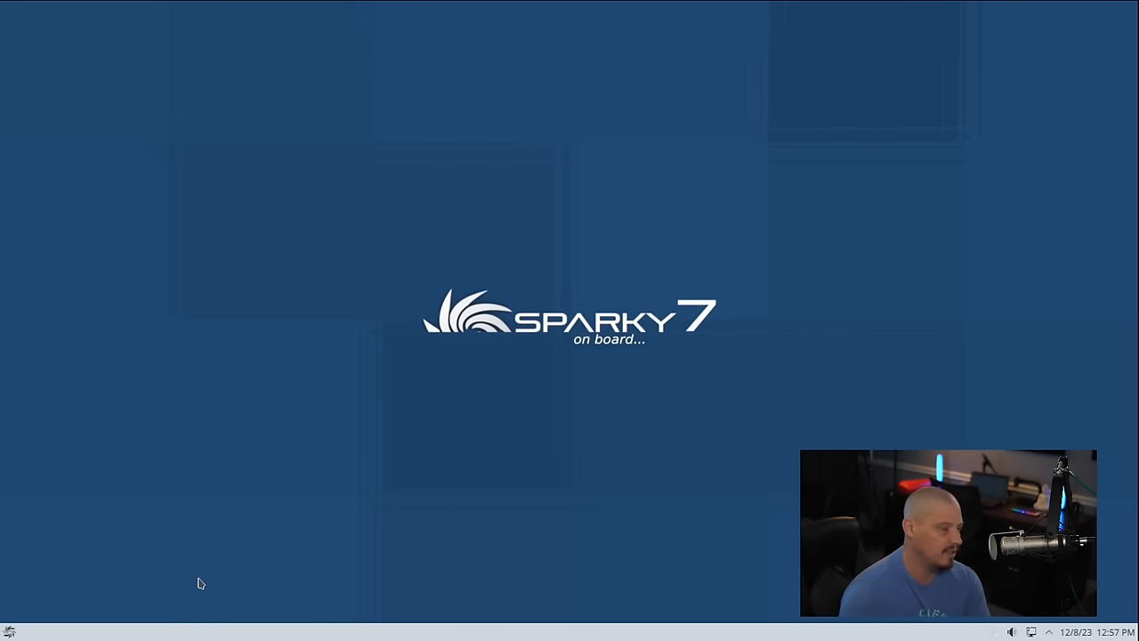
left_click(9, 630)
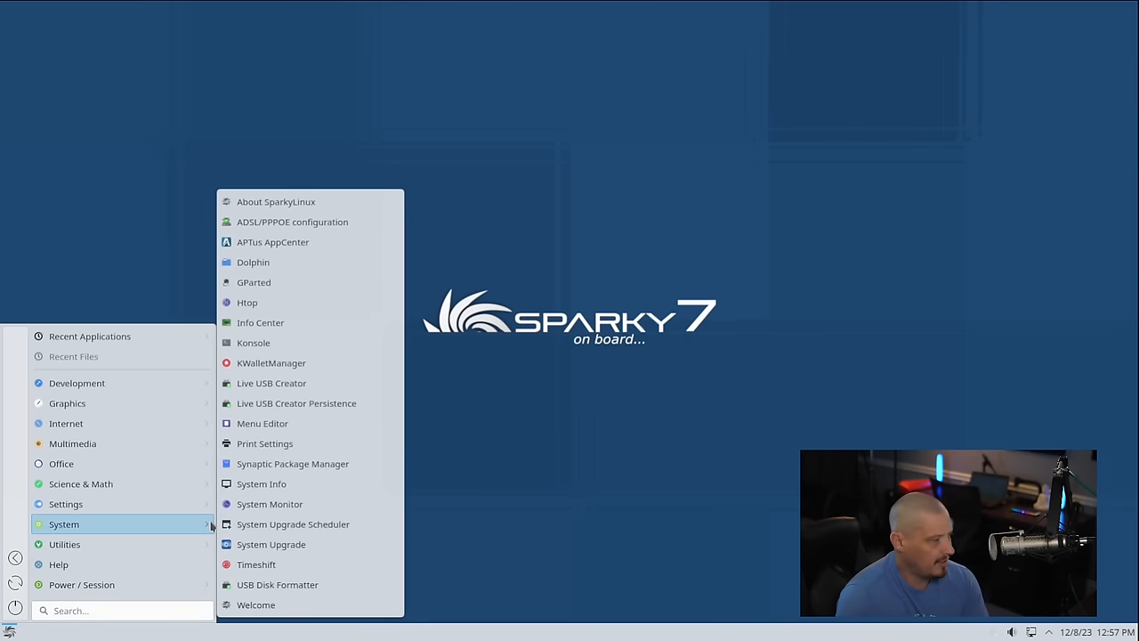
mouse_move(365, 262)
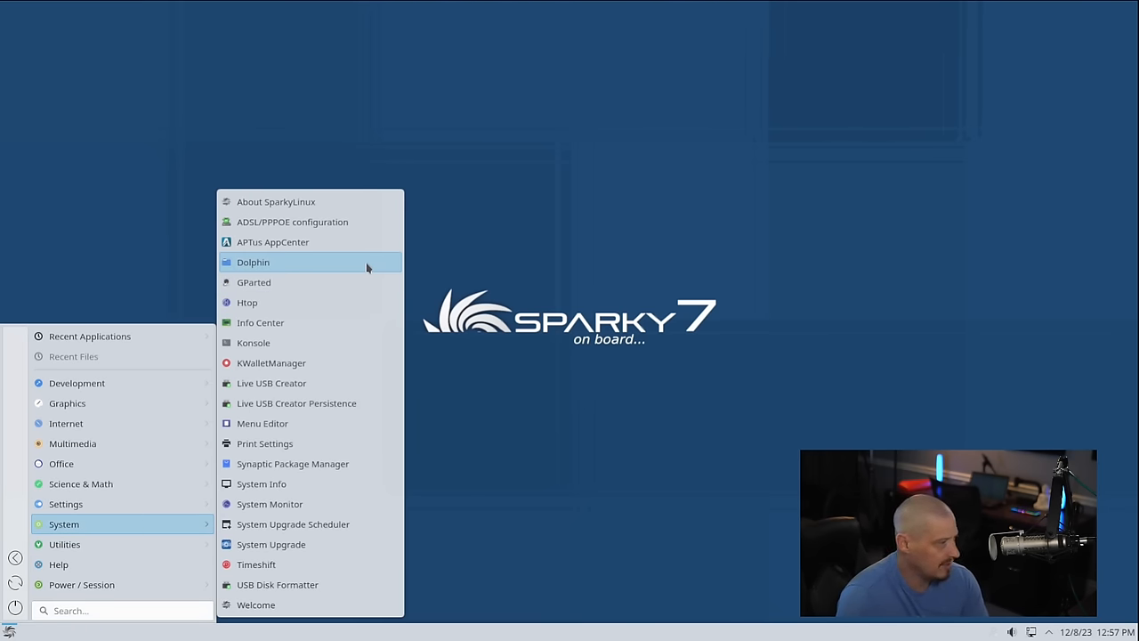
mouse_move(363, 281)
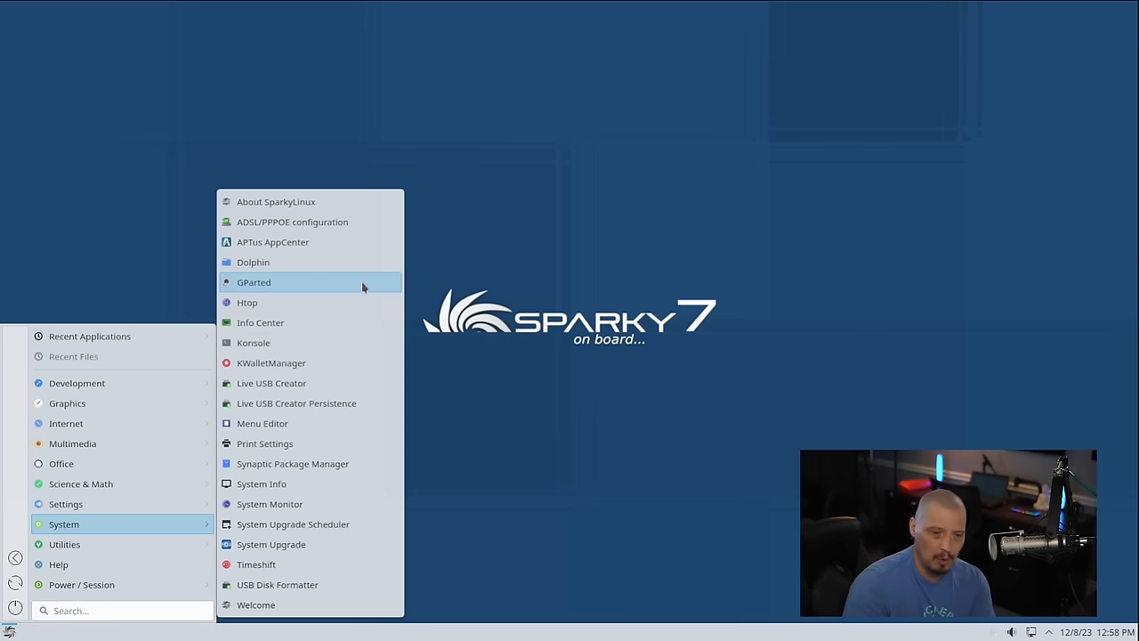
mouse_move(359, 294)
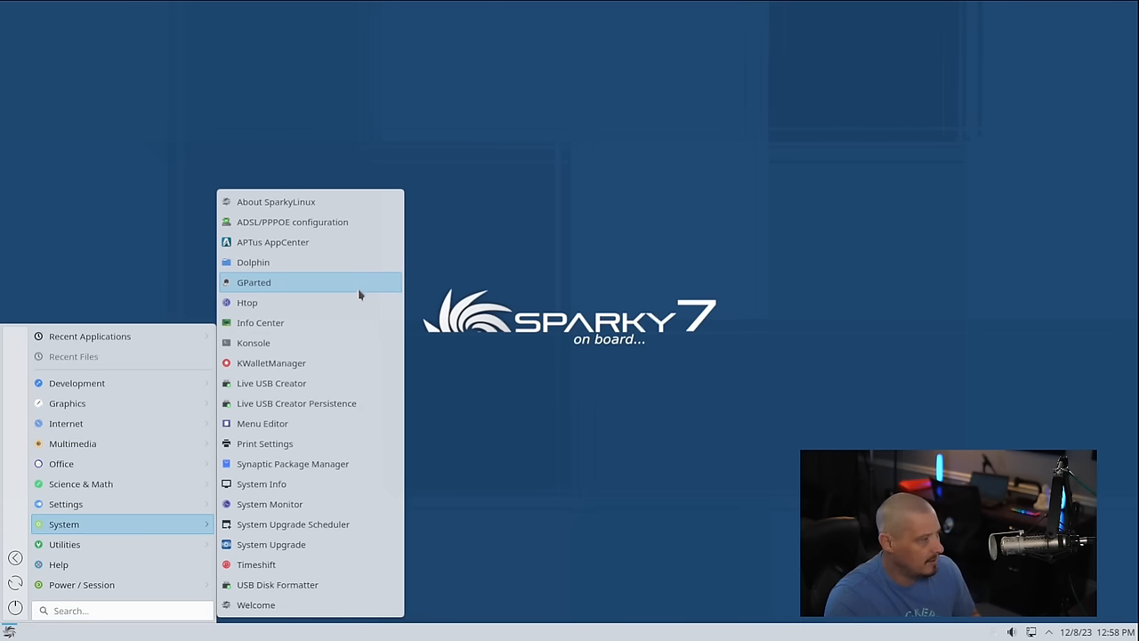
mouse_move(347, 302)
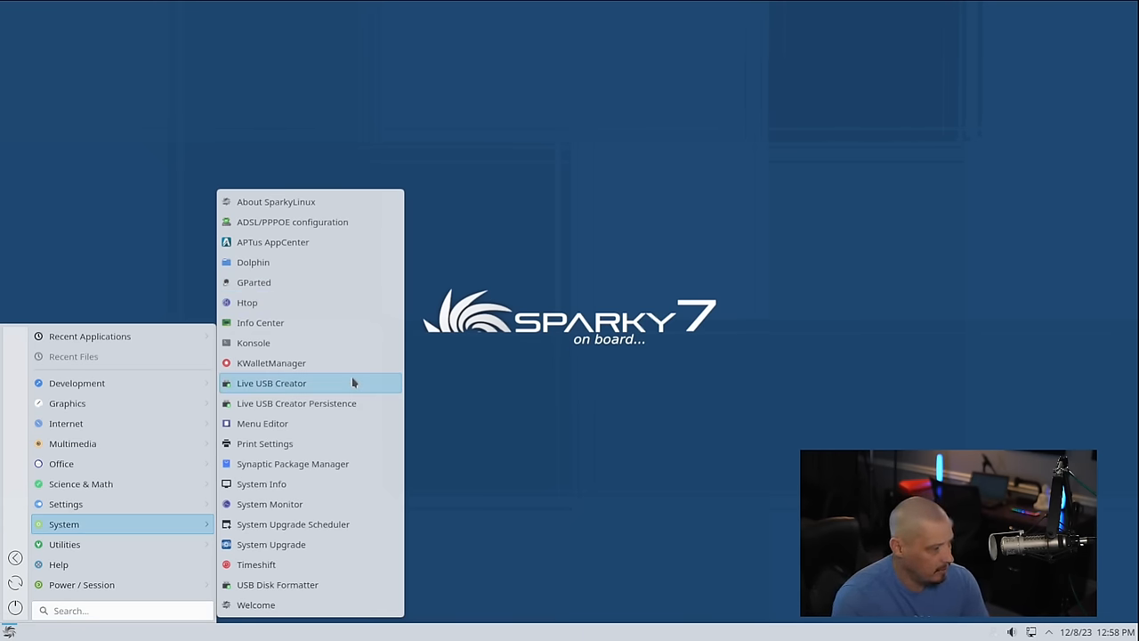
mouse_move(256, 564)
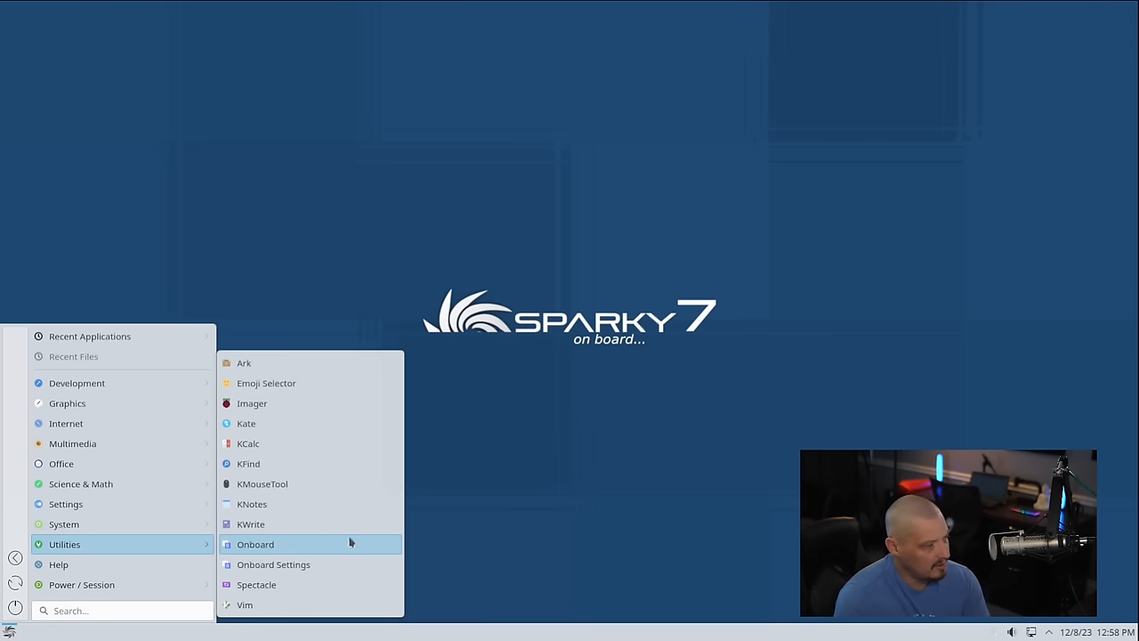
mouse_move(277, 498)
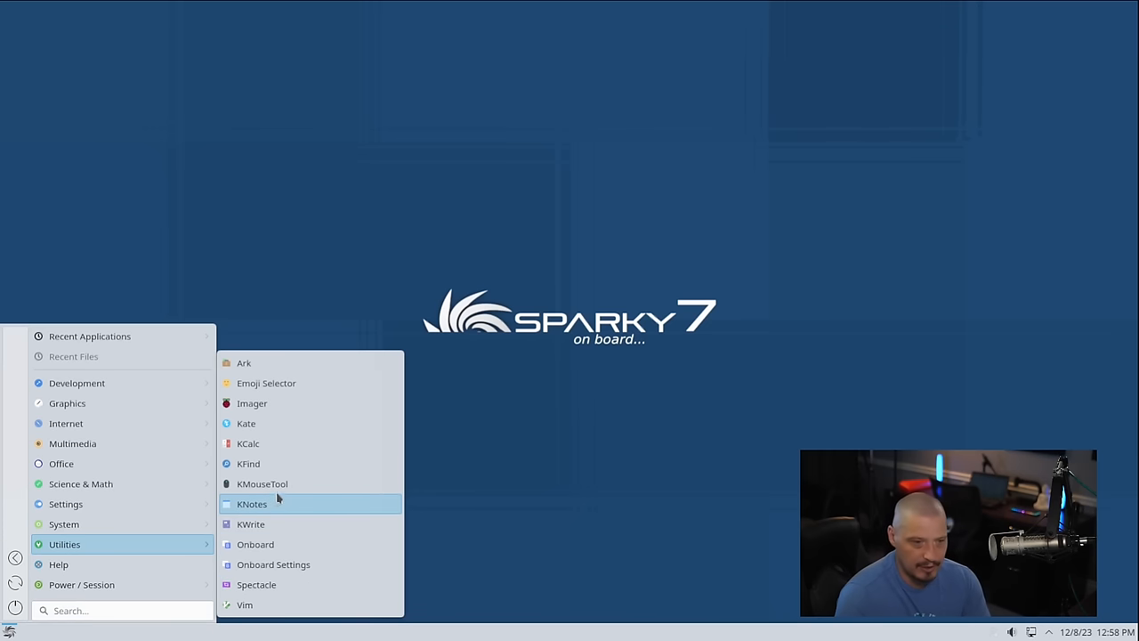
mouse_move(333, 363)
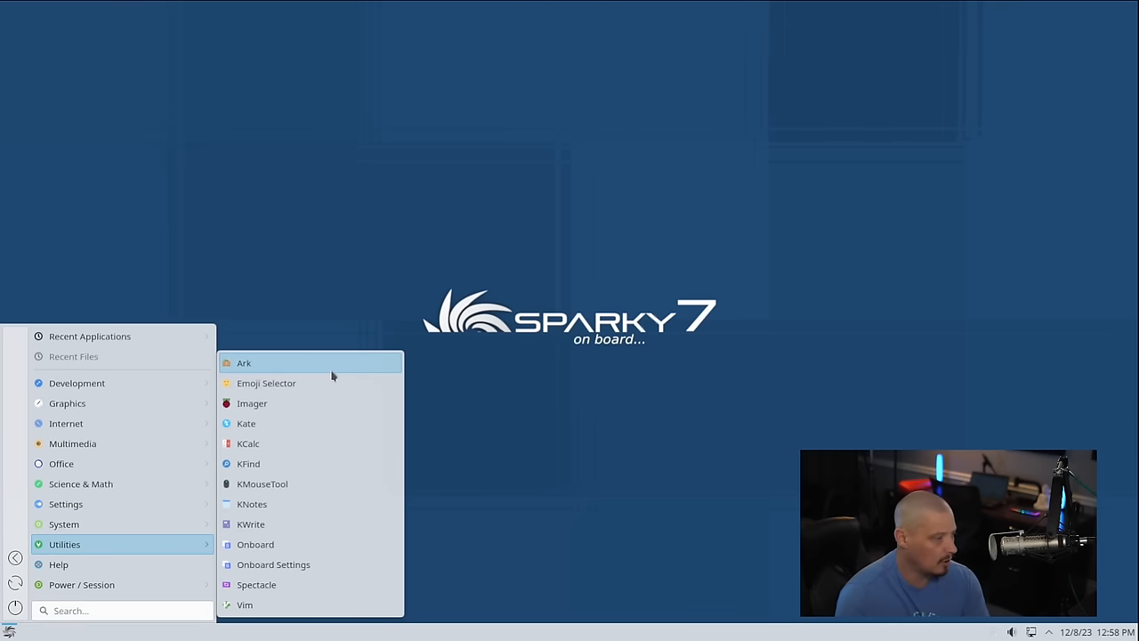
mouse_move(336, 453)
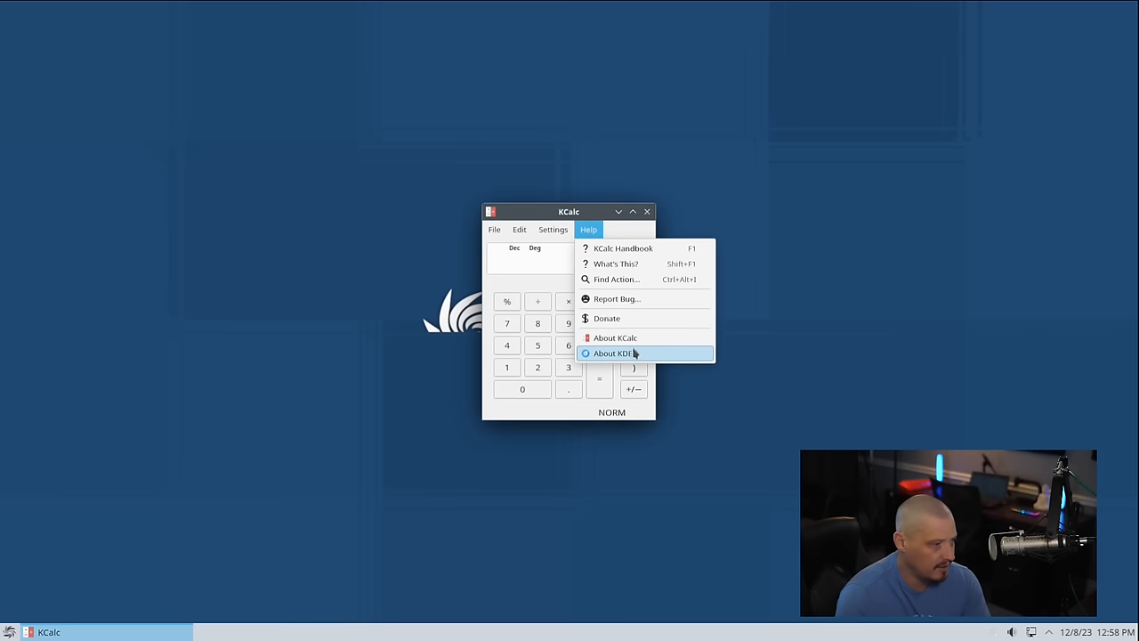
View KCalc's About dialog showing version 22.12.3, dismiss it and quit the calculator.
left_click(615, 338)
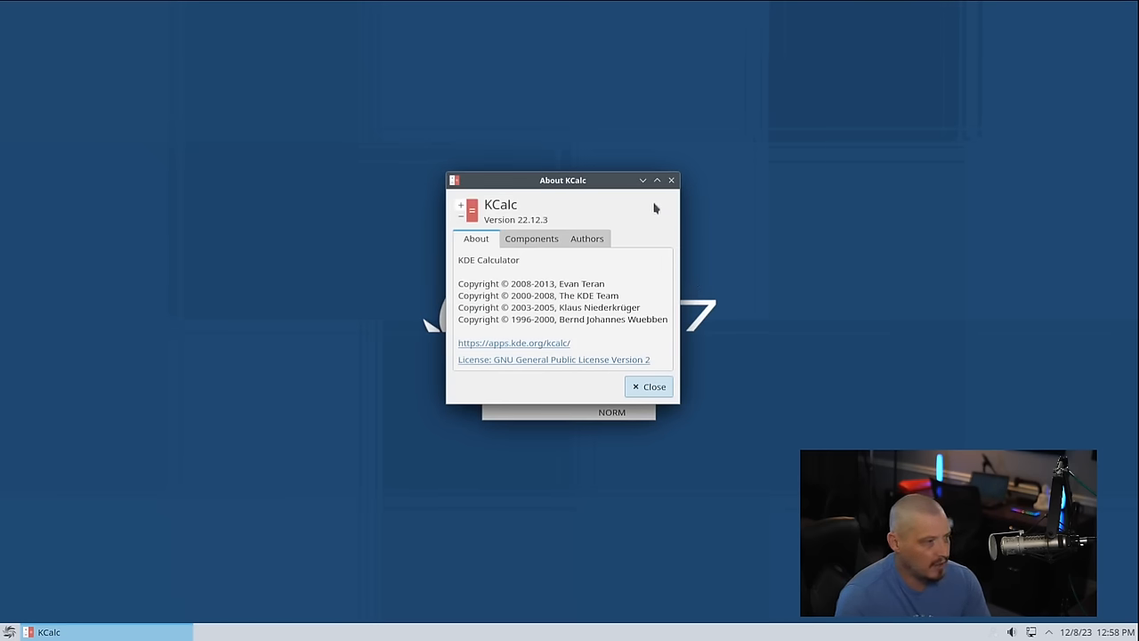
mouse_move(666, 203)
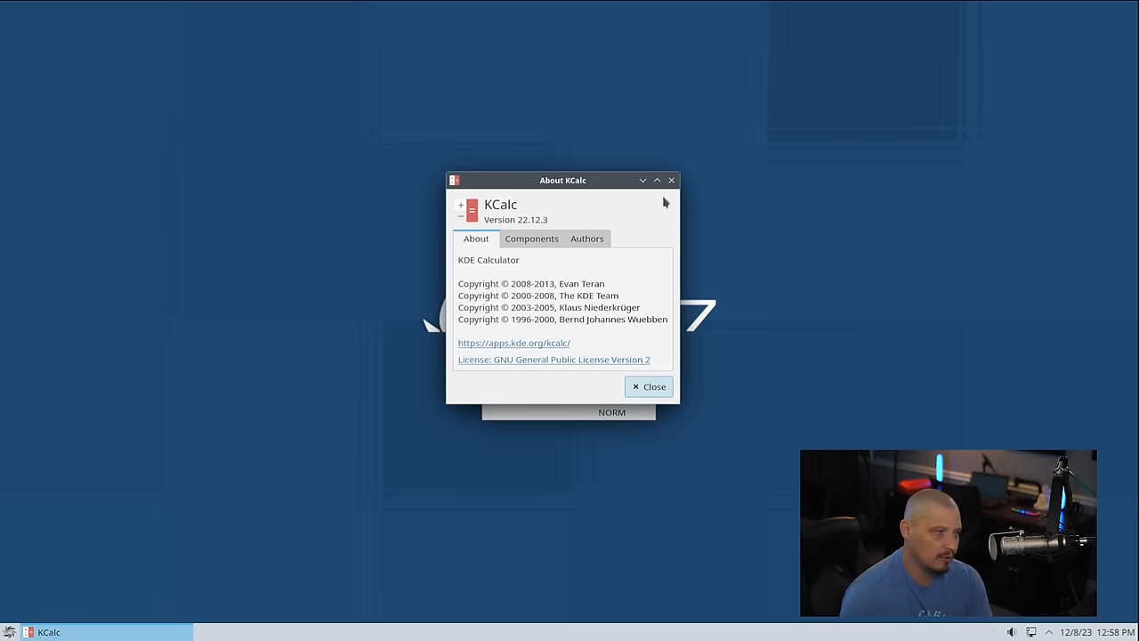
left_click(647, 387)
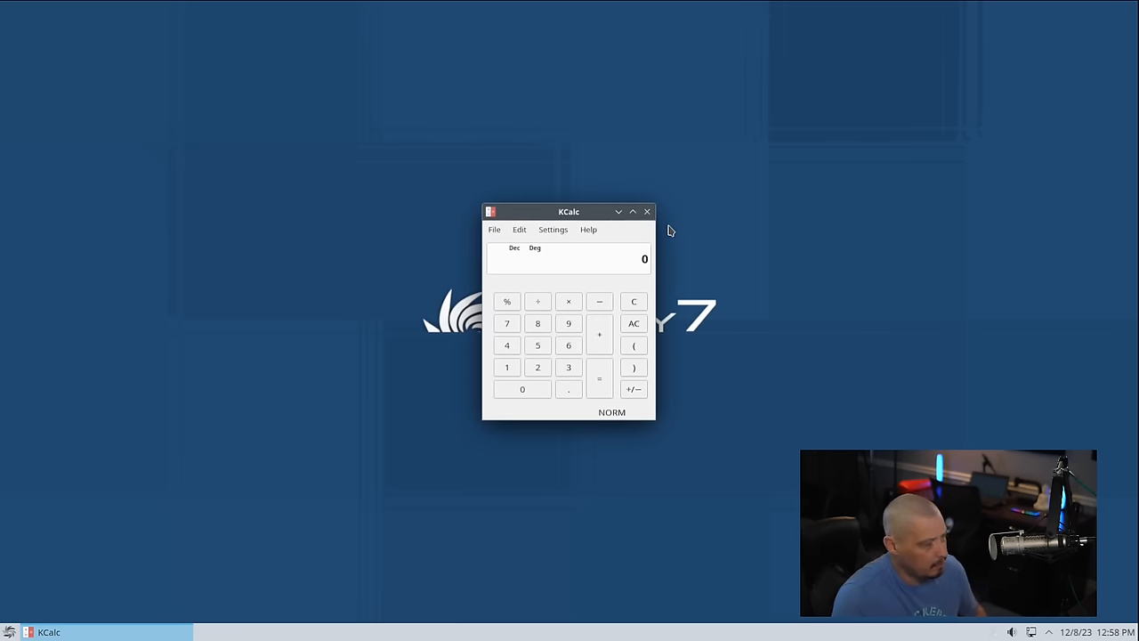
mouse_move(648, 212)
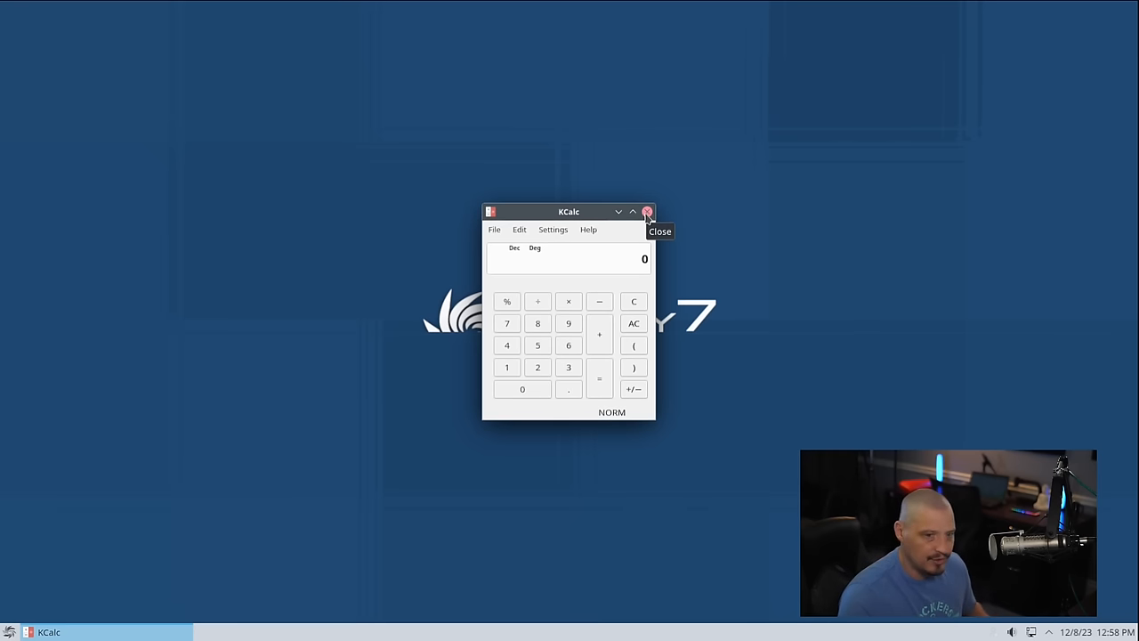
mouse_move(647, 212)
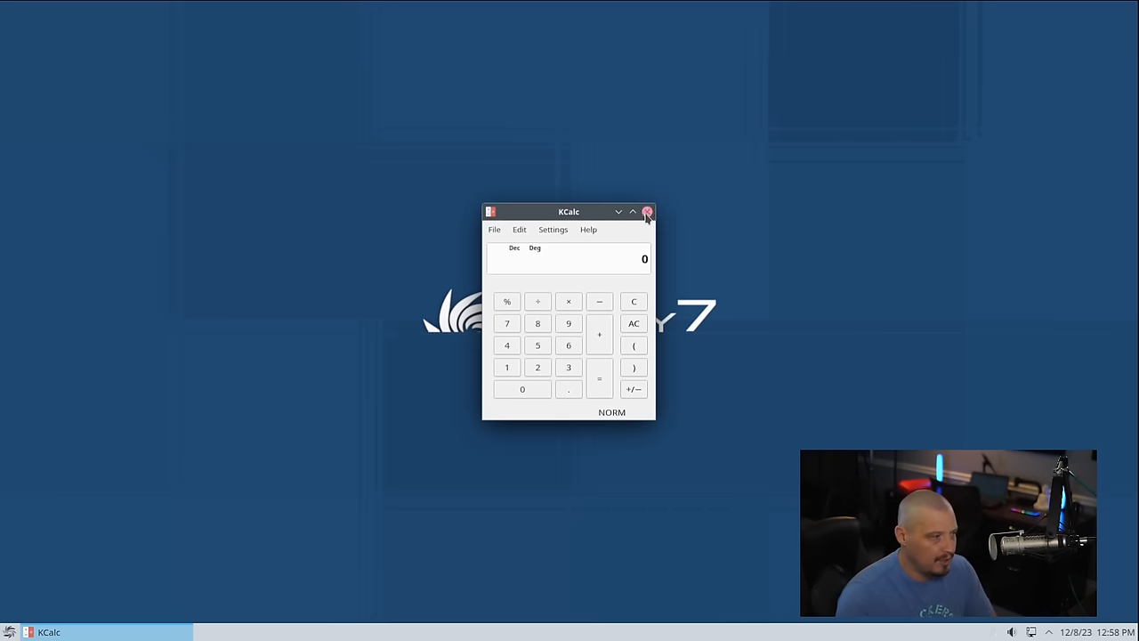
left_click(648, 212)
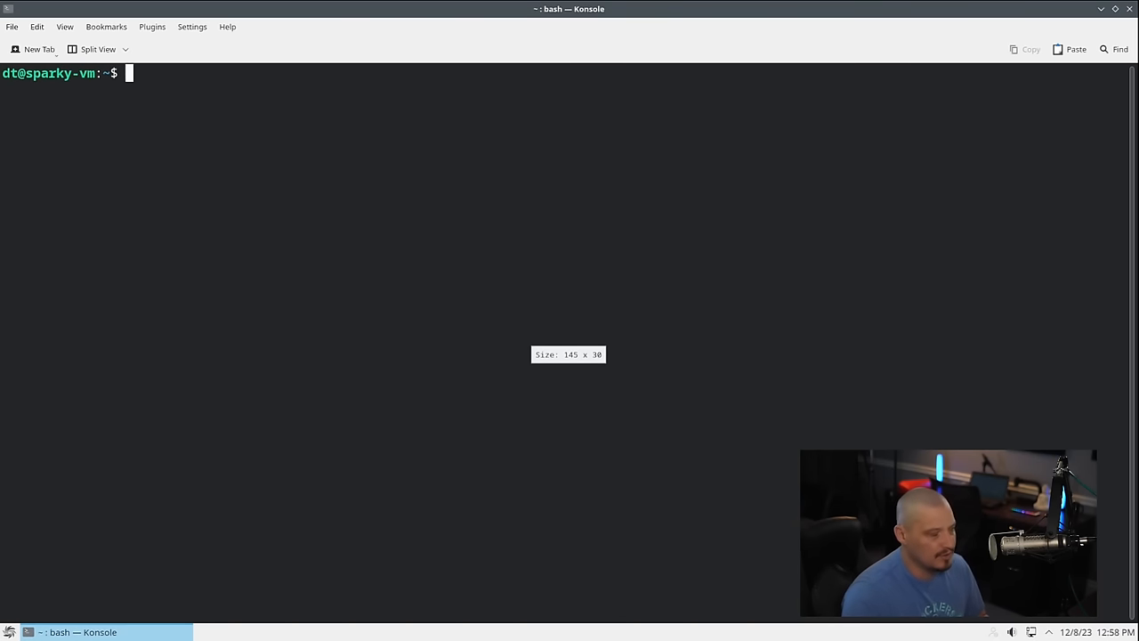
mouse_move(676, 541)
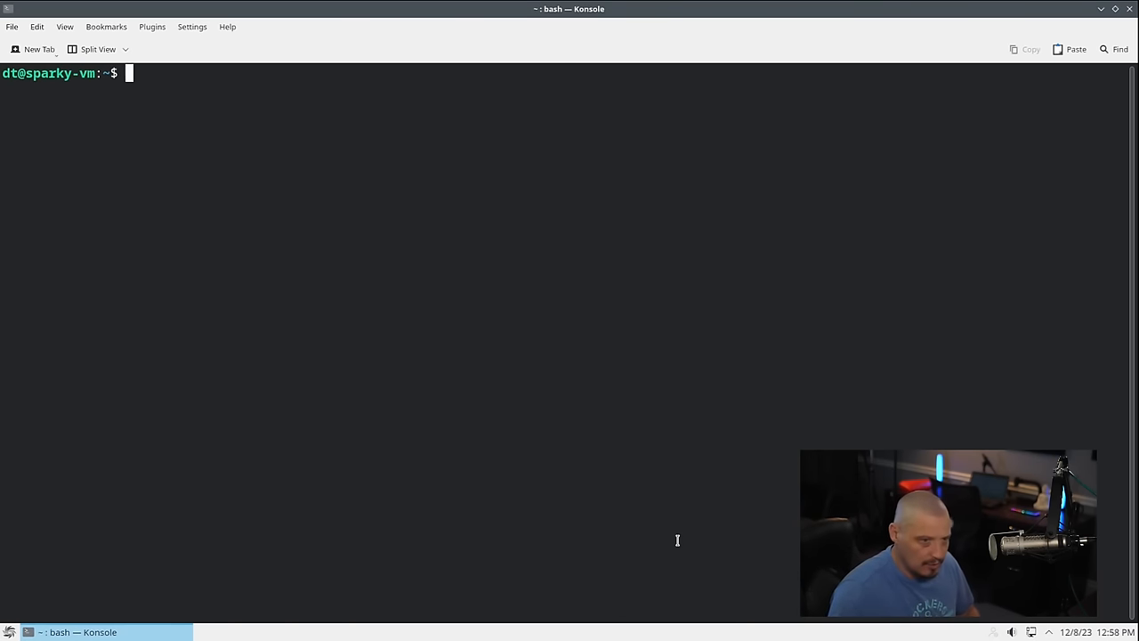
Run apt list --installed | wc -l, reporting 2232 installed packages.
type("apt")
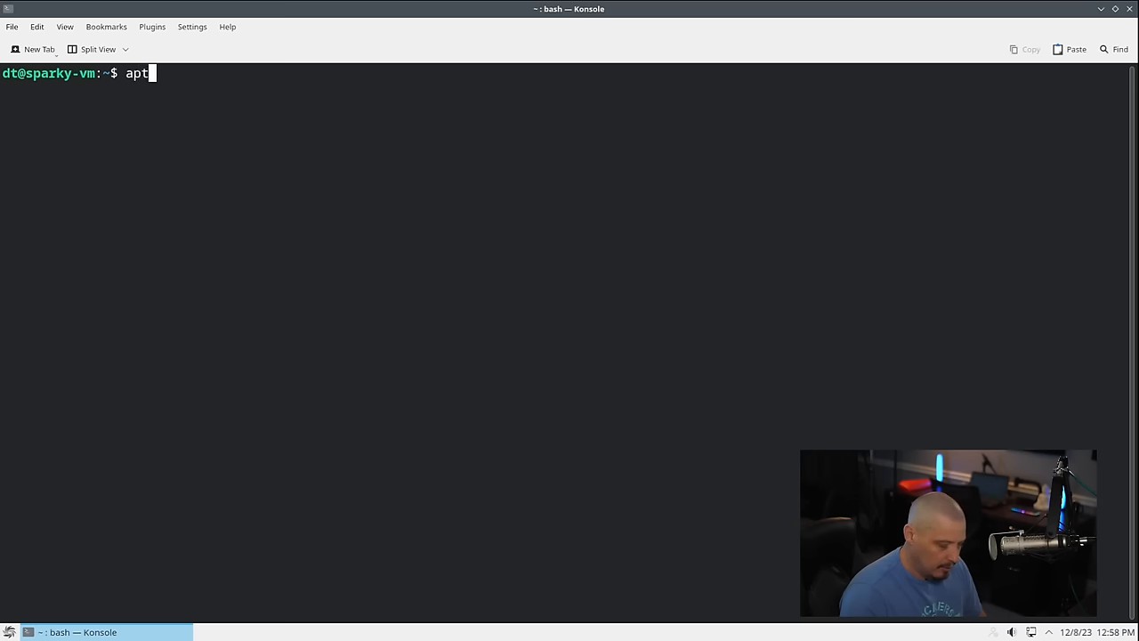
type("list --")
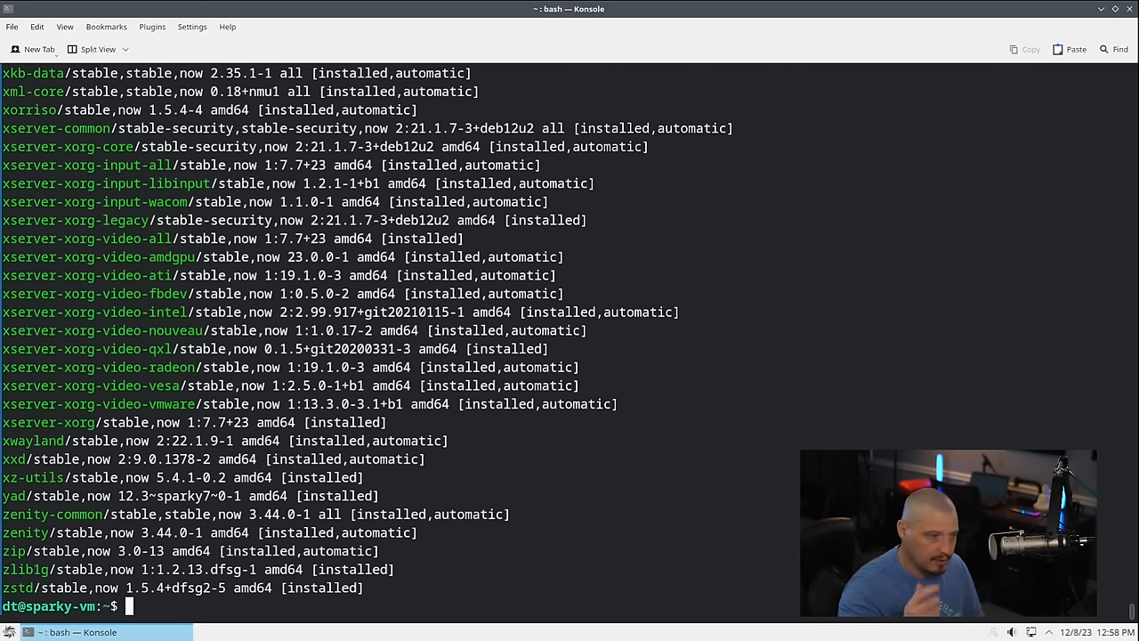
type("apt list --installed | wc")
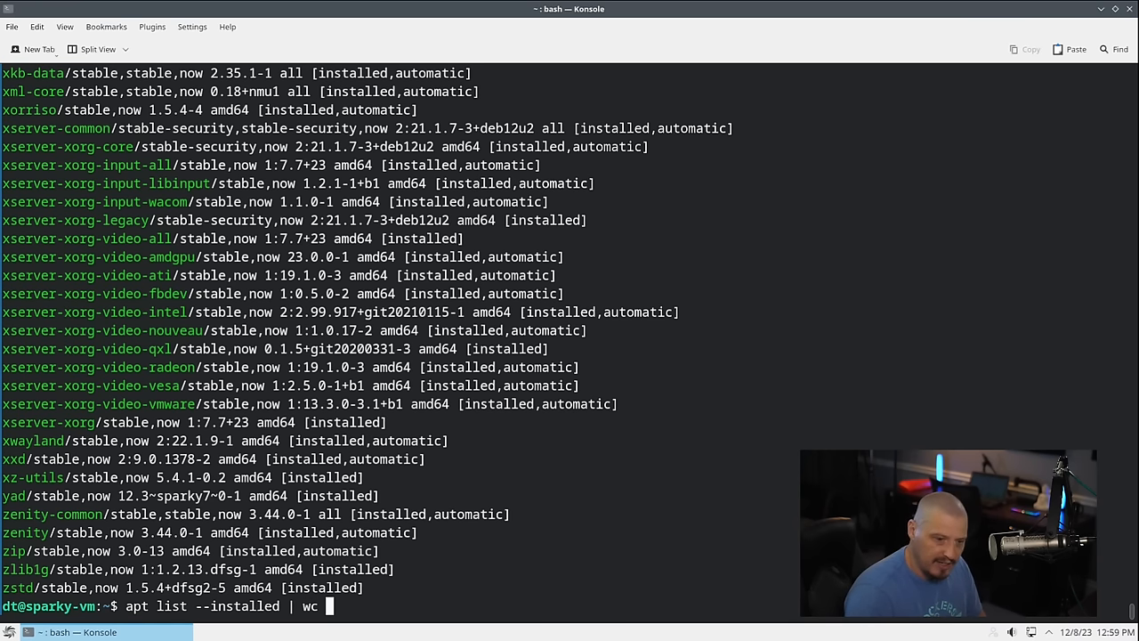
type("-l")
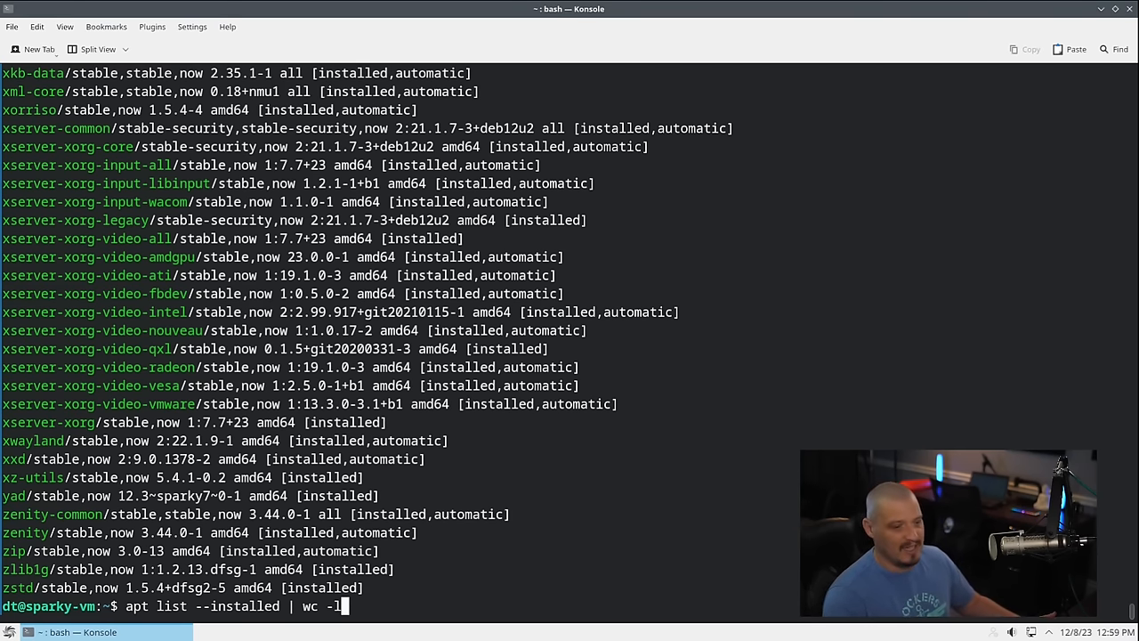
key("Return")
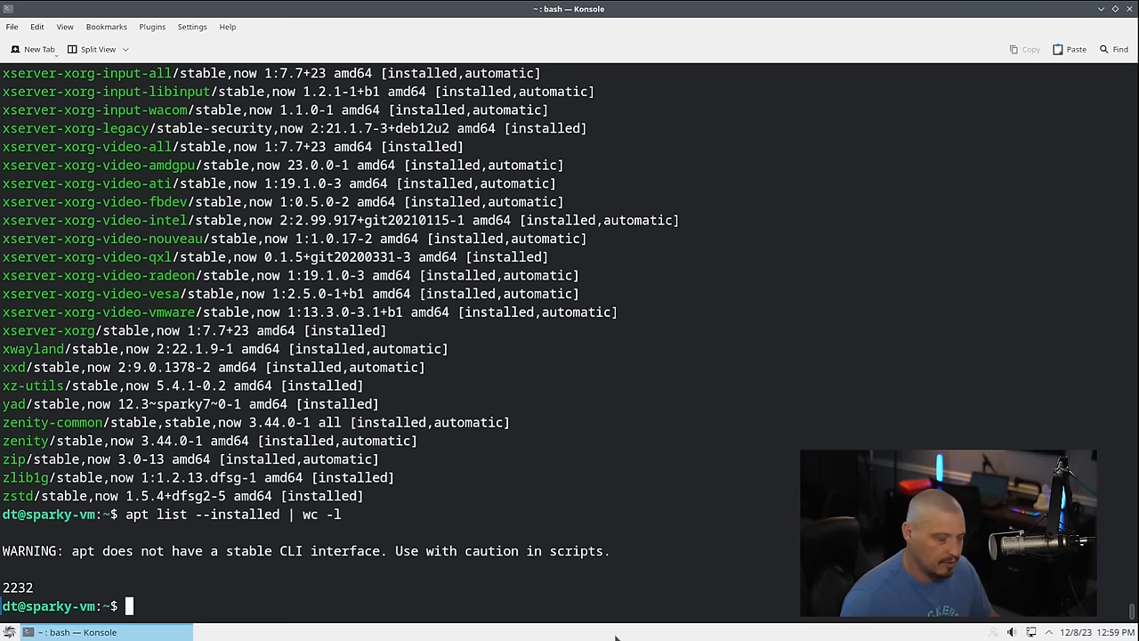
Run uname -r to show kernel 6.1.0-13-amd64, start a whereis command, and close Konsole.
type("uname")
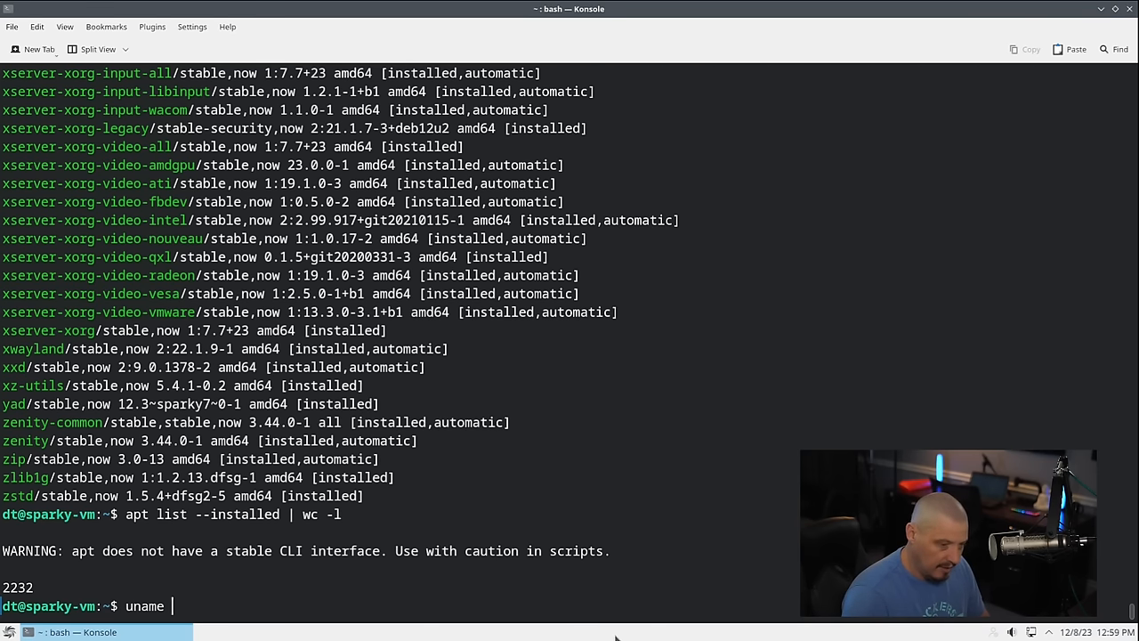
key("Return")
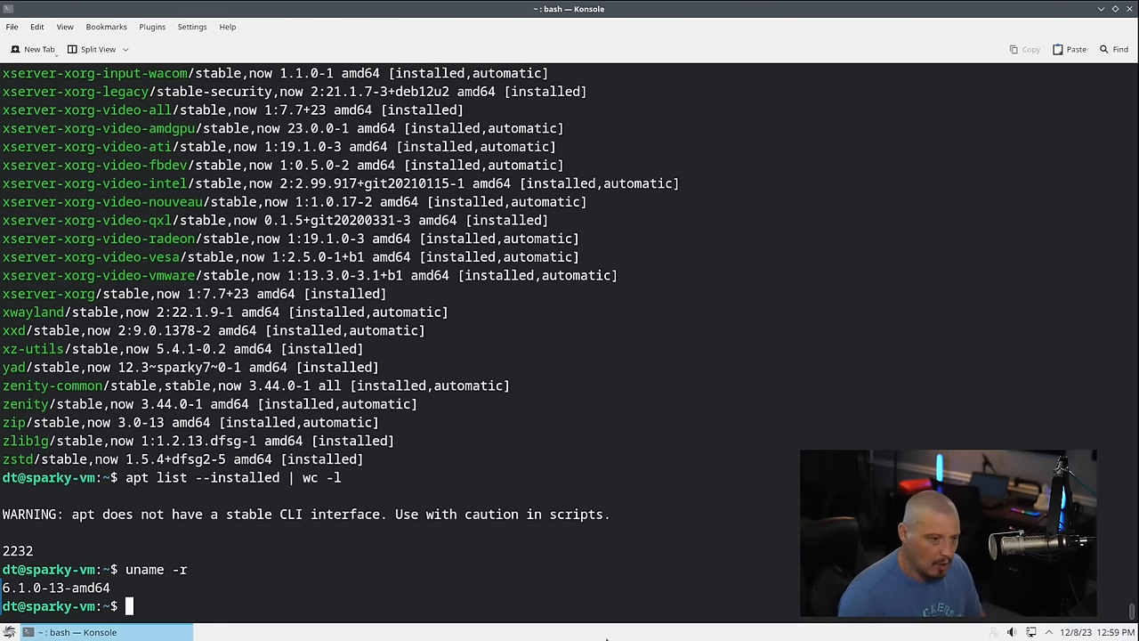
mouse_move(274, 569)
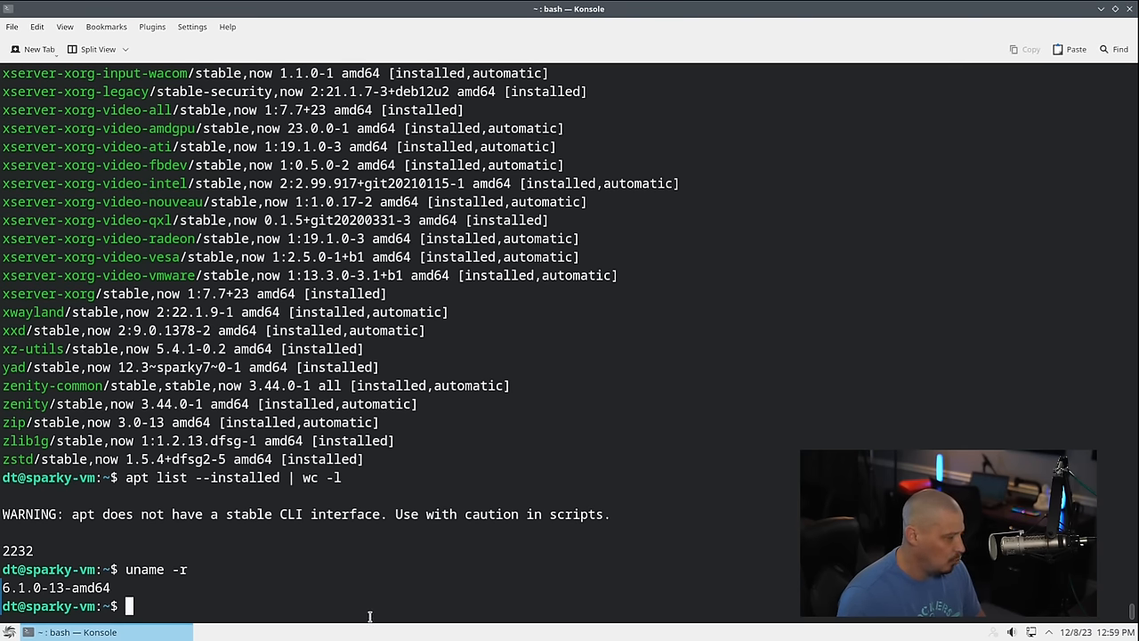
type("whereis")
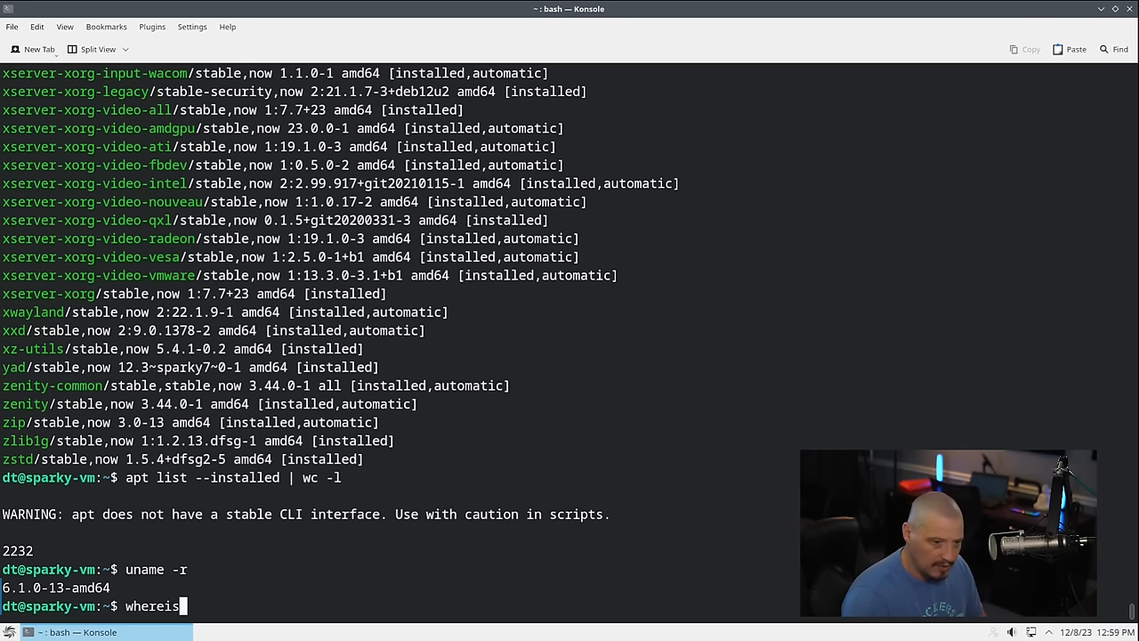
key("Return")
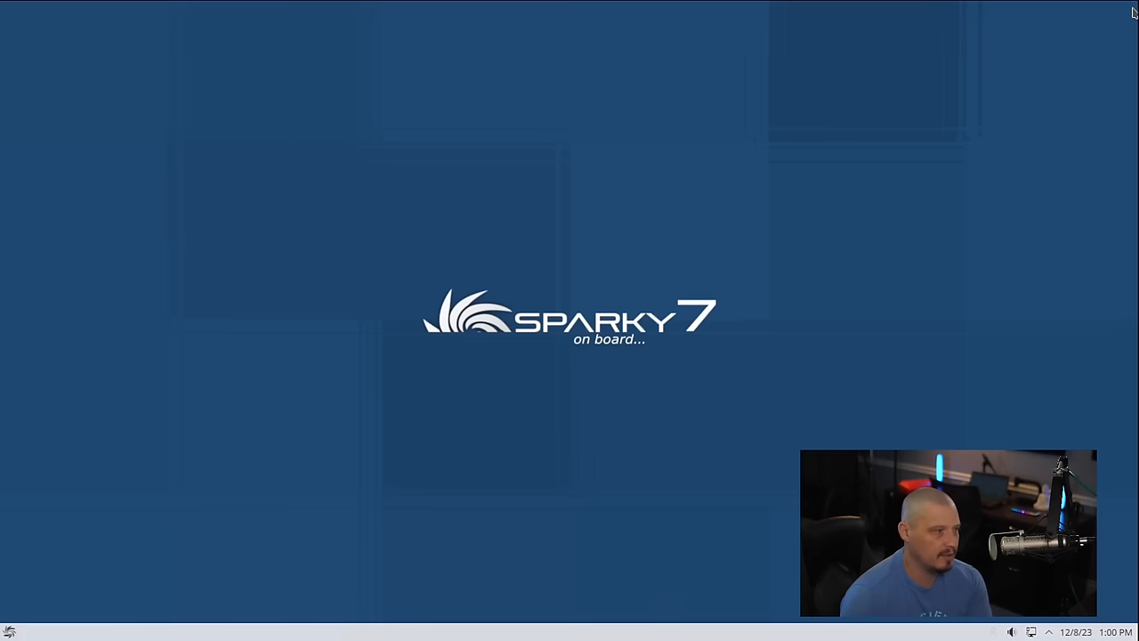
mouse_move(573, 336)
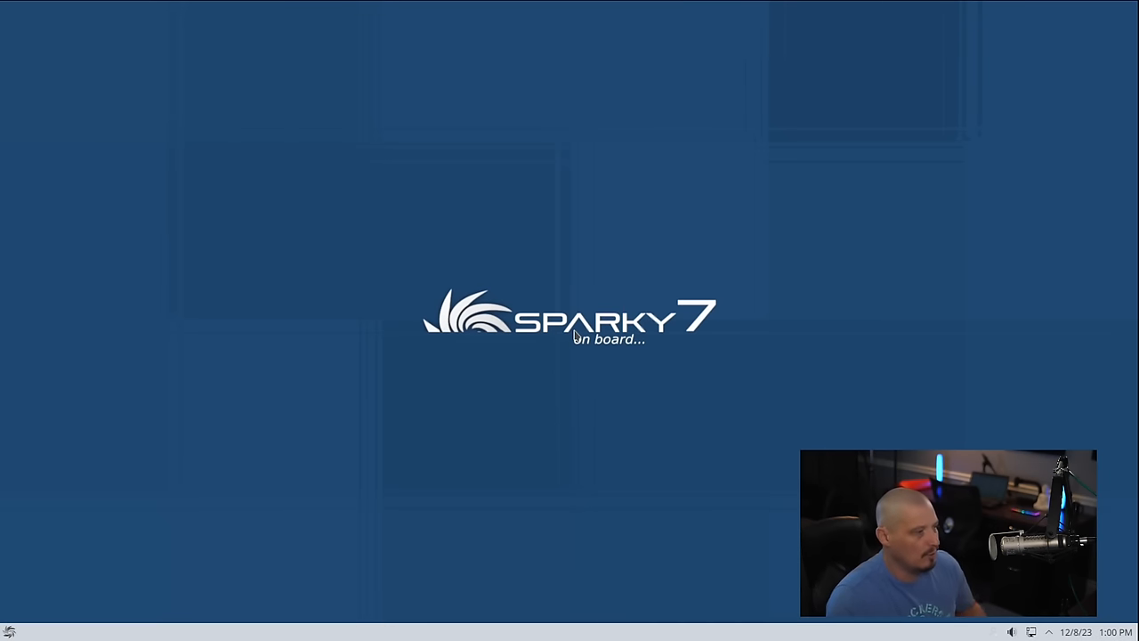
From the desktop's right-click menu, open Configure Desktop and Wallpaper.
right_click(680, 427)
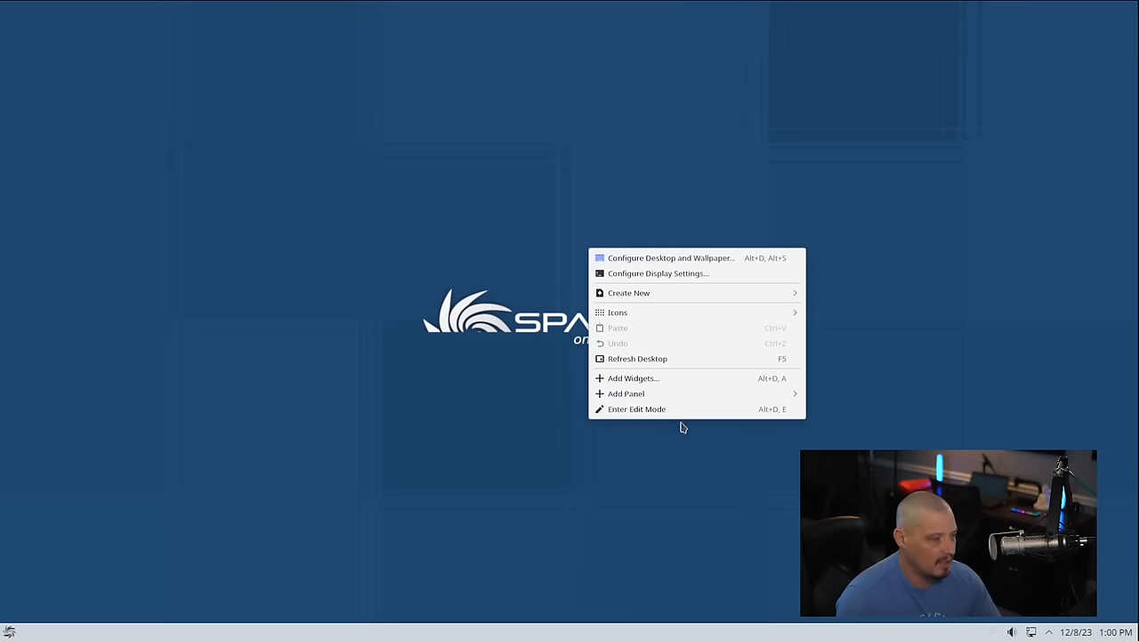
mouse_move(697, 258)
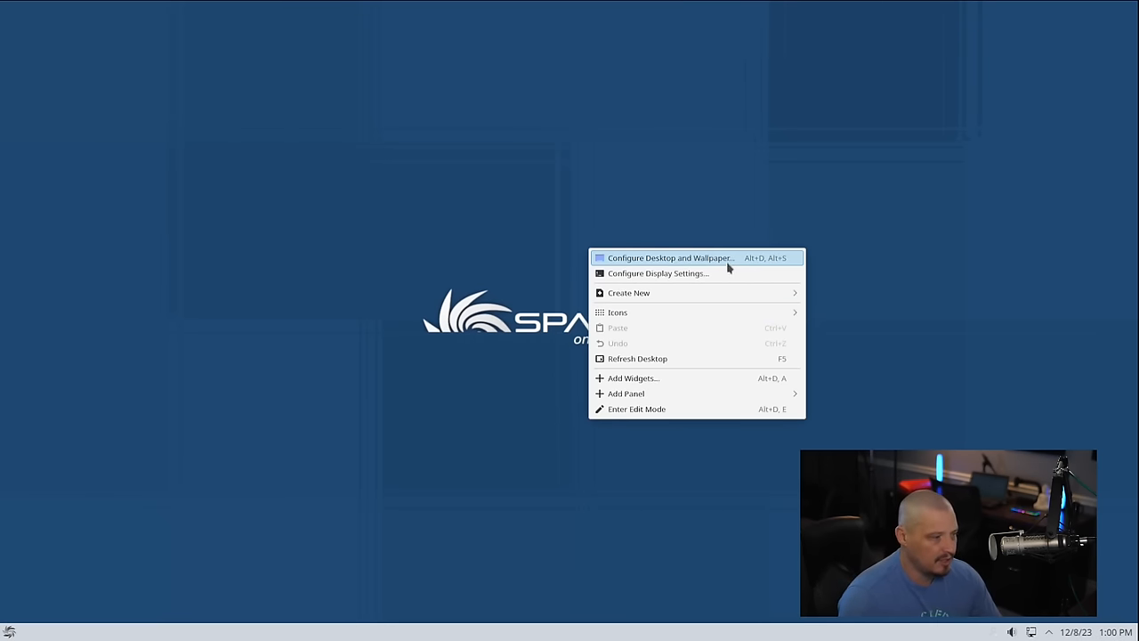
left_click(669, 257)
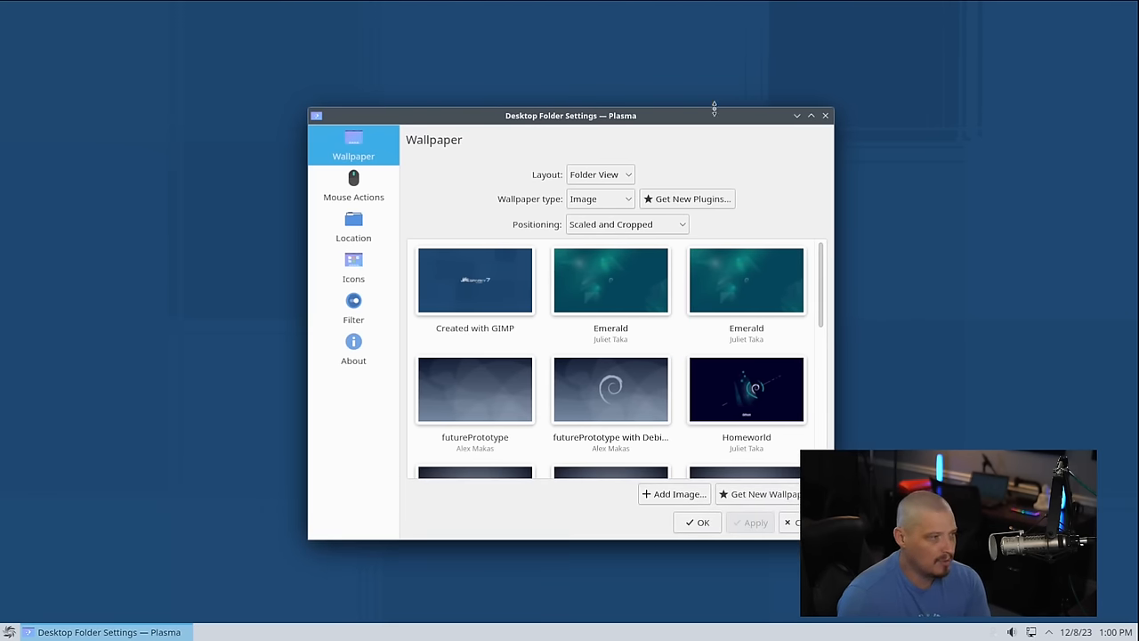
Browse the wallpaper list, moving the window aside to preview wallpapers on the desktop.
left_click_drag(569, 113, 736, 35)
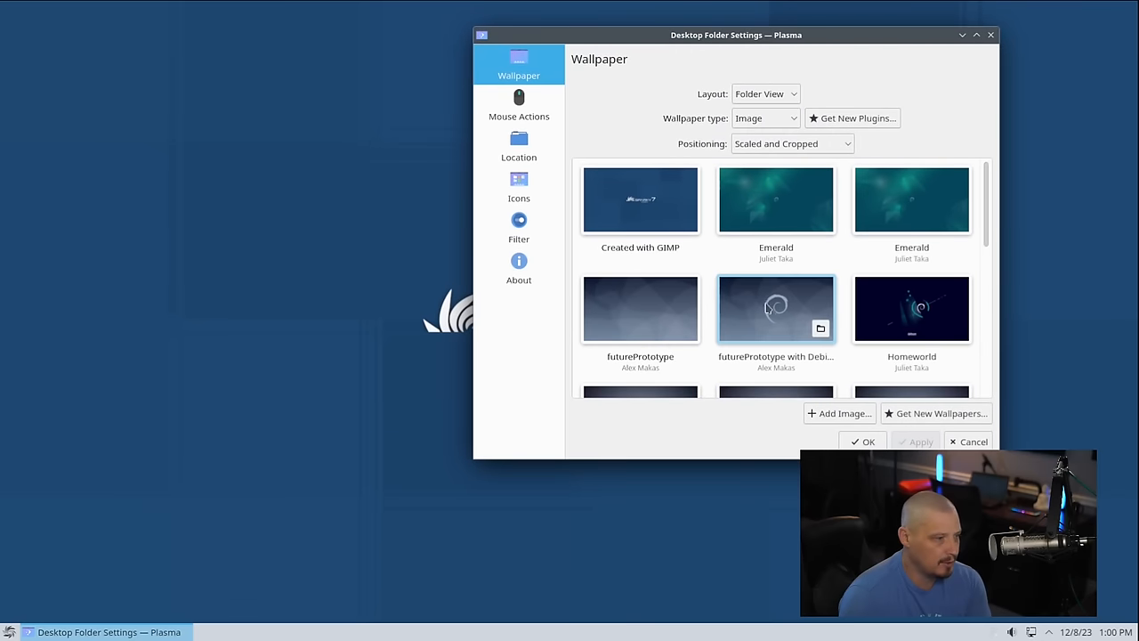
mouse_move(641, 200)
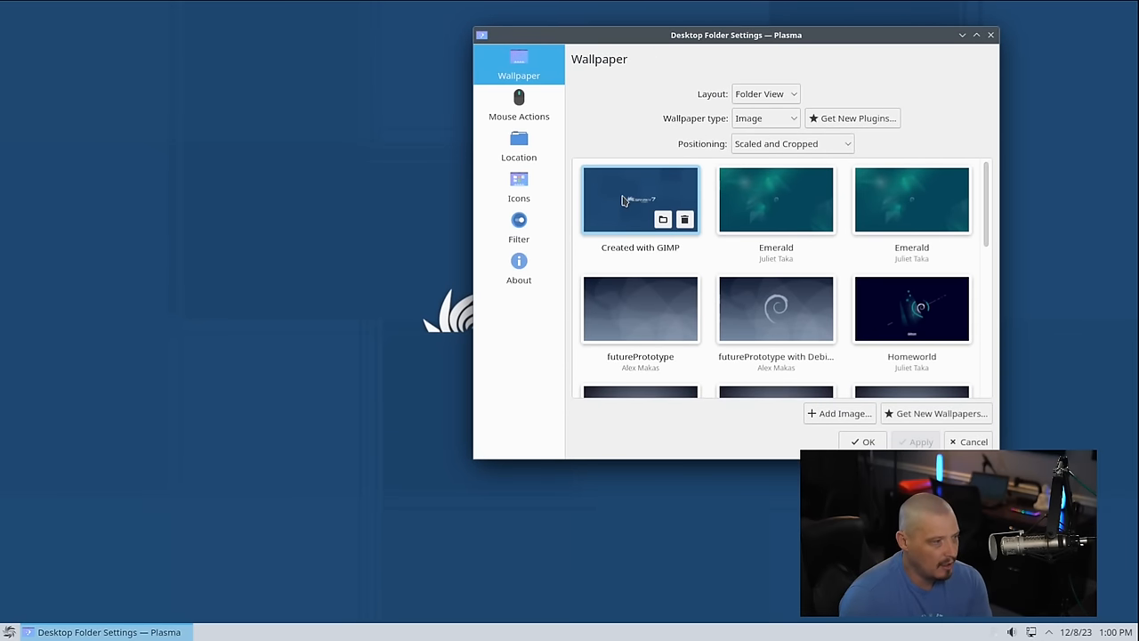
mouse_move(626, 201)
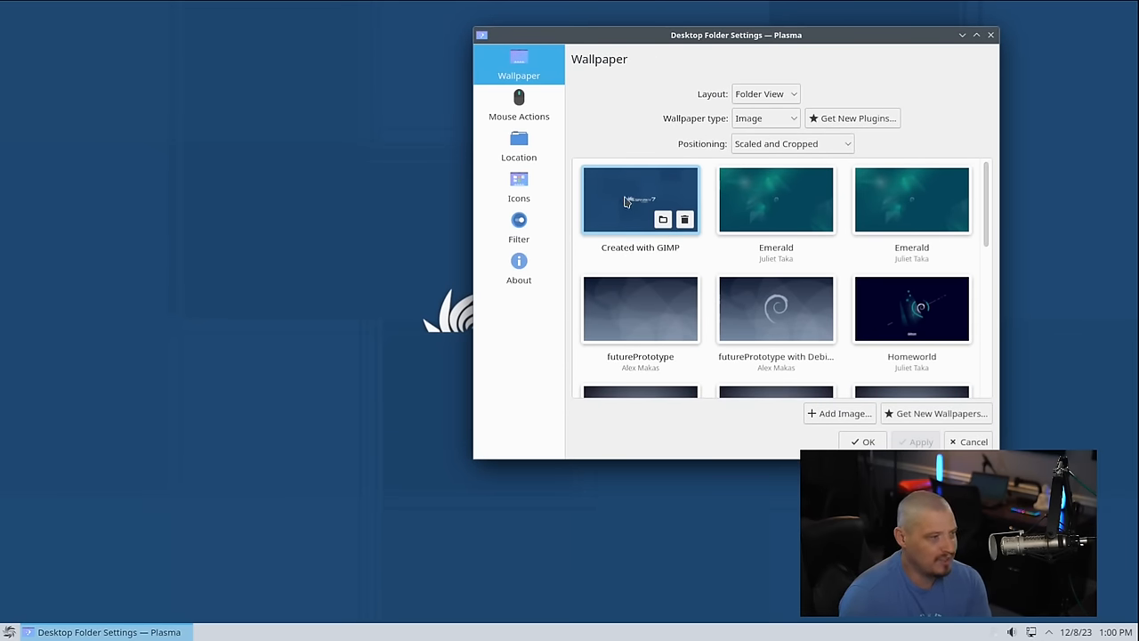
left_click_drag(736, 35, 1025, 227)
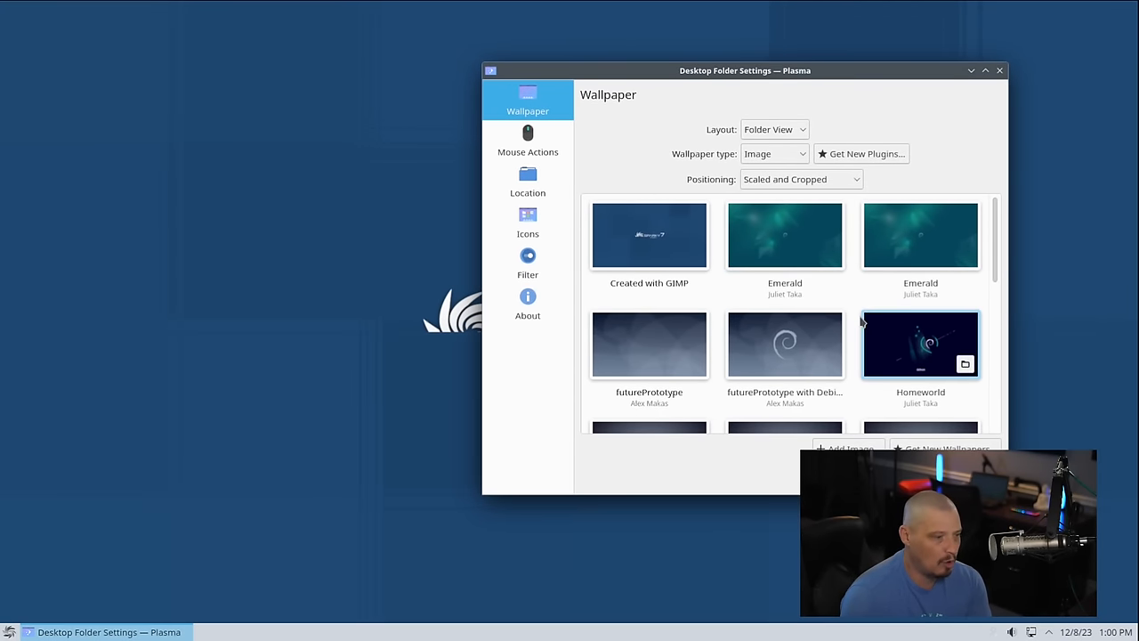
scroll("down", 3)
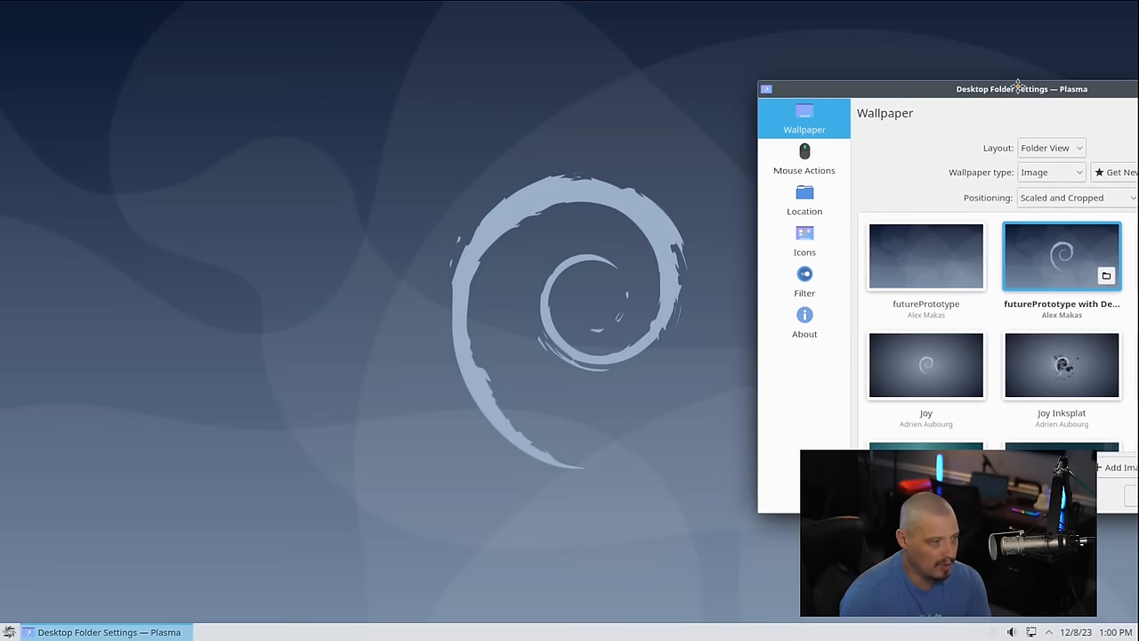
left_click_drag(1021, 89, 648, 64)
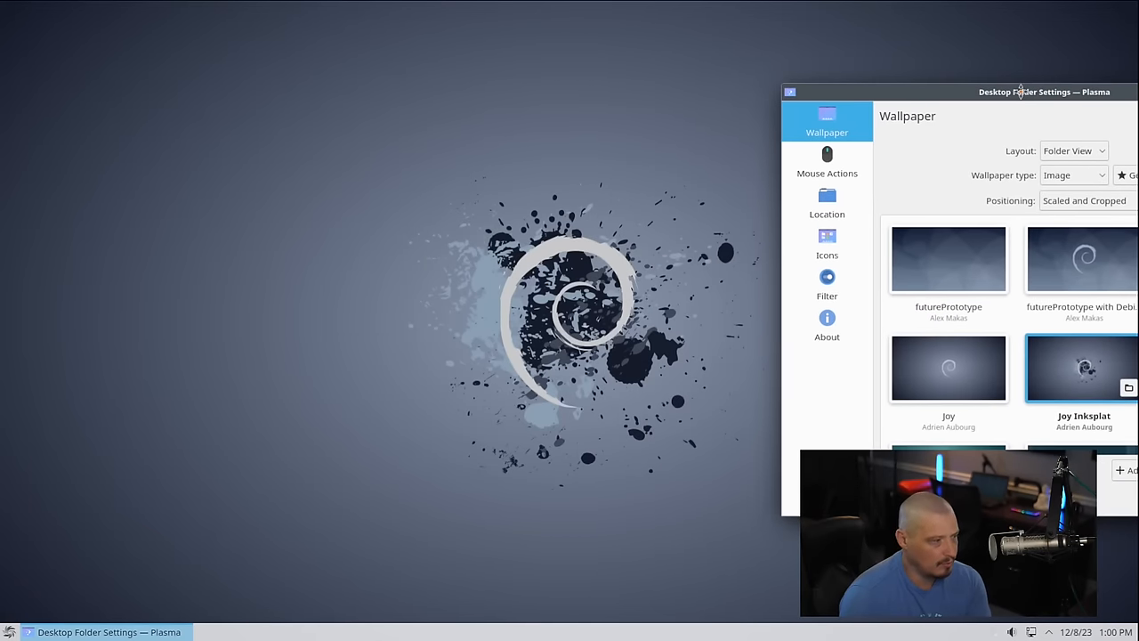
left_click_drag(1021, 93, 697, 93)
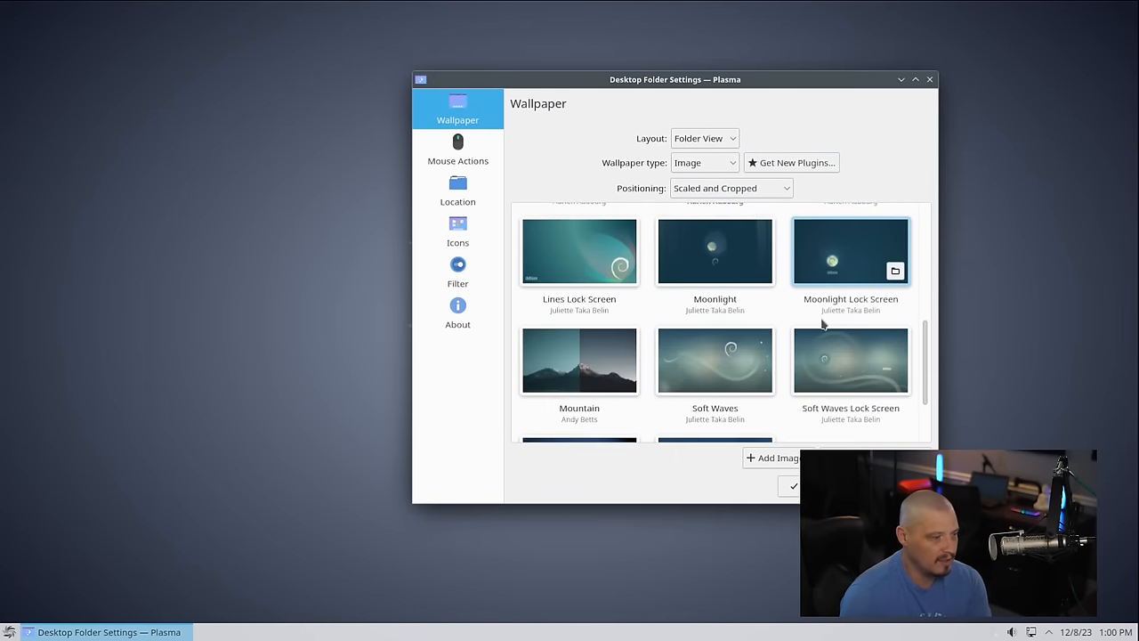
scroll("down", 3)
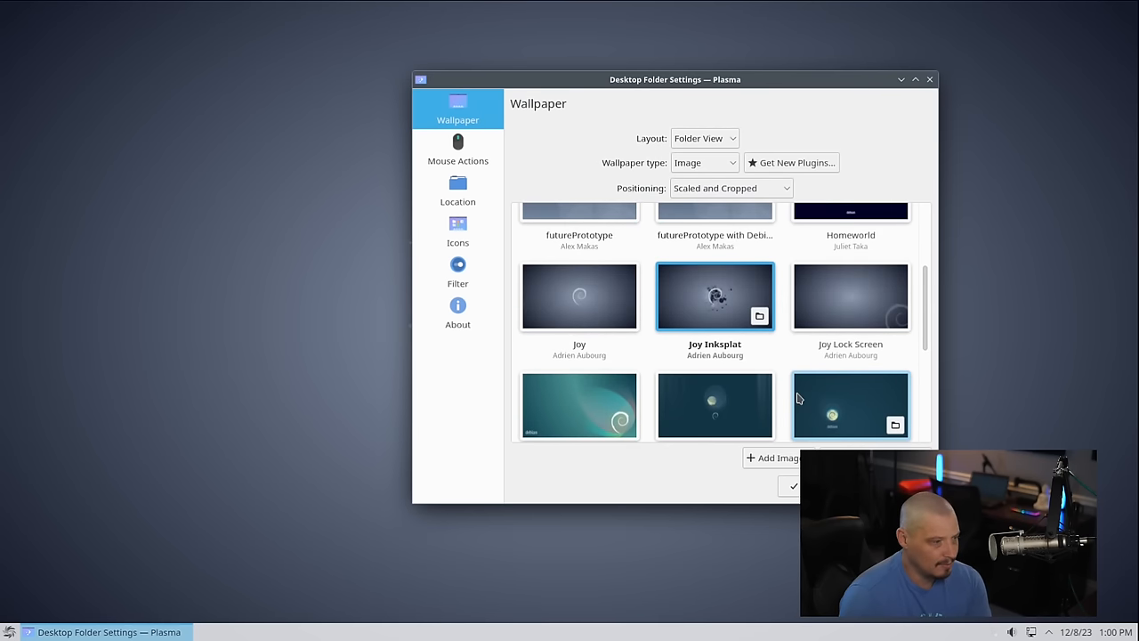
scroll("down", 3)
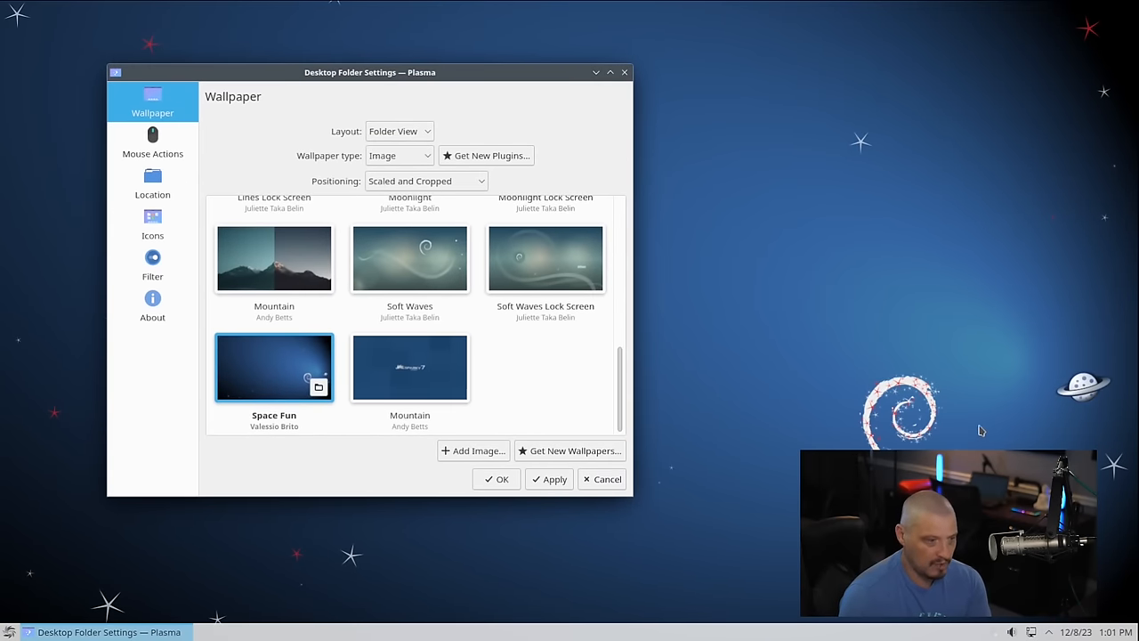
left_click_drag(370, 72, 746, 75)
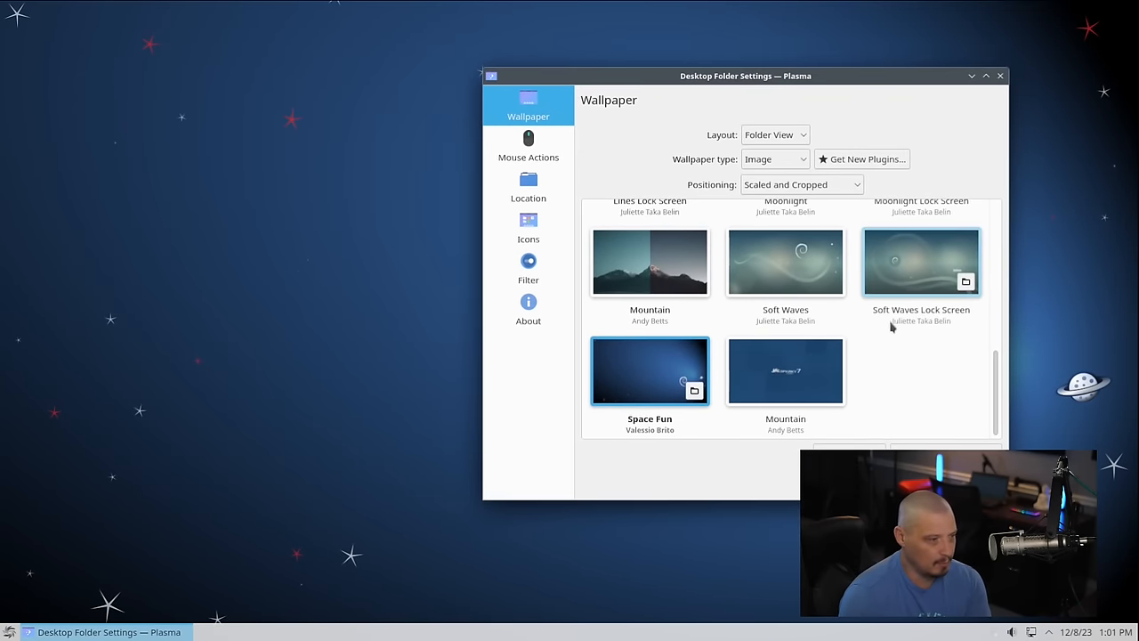
Reselect the original Mountain wallpaper and close the settings, prompting apply or discard.
left_click(785, 372)
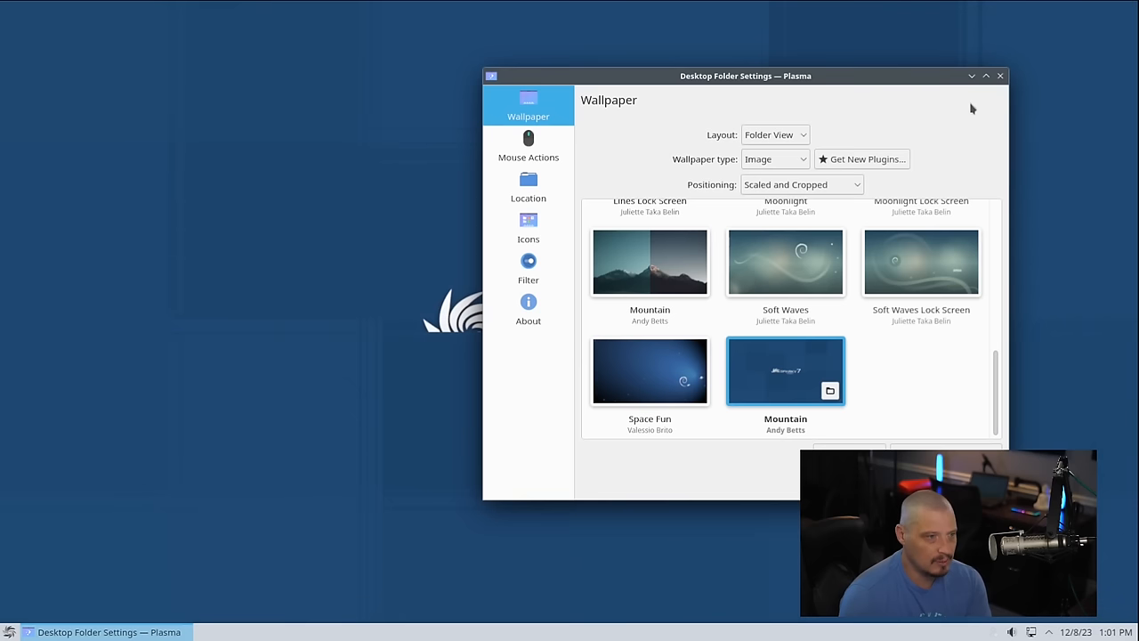
mouse_move(1000, 74)
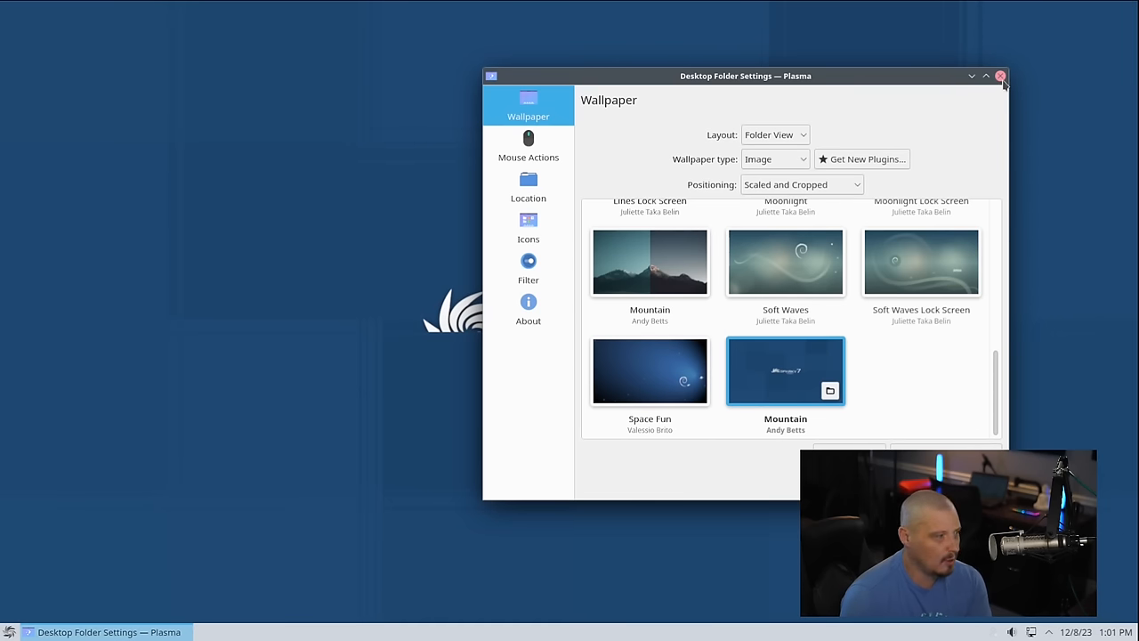
left_click(1000, 75)
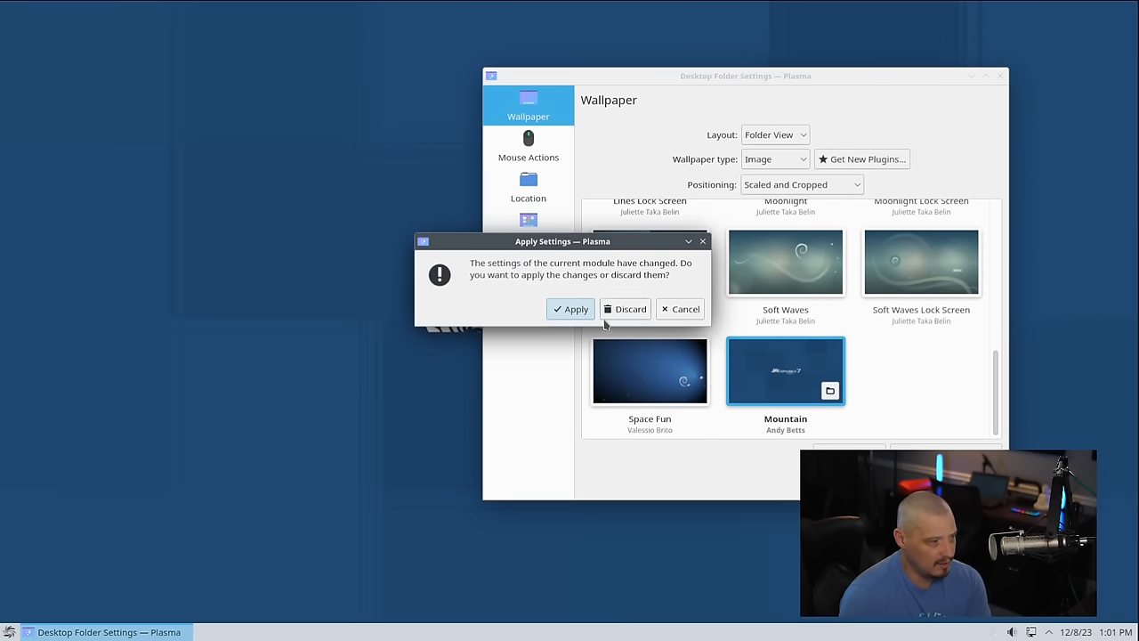